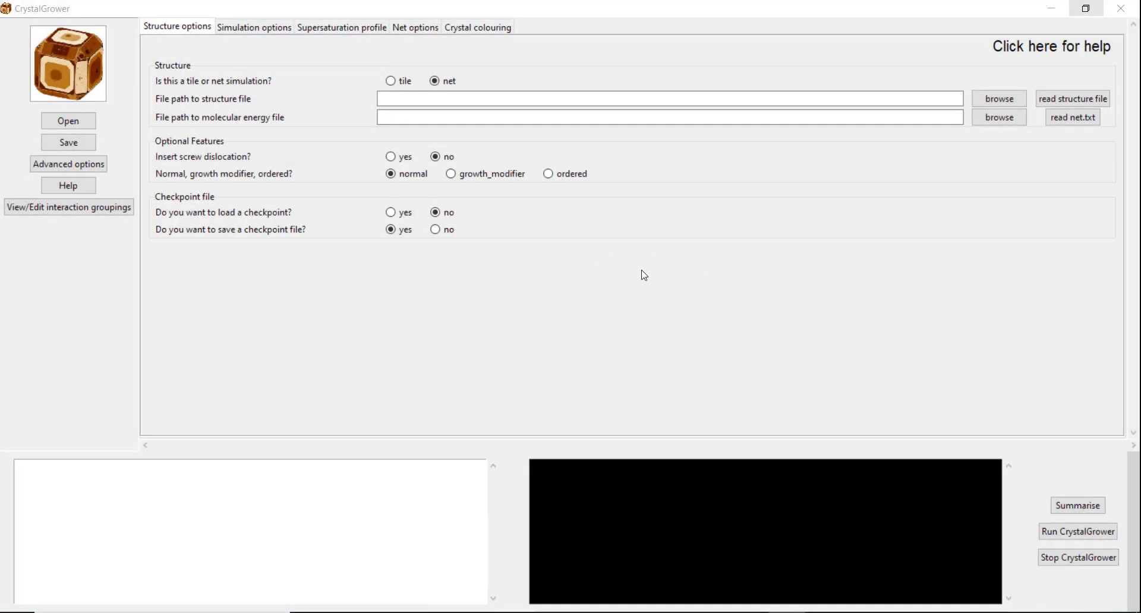
mouse_move(705, 248)
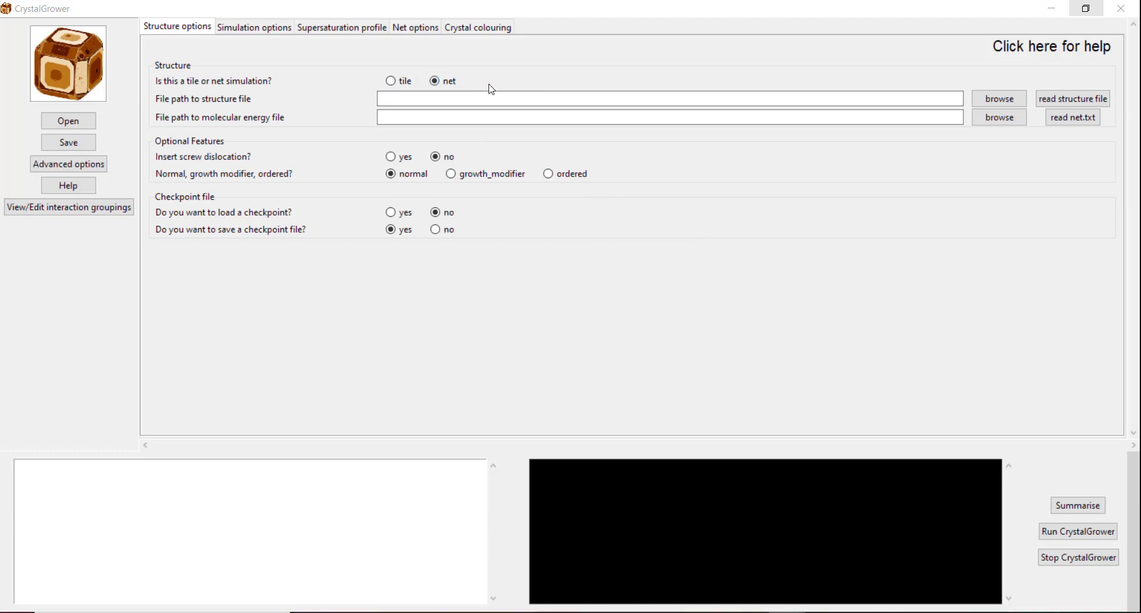
mouse_move(466, 90)
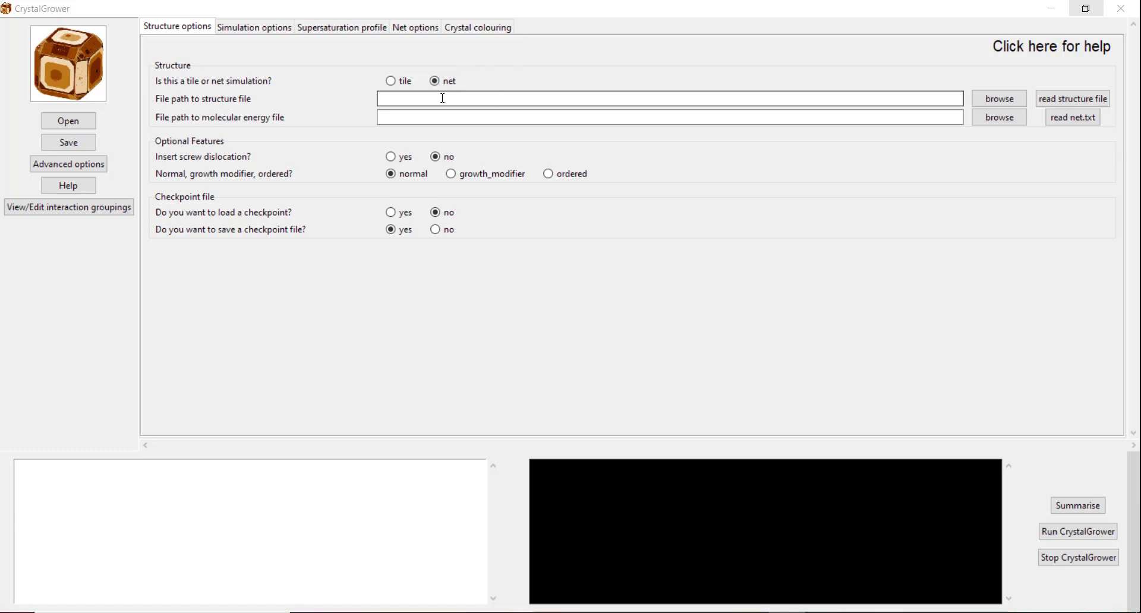
mouse_move(509, 85)
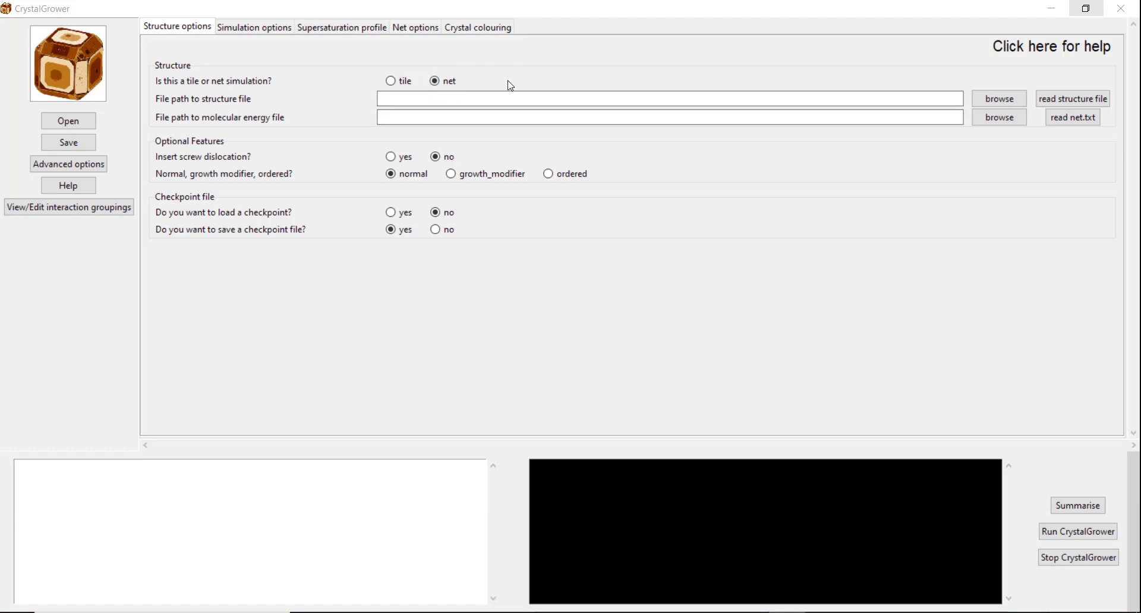
mouse_move(498, 70)
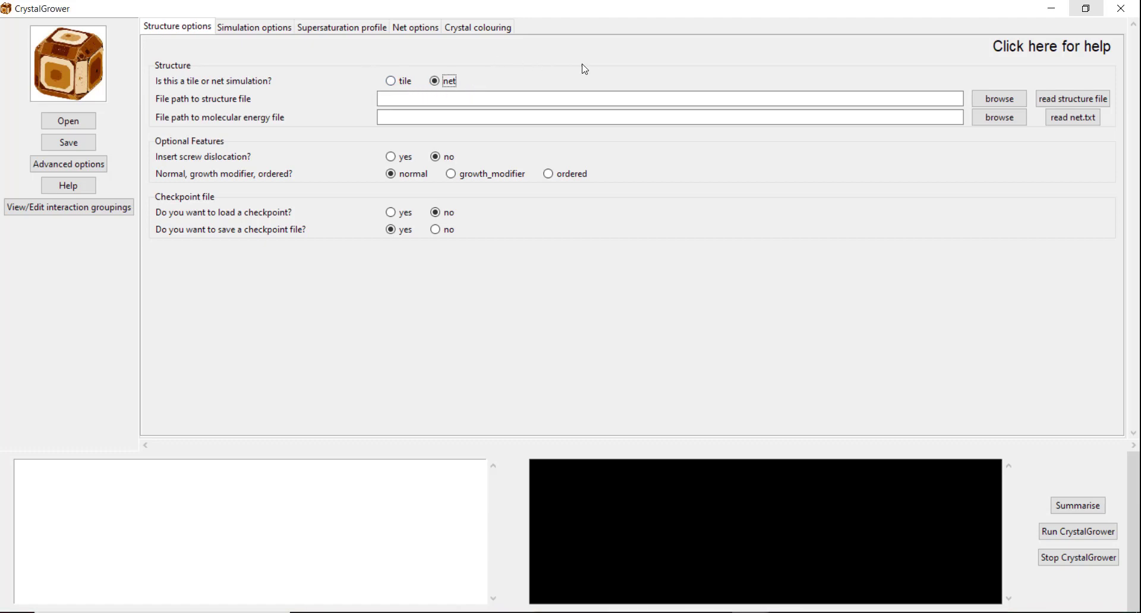
mouse_move(254, 88)
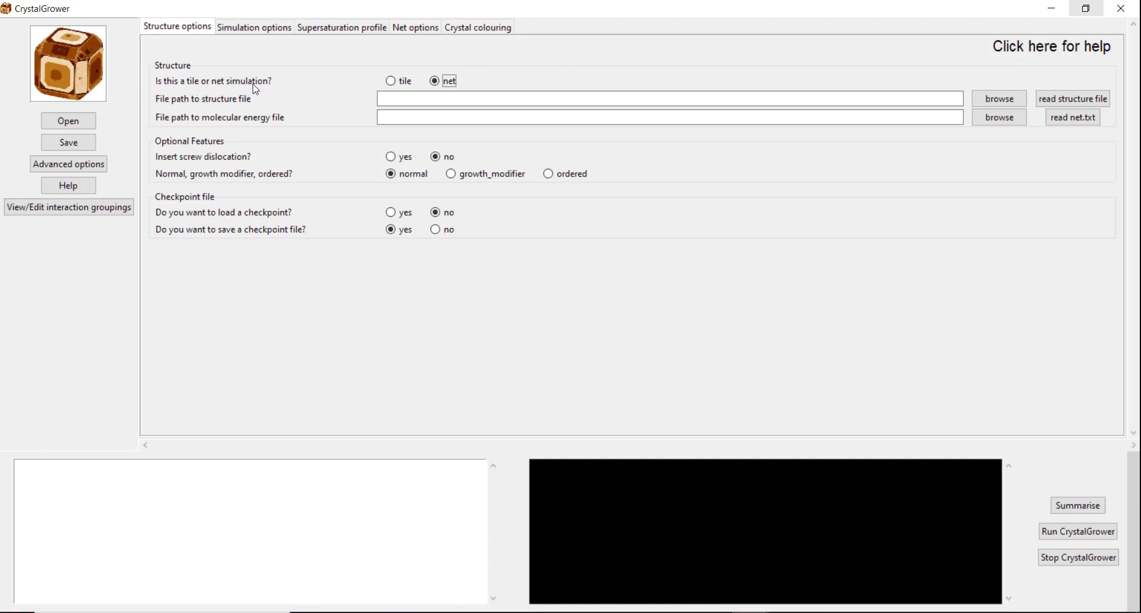
mouse_move(430, 62)
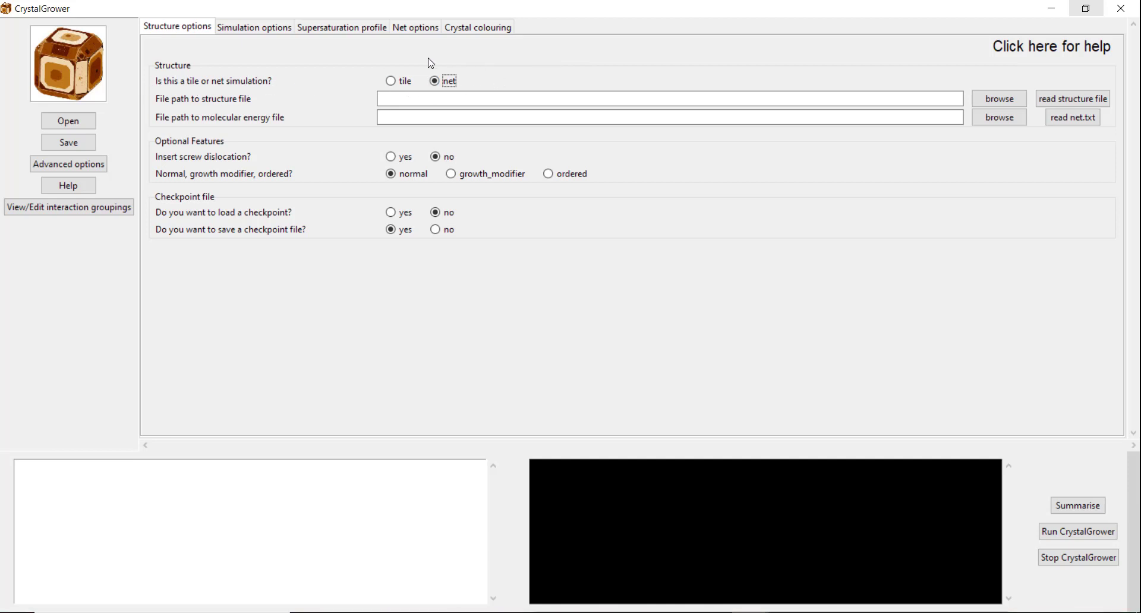
- Choose a net simulation and read Urea_10_neighbours.txt as the structure file
left_click(434, 81)
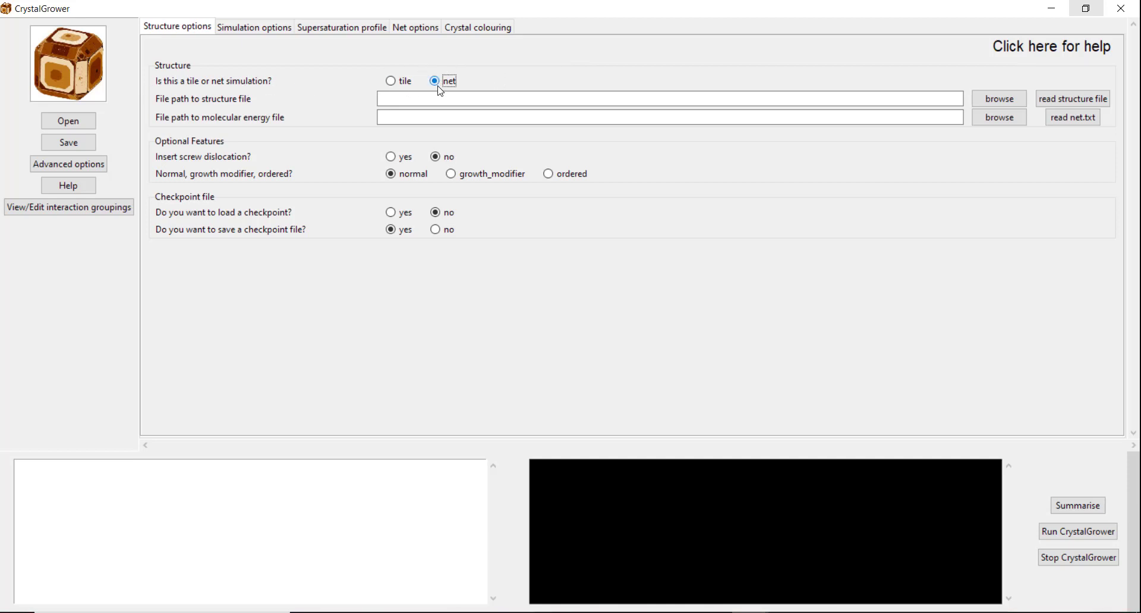
mouse_move(234, 105)
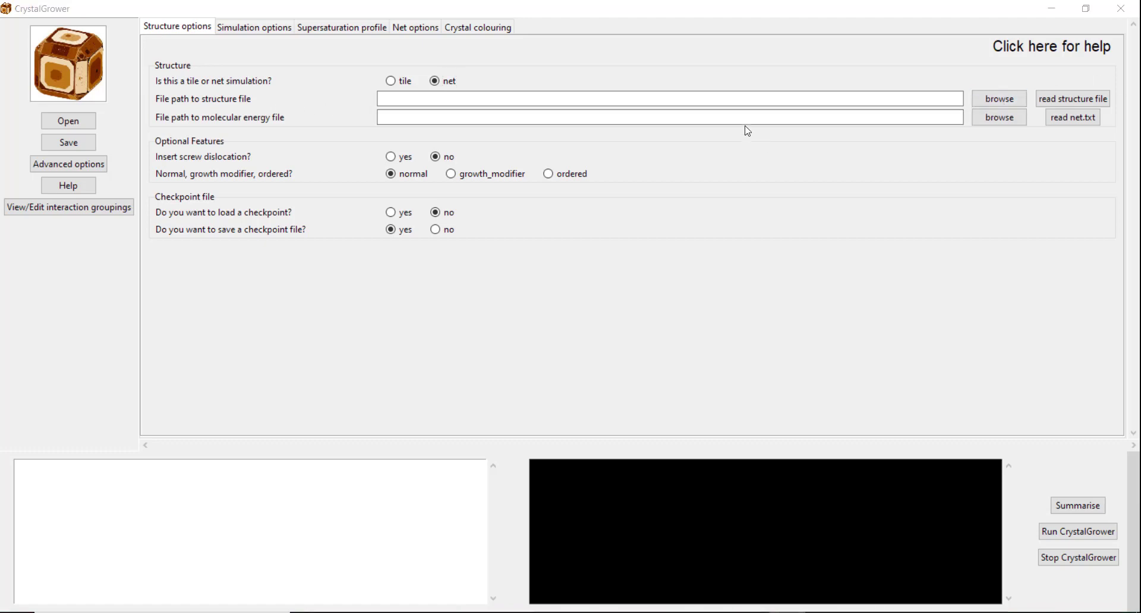
mouse_move(675, 145)
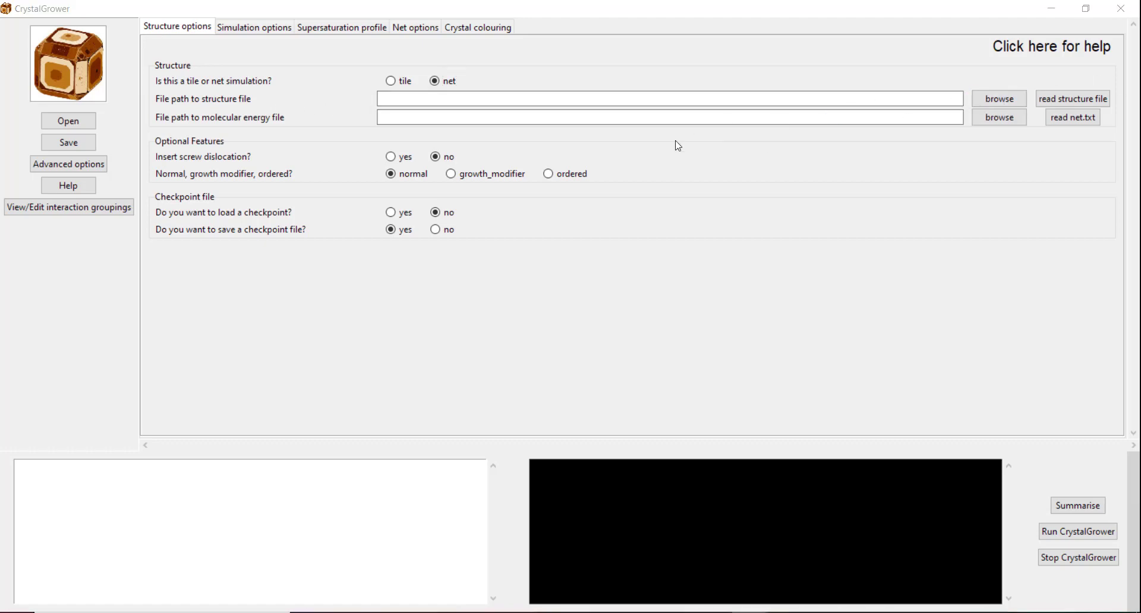
left_click(997, 99)
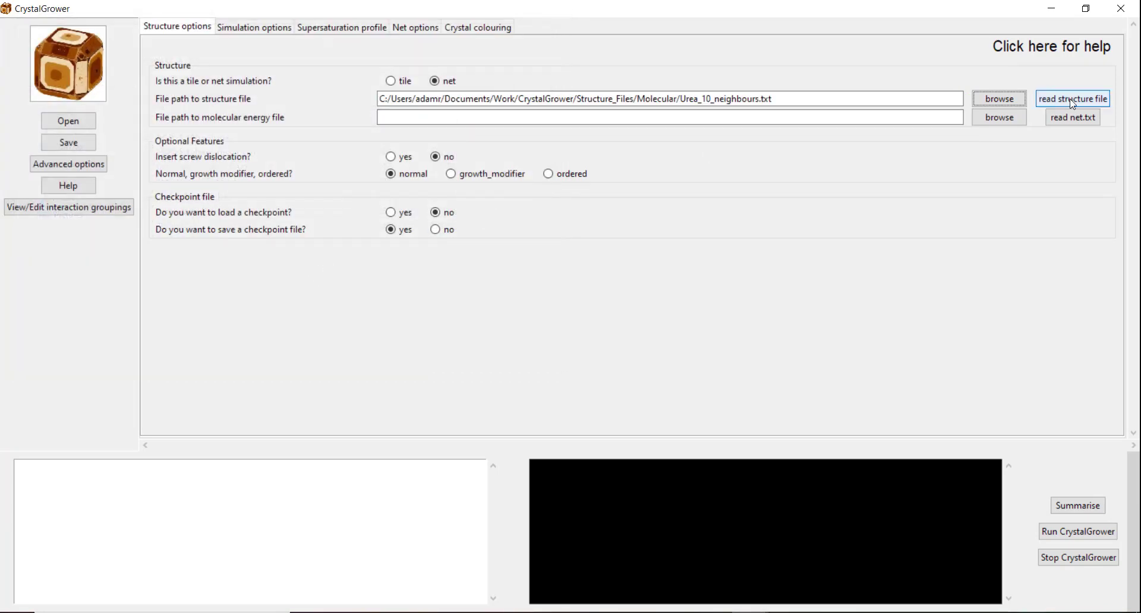
left_click(1072, 99)
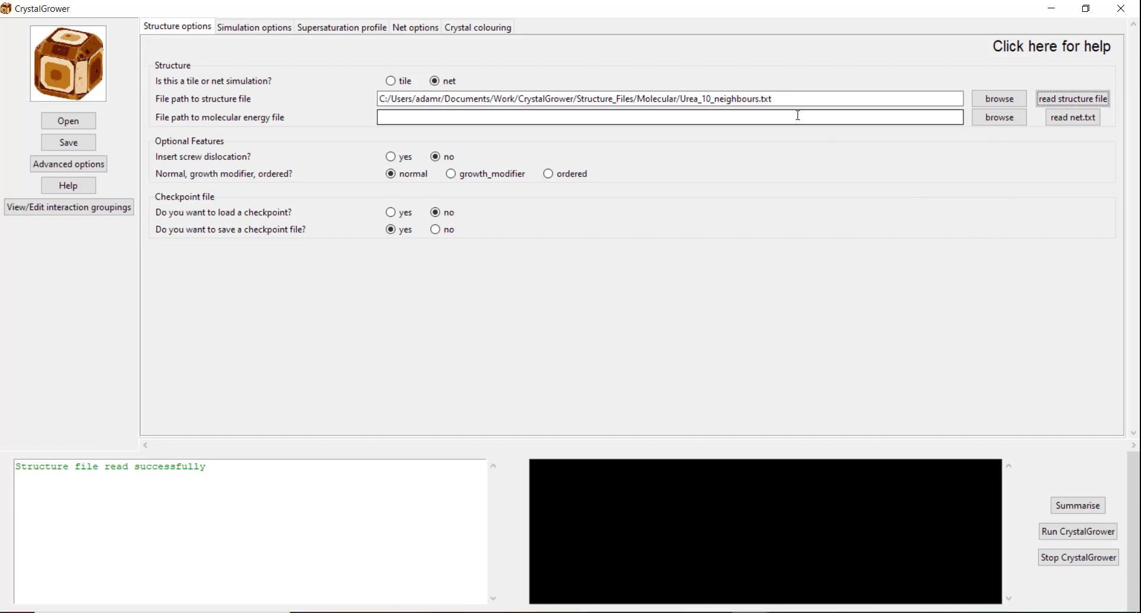
left_click(435, 81)
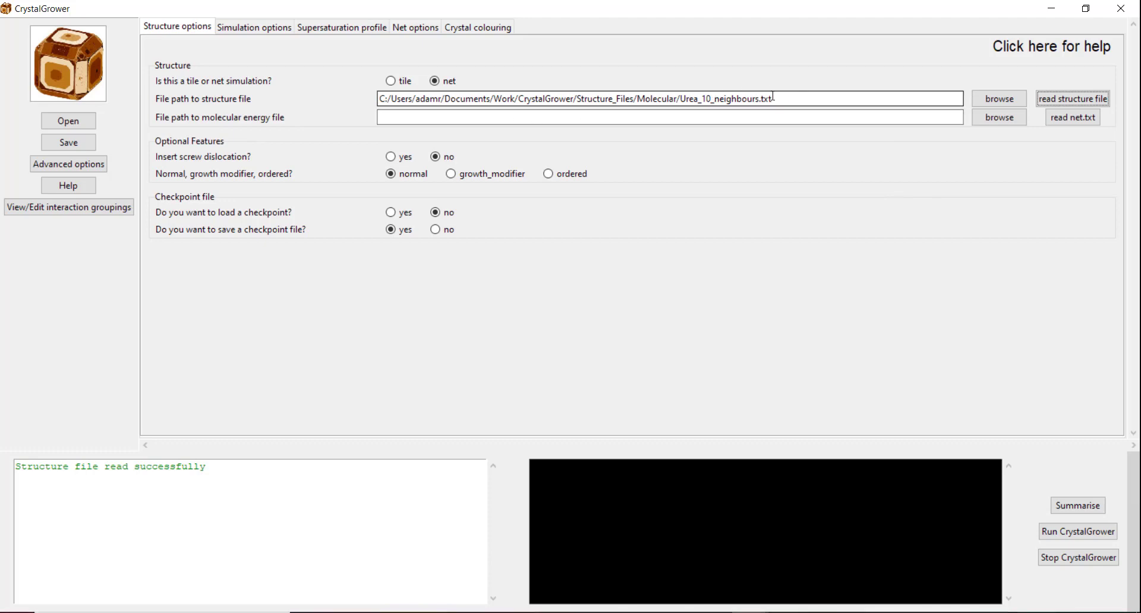
mouse_move(834, 143)
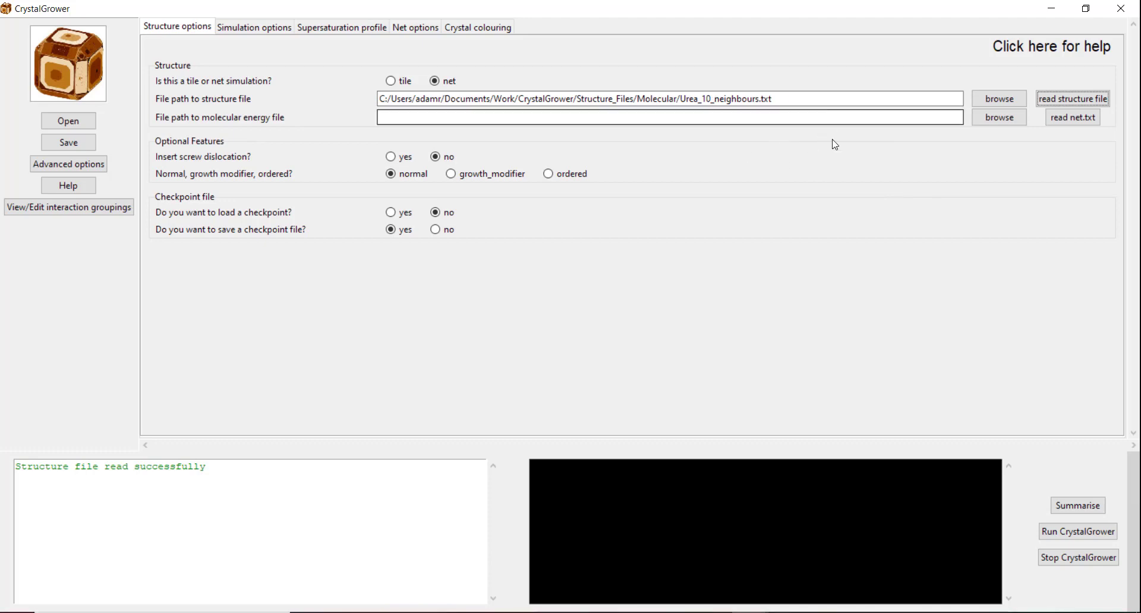
mouse_move(773, 147)
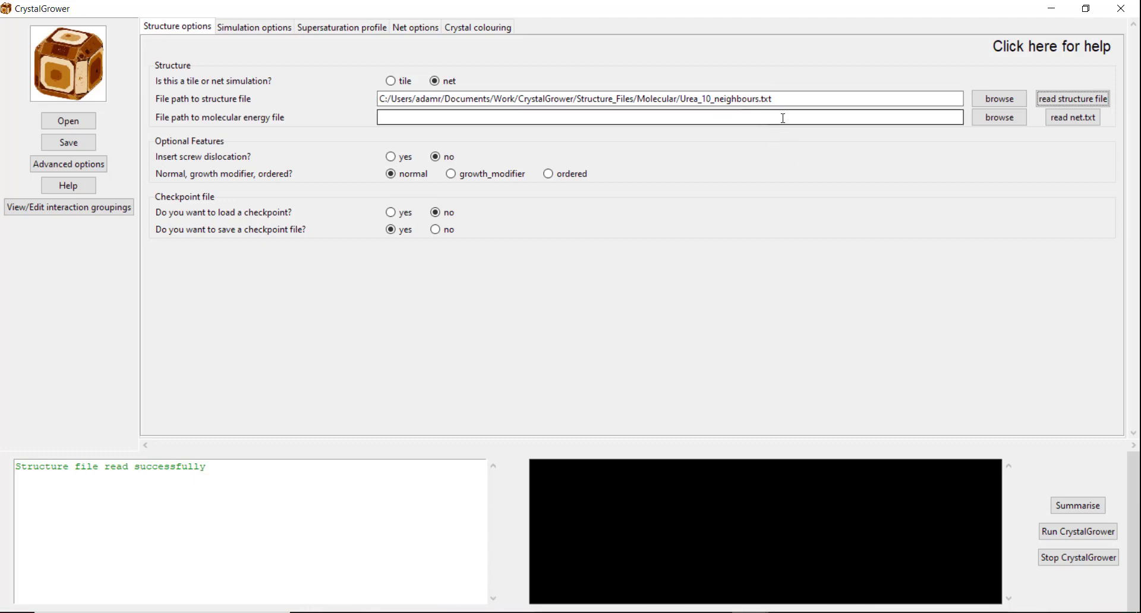
mouse_move(803, 145)
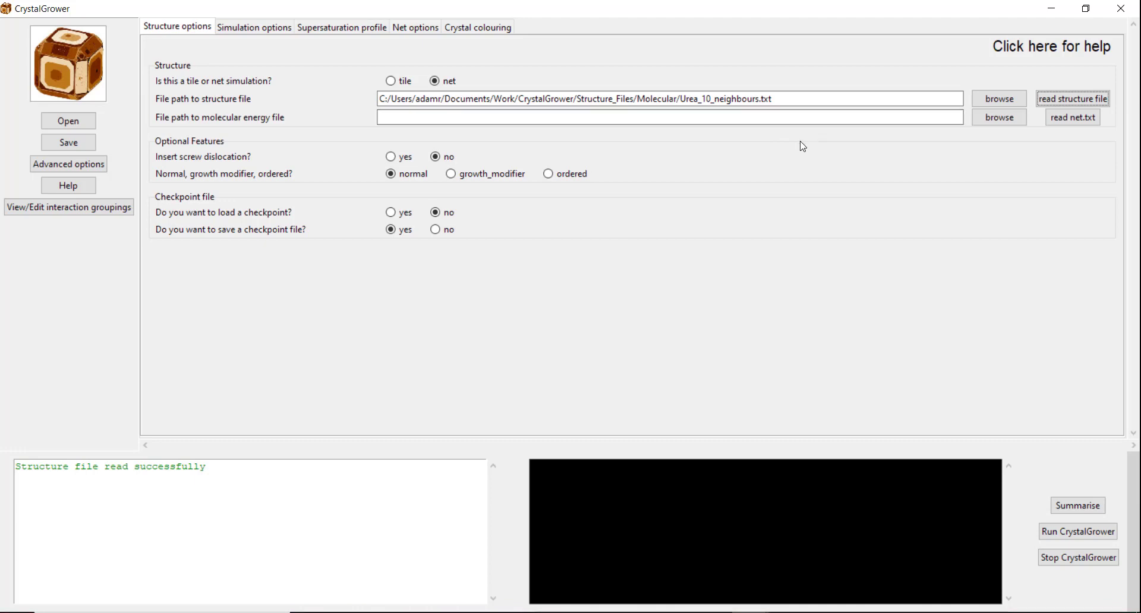
mouse_move(774, 134)
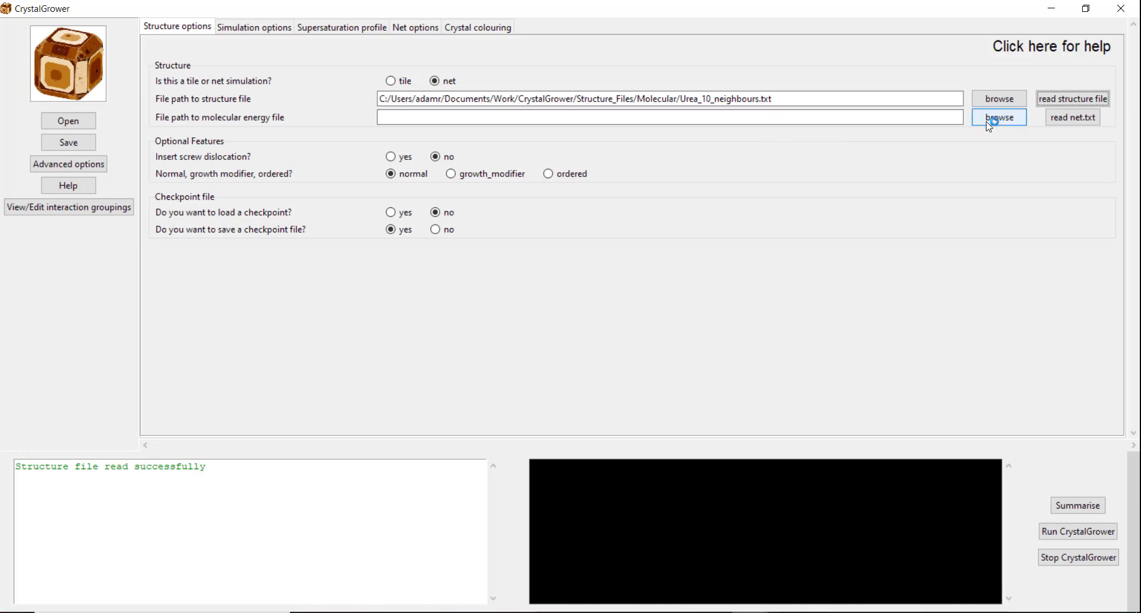
- Select Urea_10_neighbours_bonds_adjusted.txt as the molecular energy file
left_click(998, 117)
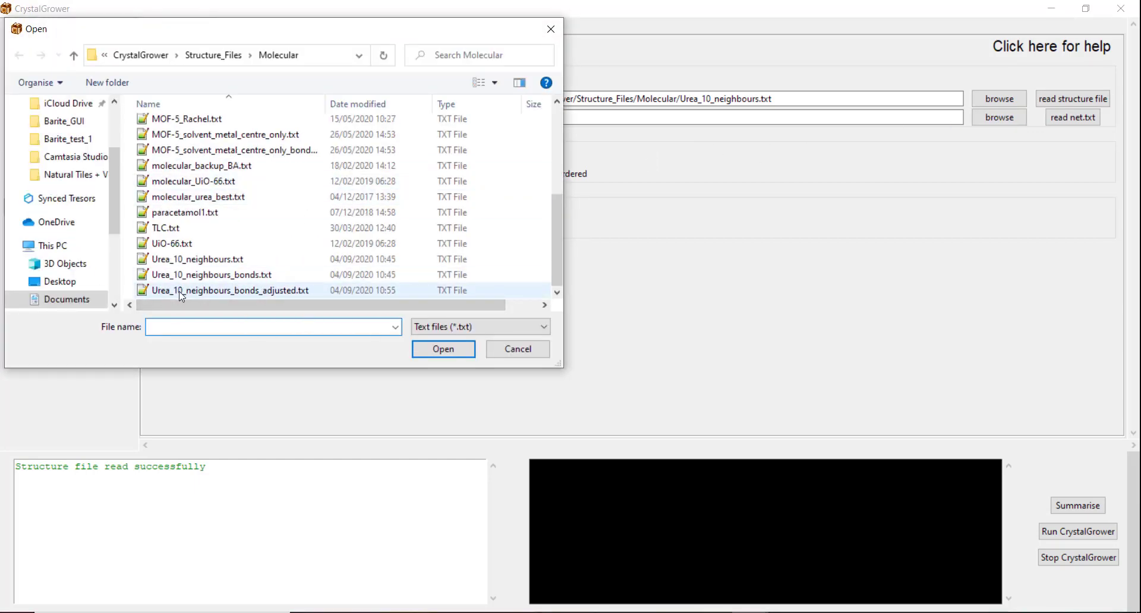
mouse_move(229, 290)
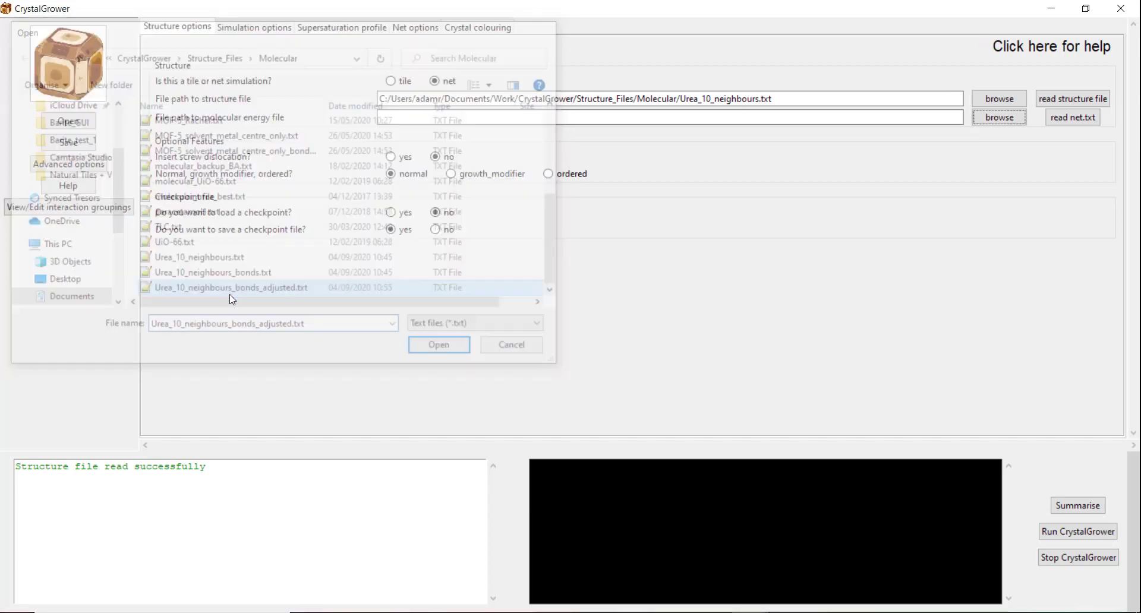
left_click(439, 344)
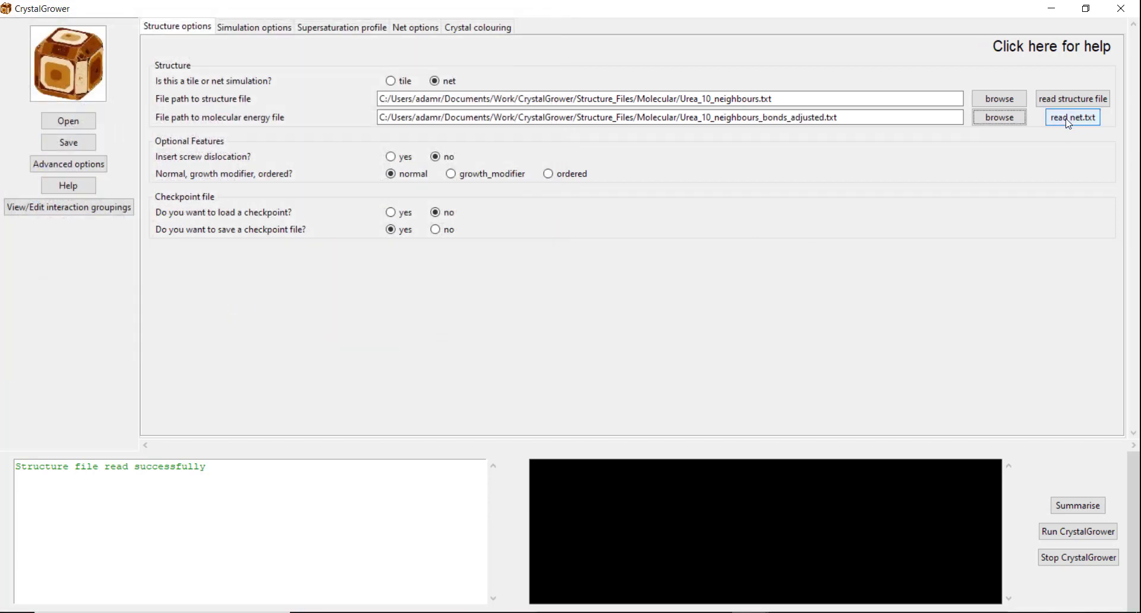
- Read the energy file and label interactions 1–6 of both CH4N2O molecules A through F
left_click(1072, 118)
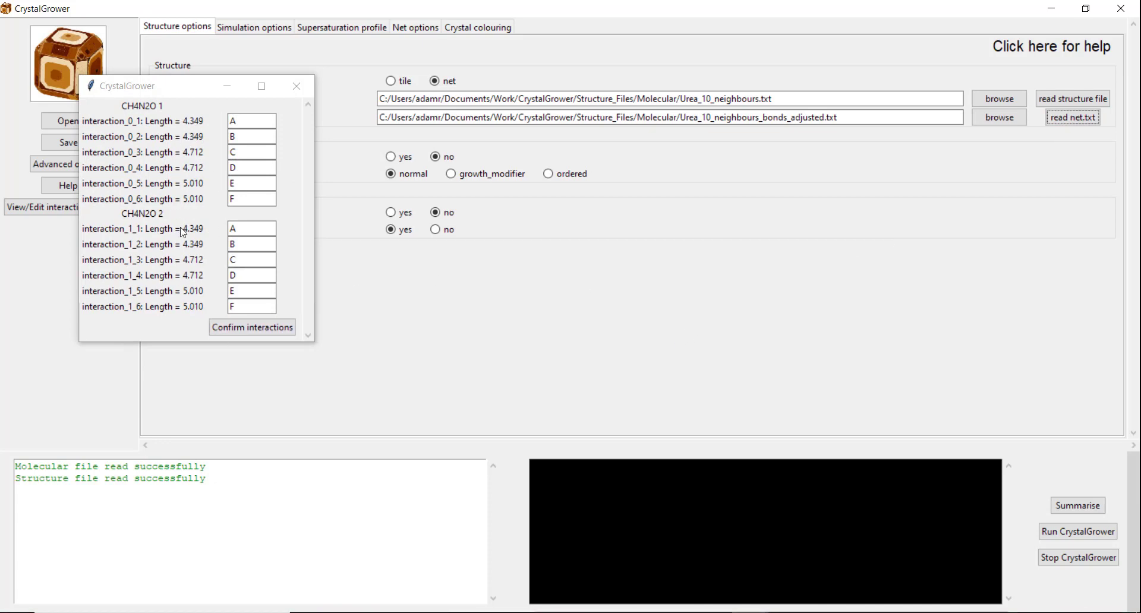
left_click(251, 121)
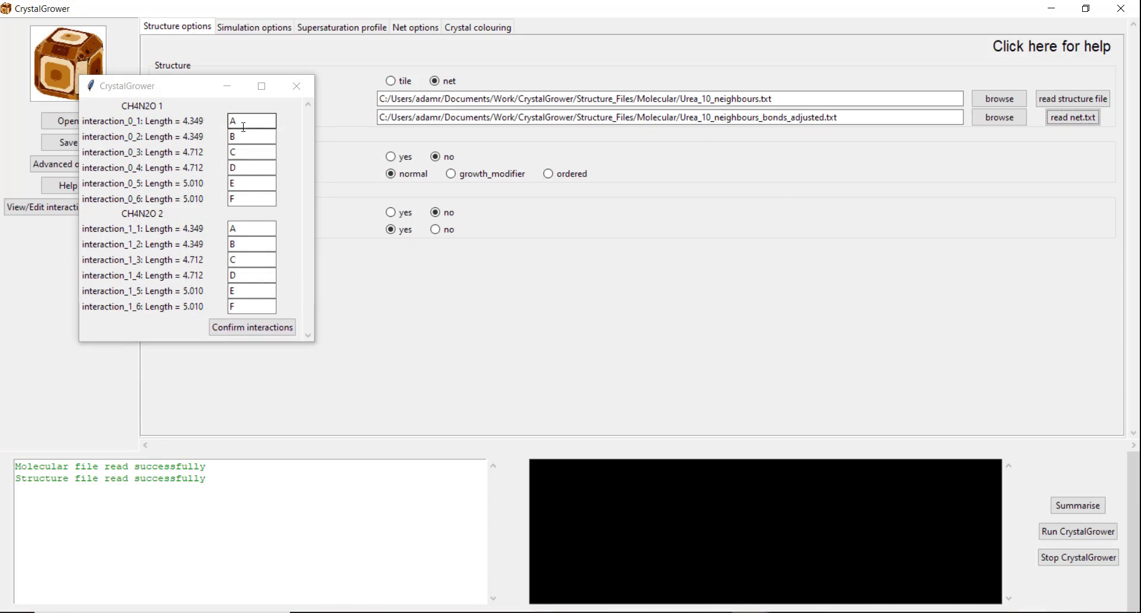
mouse_move(123, 113)
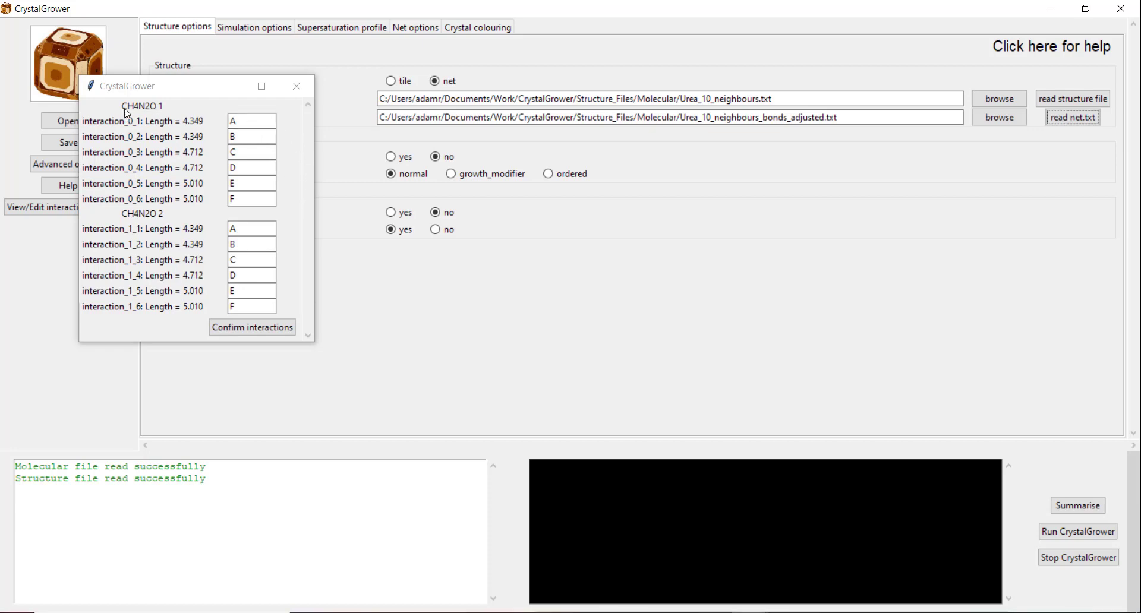
mouse_move(111, 109)
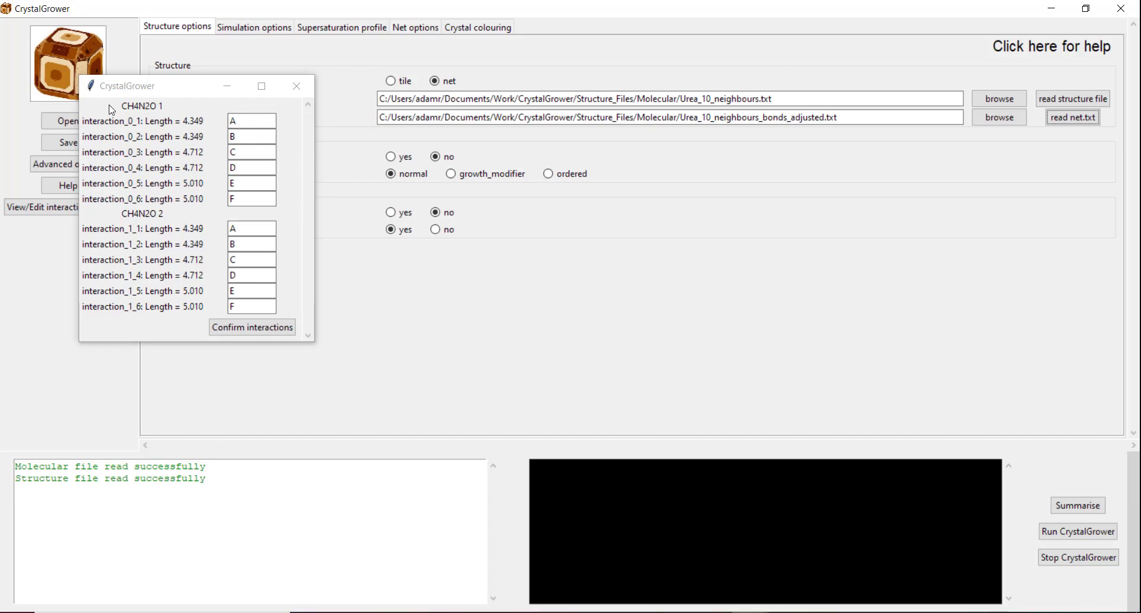
mouse_move(203, 120)
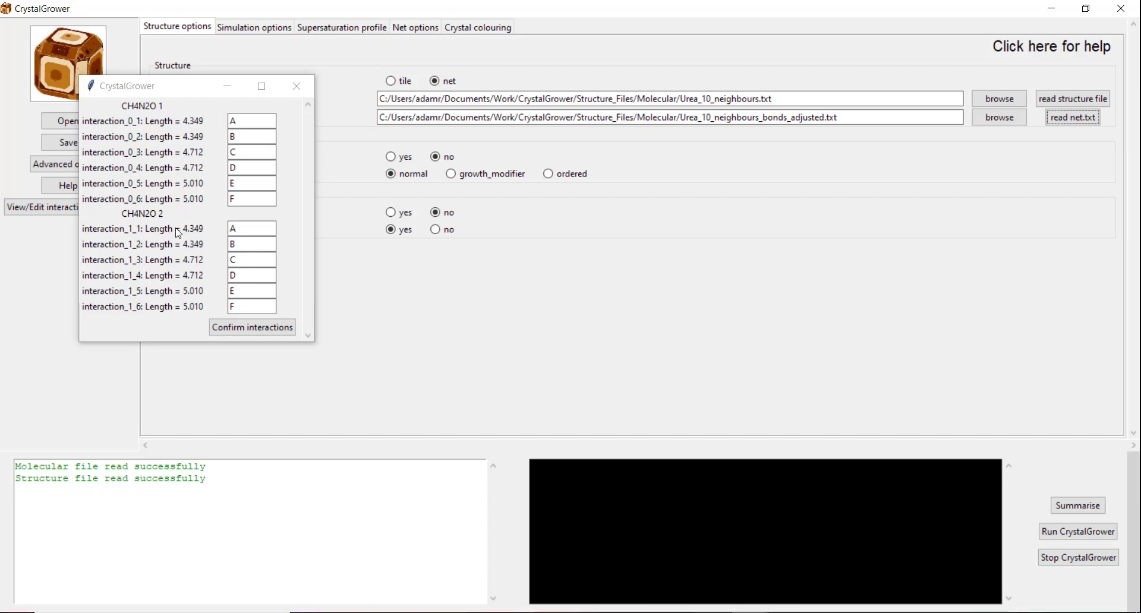
left_click(251, 121)
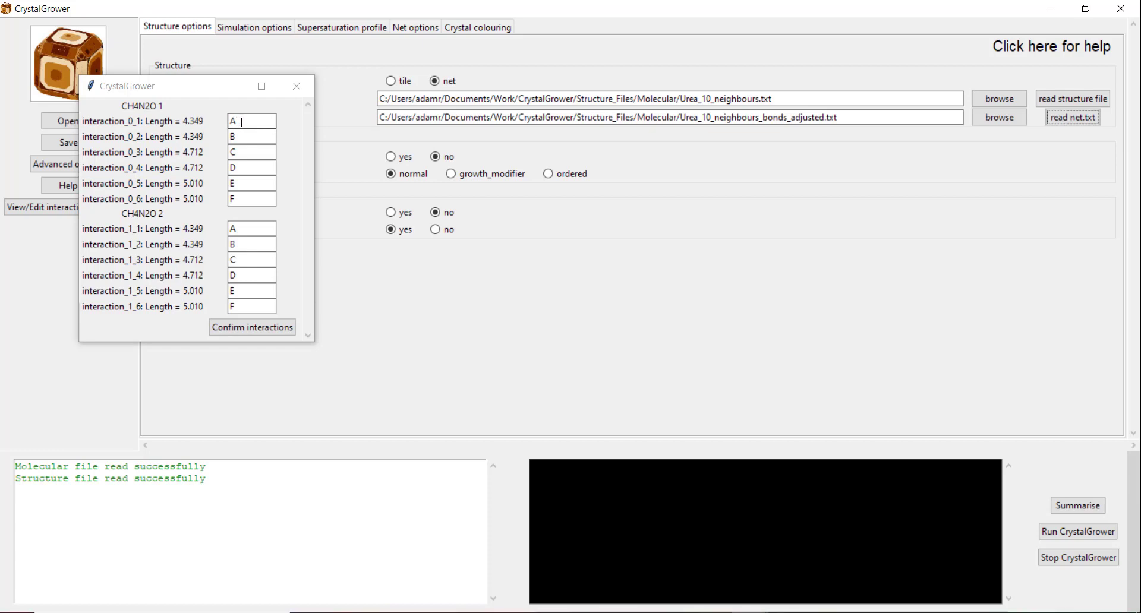
left_click(251, 121)
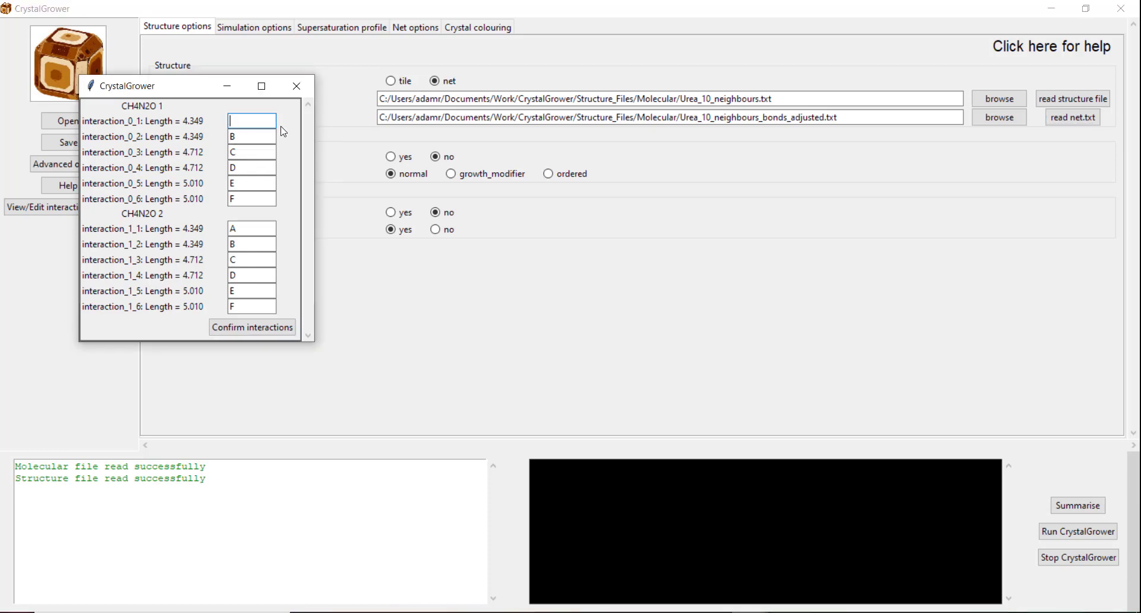
type("A")
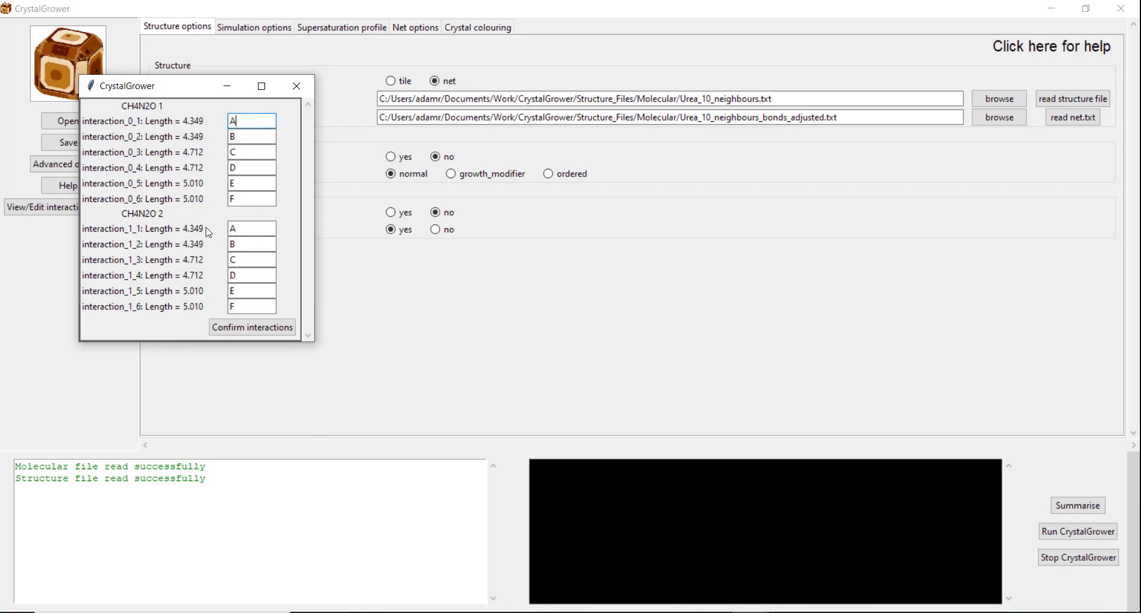
mouse_move(198, 232)
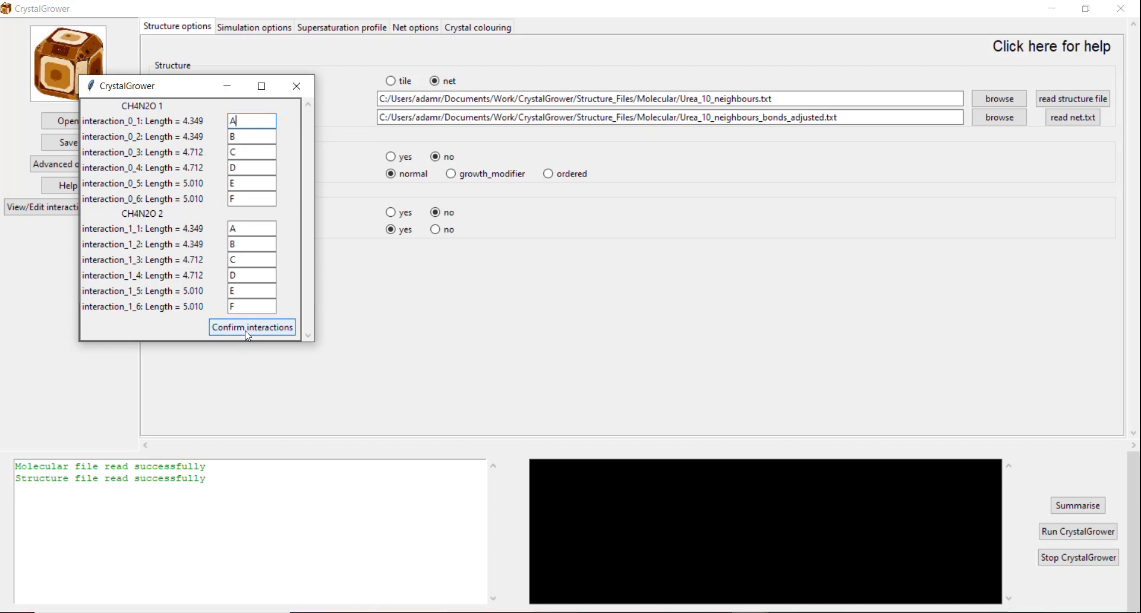
left_click(252, 327)
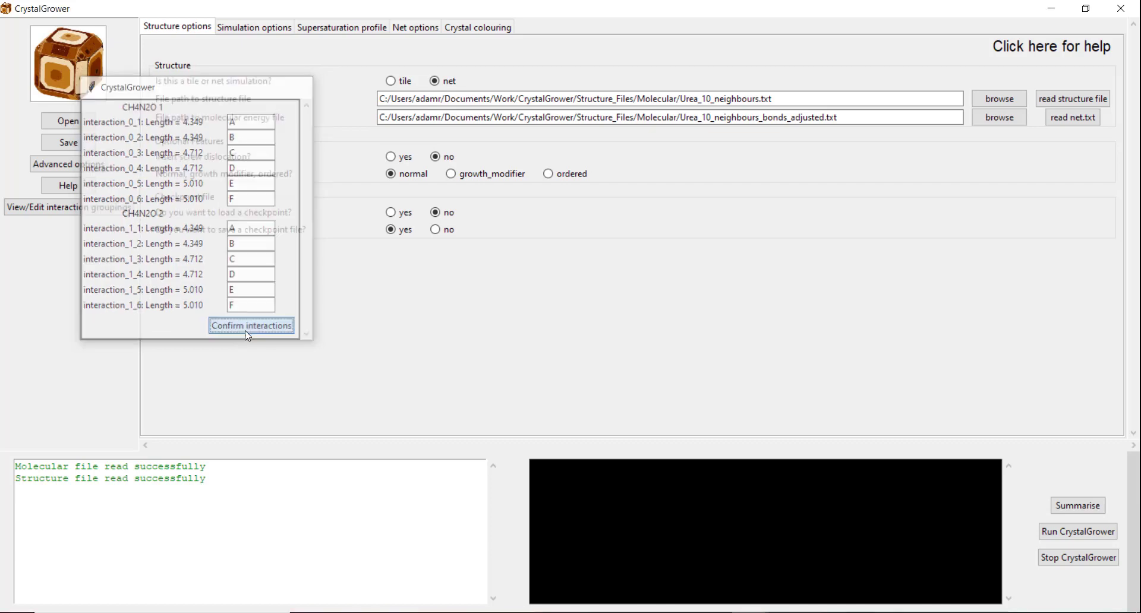
- Confirm the A–F groupings, keeping no screw dislocation, normal growth and checkpoint saving on
left_click(251, 326)
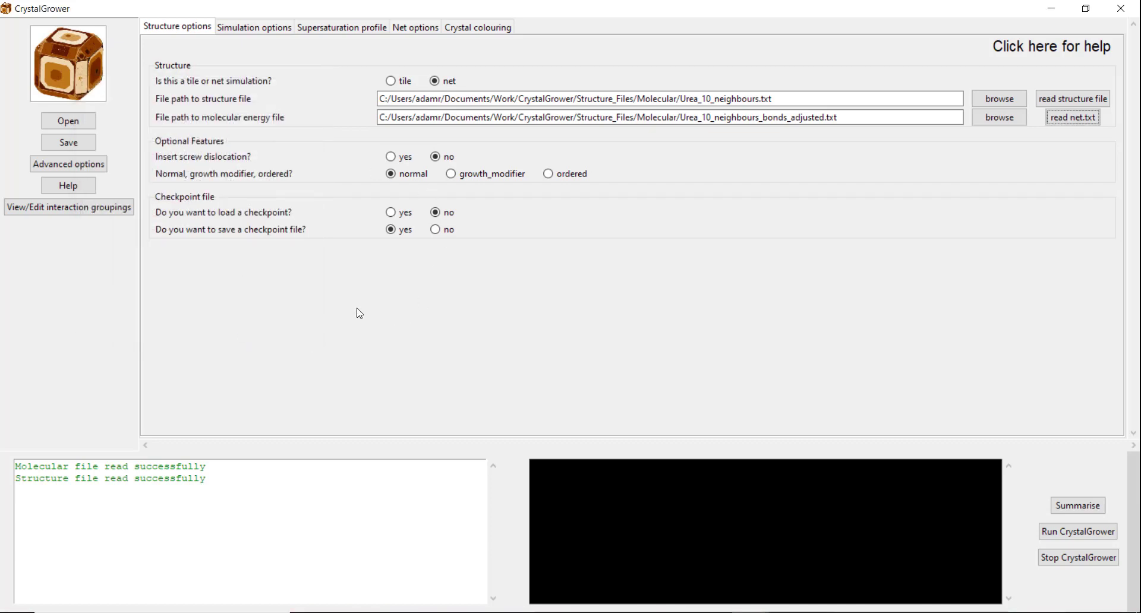
mouse_move(264, 306)
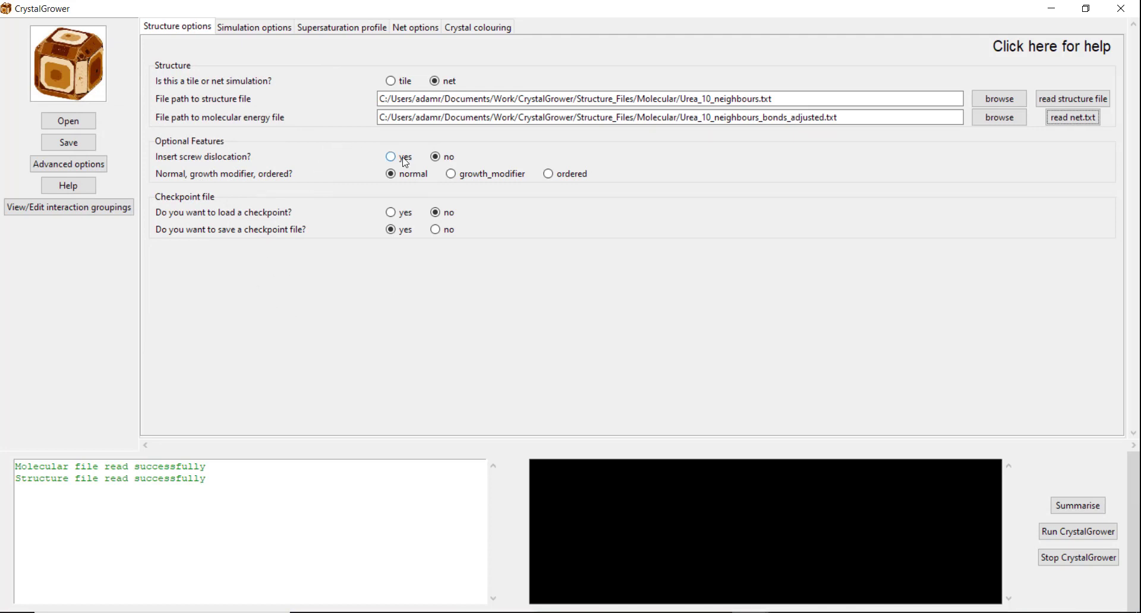
left_click(435, 156)
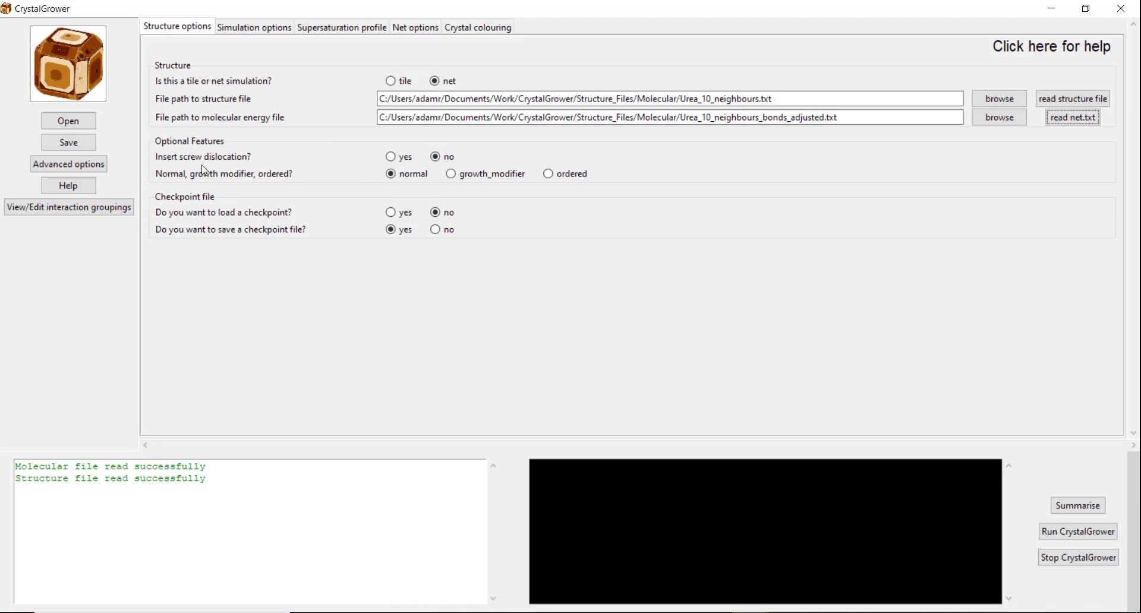
left_click(391, 173)
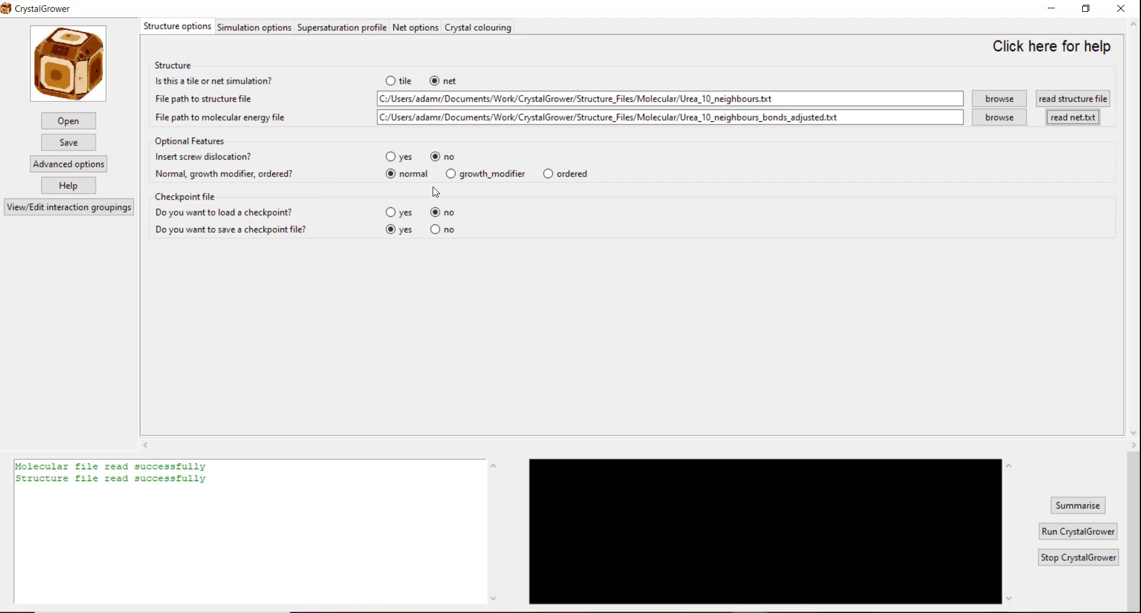
mouse_move(466, 190)
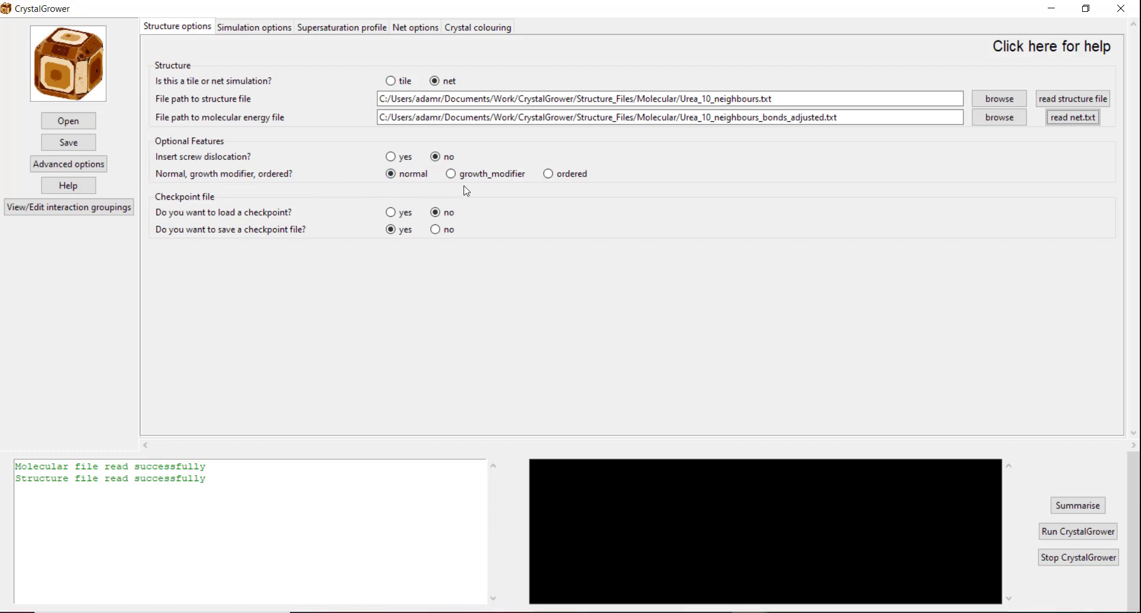
mouse_move(315, 207)
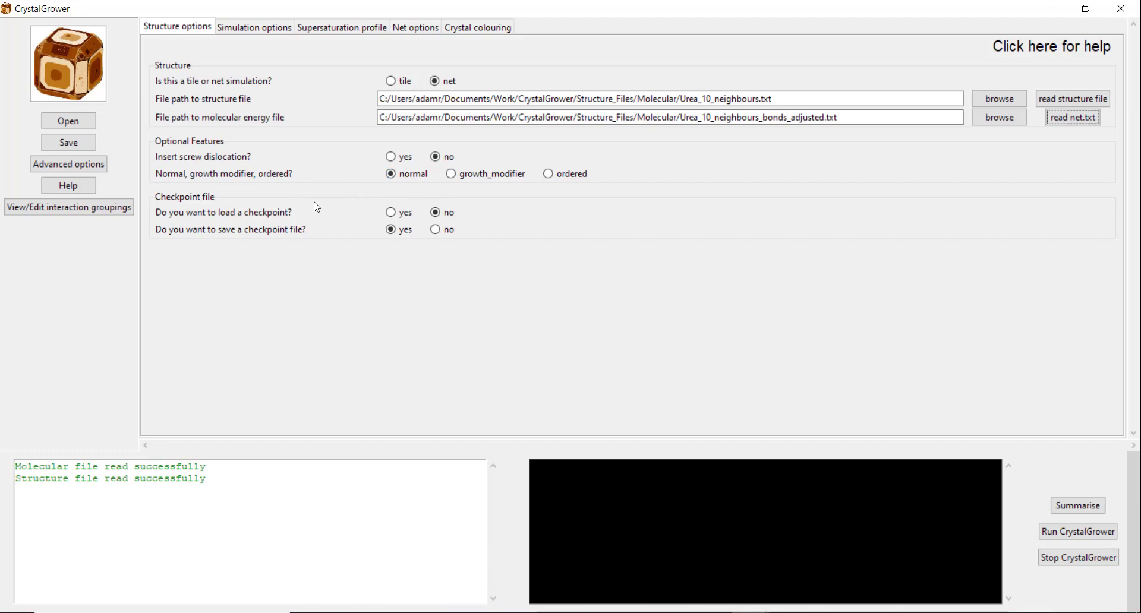
mouse_move(157, 211)
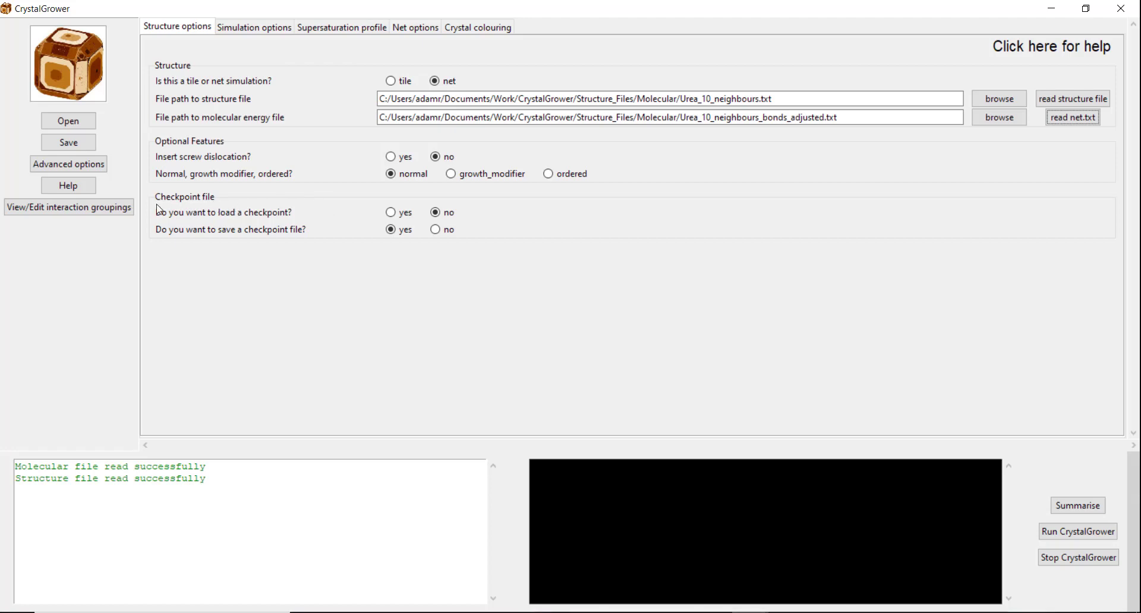
mouse_move(274, 207)
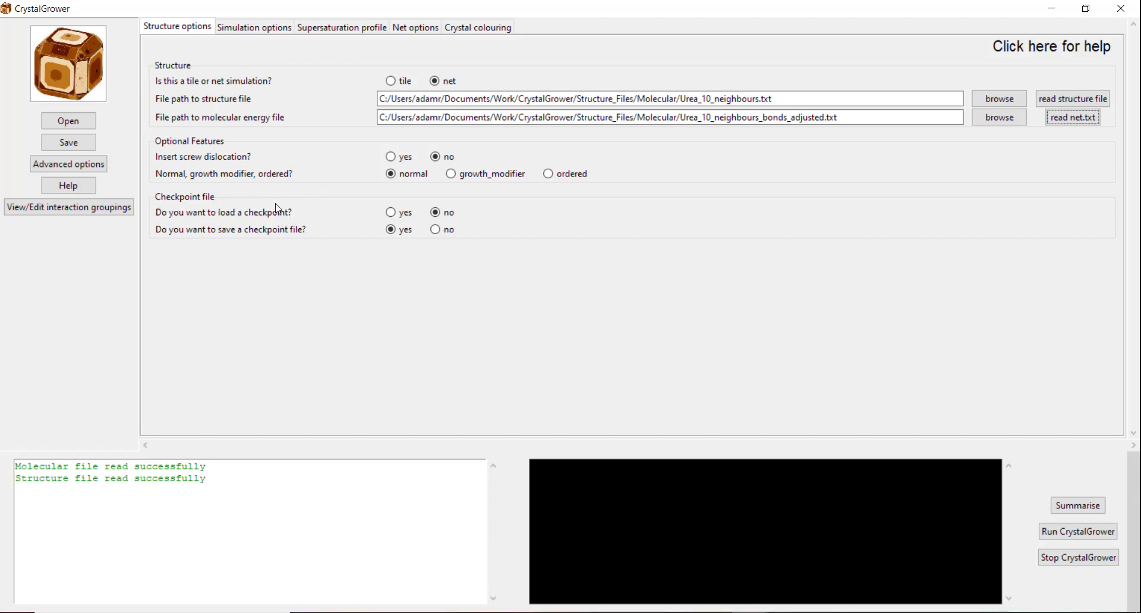
mouse_move(331, 211)
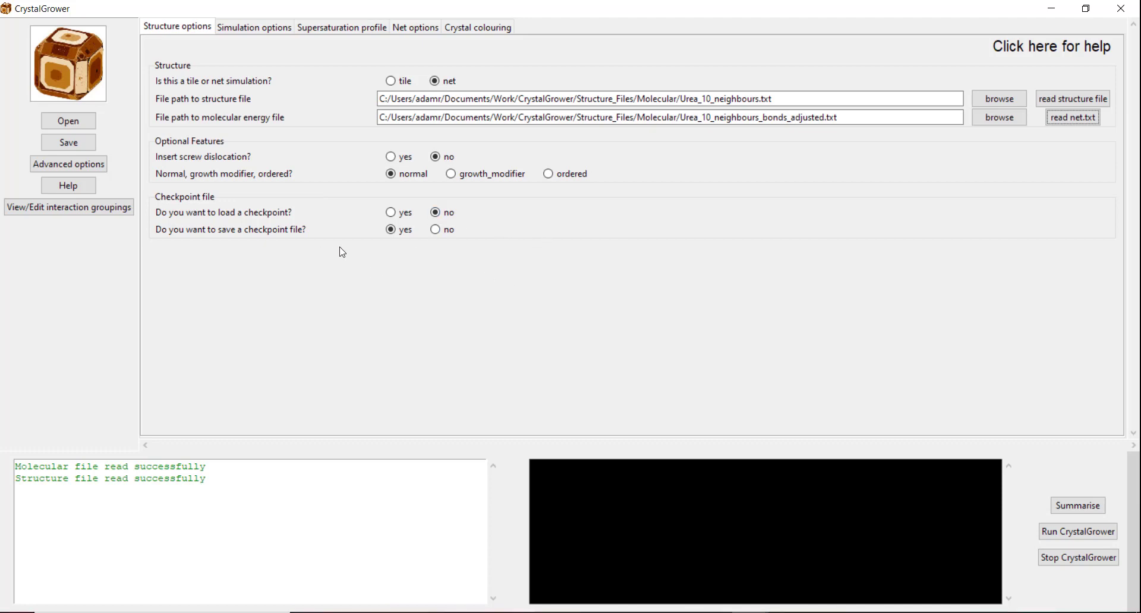
mouse_move(316, 241)
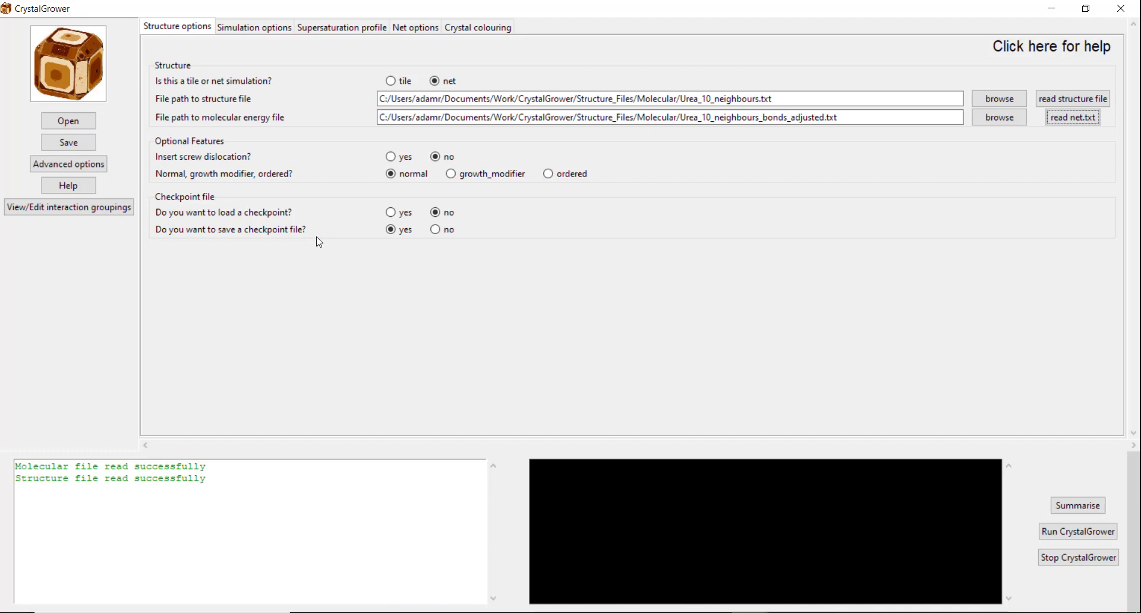
mouse_move(347, 248)
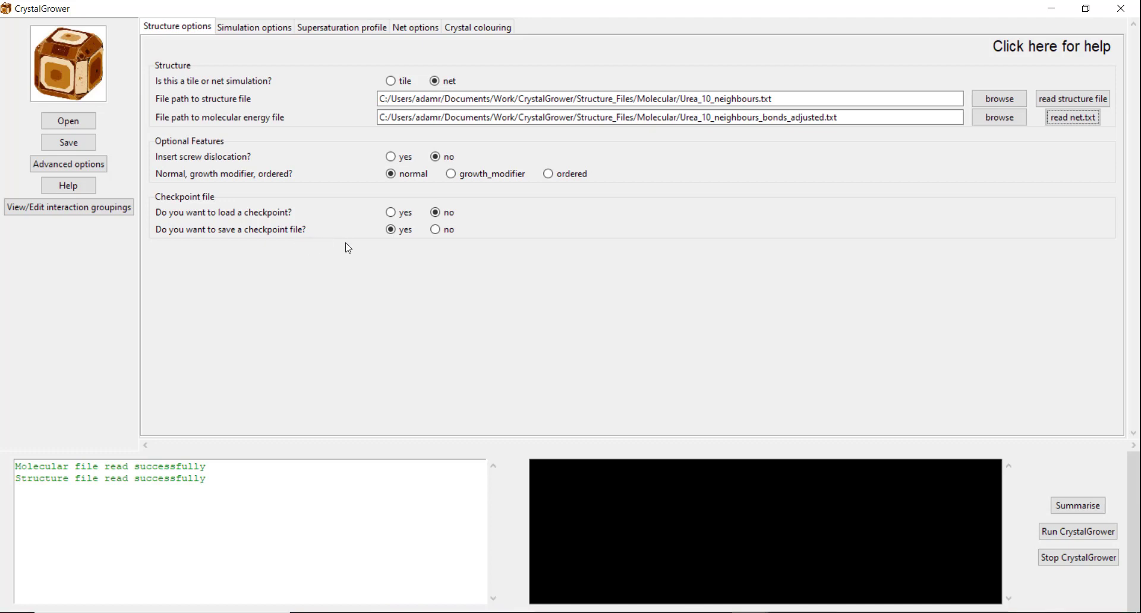
mouse_move(322, 242)
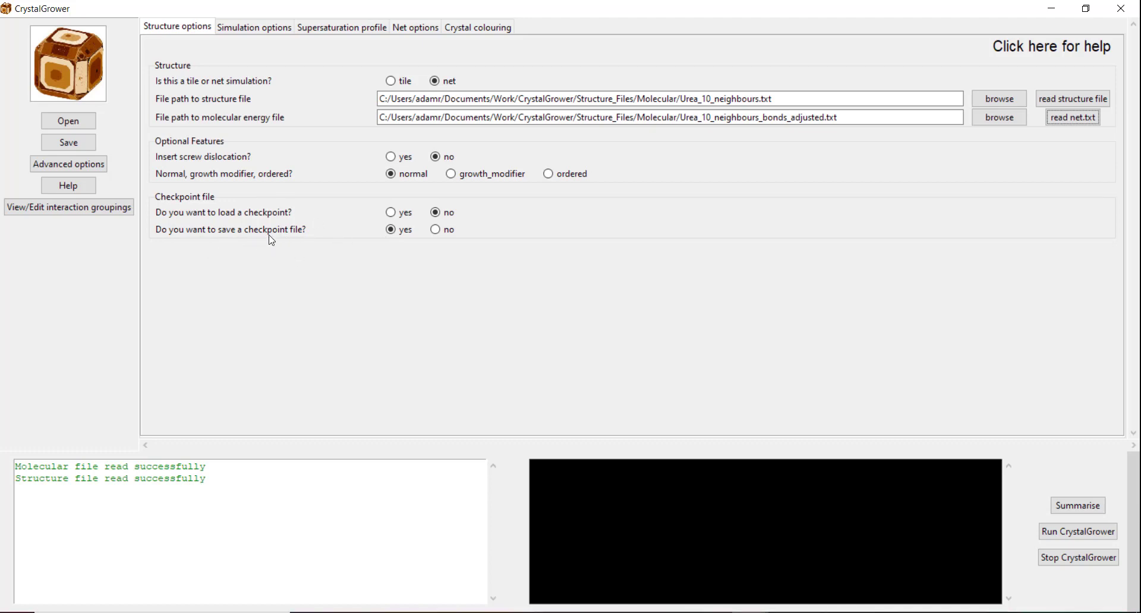
mouse_move(284, 366)
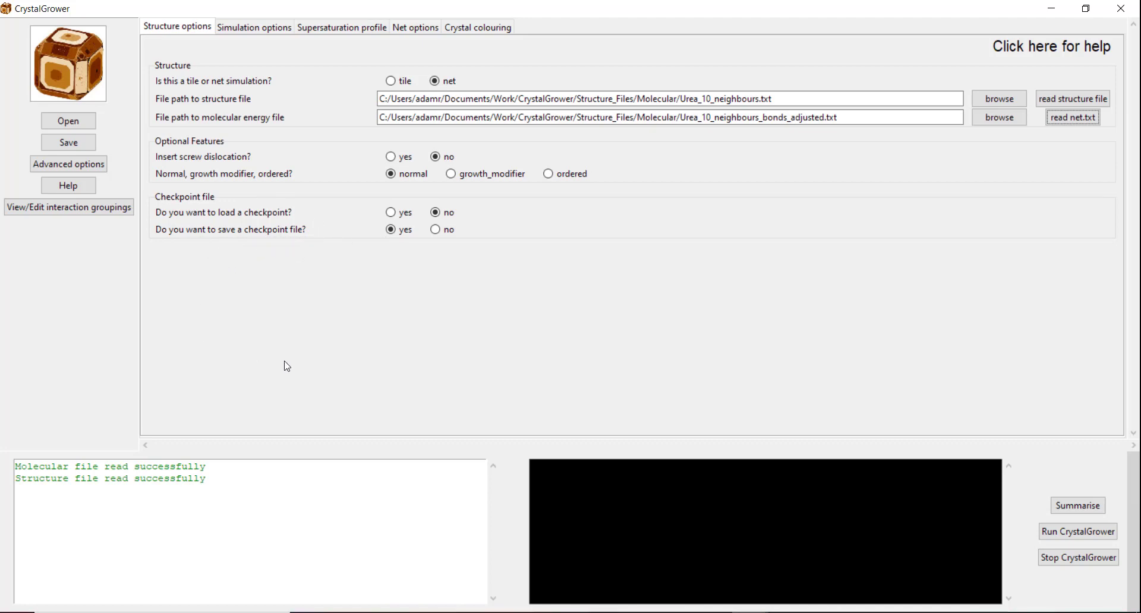
- Set the simulation results file prefix to Urea in the Simulation options
left_click(254, 27)
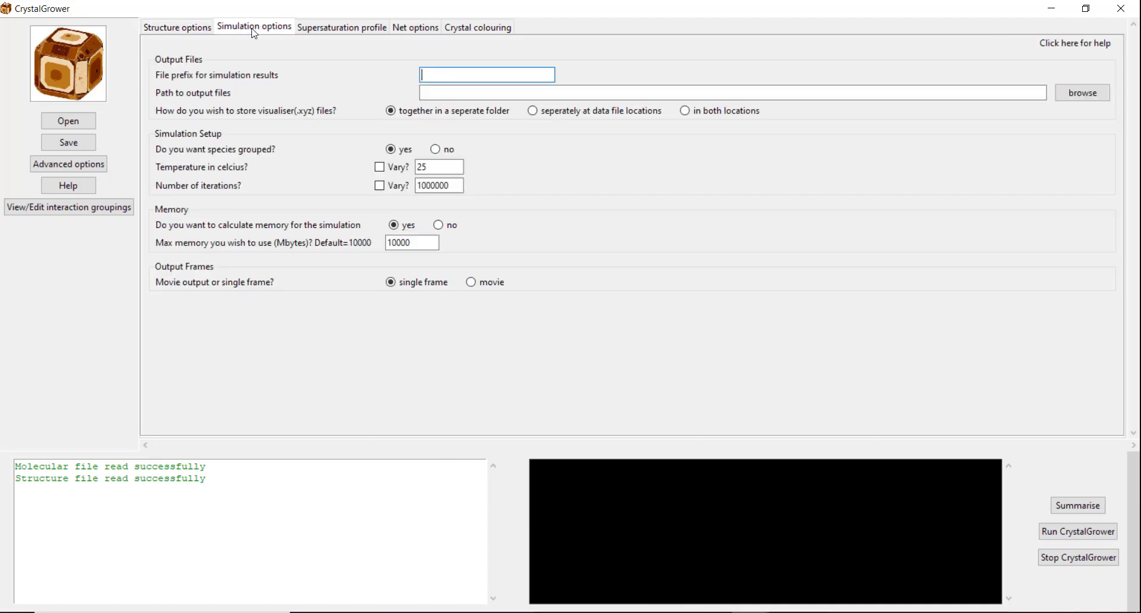
mouse_move(352, 81)
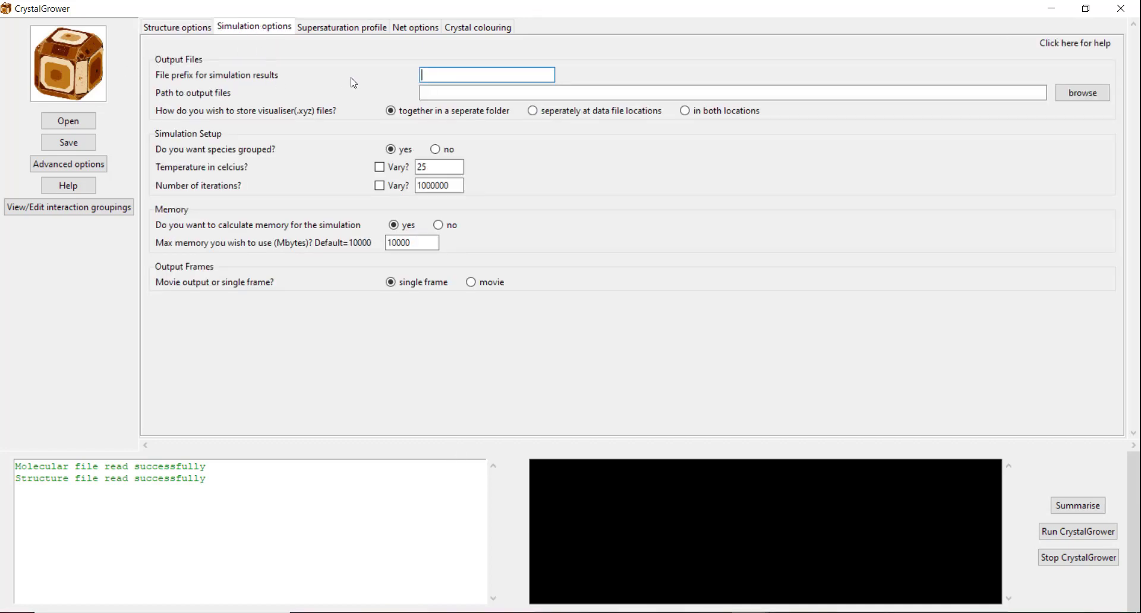
type("Urea")
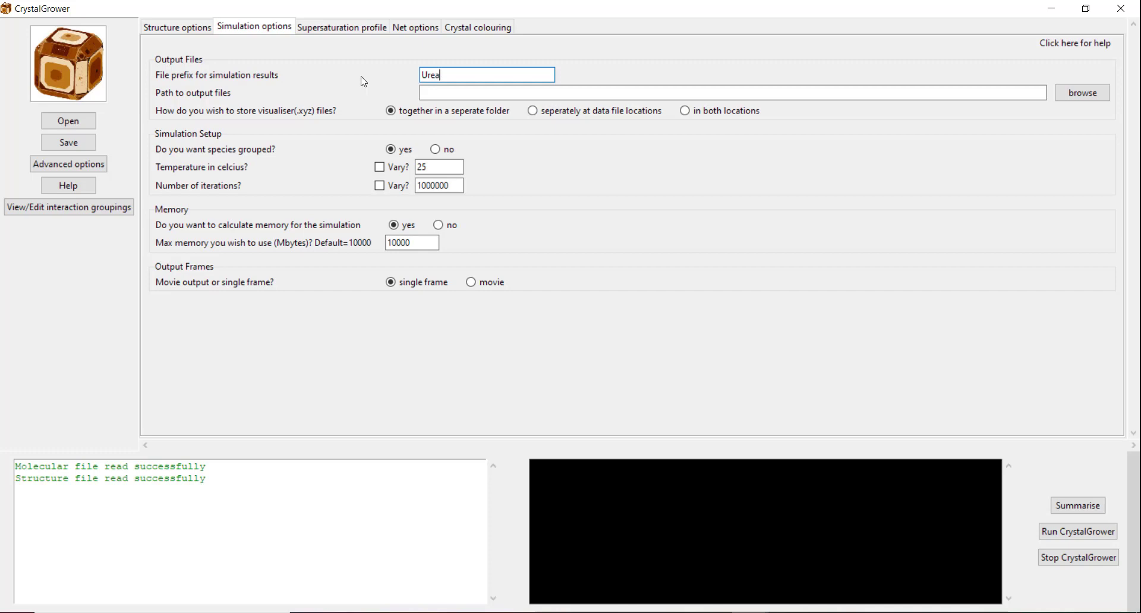
mouse_move(217, 96)
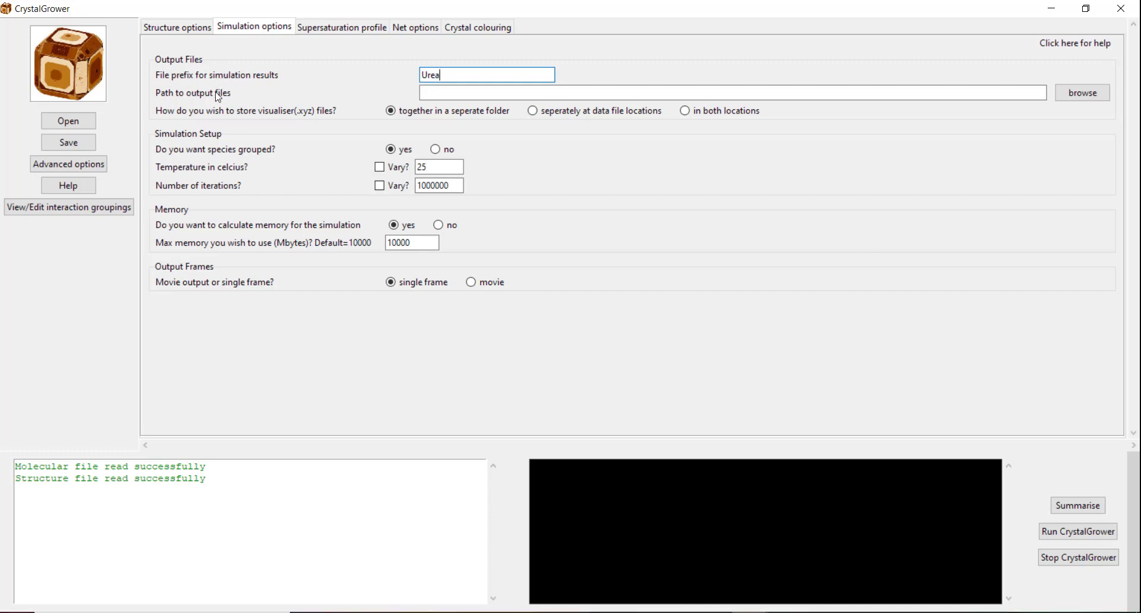
mouse_move(1123, 67)
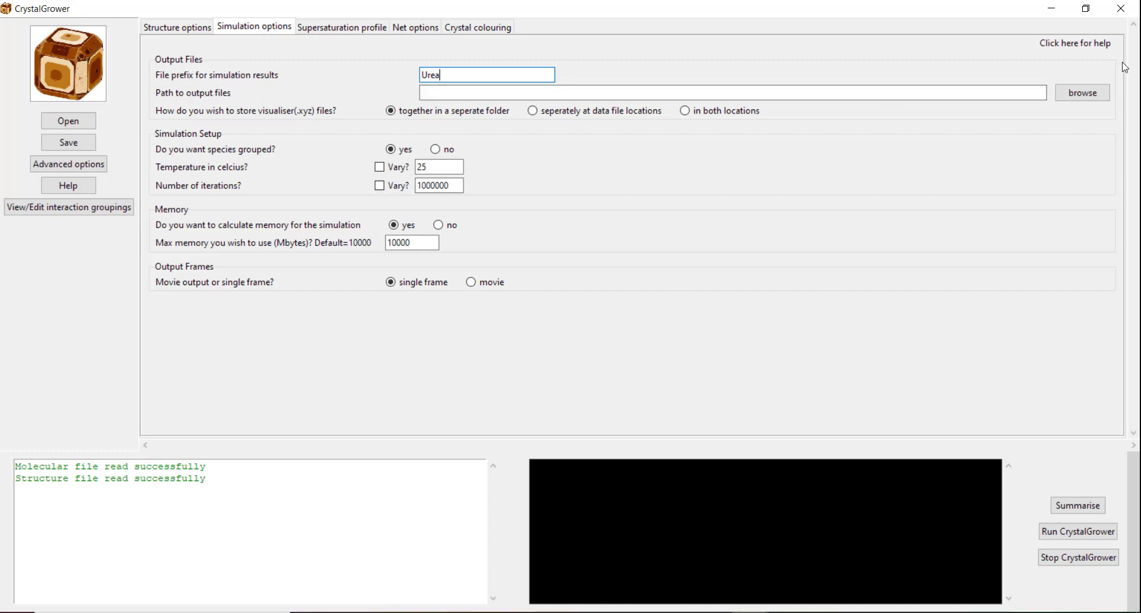
- Create a Urea folder inside Simulations and select it as the output files location
left_click(1080, 92)
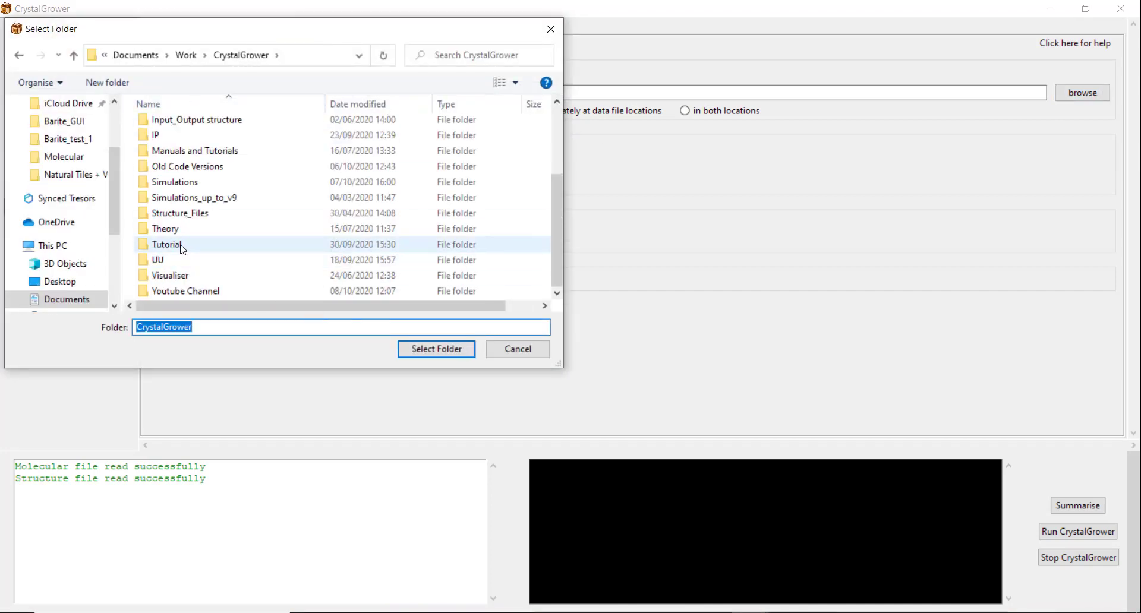
double_click(175, 182)
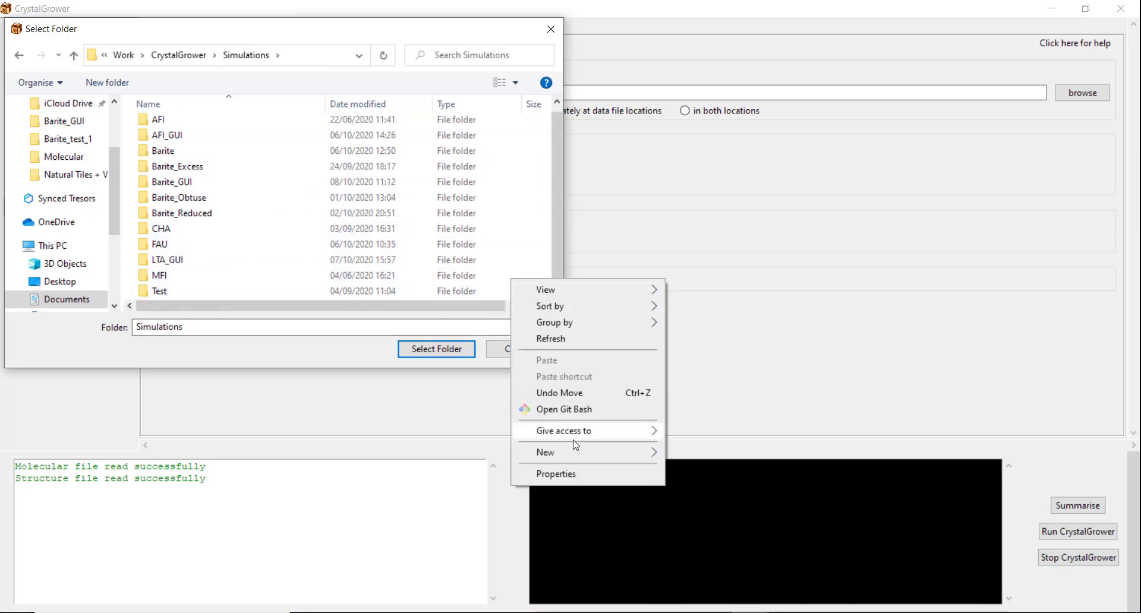
left_click(545, 451)
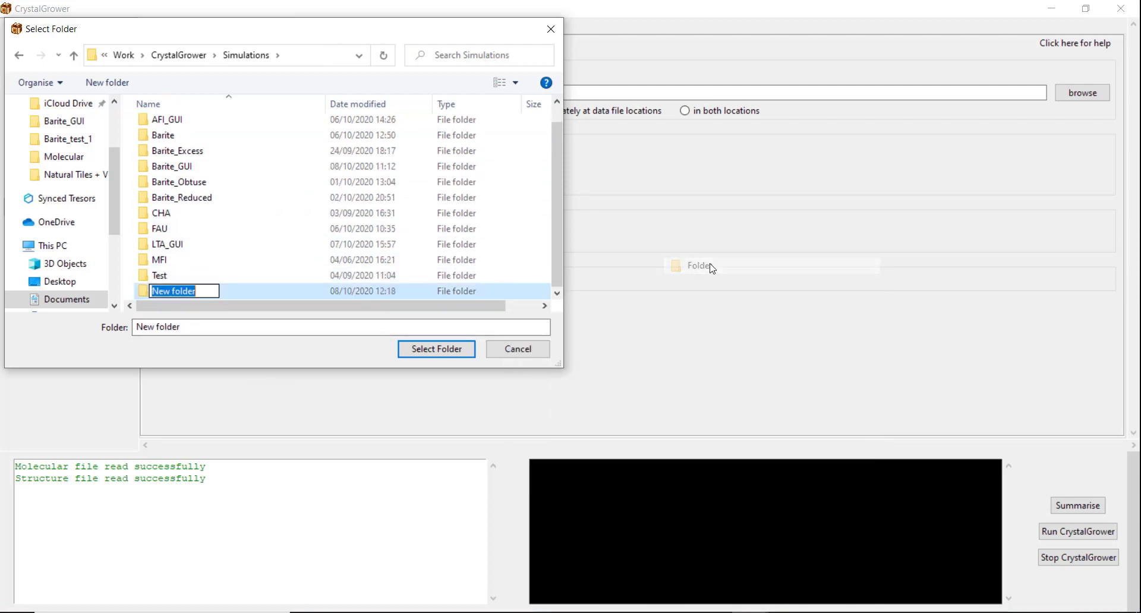
type("Urea")
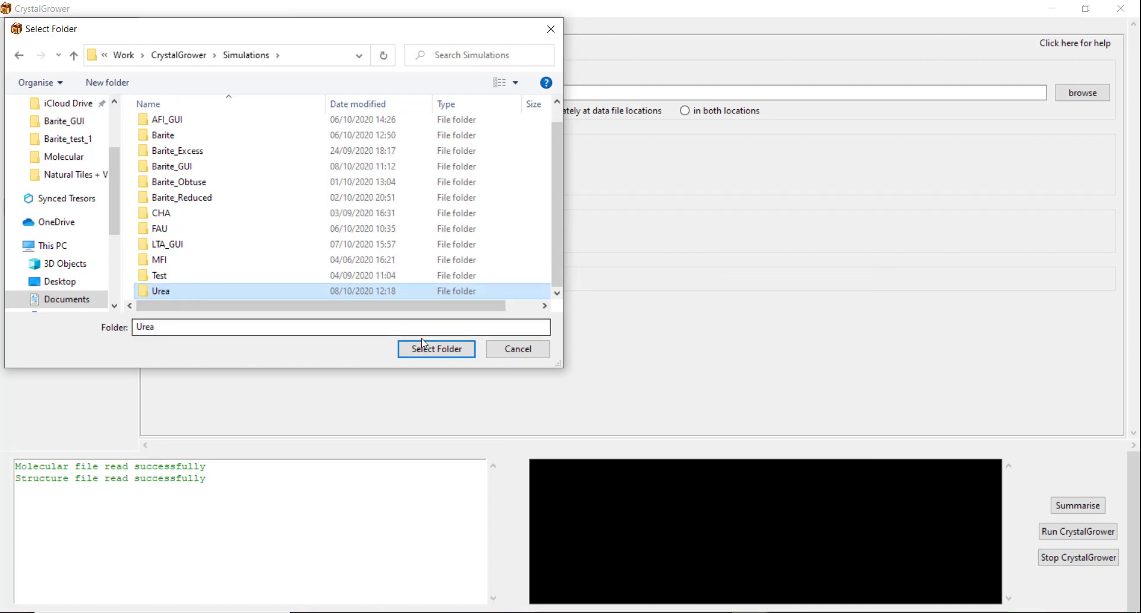
left_click(436, 350)
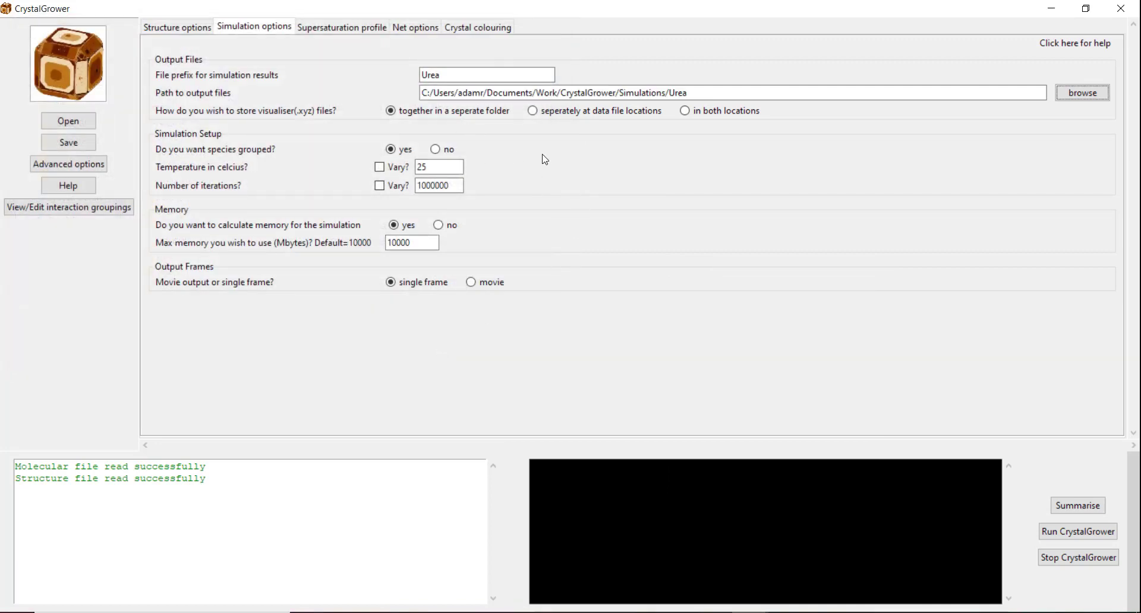
left_click(695, 92)
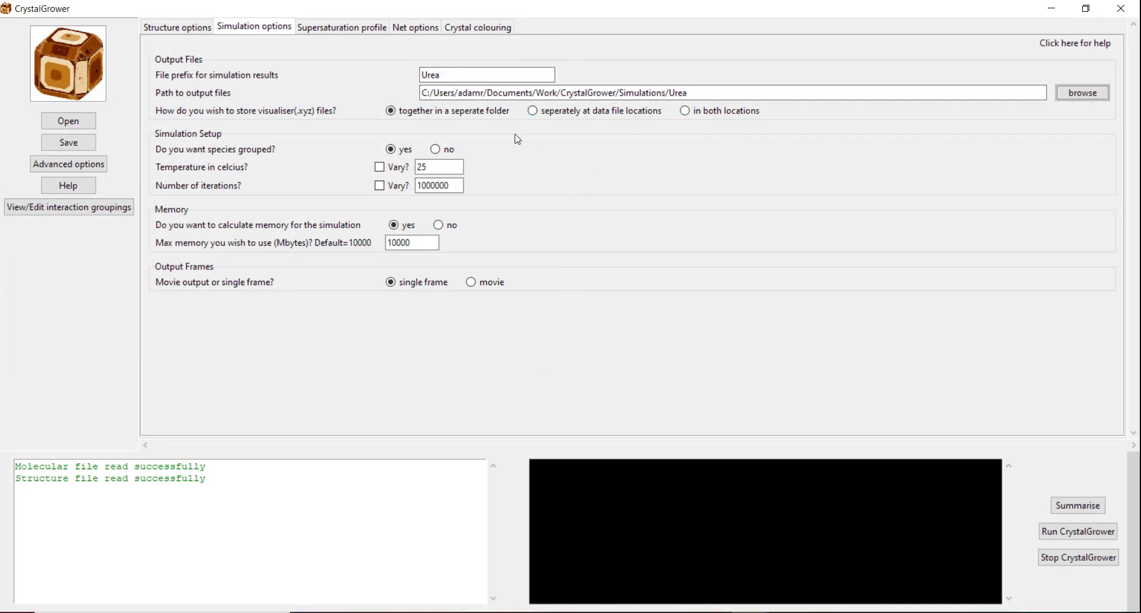
mouse_move(164, 127)
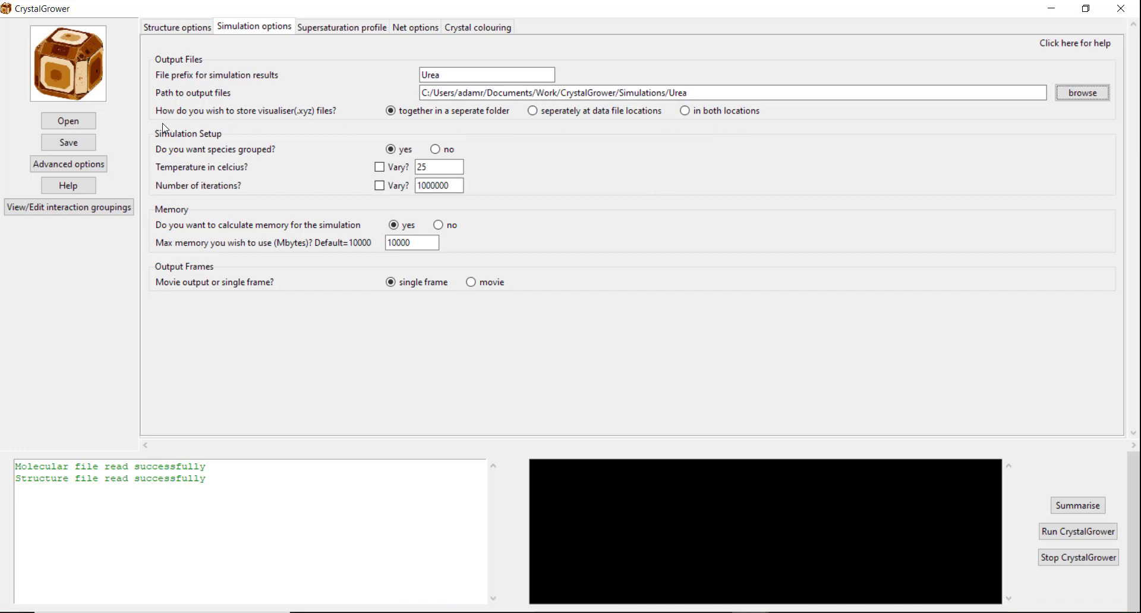
mouse_move(326, 112)
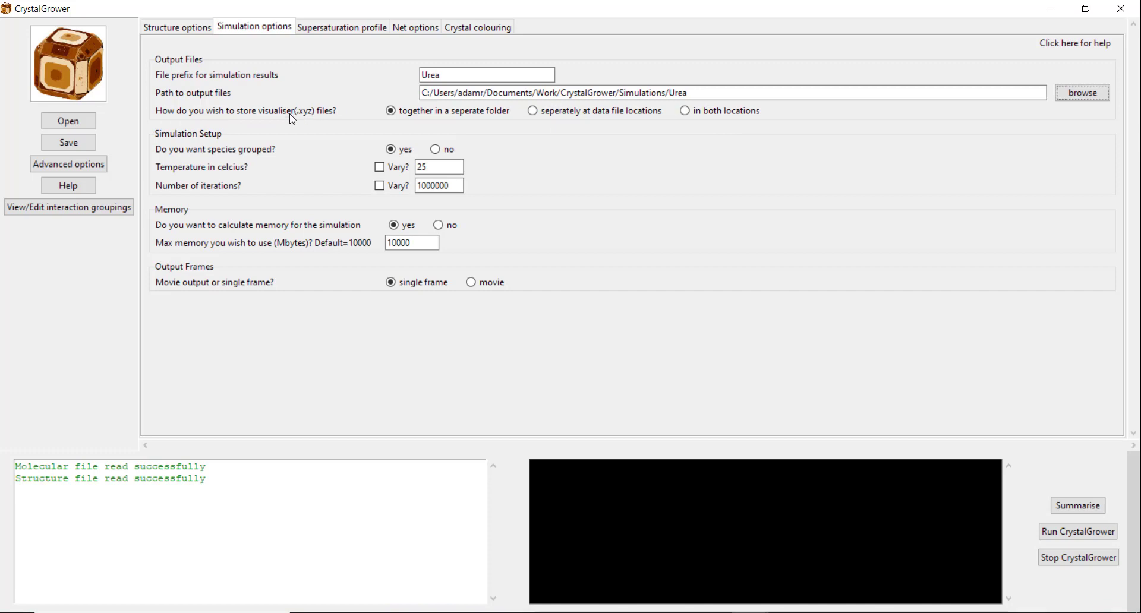
mouse_move(359, 111)
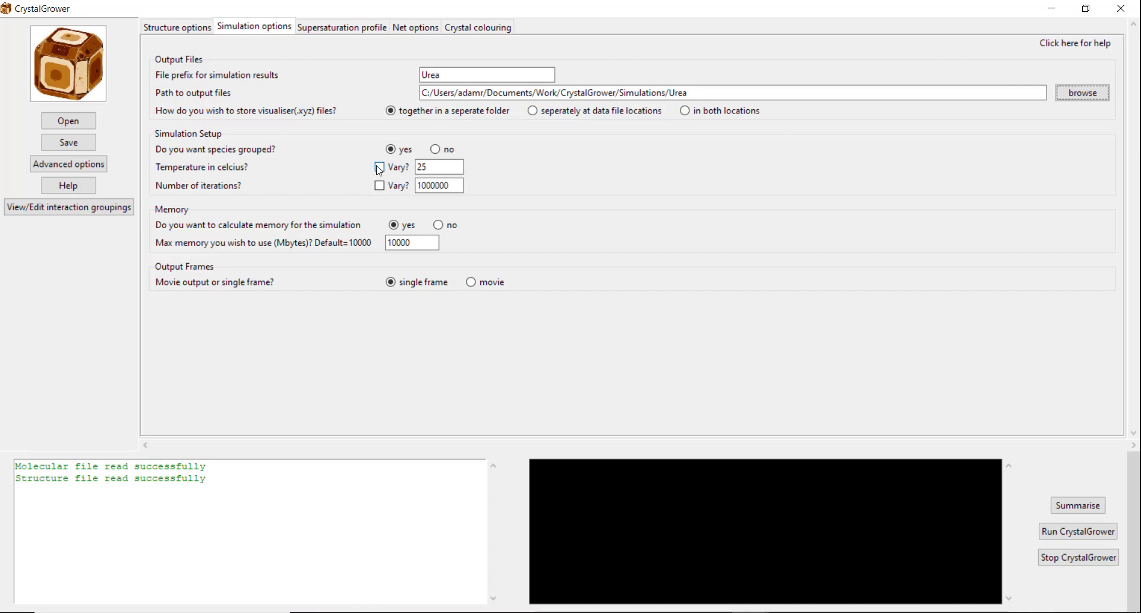
left_click(379, 168)
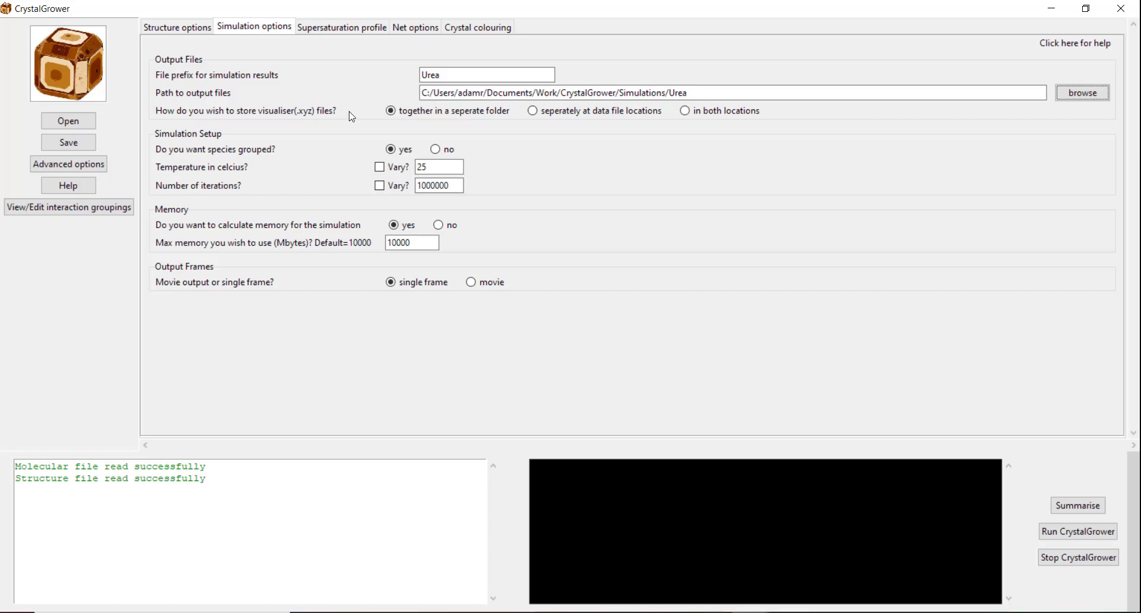
mouse_move(398, 125)
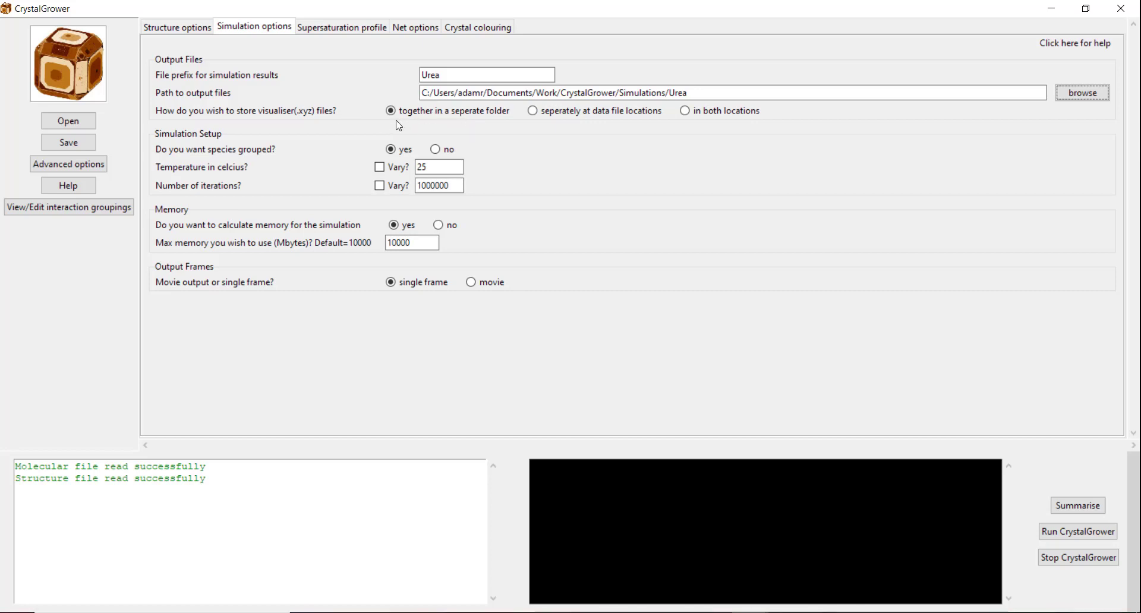
mouse_move(421, 127)
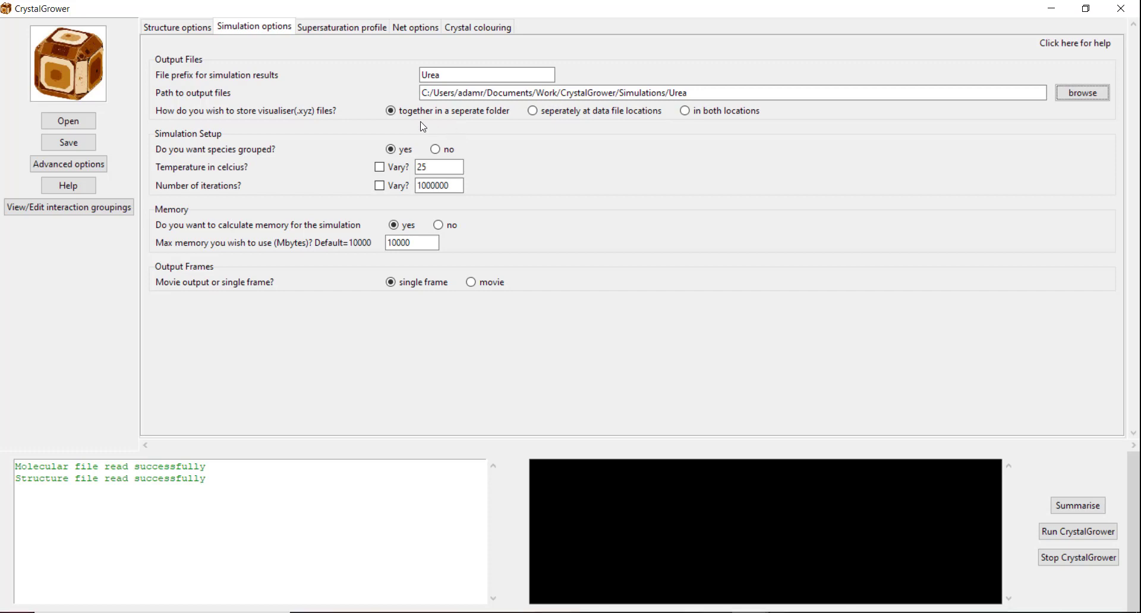
left_click(391, 111)
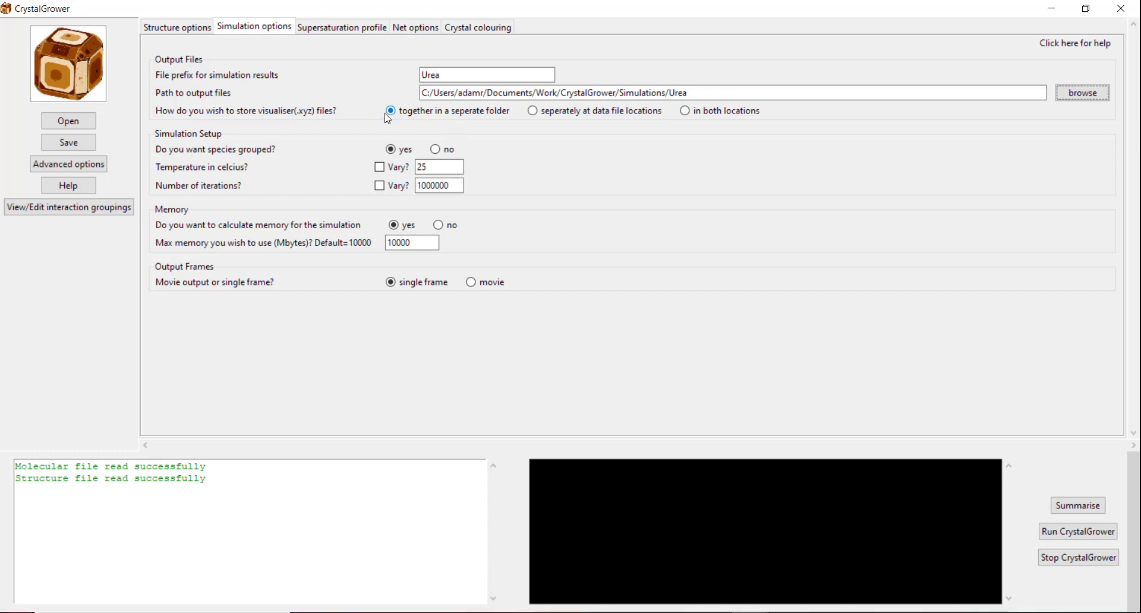
mouse_move(357, 122)
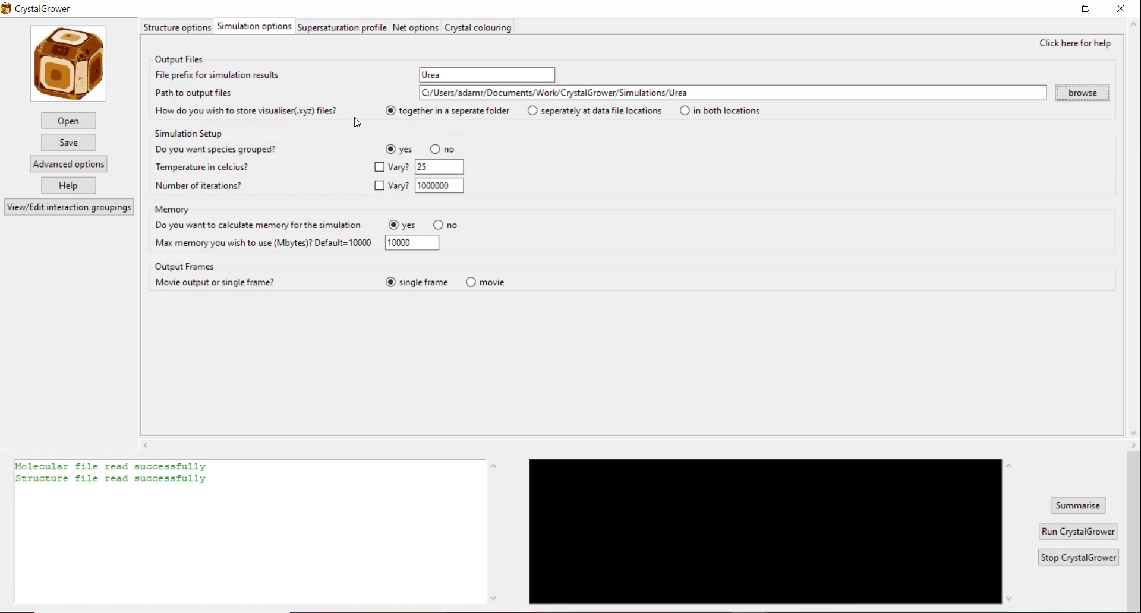
mouse_move(297, 138)
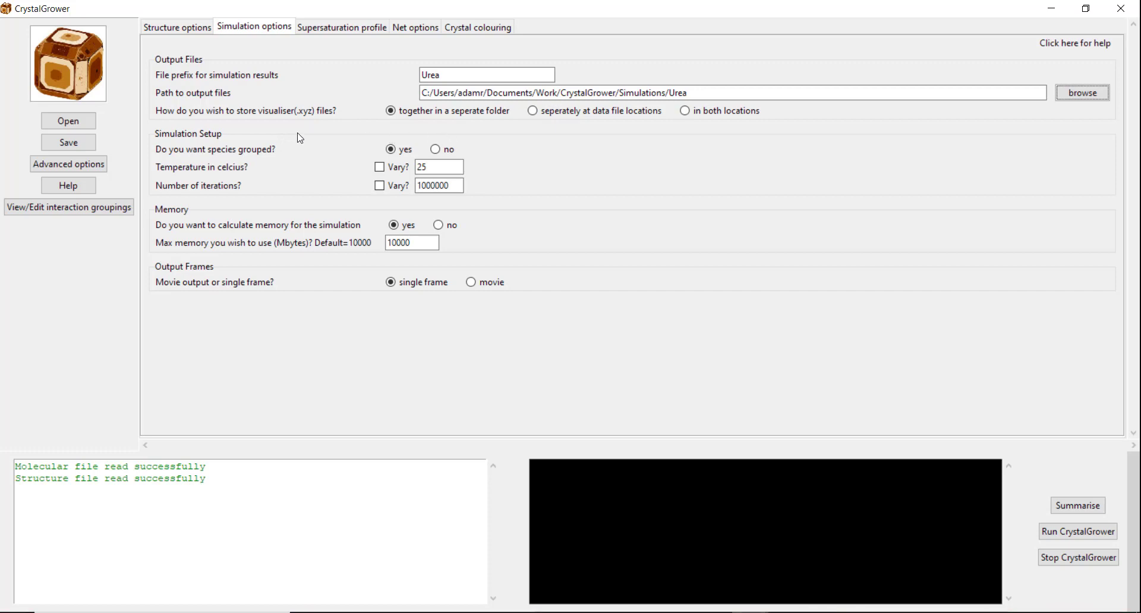
mouse_move(301, 145)
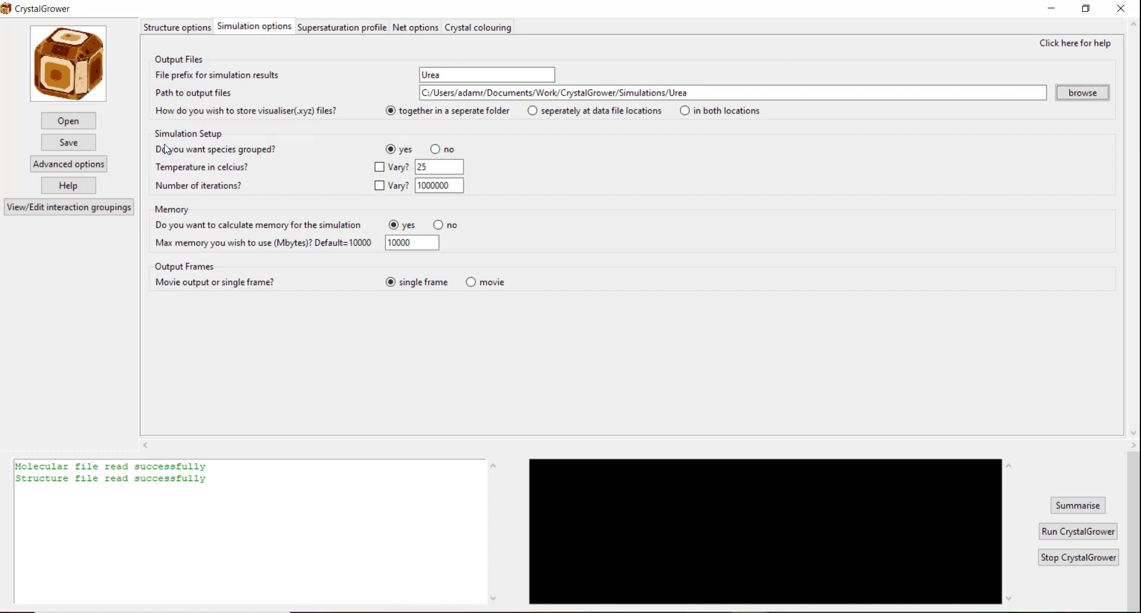
mouse_move(326, 138)
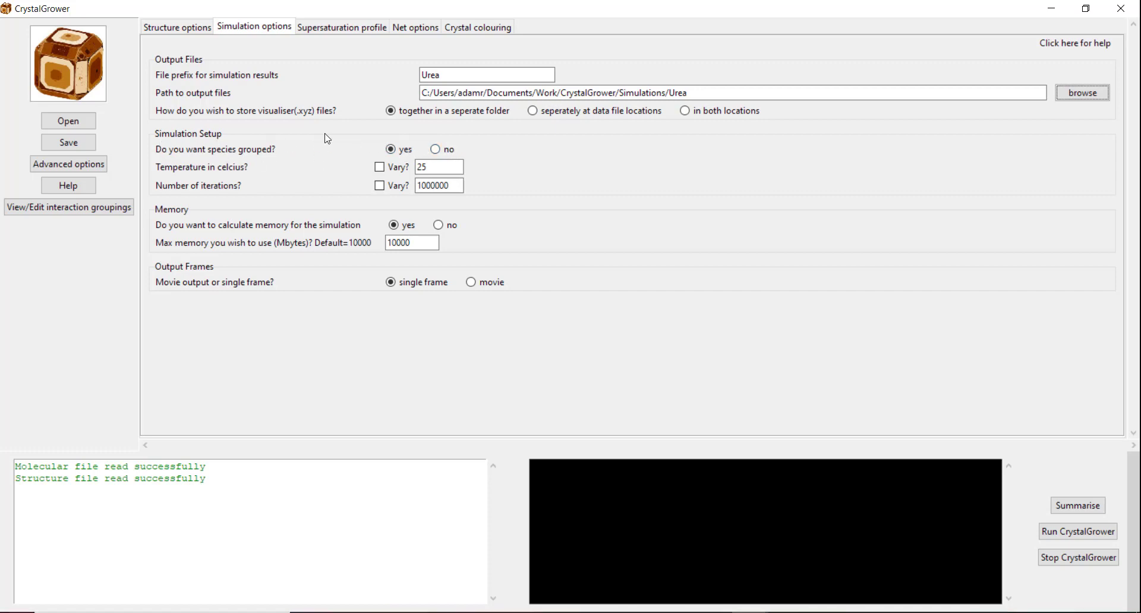
mouse_move(354, 141)
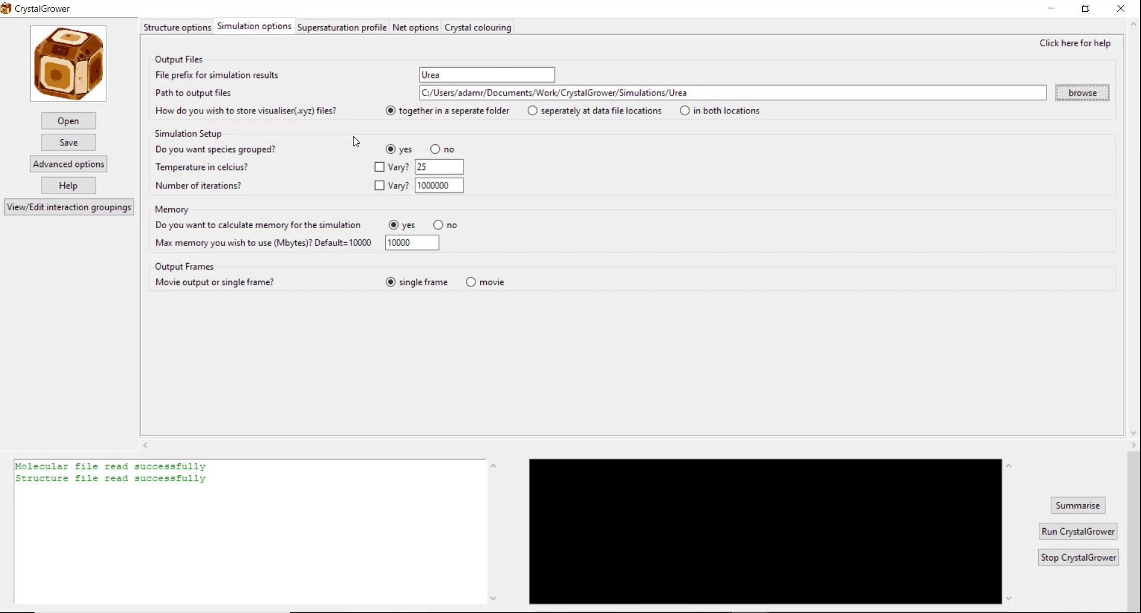
mouse_move(365, 146)
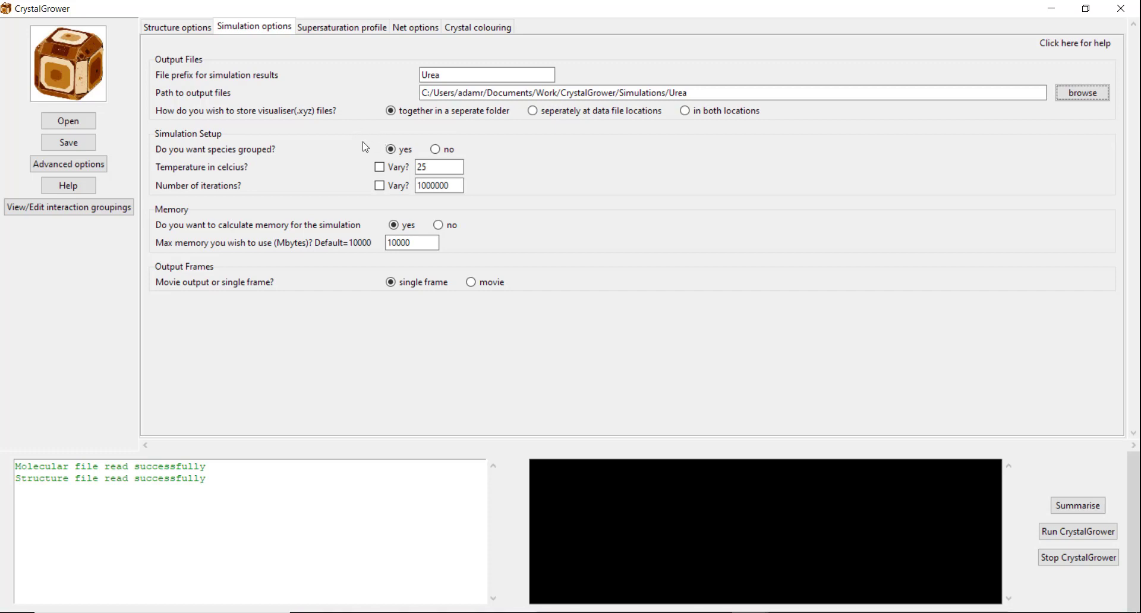
mouse_move(385, 138)
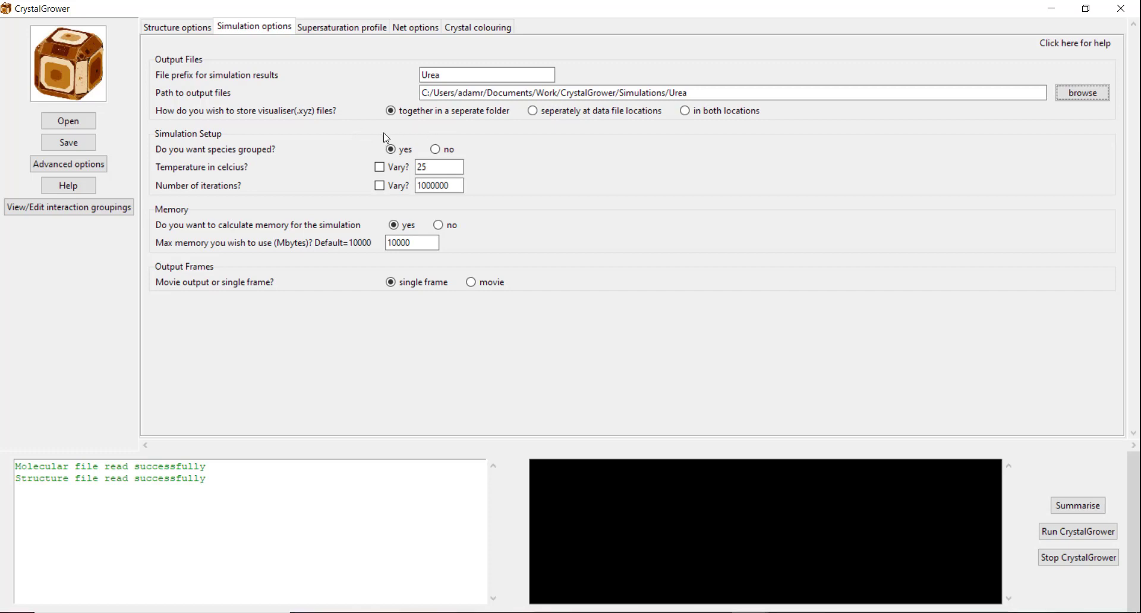
mouse_move(344, 135)
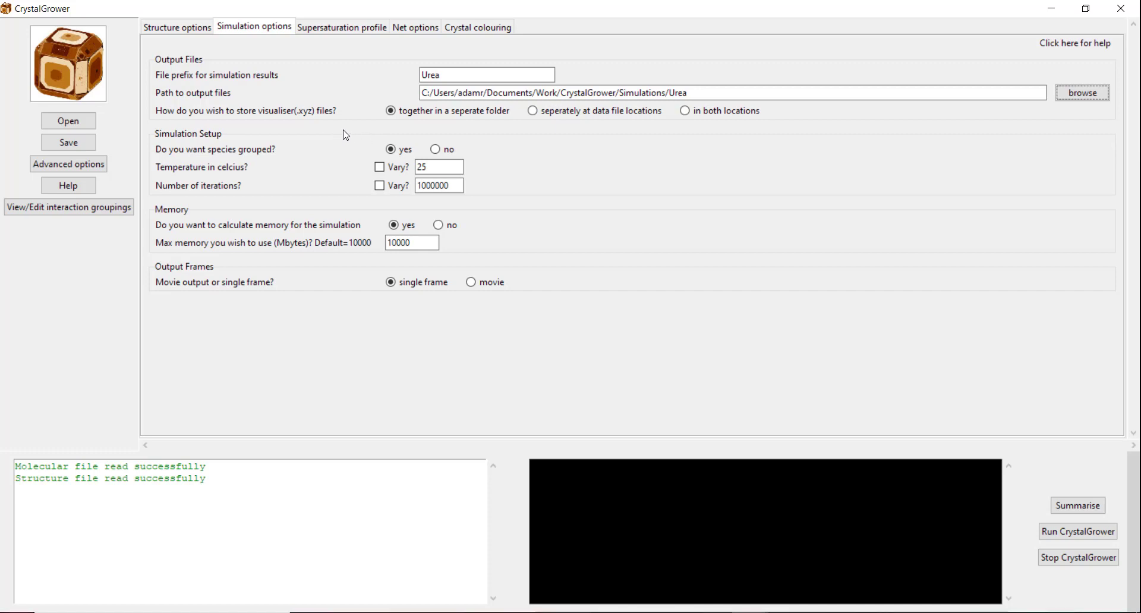
mouse_move(355, 145)
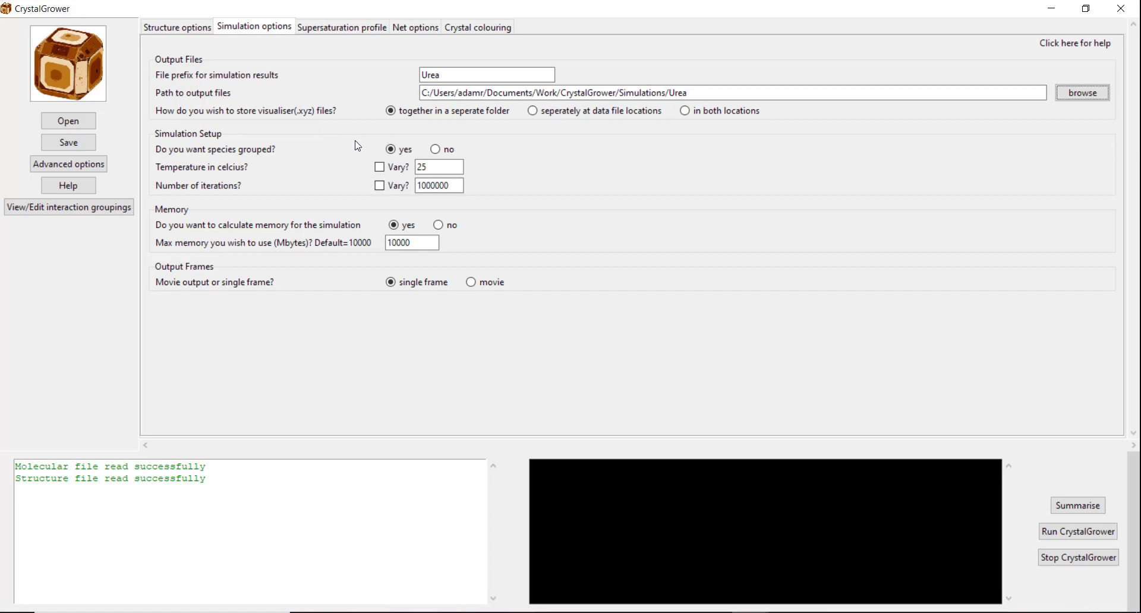
mouse_move(359, 143)
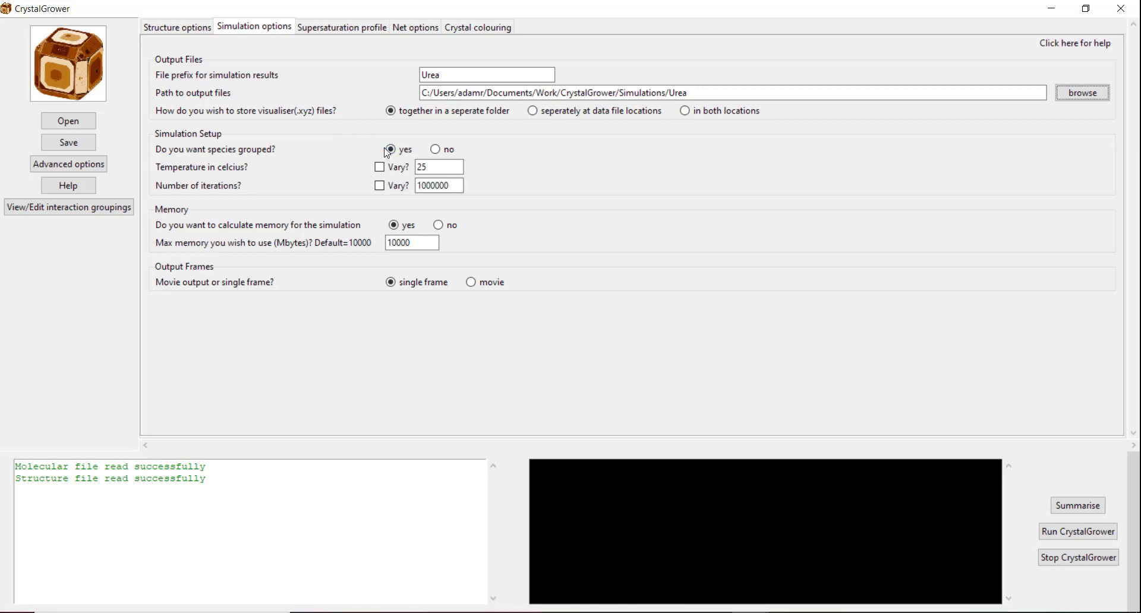
mouse_move(354, 143)
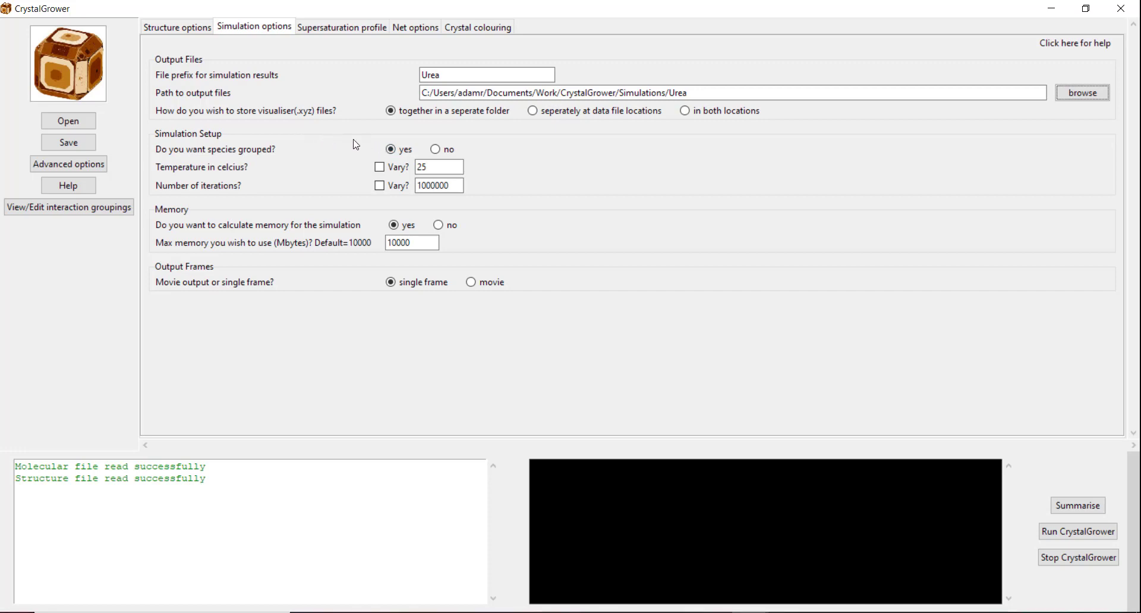
mouse_move(332, 135)
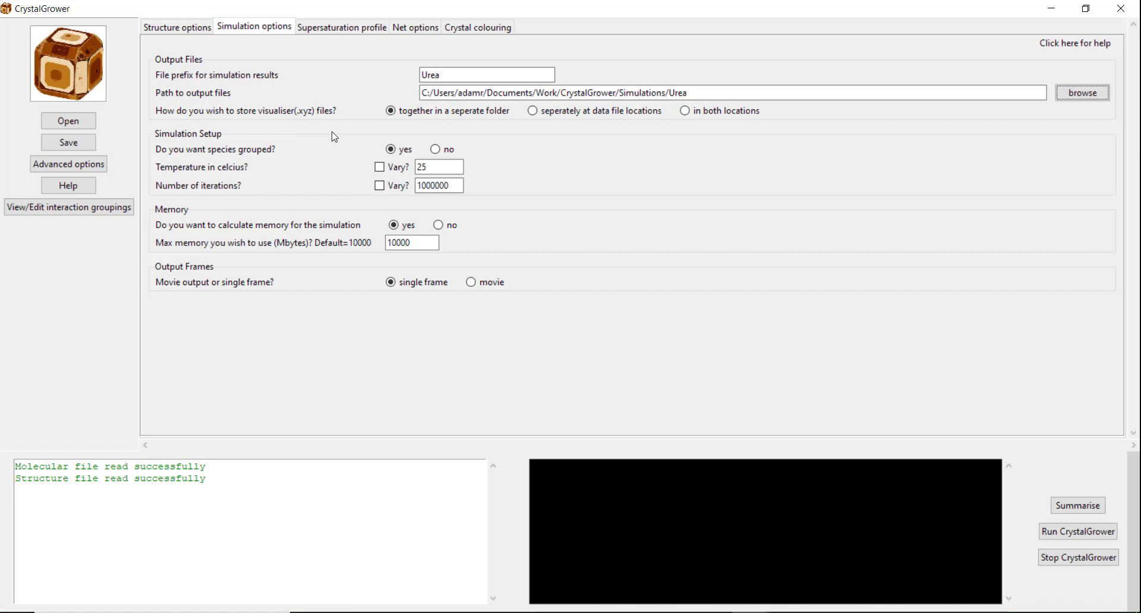
left_click(391, 149)
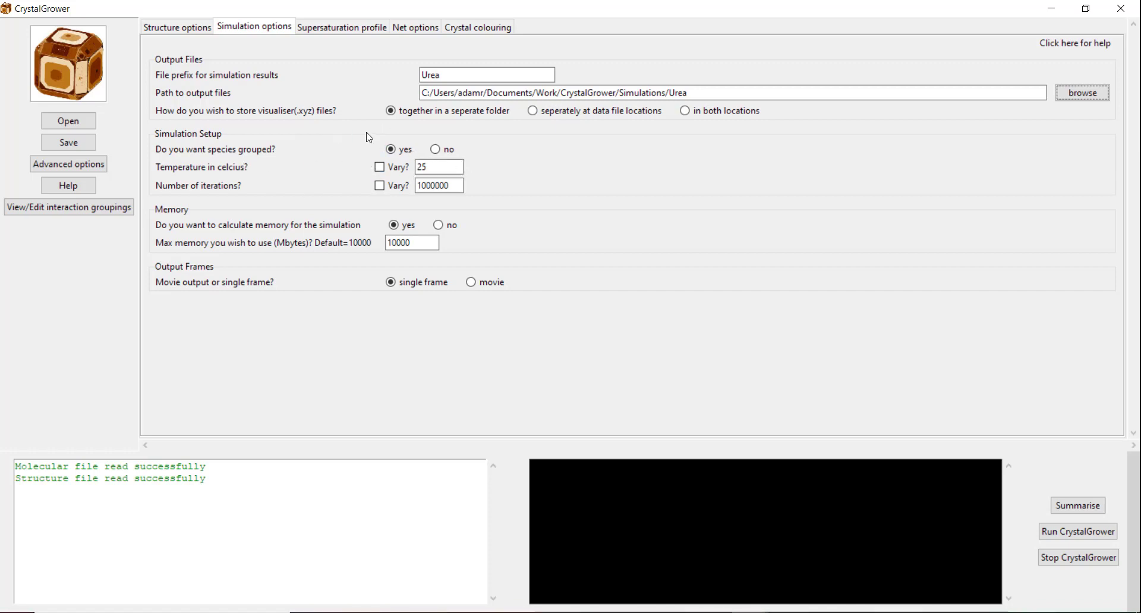
mouse_move(306, 142)
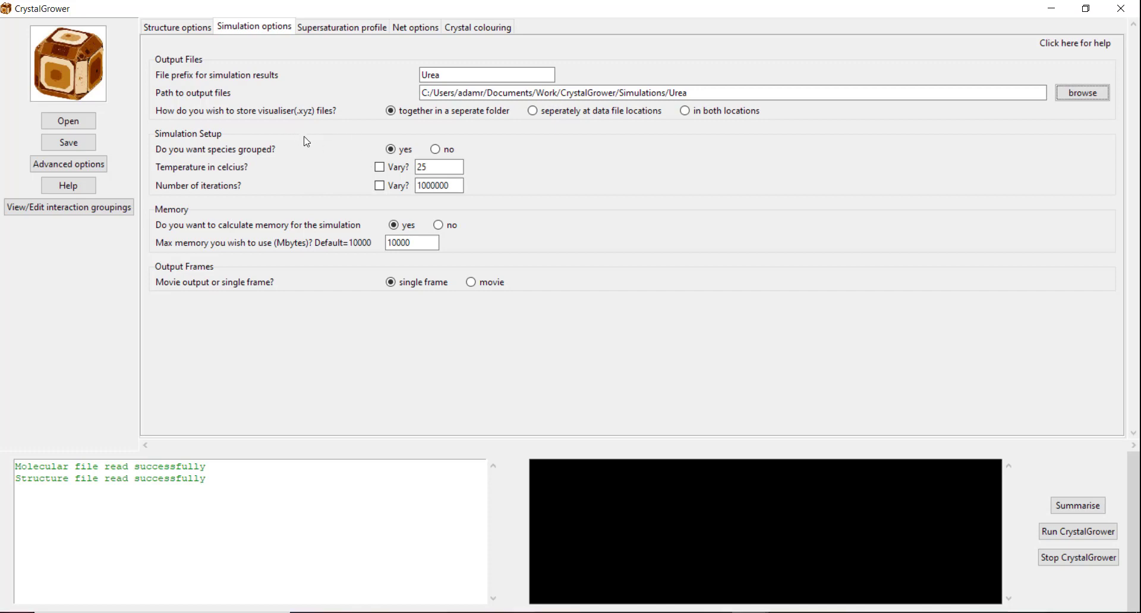
left_click(438, 166)
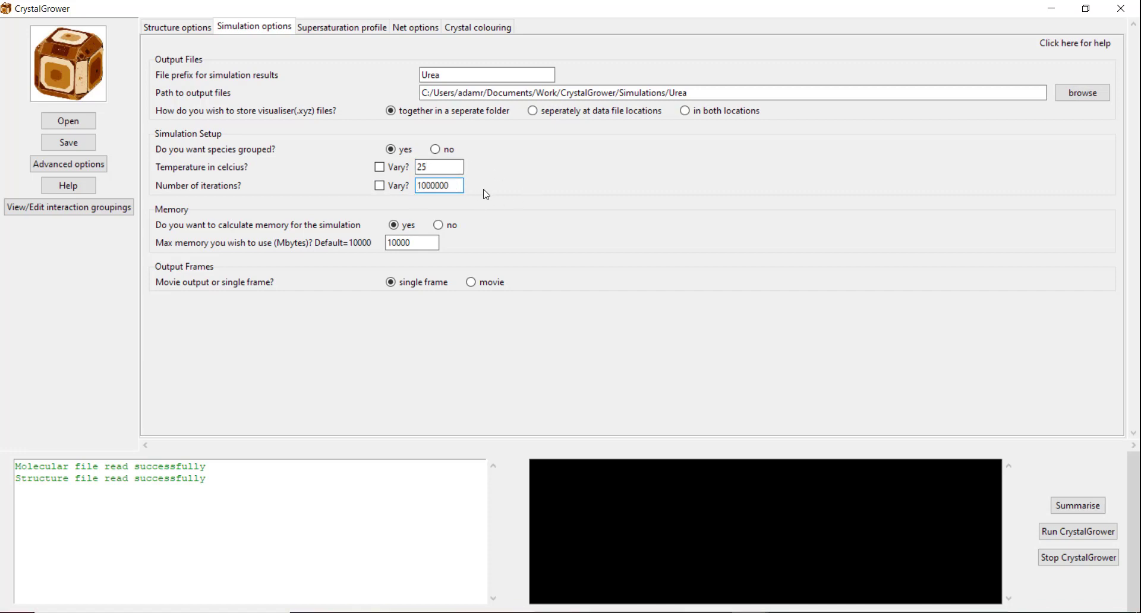
mouse_move(479, 182)
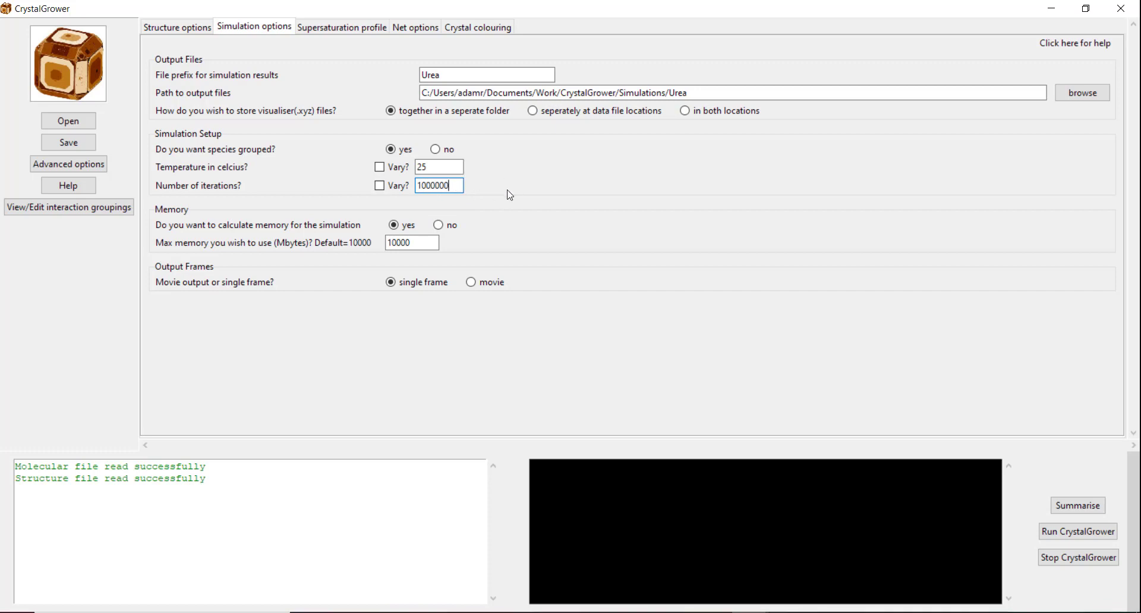
mouse_move(472, 192)
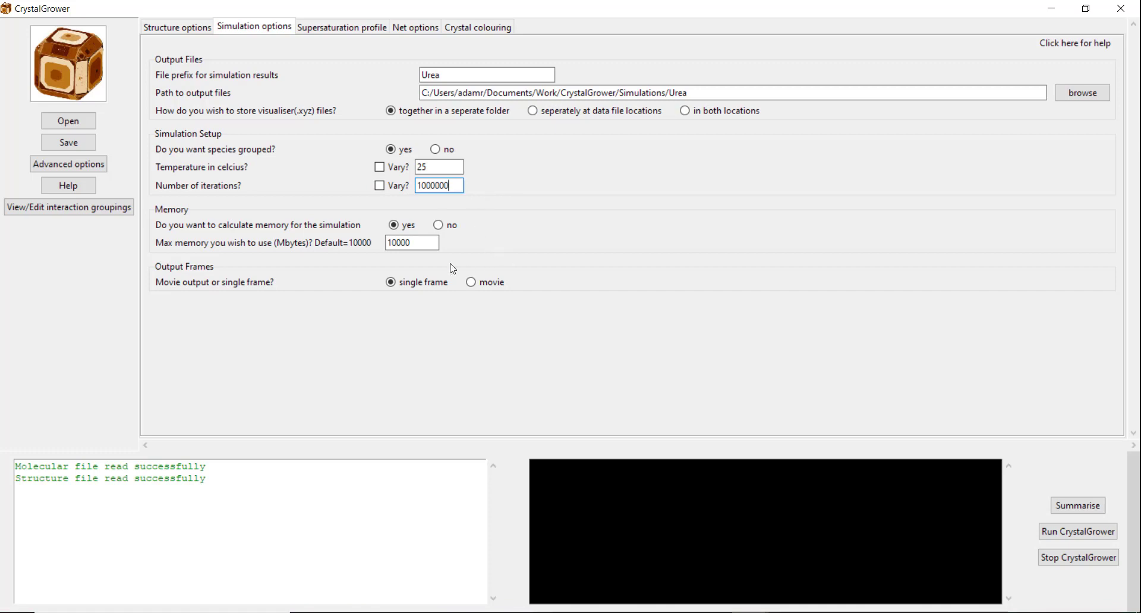
mouse_move(307, 213)
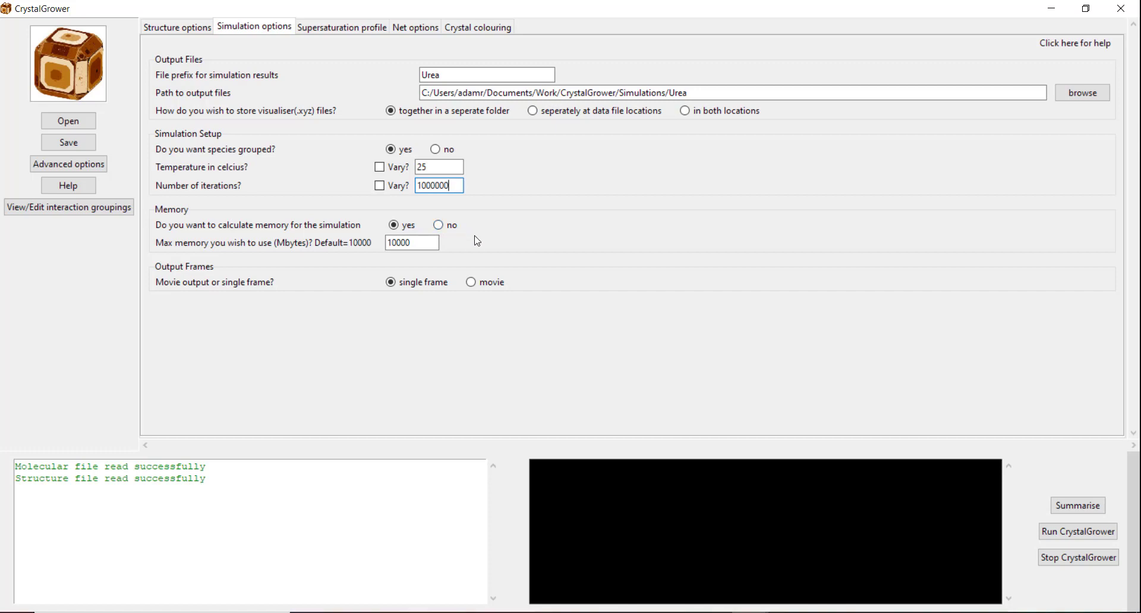
left_click(411, 243)
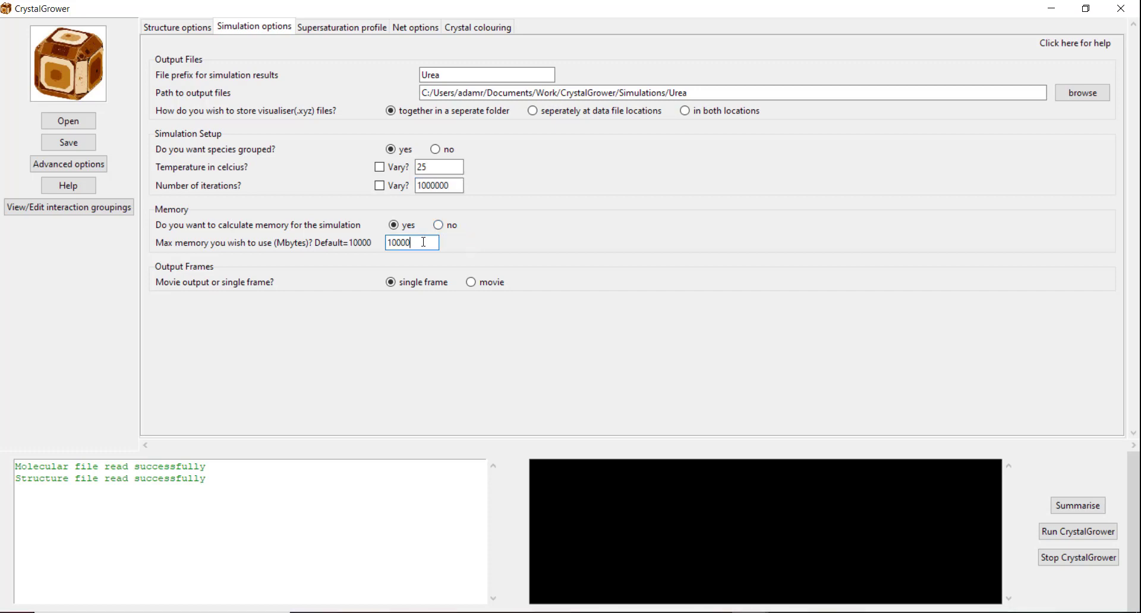
triple_click(411, 243)
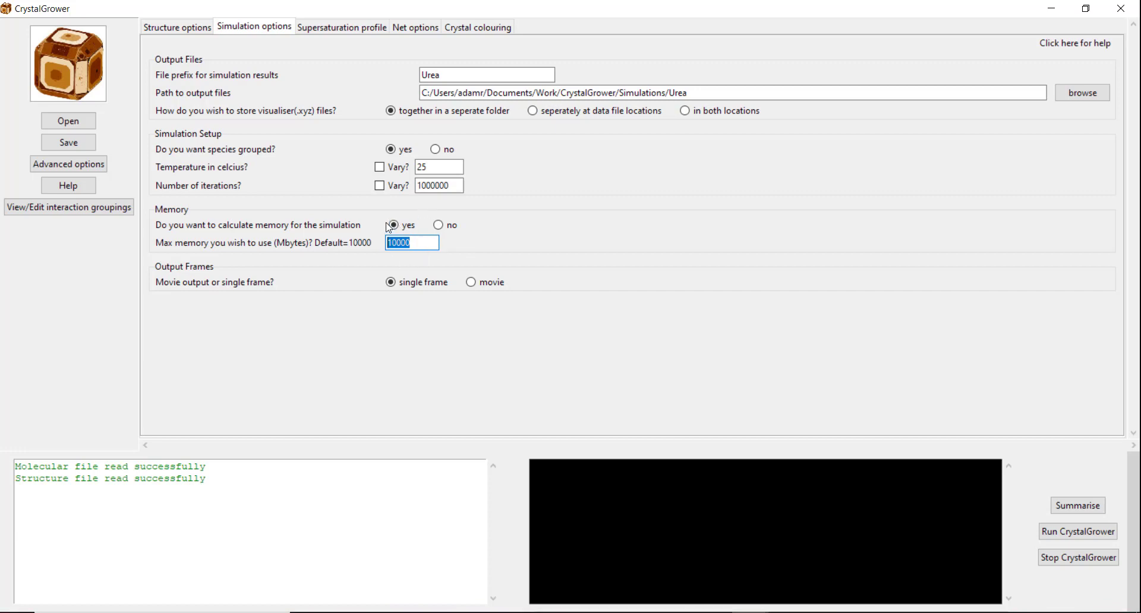
mouse_move(192, 278)
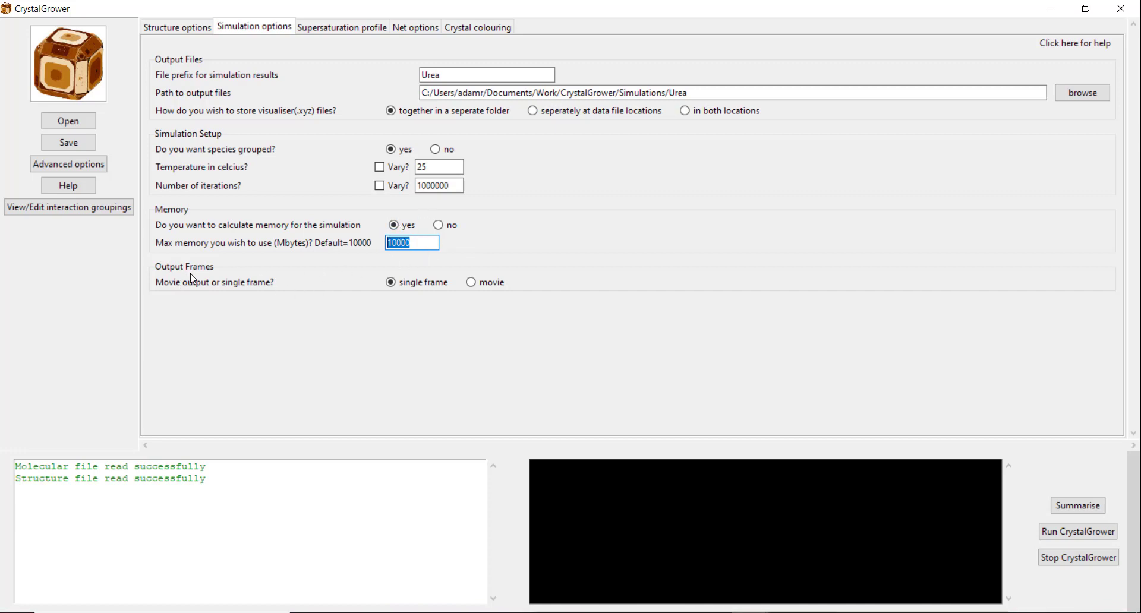
mouse_move(271, 294)
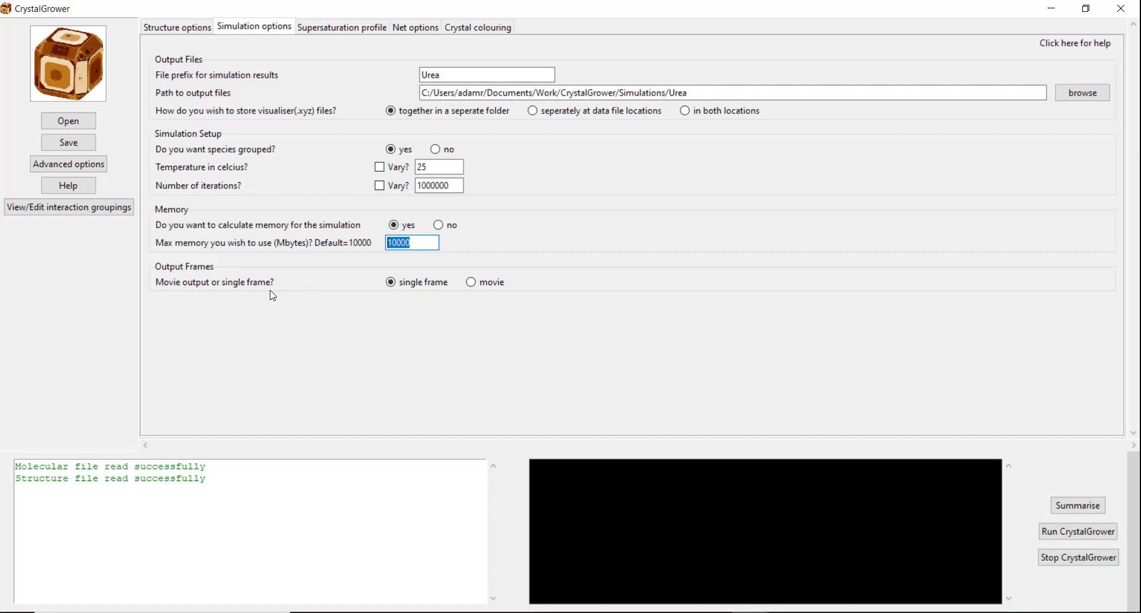
mouse_move(363, 287)
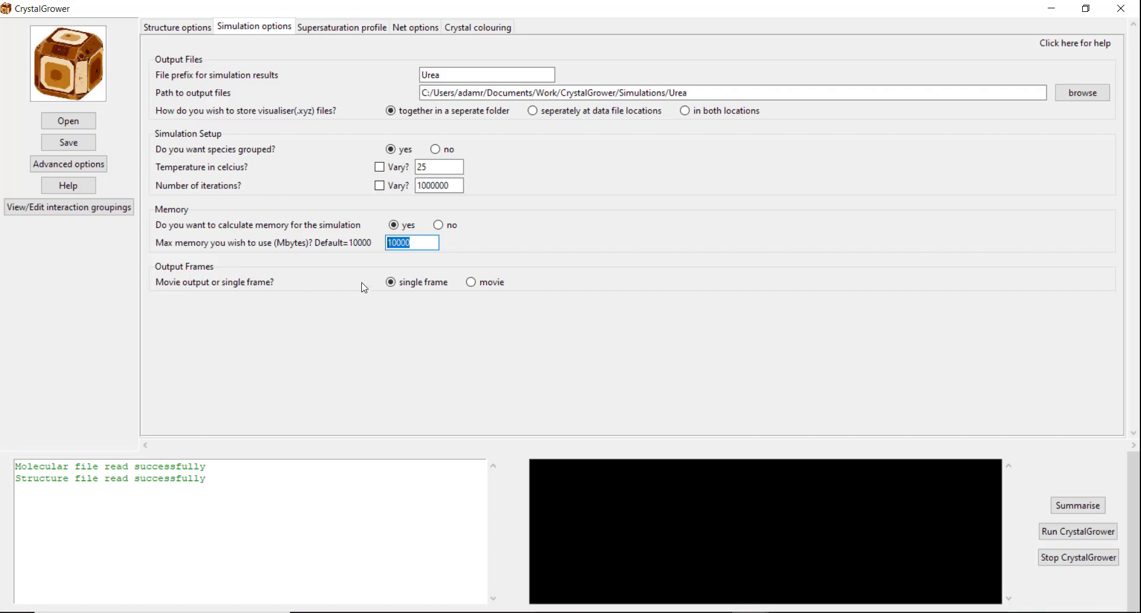
mouse_move(396, 299)
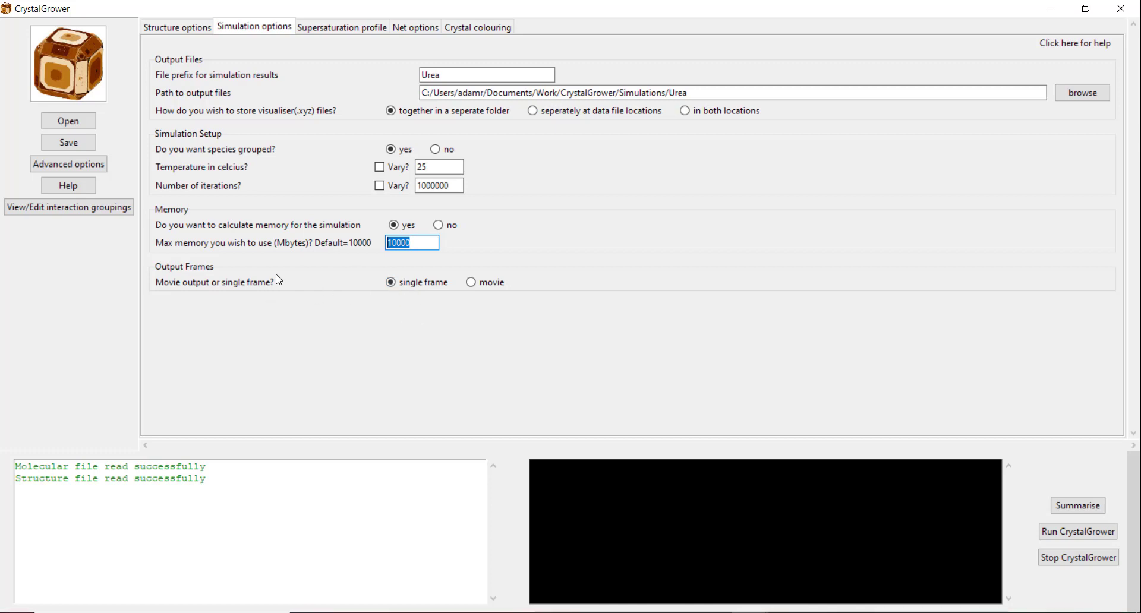
- Select supersaturation mode 5, the single sharp drop from Δμ1 to Δμ2
left_click(341, 28)
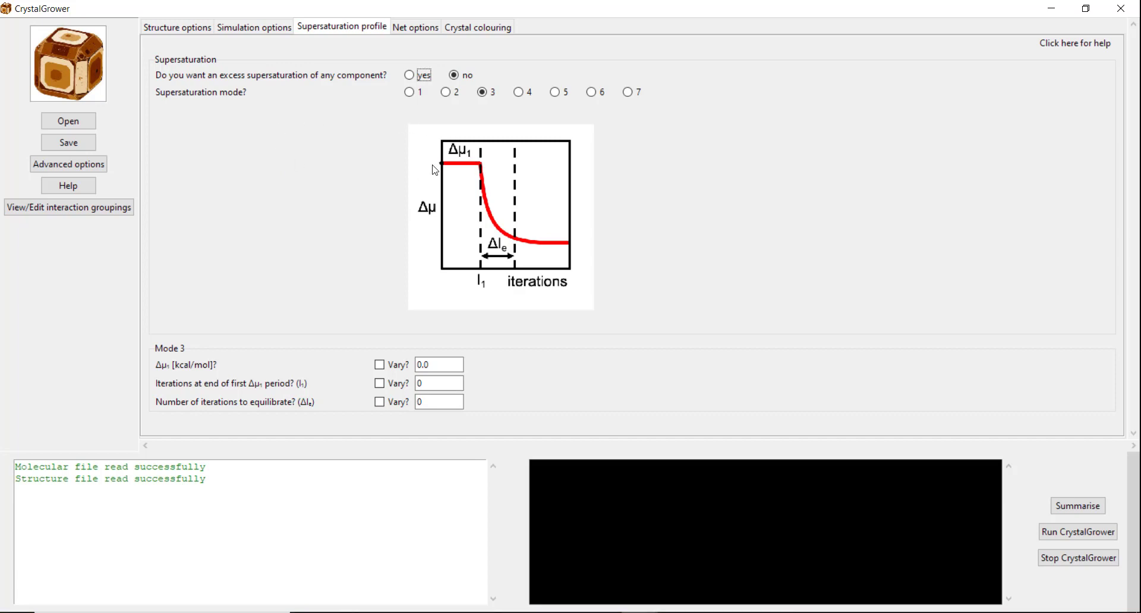
mouse_move(459, 144)
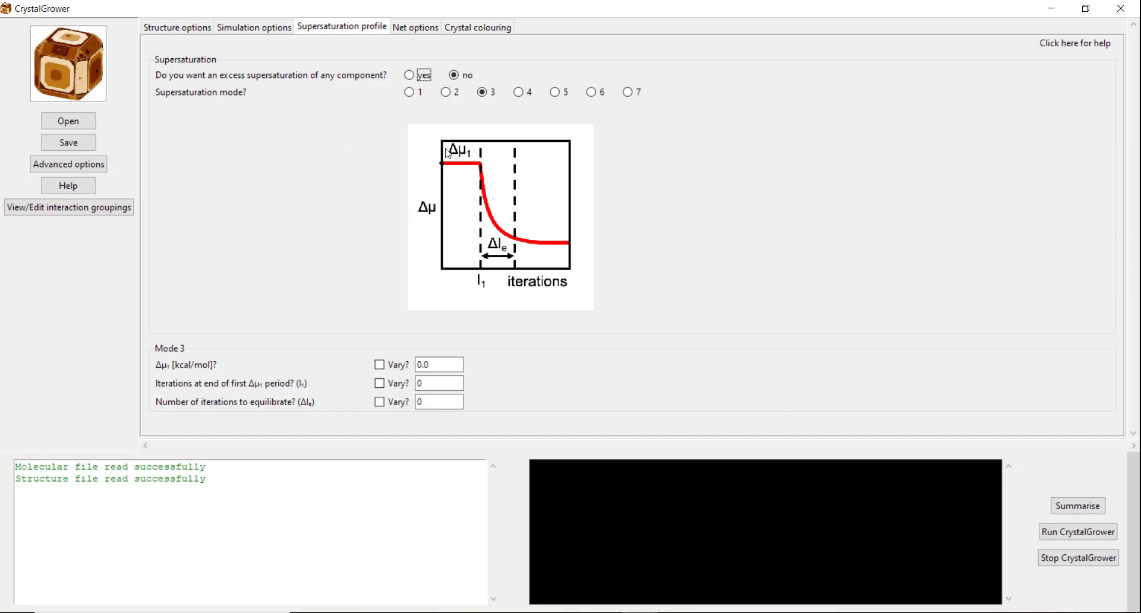
mouse_move(560, 213)
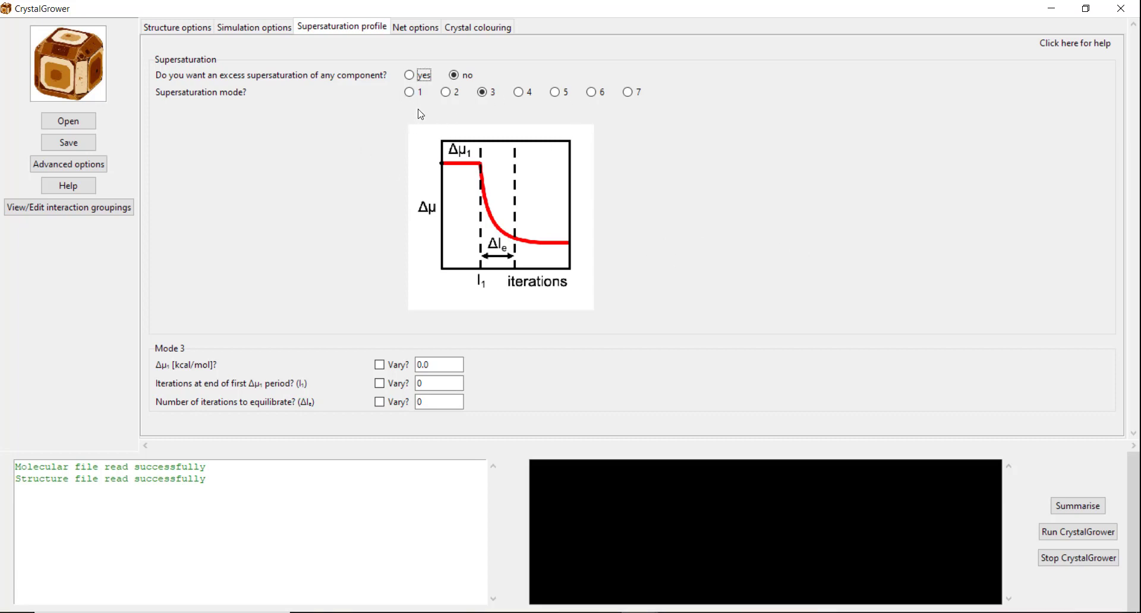
mouse_move(694, 232)
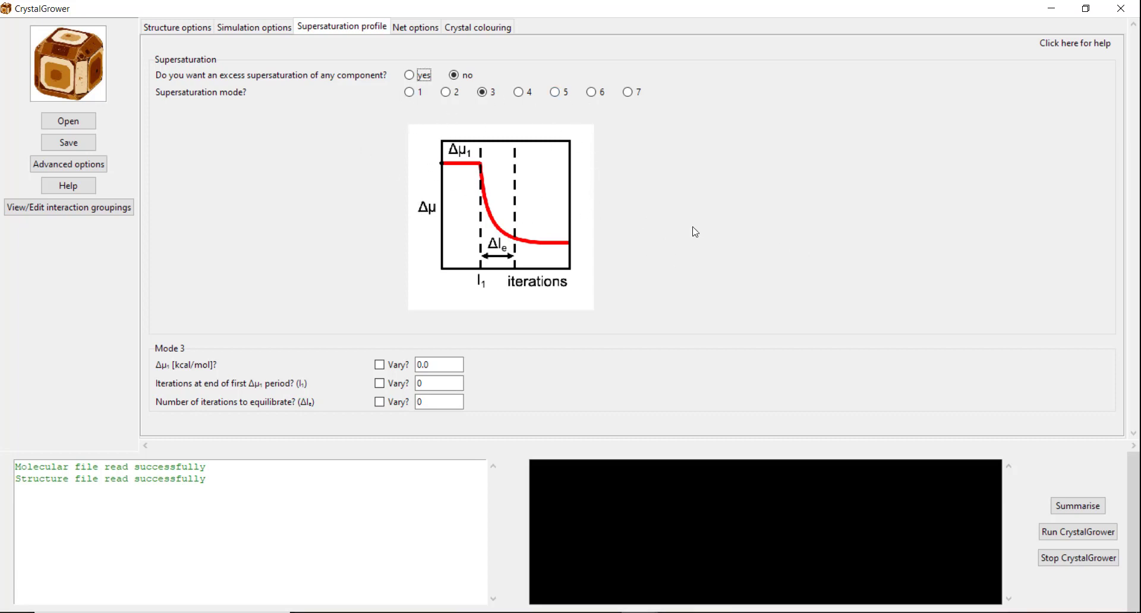
mouse_move(658, 182)
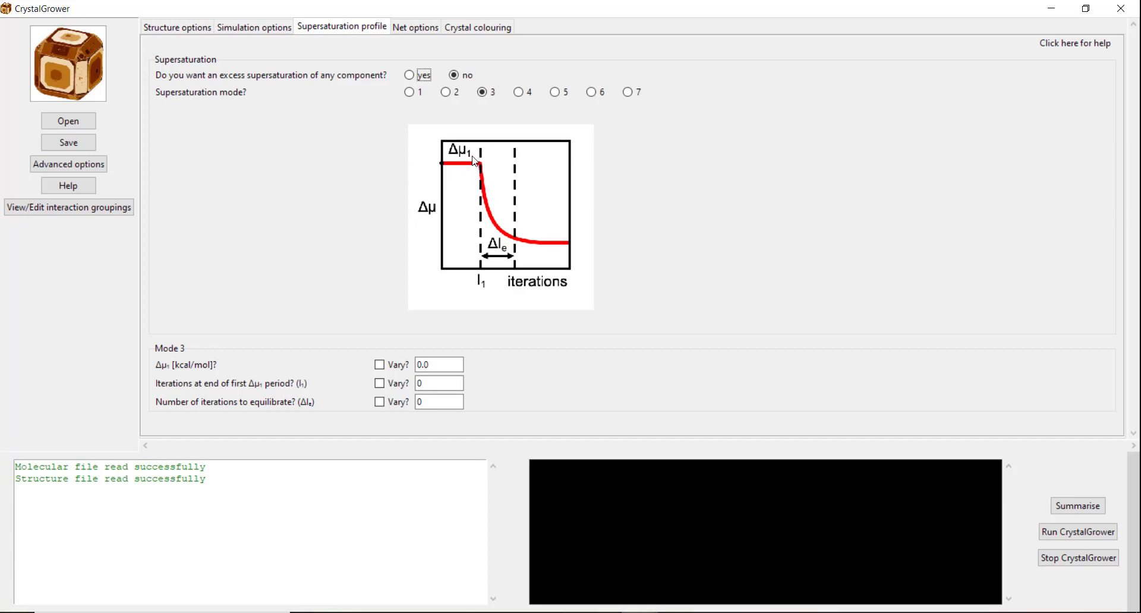
mouse_move(530, 248)
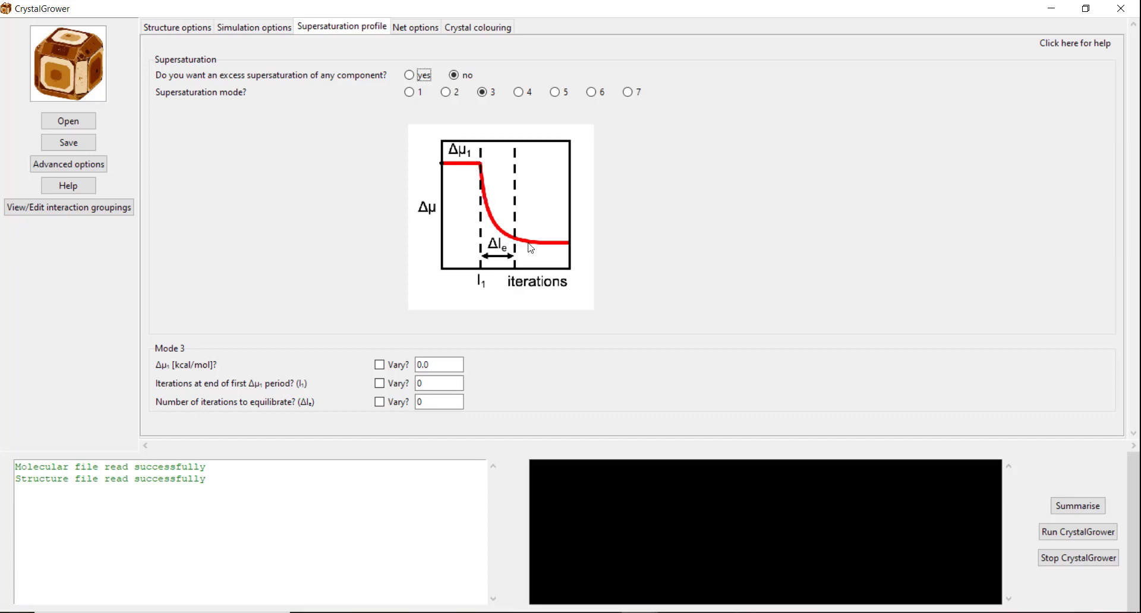
mouse_move(591, 181)
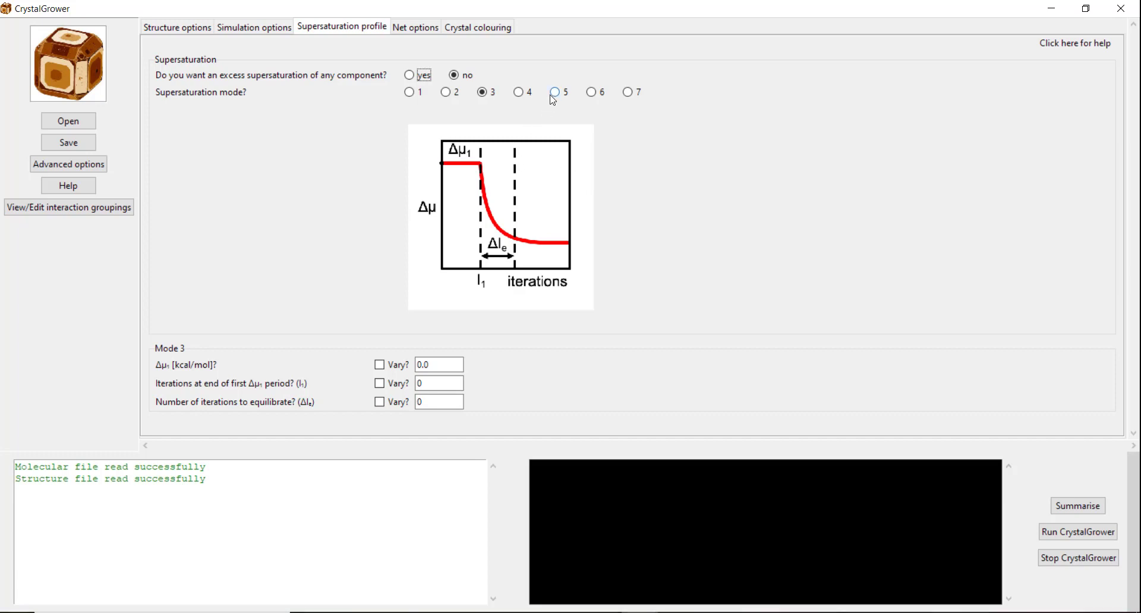
left_click(554, 91)
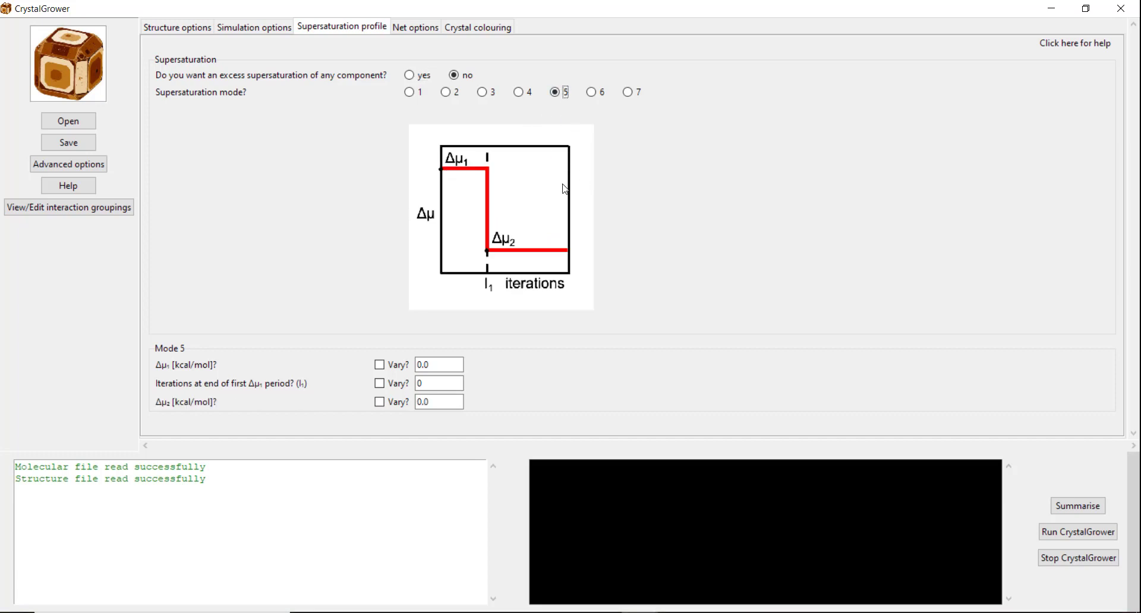
mouse_move(571, 180)
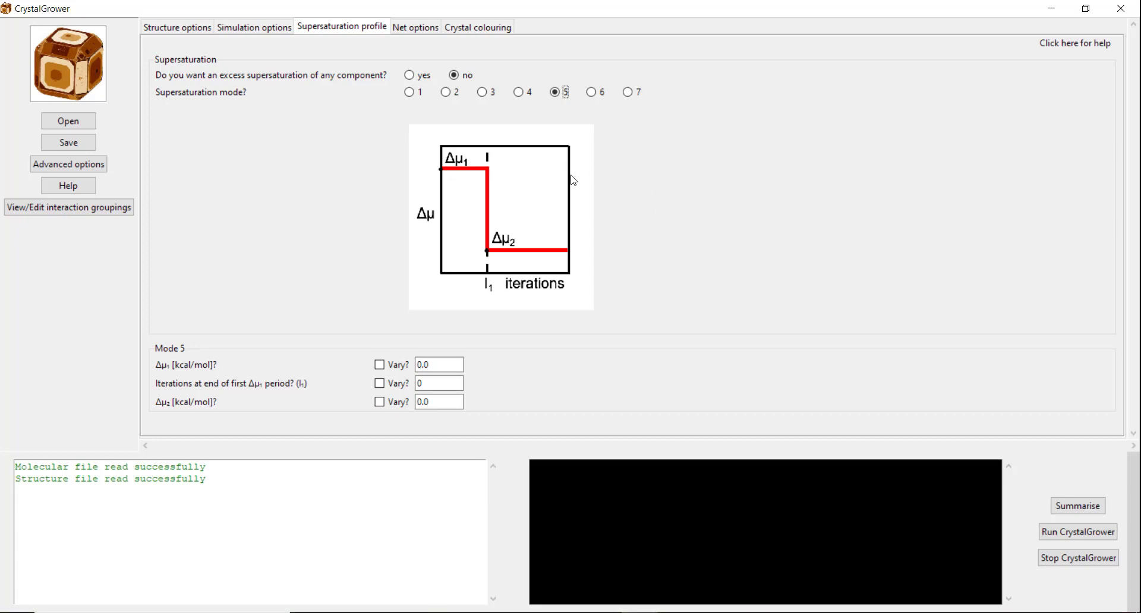
mouse_move(490, 173)
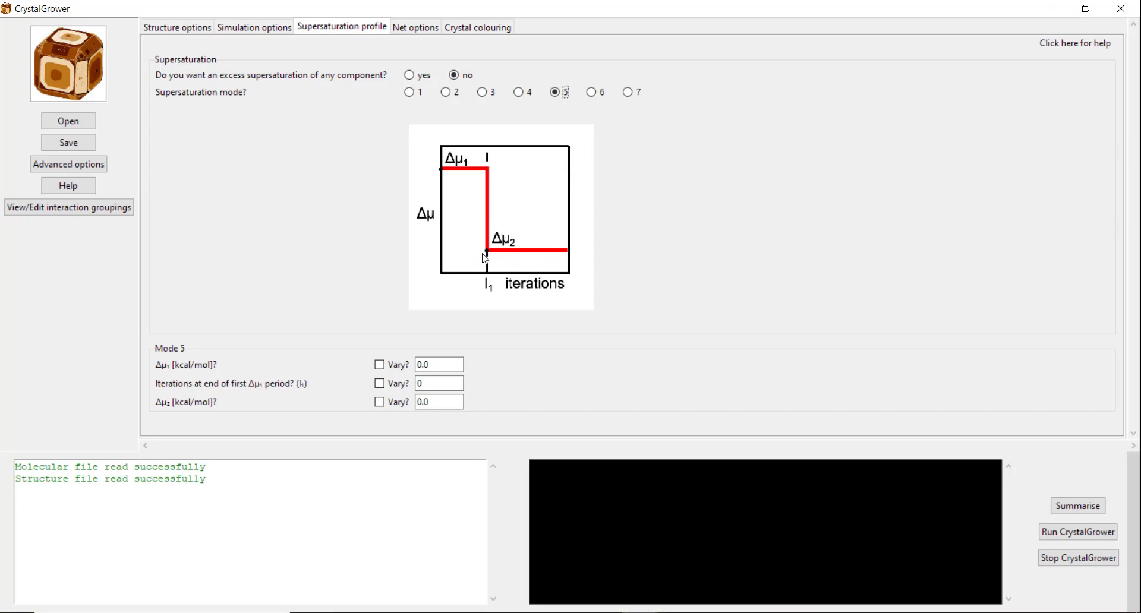
mouse_move(597, 226)
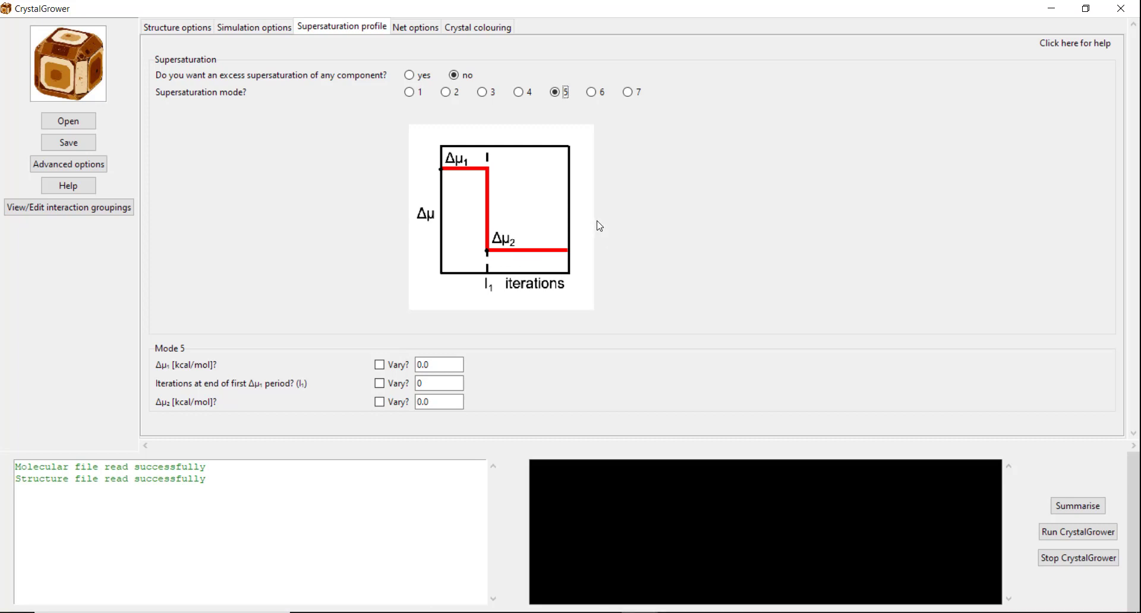
mouse_move(608, 173)
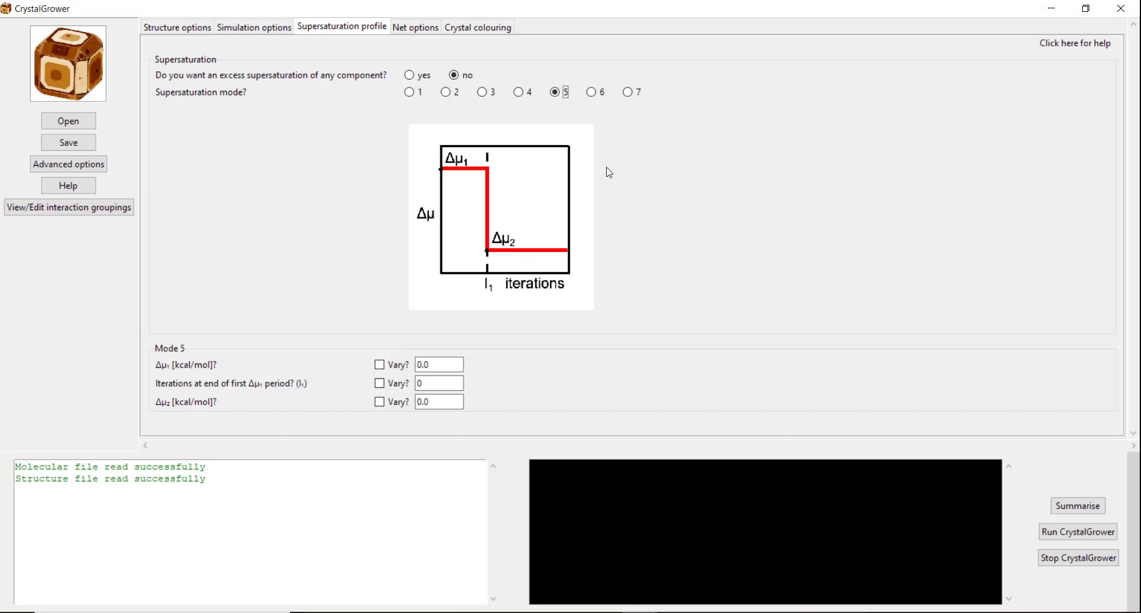
mouse_move(516, 236)
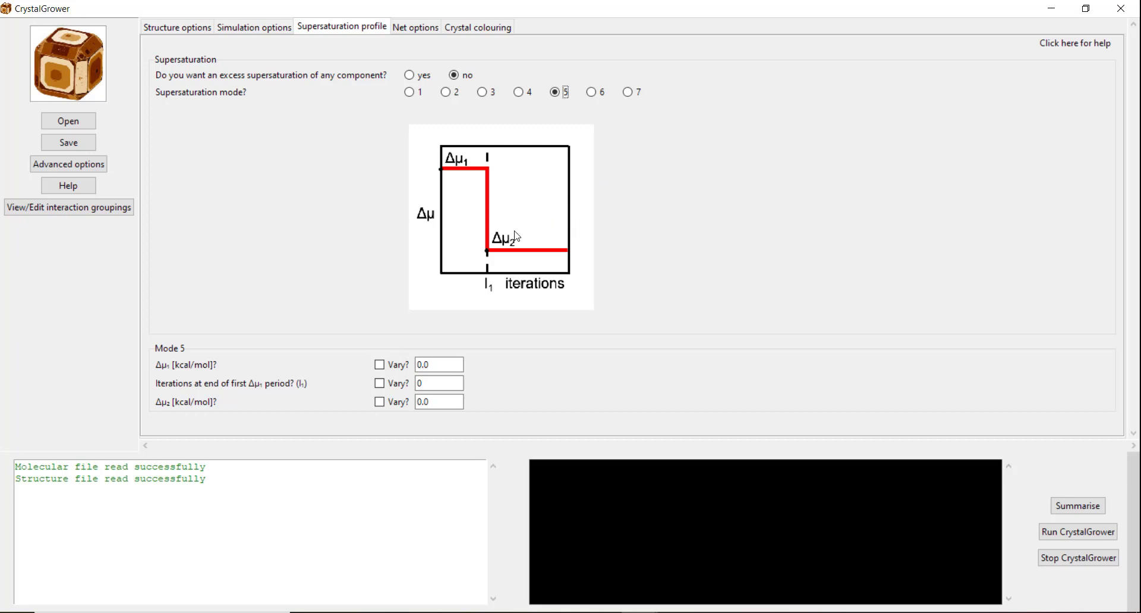
mouse_move(604, 253)
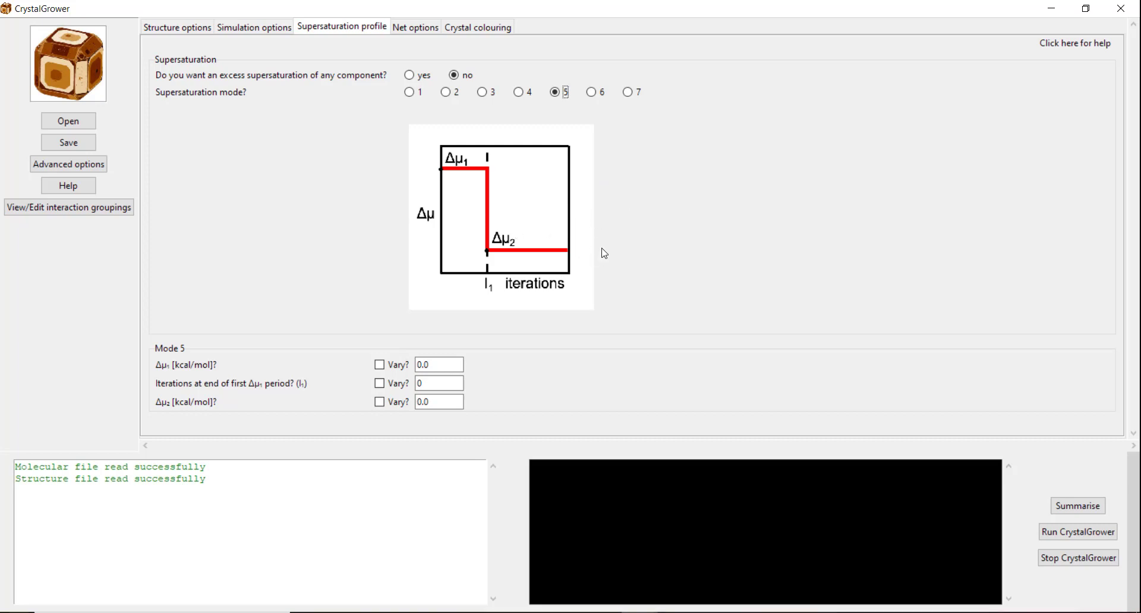
mouse_move(500, 107)
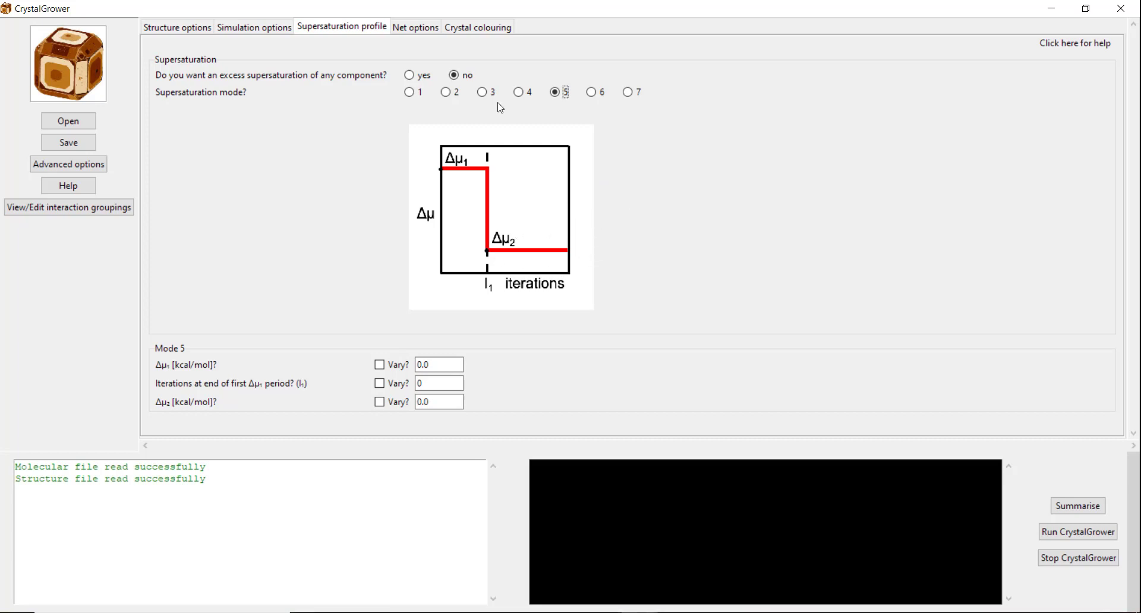
- Select mode 3 with Δμ1 100.0, I1 500000 and 100000 equilibration iterations
left_click(481, 91)
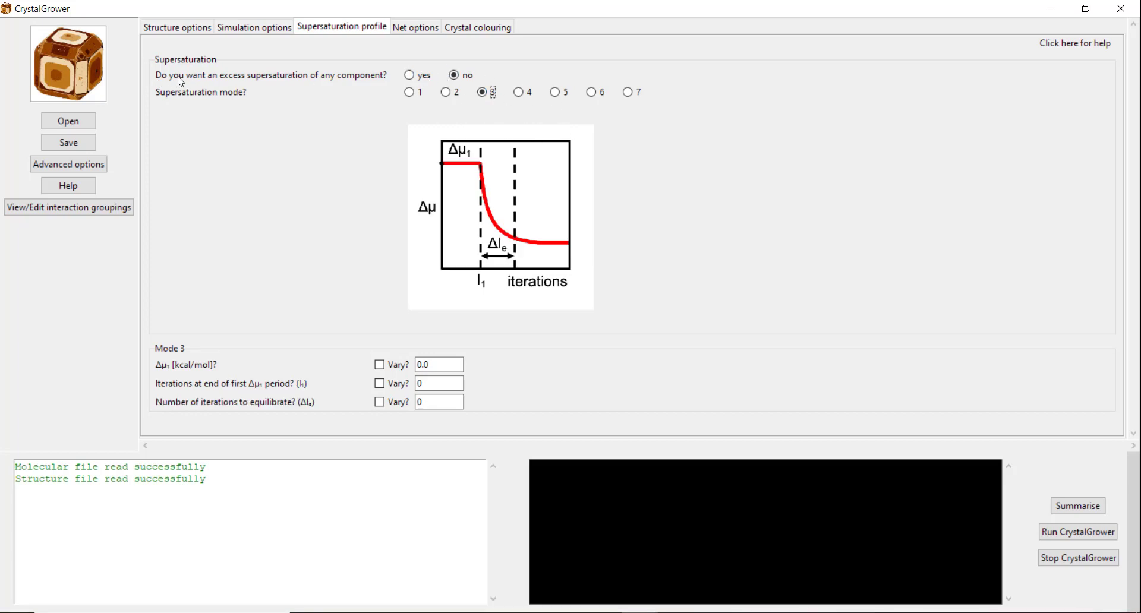
mouse_move(286, 91)
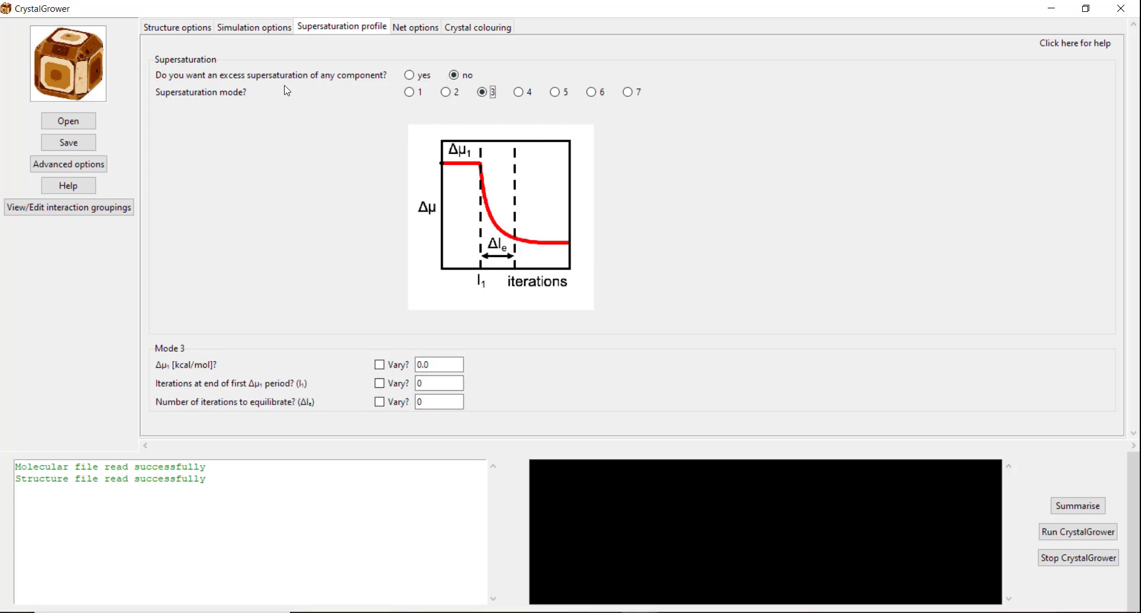
mouse_move(398, 99)
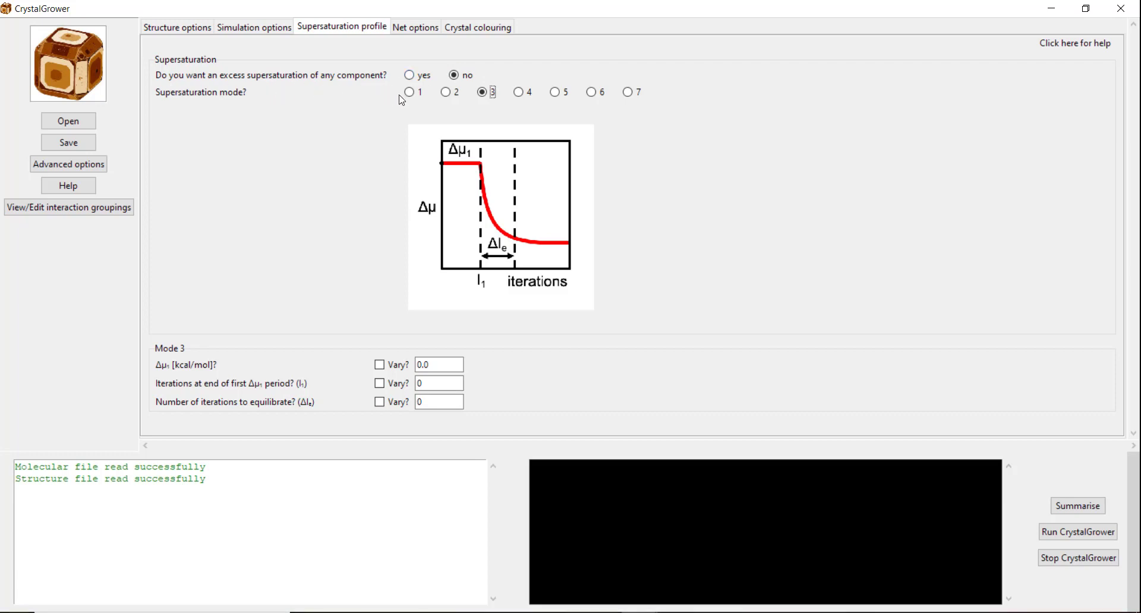
mouse_move(332, 170)
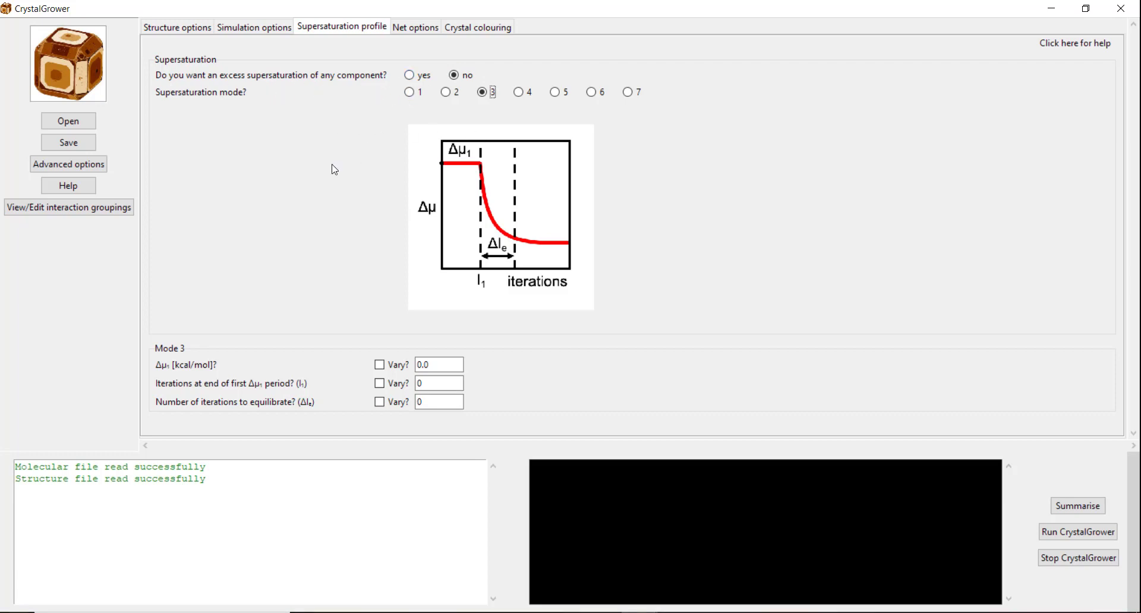
mouse_move(309, 130)
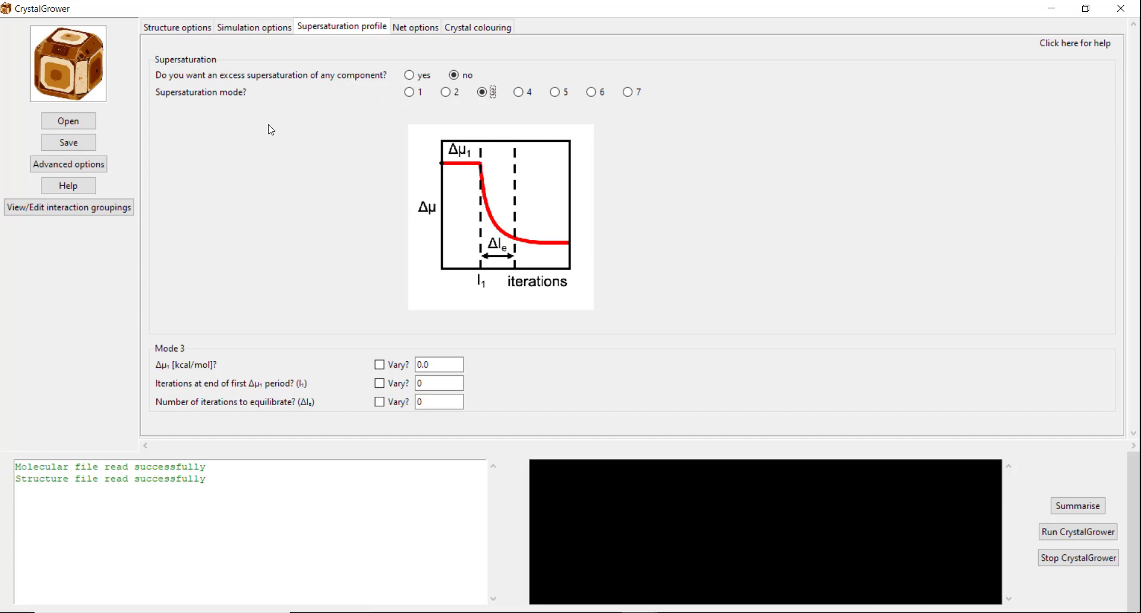
mouse_move(323, 98)
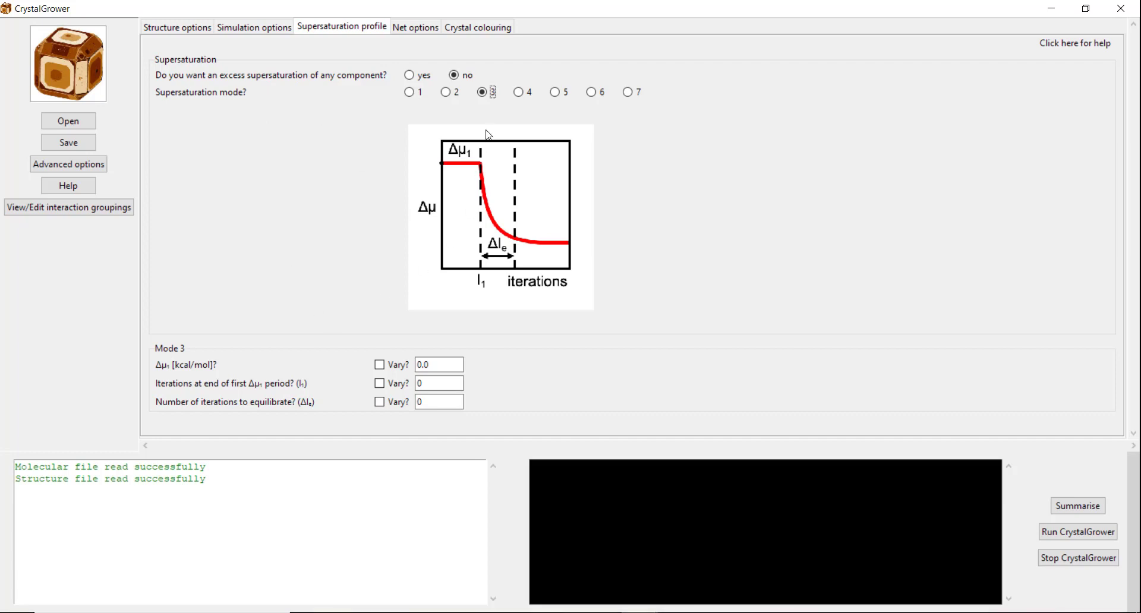
mouse_move(264, 211)
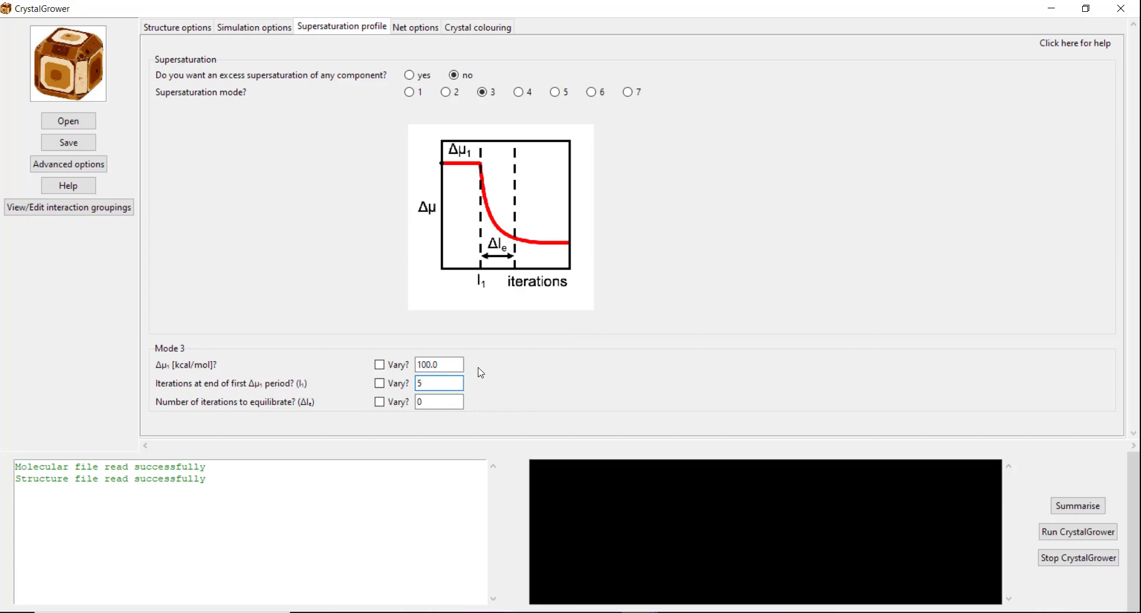
type("500000")
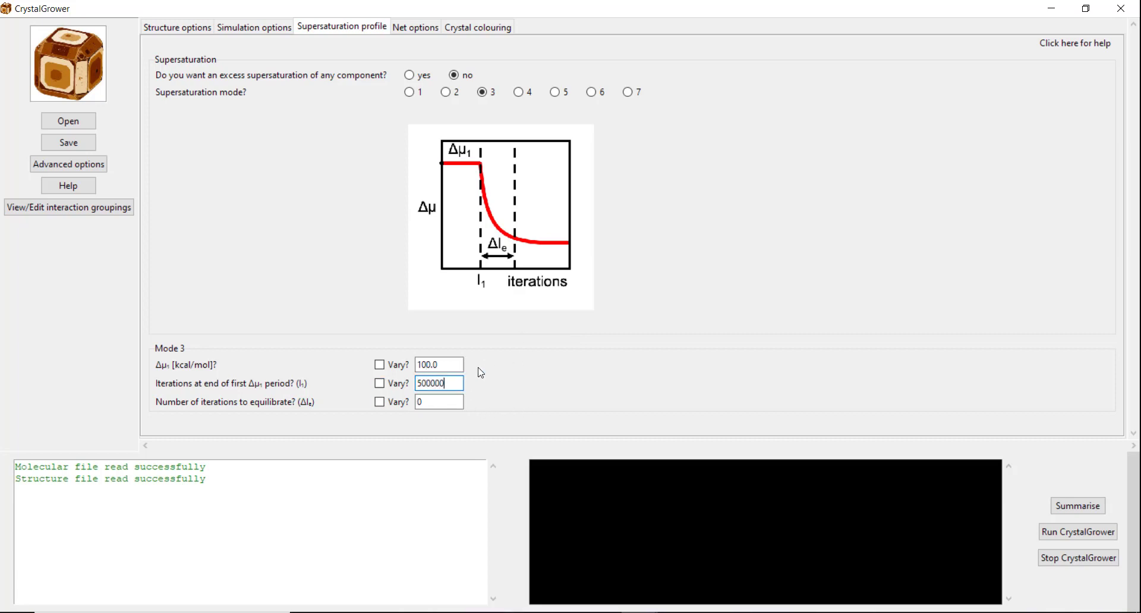
left_click(439, 402)
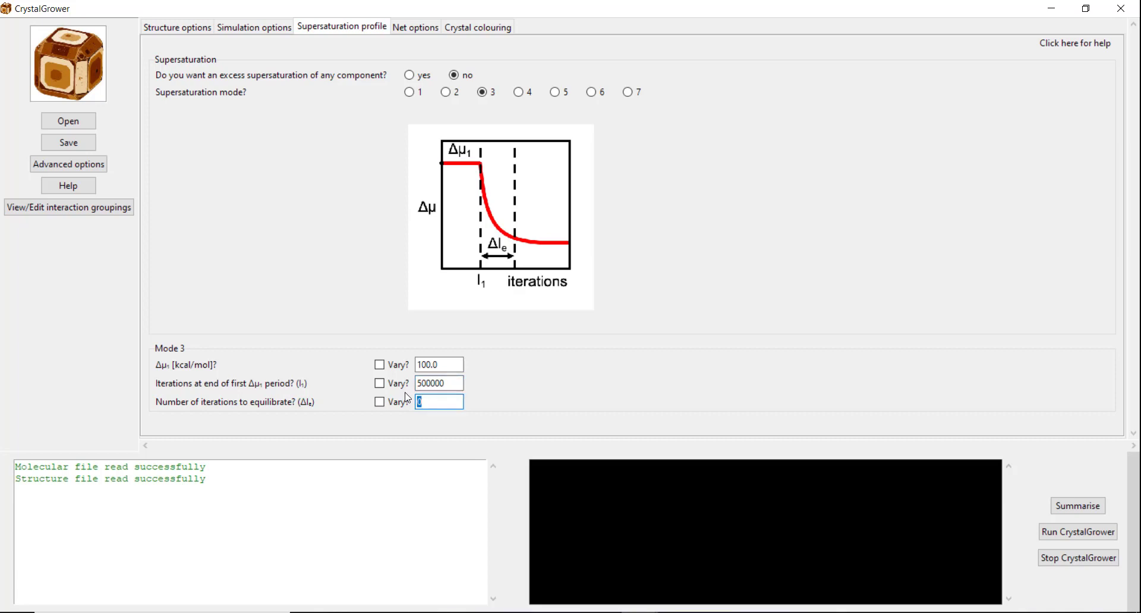
type("100000")
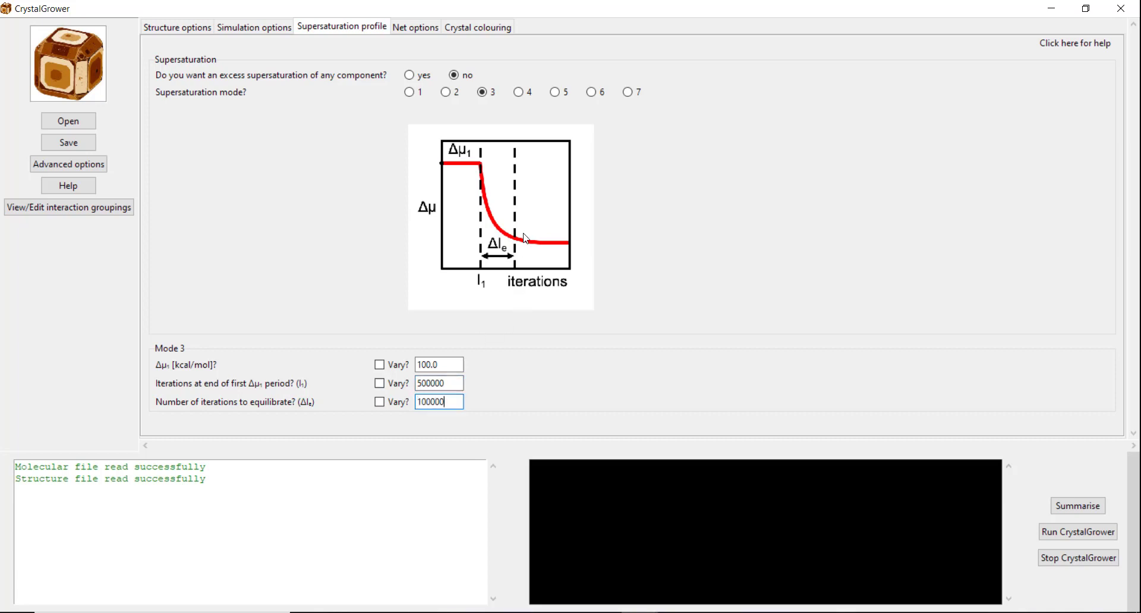
mouse_move(525, 254)
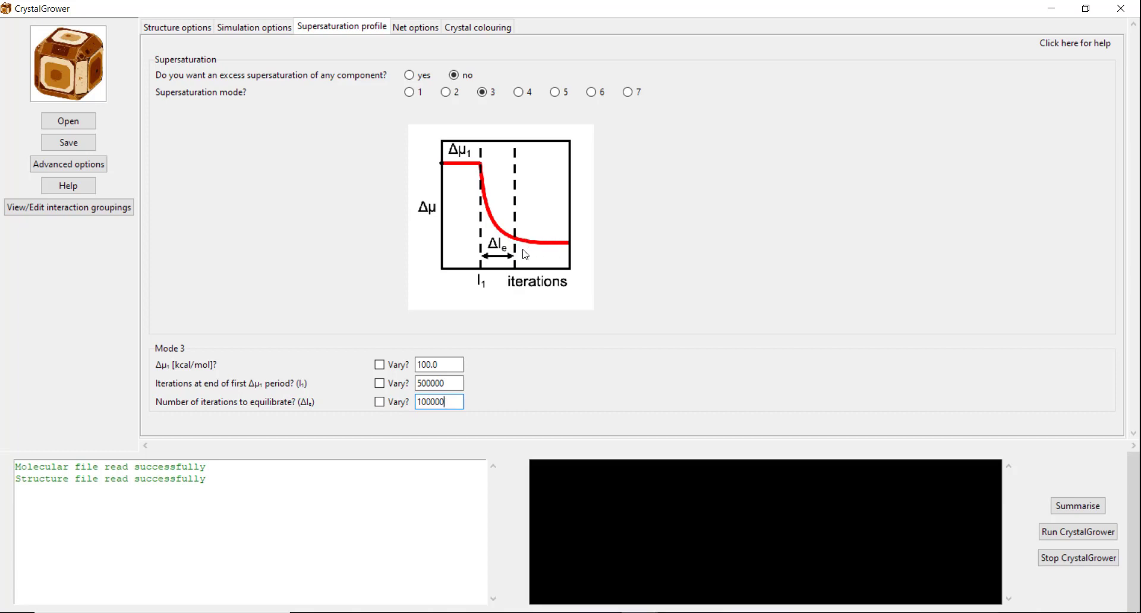
mouse_move(476, 151)
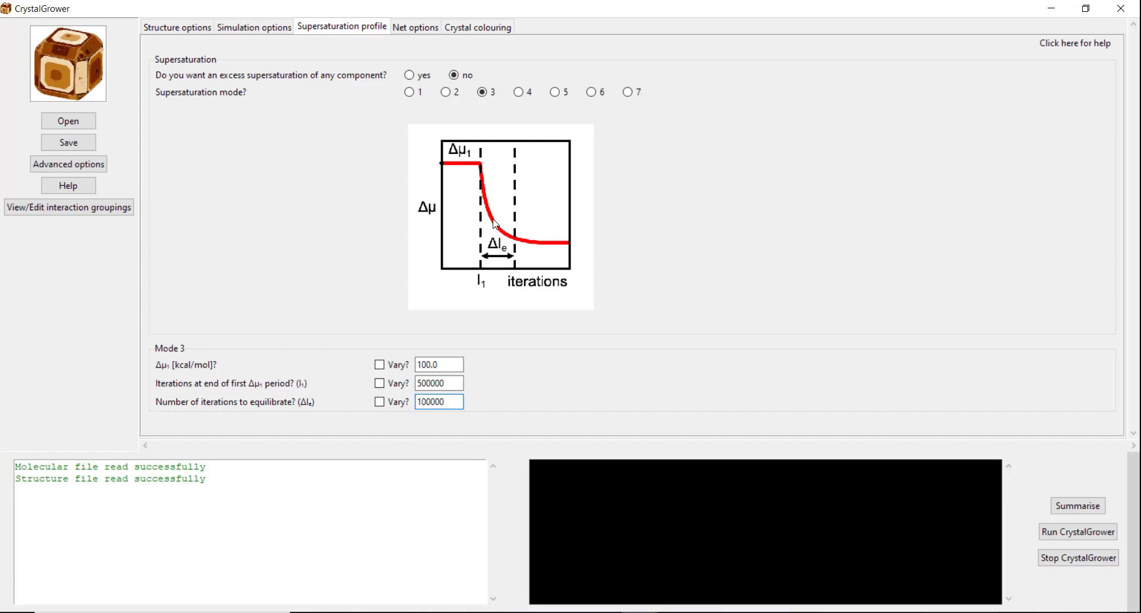
mouse_move(498, 247)
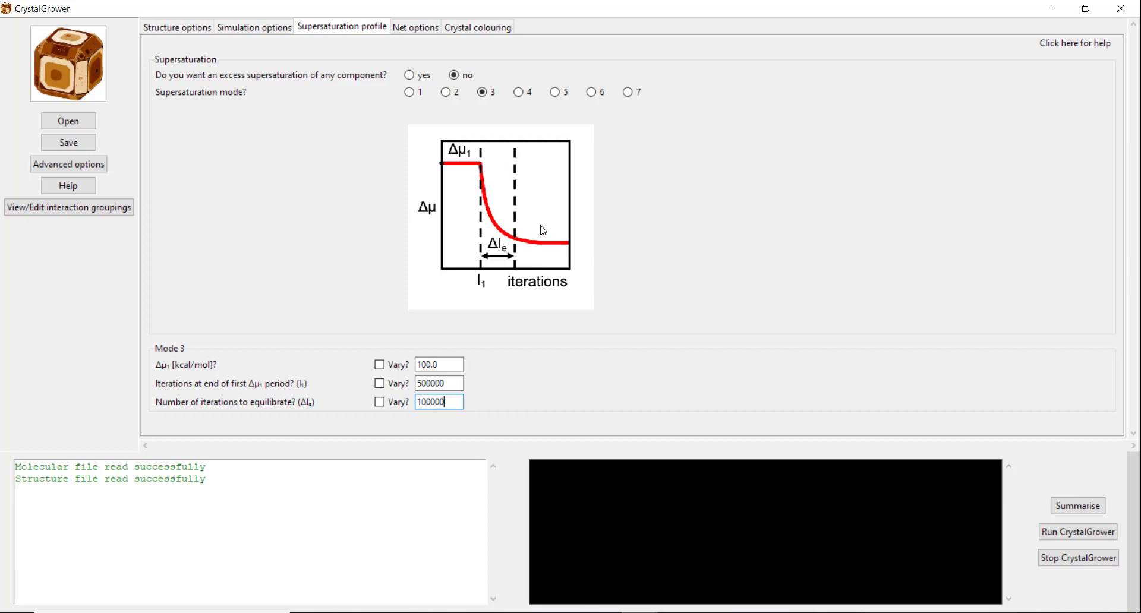
mouse_move(329, 174)
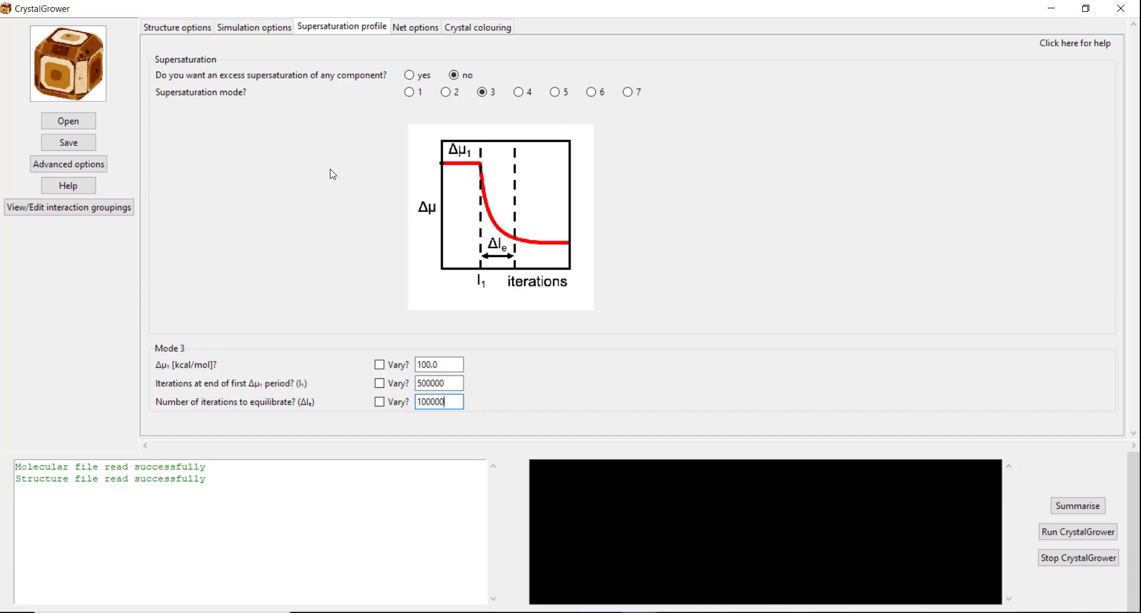
left_click(415, 27)
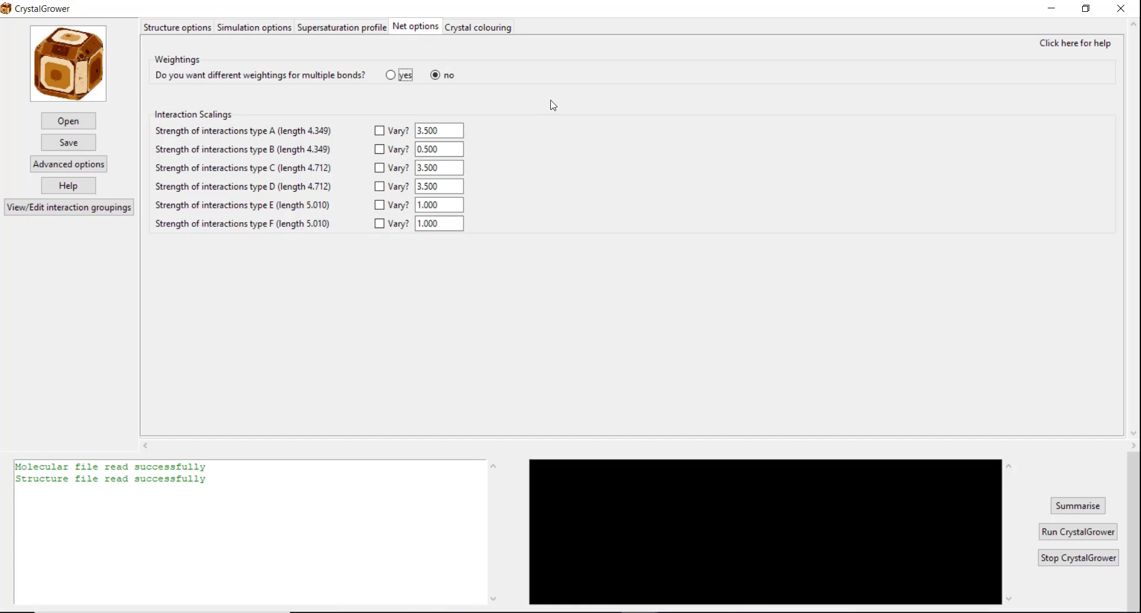
mouse_move(430, 106)
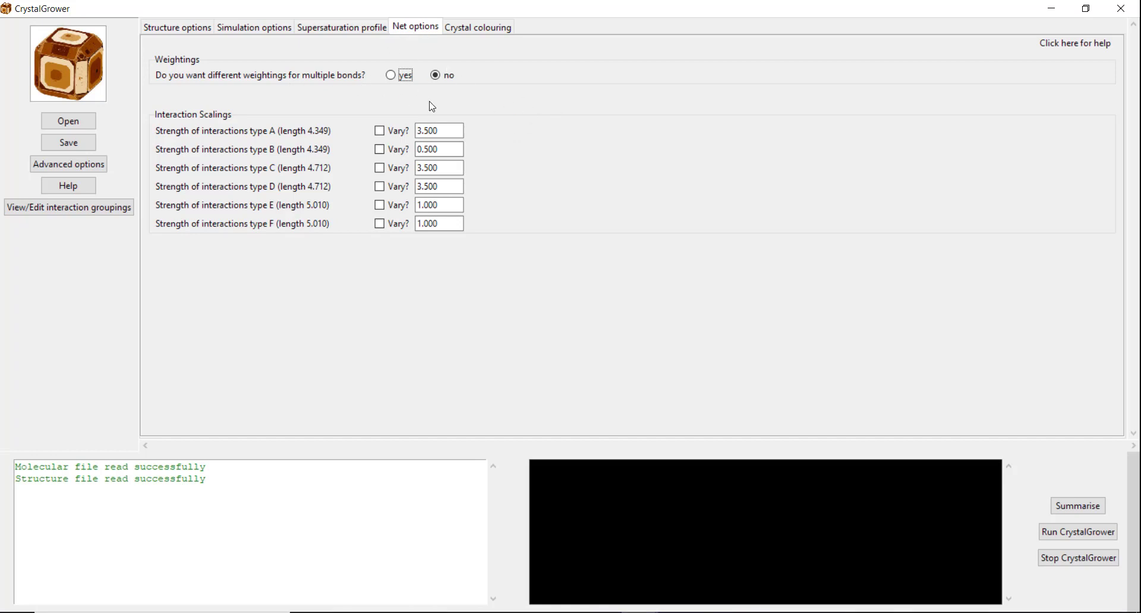
mouse_move(579, 158)
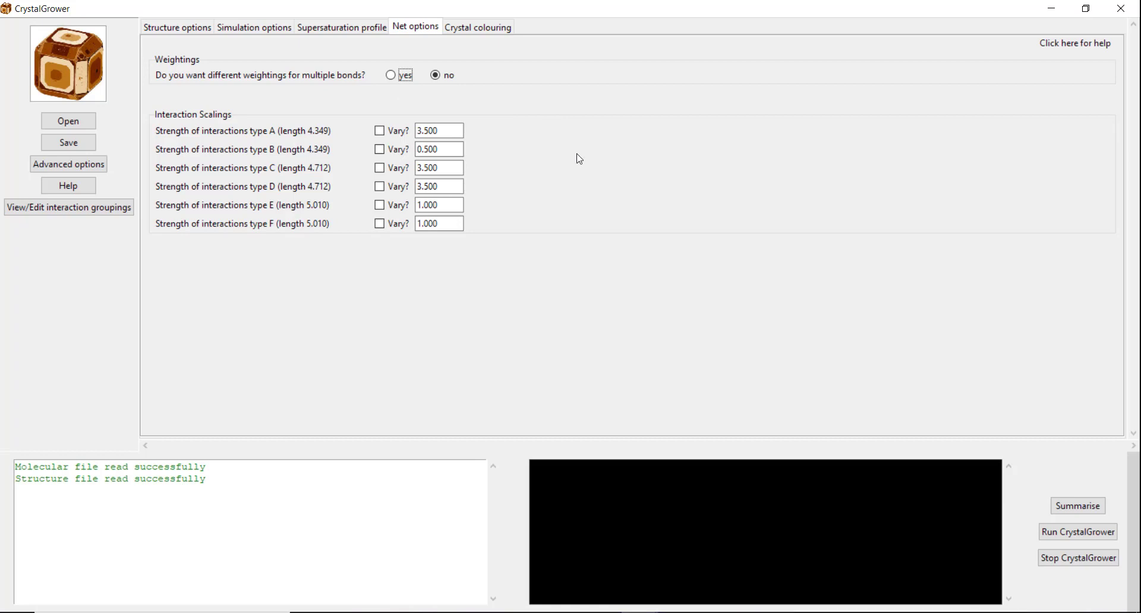
mouse_move(410, 53)
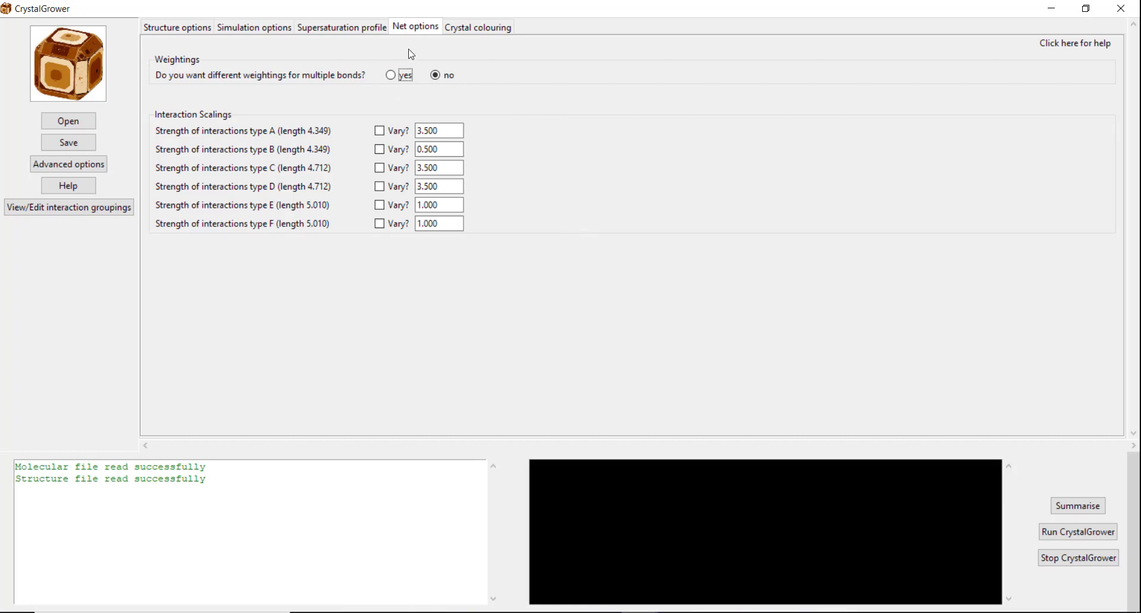
mouse_move(446, 122)
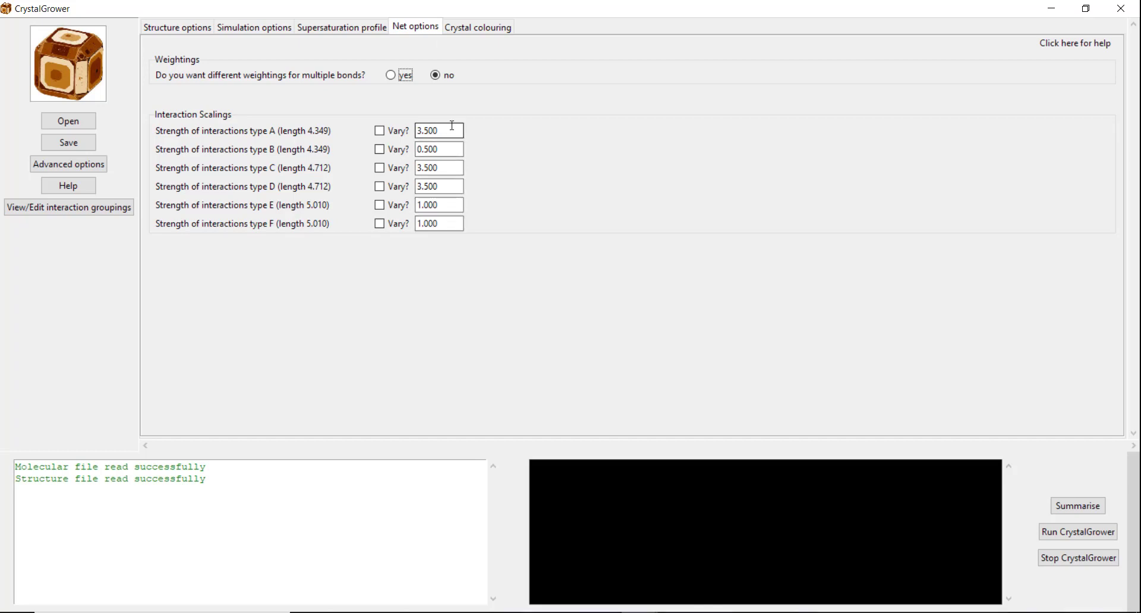
mouse_move(132, 84)
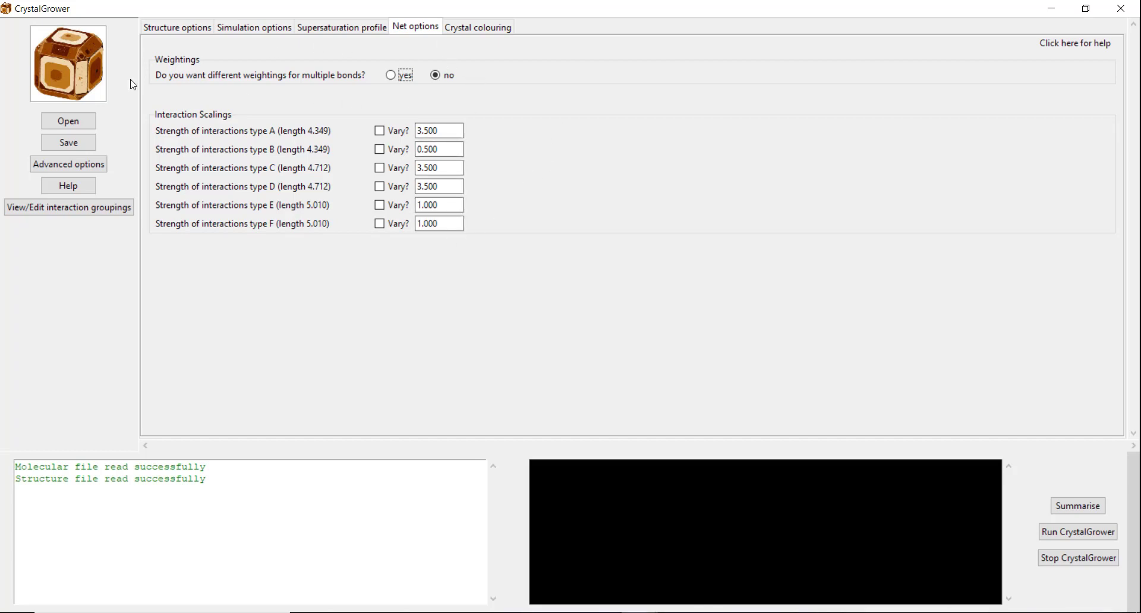
mouse_move(207, 95)
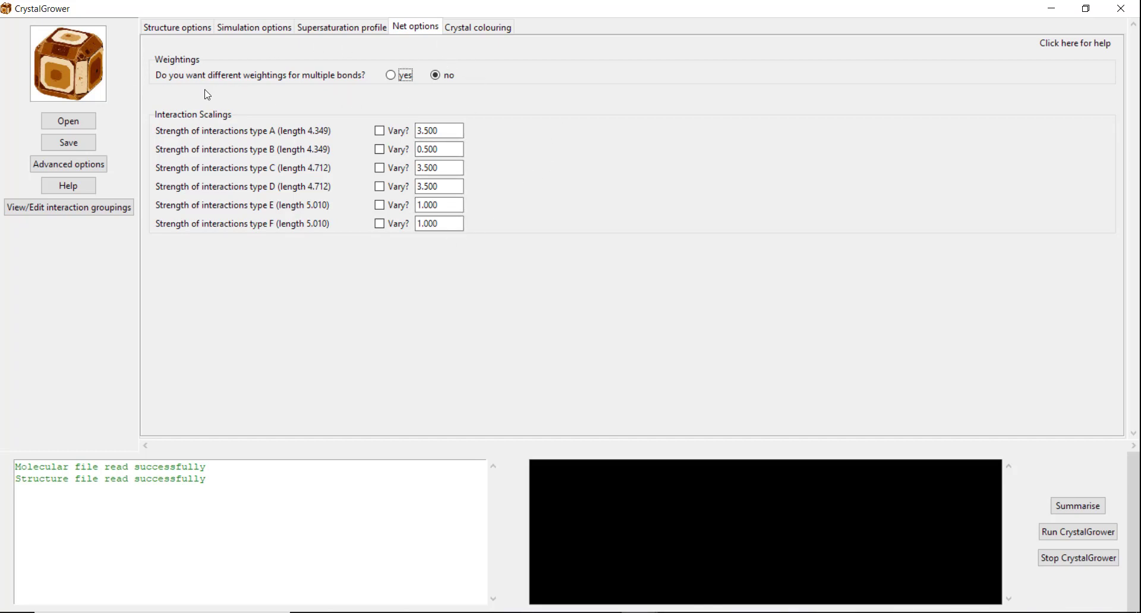
mouse_move(362, 94)
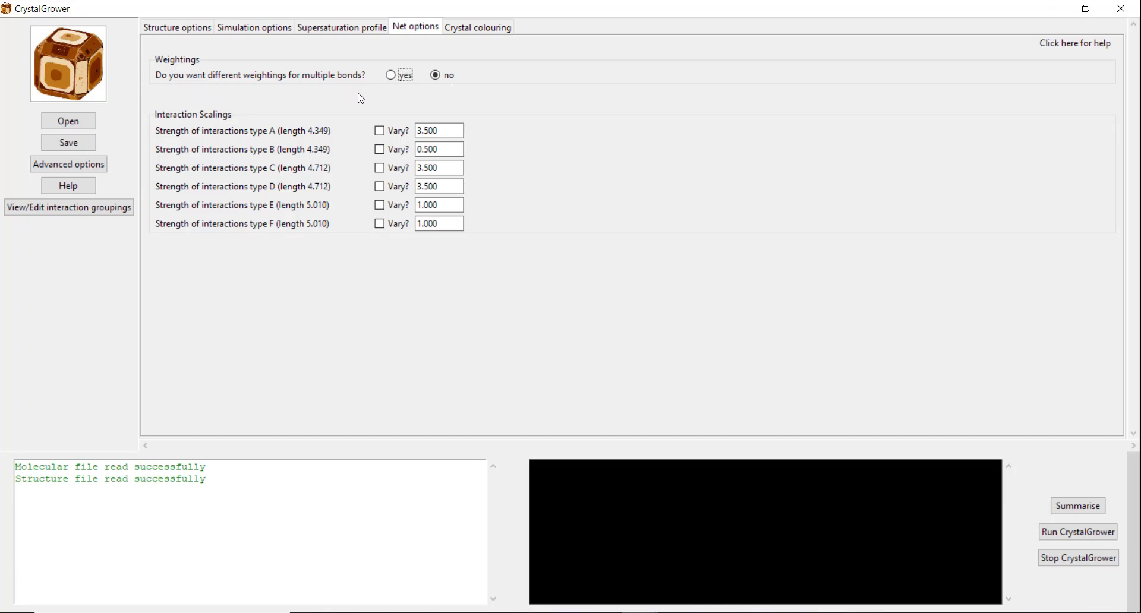
left_click(435, 74)
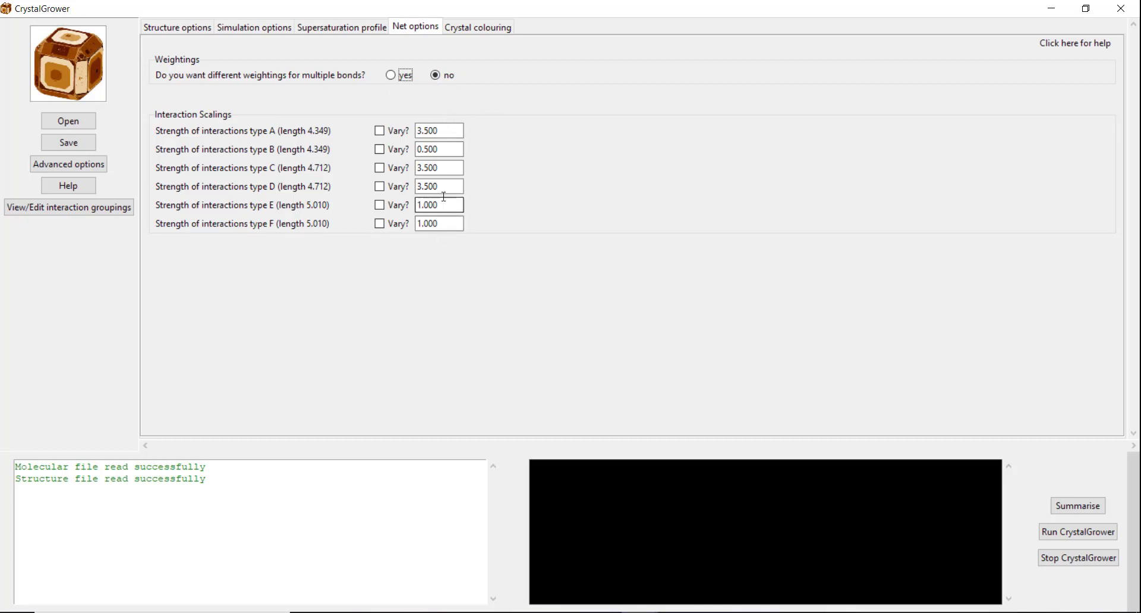
mouse_move(457, 220)
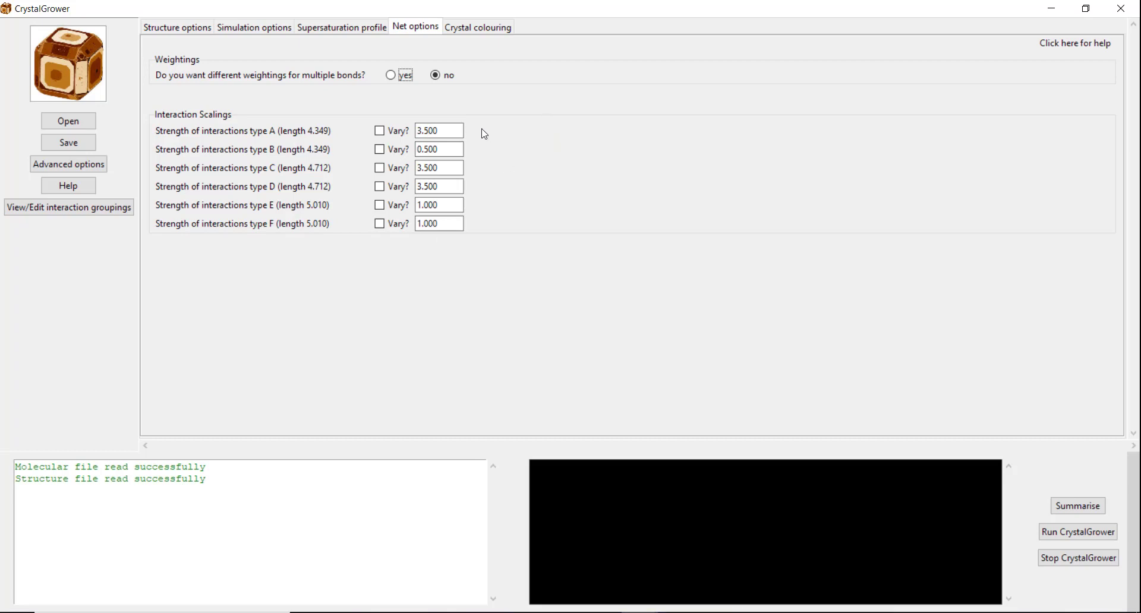
mouse_move(475, 158)
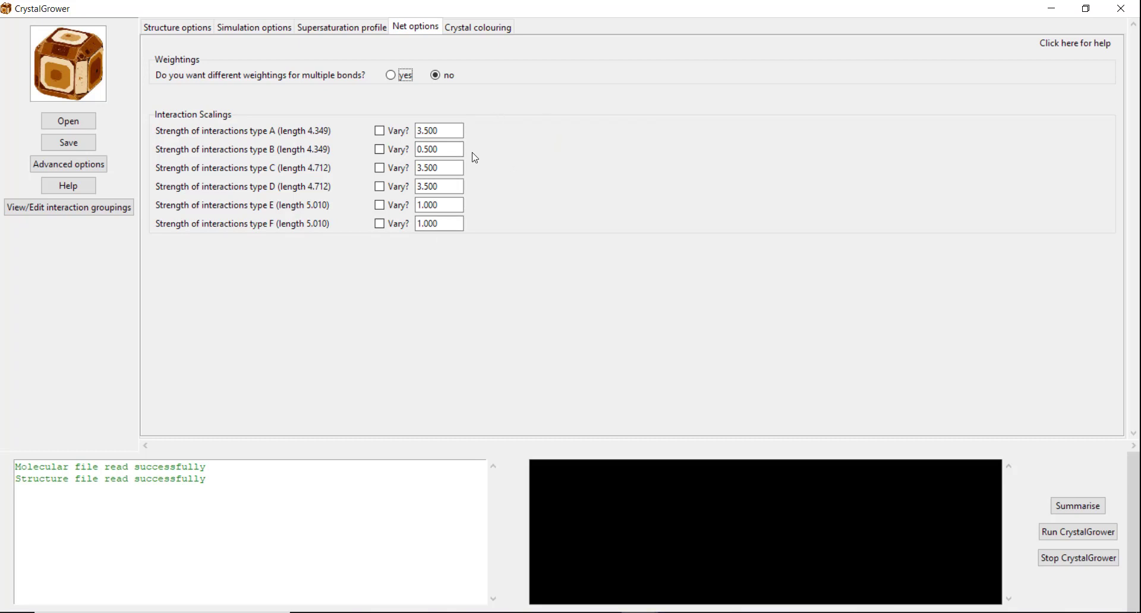
mouse_move(487, 241)
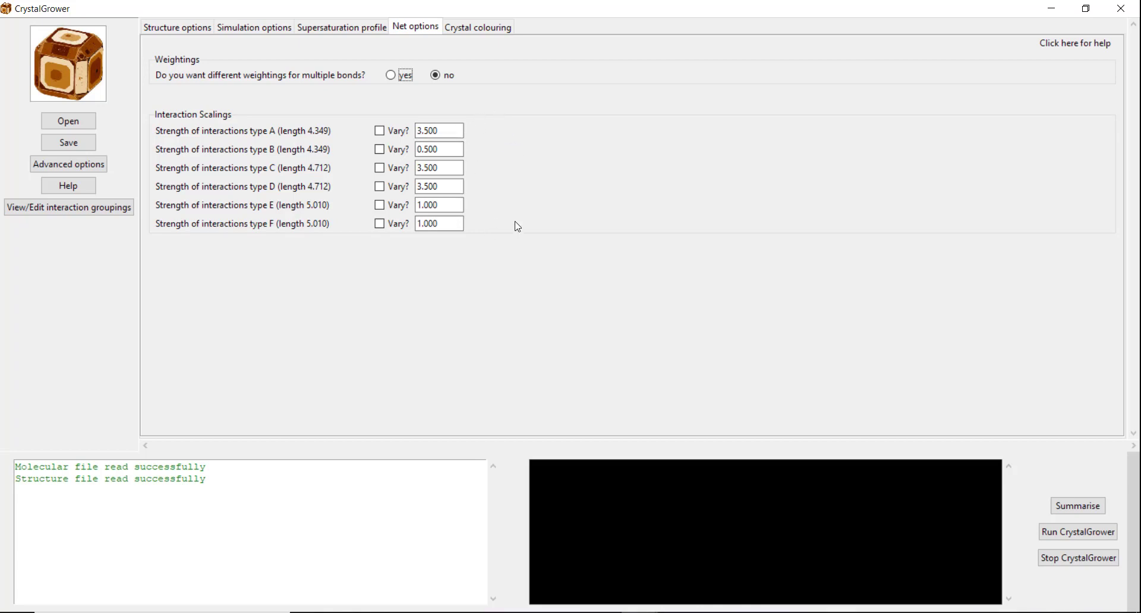
mouse_move(542, 170)
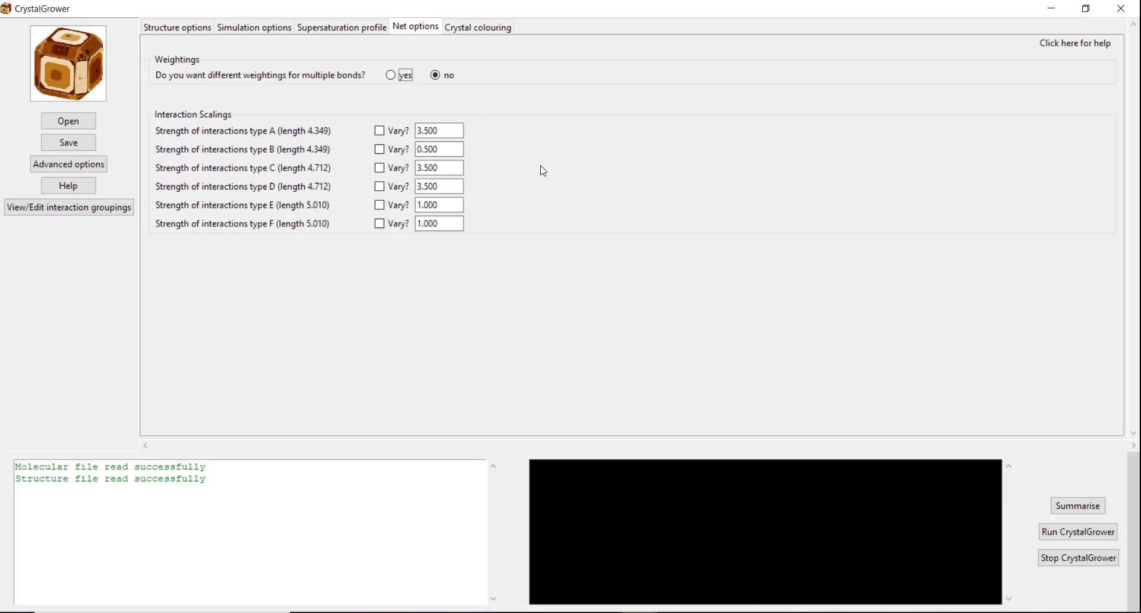
mouse_move(500, 233)
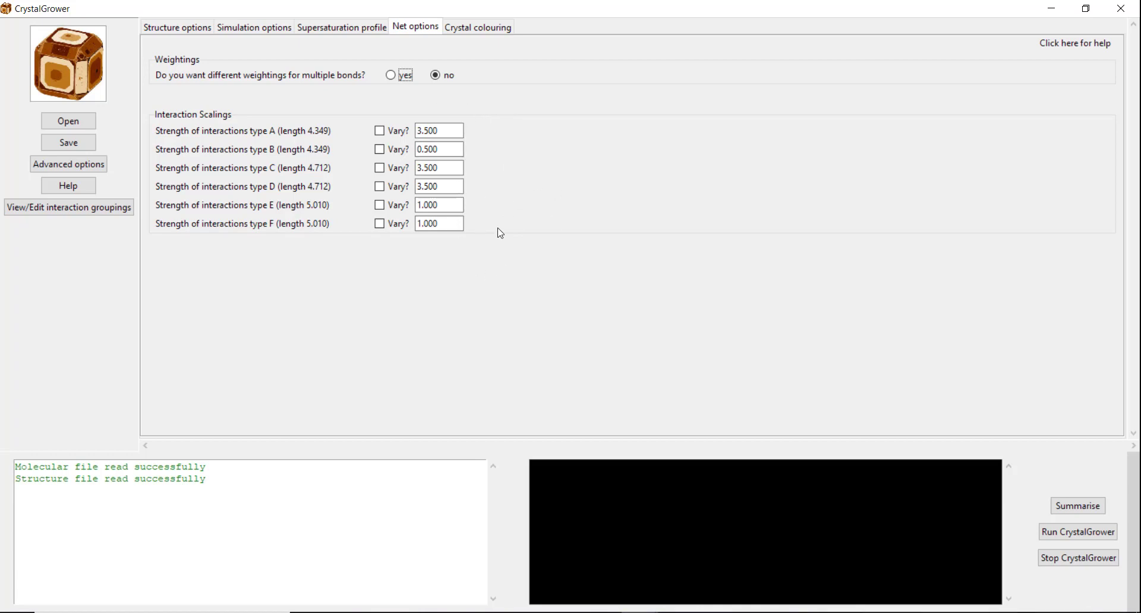
mouse_move(519, 168)
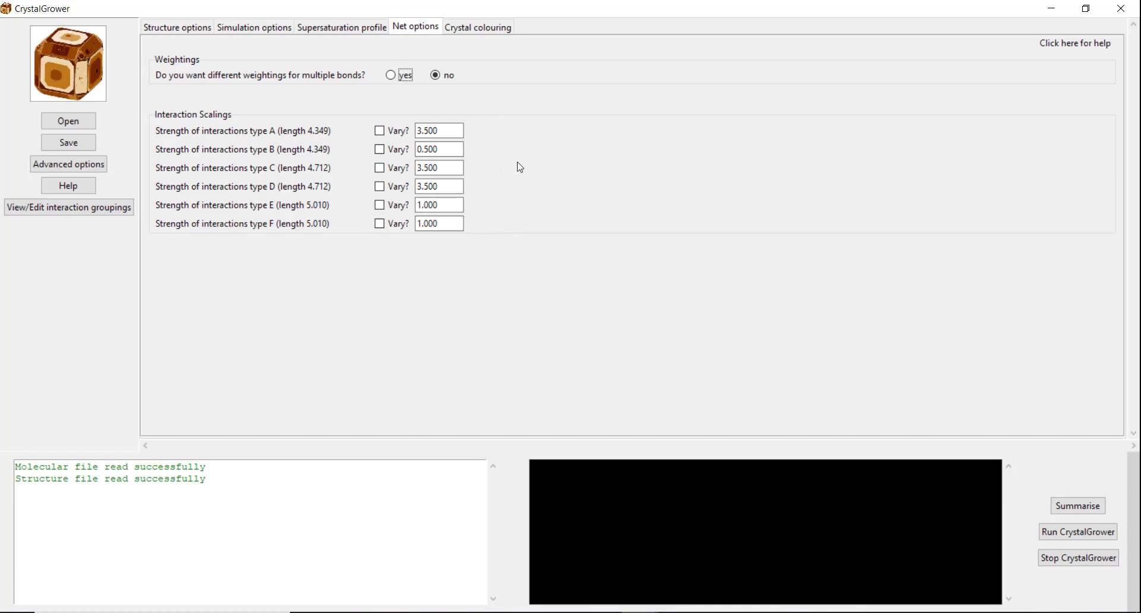
- Turn off colouring the crystal in layers and run the CrystalGrower urea simulation
left_click(478, 27)
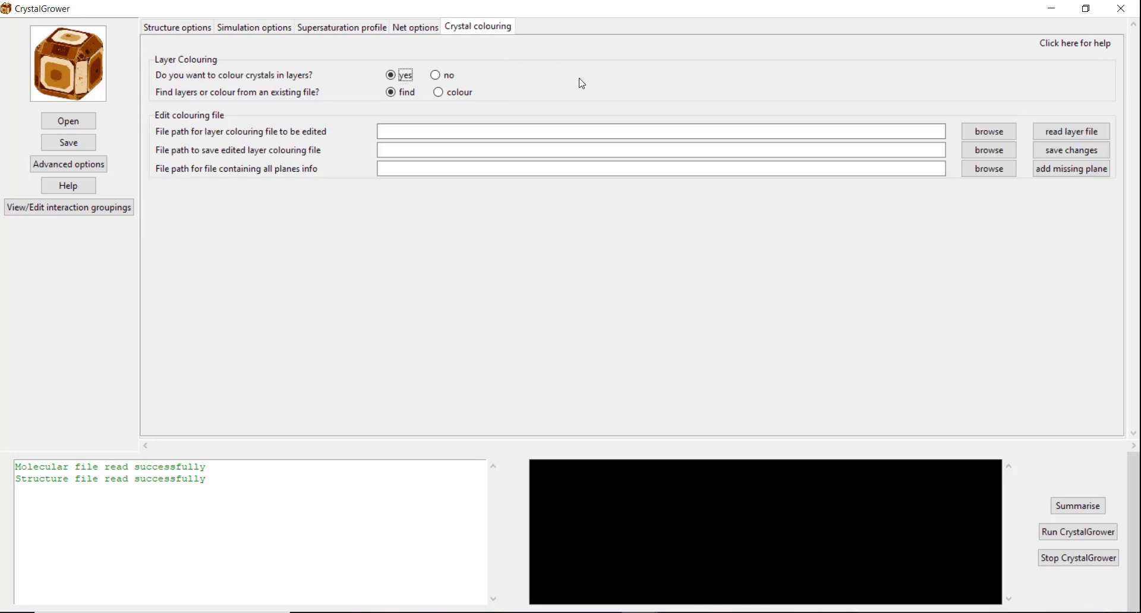
mouse_move(554, 105)
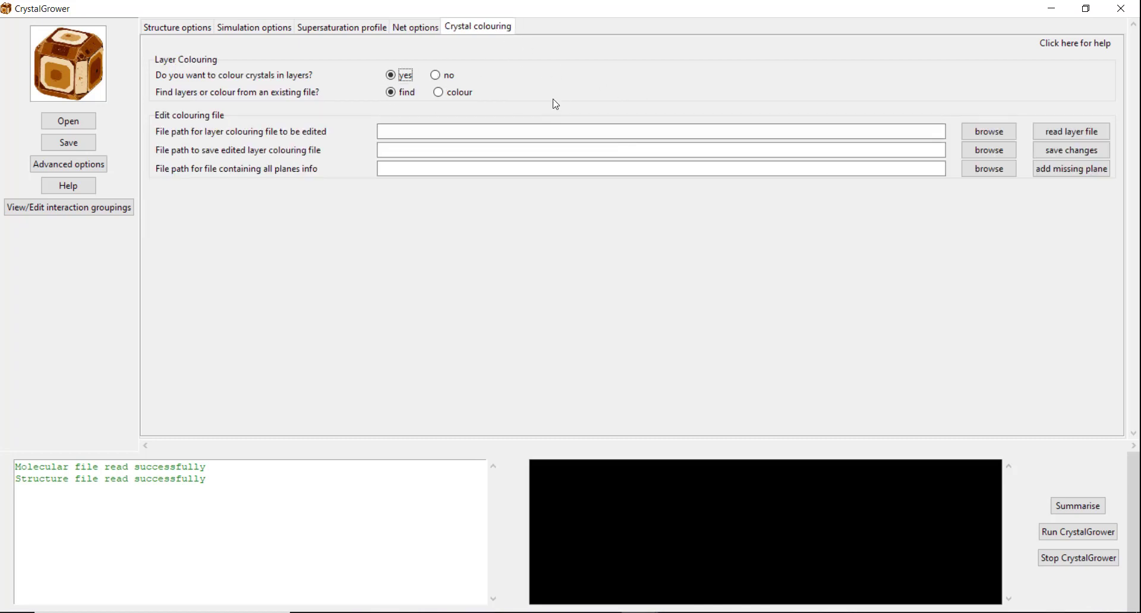
mouse_move(541, 69)
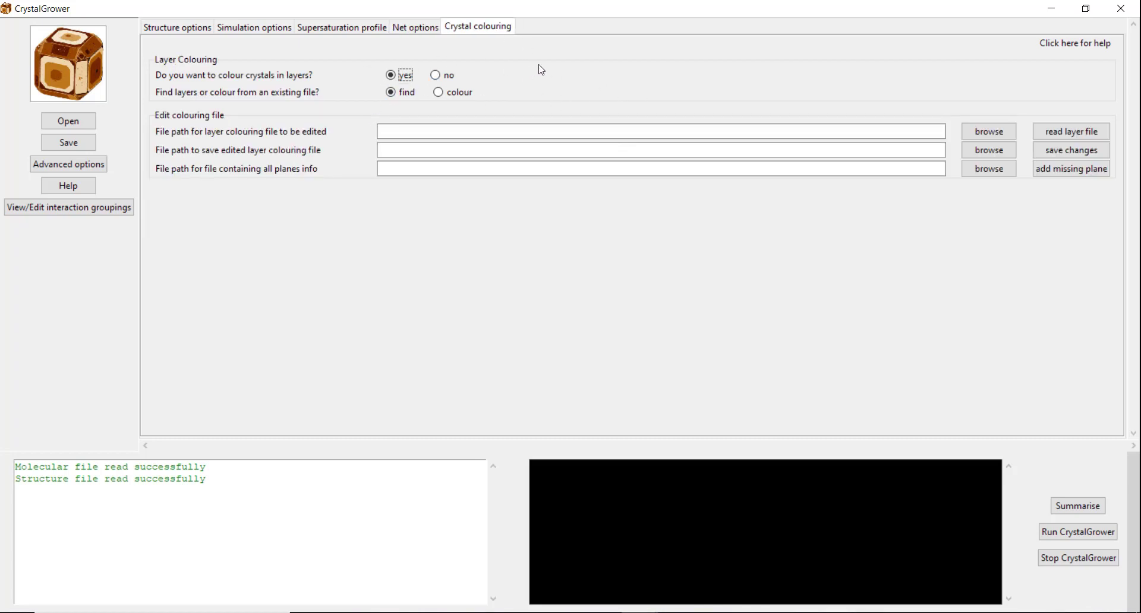
mouse_move(595, 89)
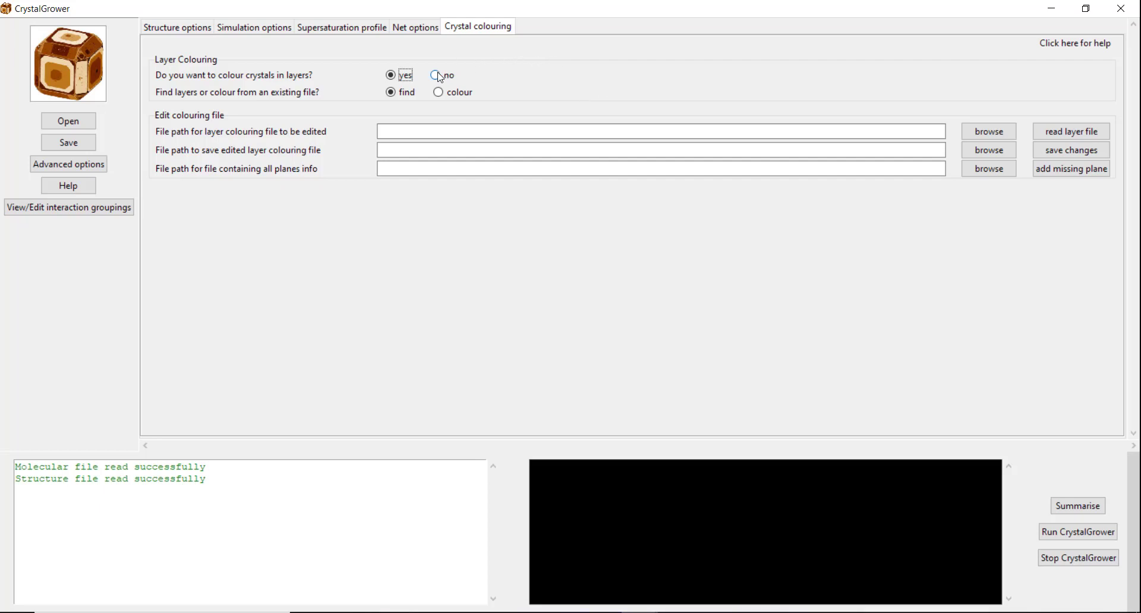
left_click(435, 75)
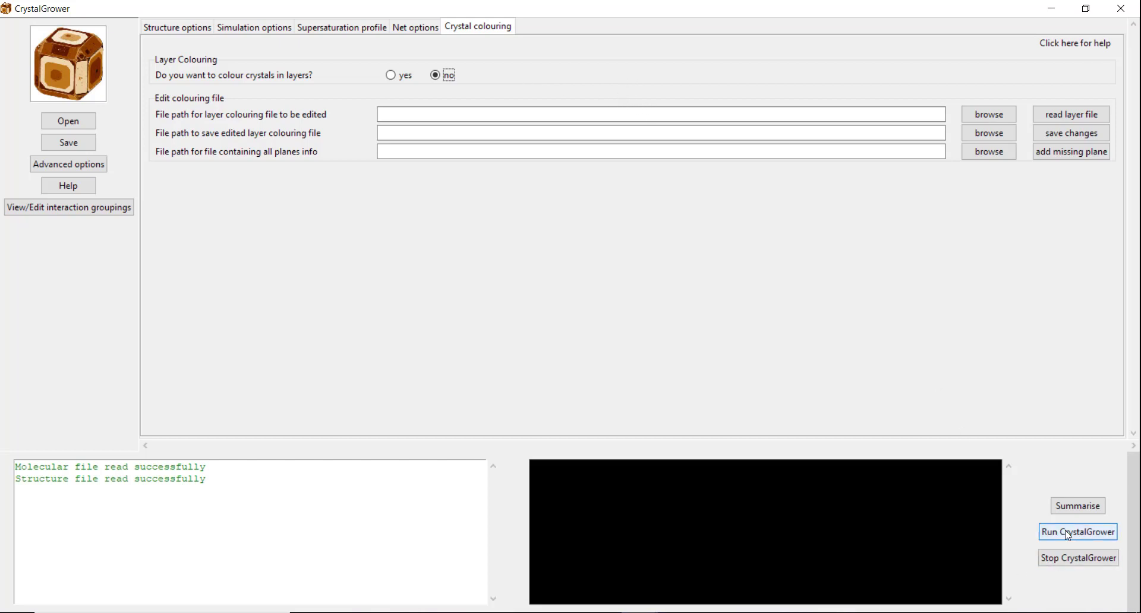
left_click(1077, 531)
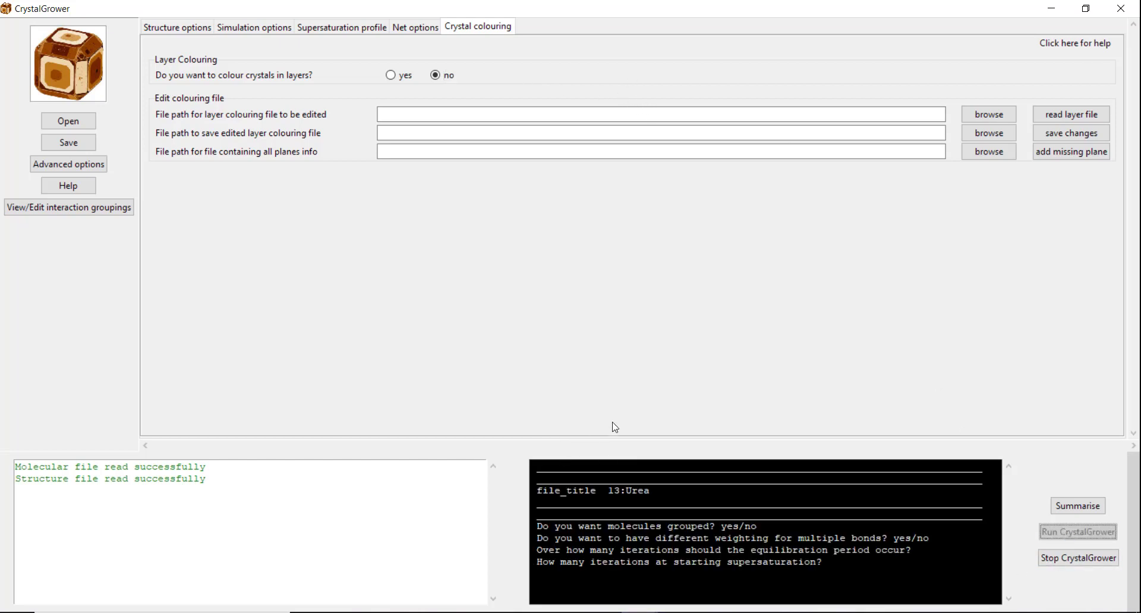
left_click(1078, 531)
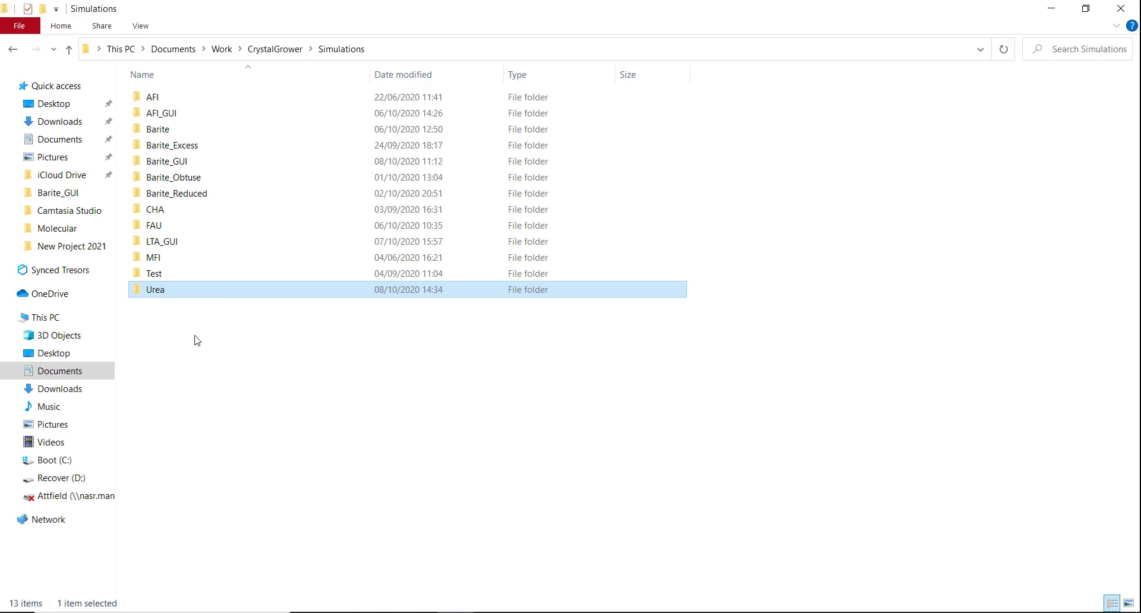
- Navigate into the Urea simulations folder and its 20201008_1434 run folder
double_click(155, 289)
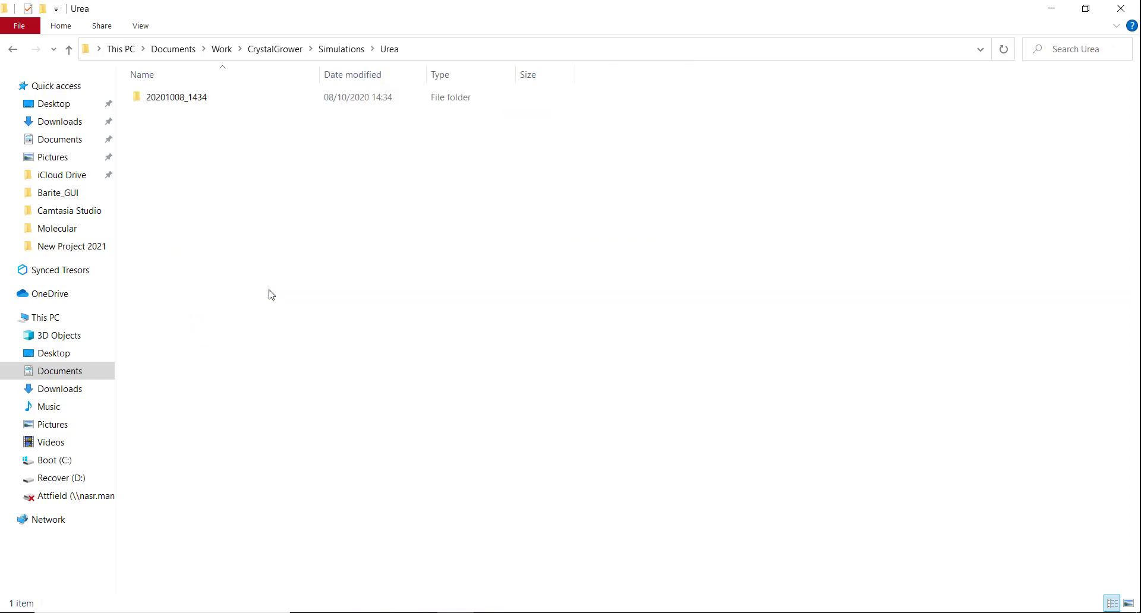
left_click(176, 97)
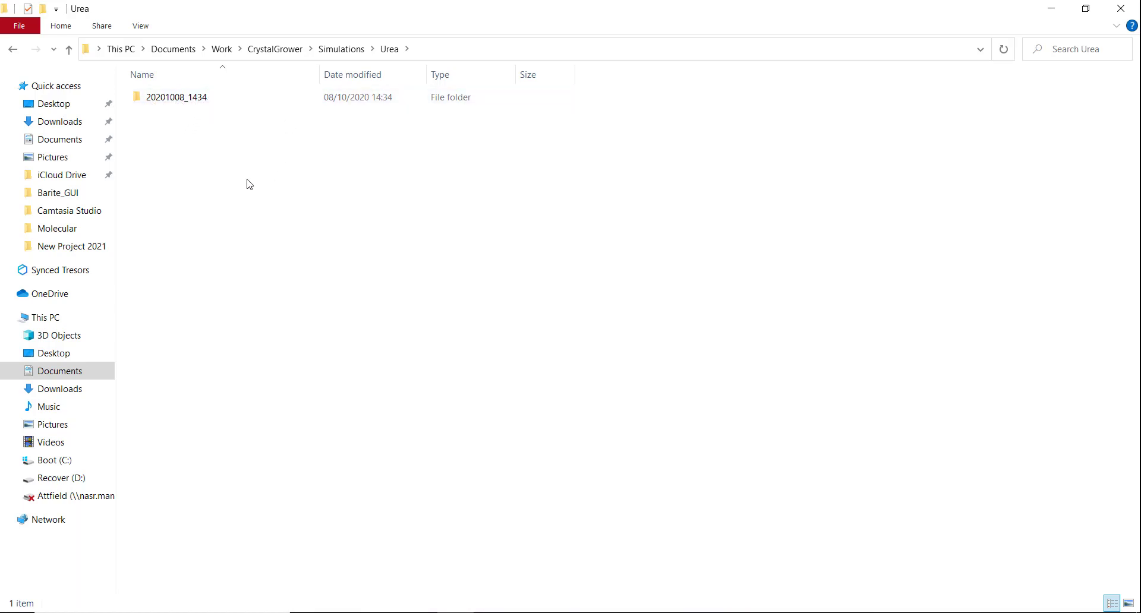
left_click(176, 96)
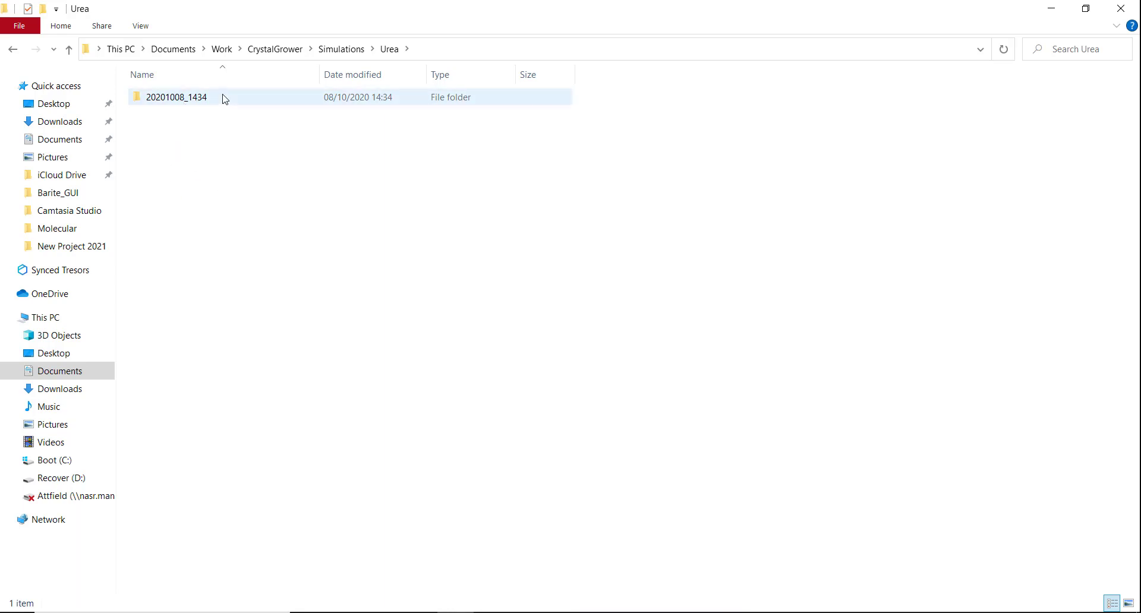
double_click(176, 96)
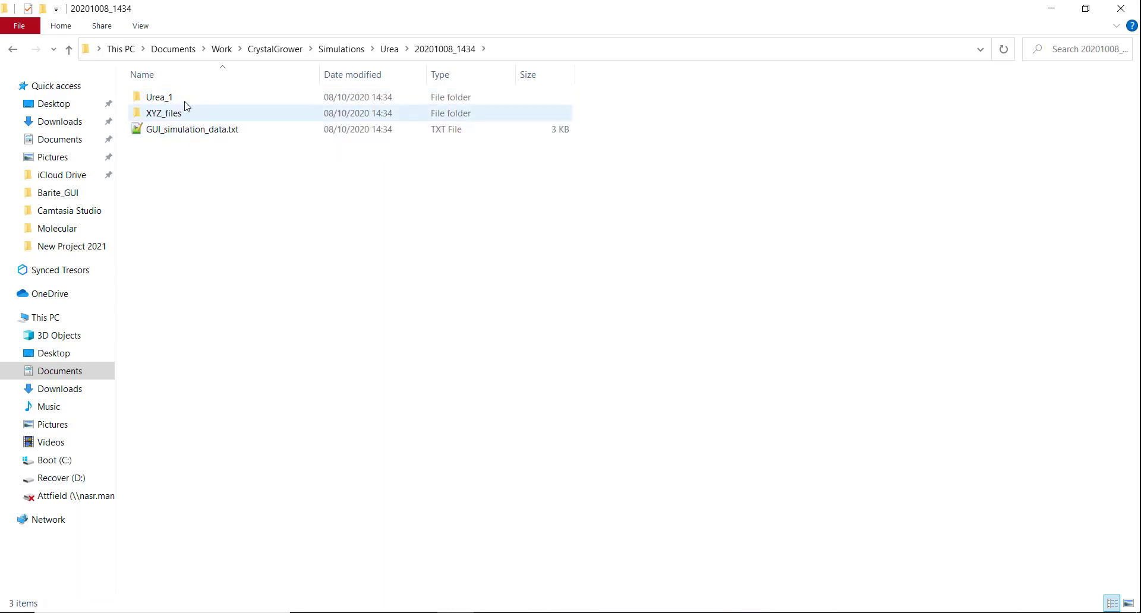
- Open Urea_1_ovito_CGvisualiser.XYZ from the Urea_1 XYZ_files folder in OVITO
left_click(158, 96)
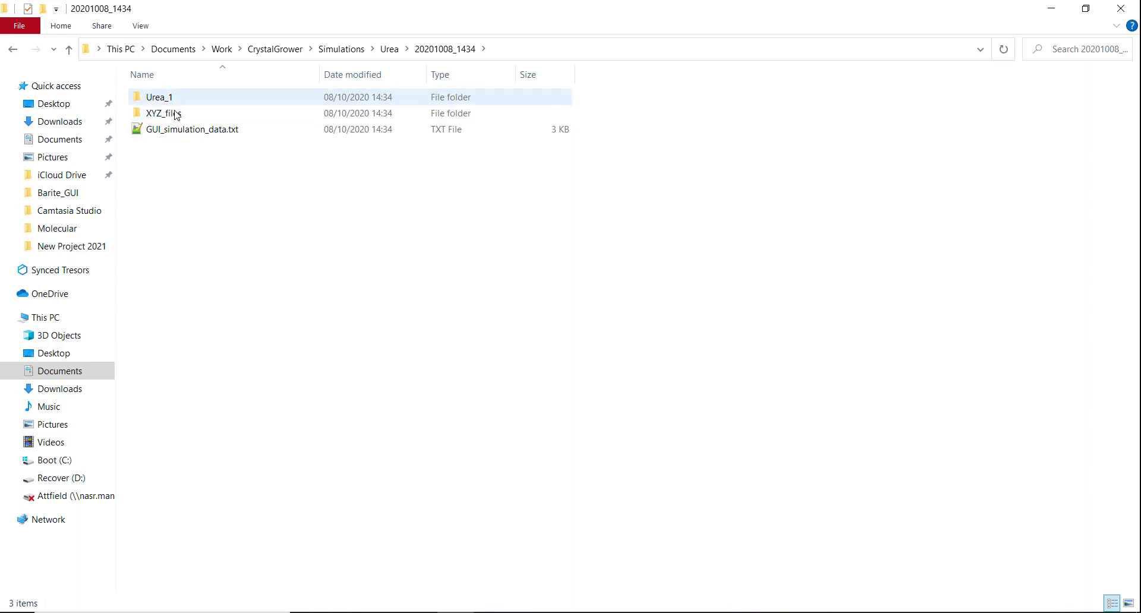
double_click(163, 113)
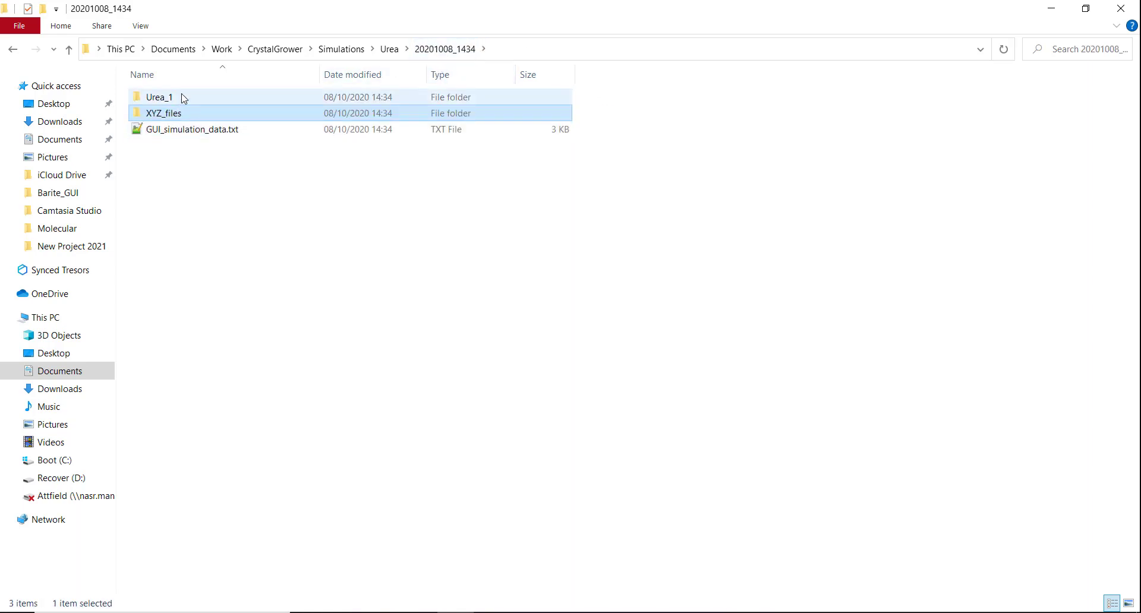
left_click(158, 96)
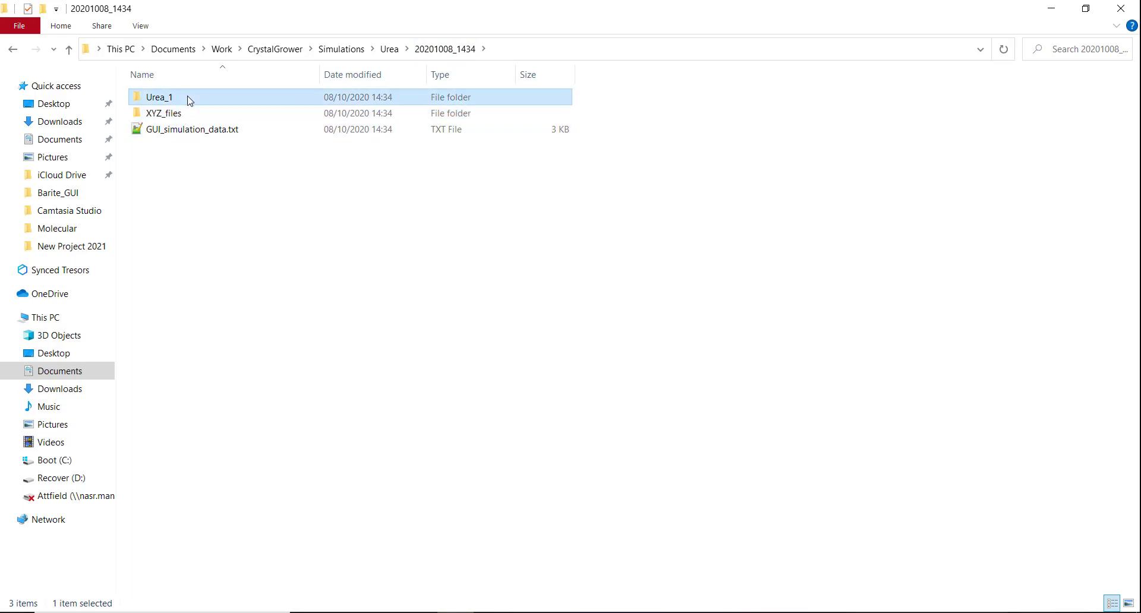
double_click(158, 97)
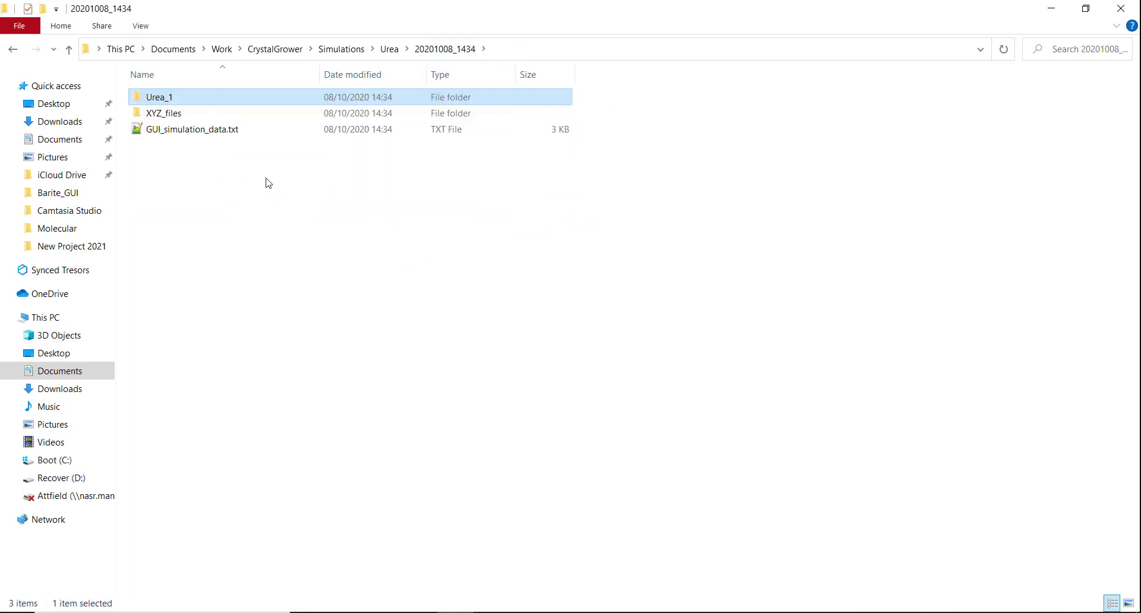
left_click(193, 128)
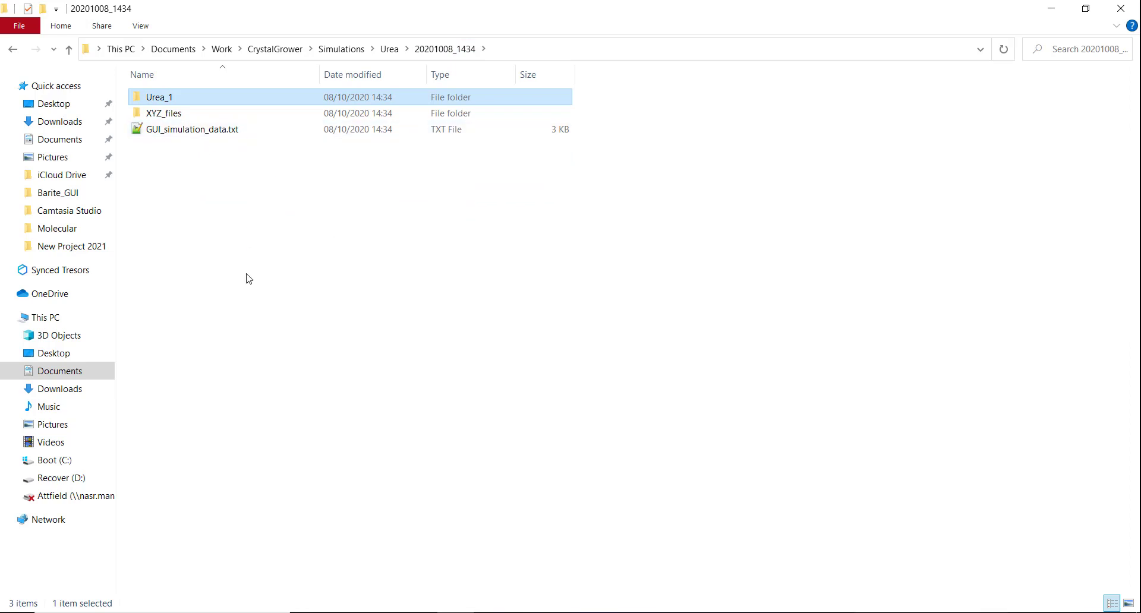
mouse_move(284, 267)
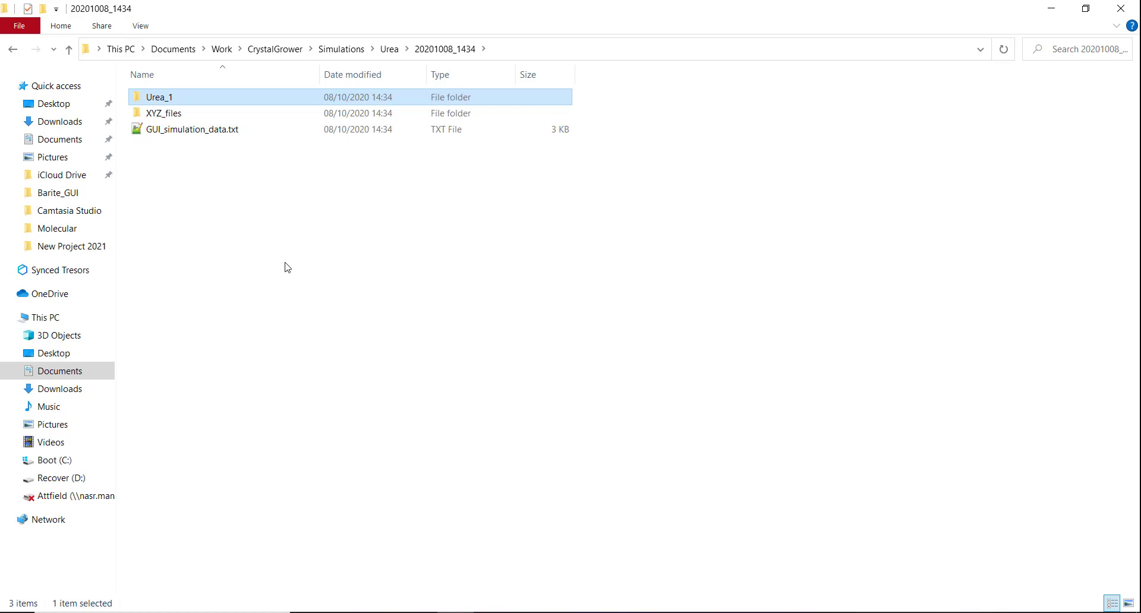
double_click(163, 113)
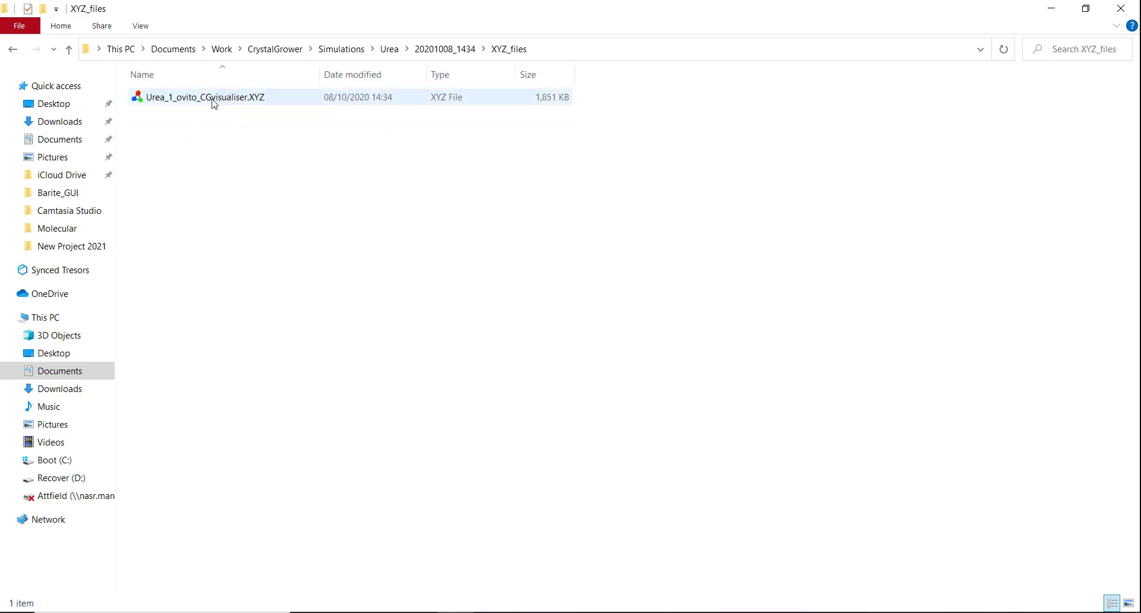
double_click(206, 96)
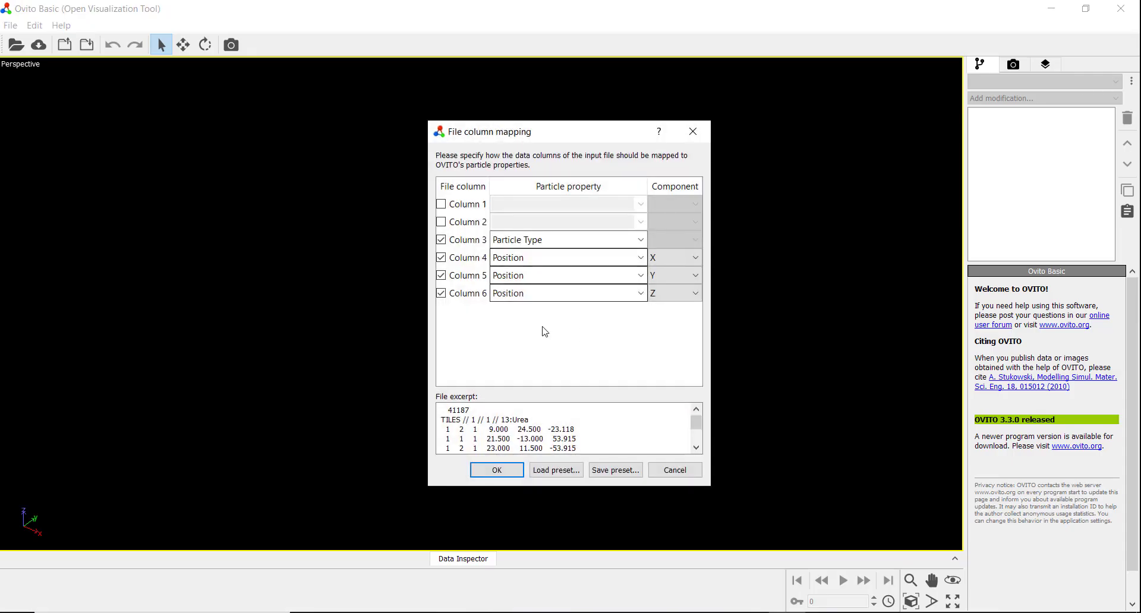
mouse_move(535, 352)
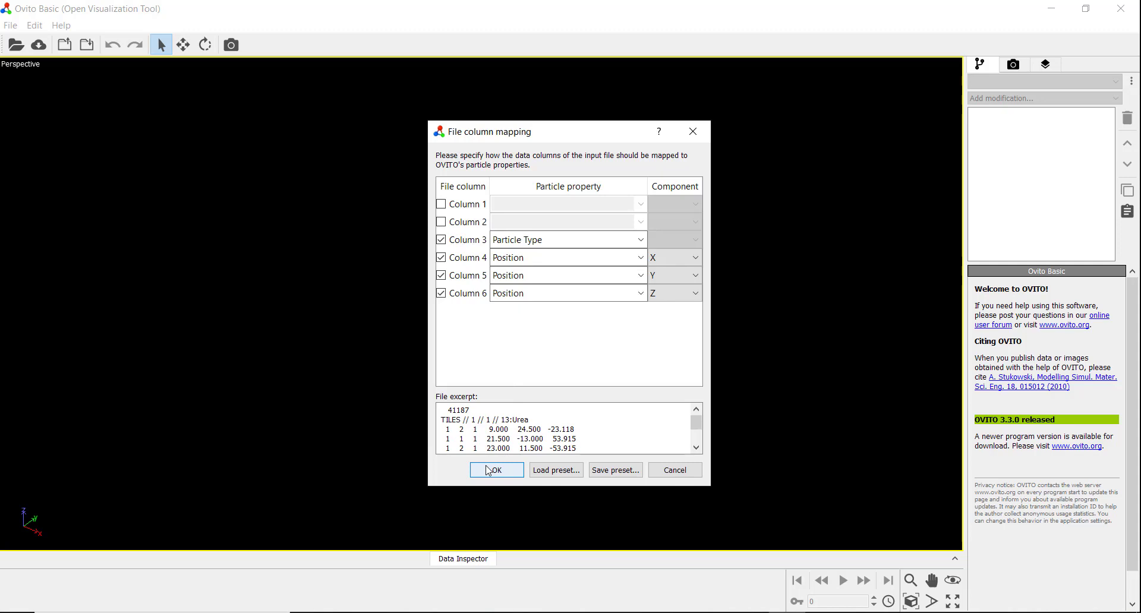
- Accept the column mapping to load the 41,187-particle urea crystal and orbit it to inspect its faces
left_click(496, 470)
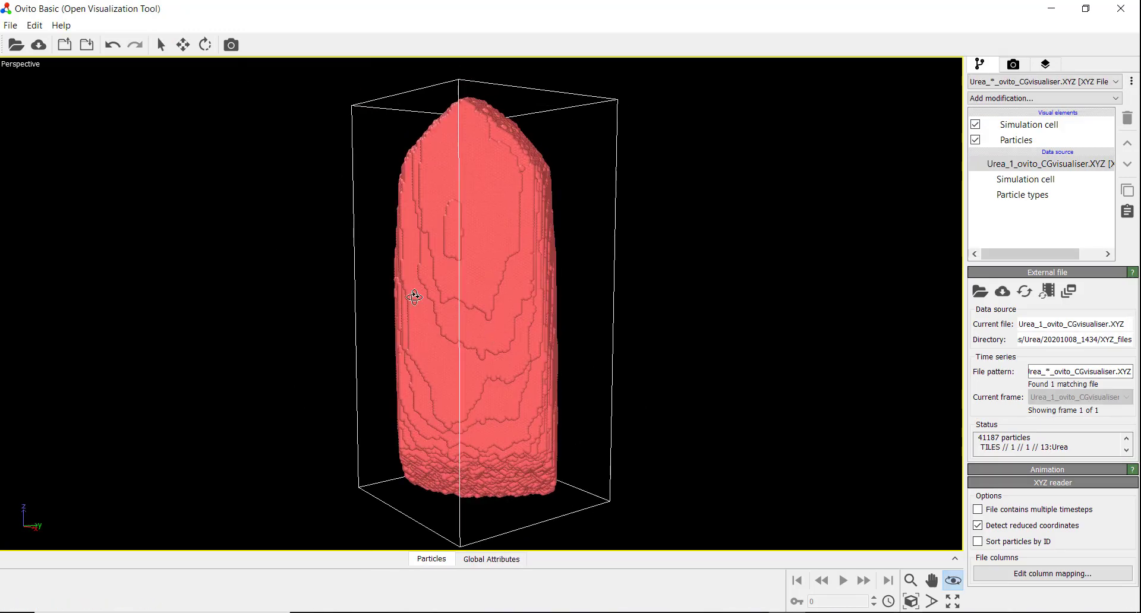
left_click_drag(415, 297, 423, 324)
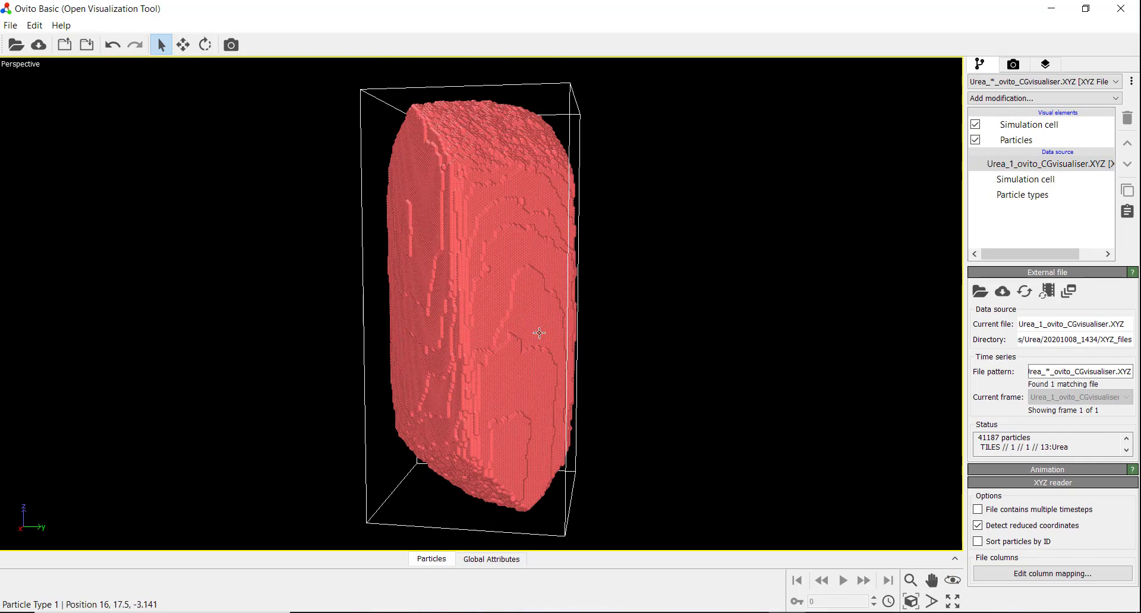
mouse_move(472, 333)
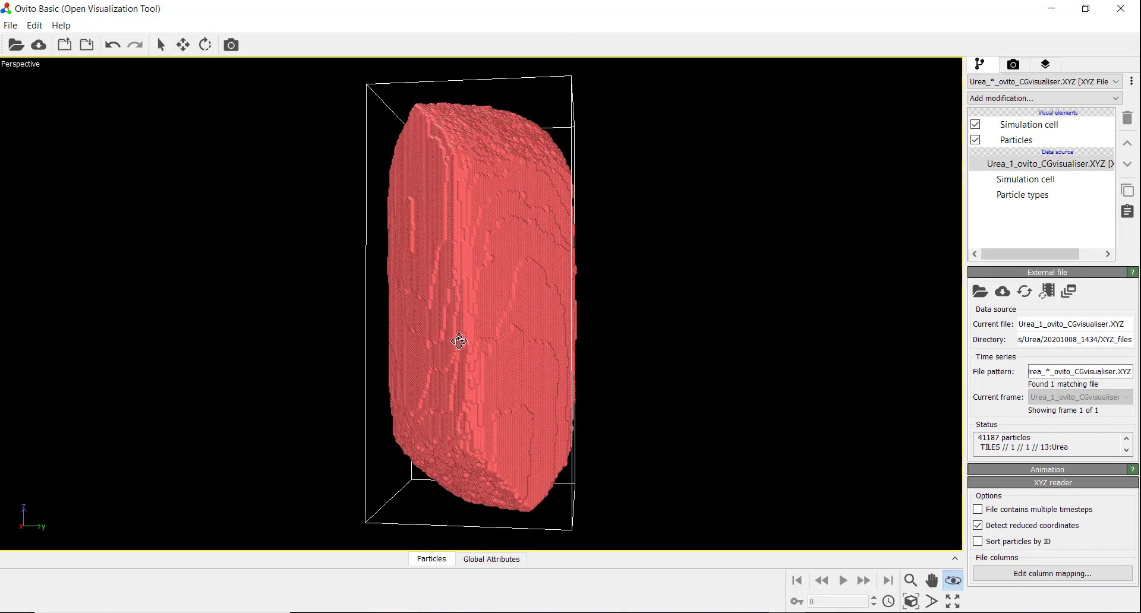
left_click_drag(458, 342, 251, 329)
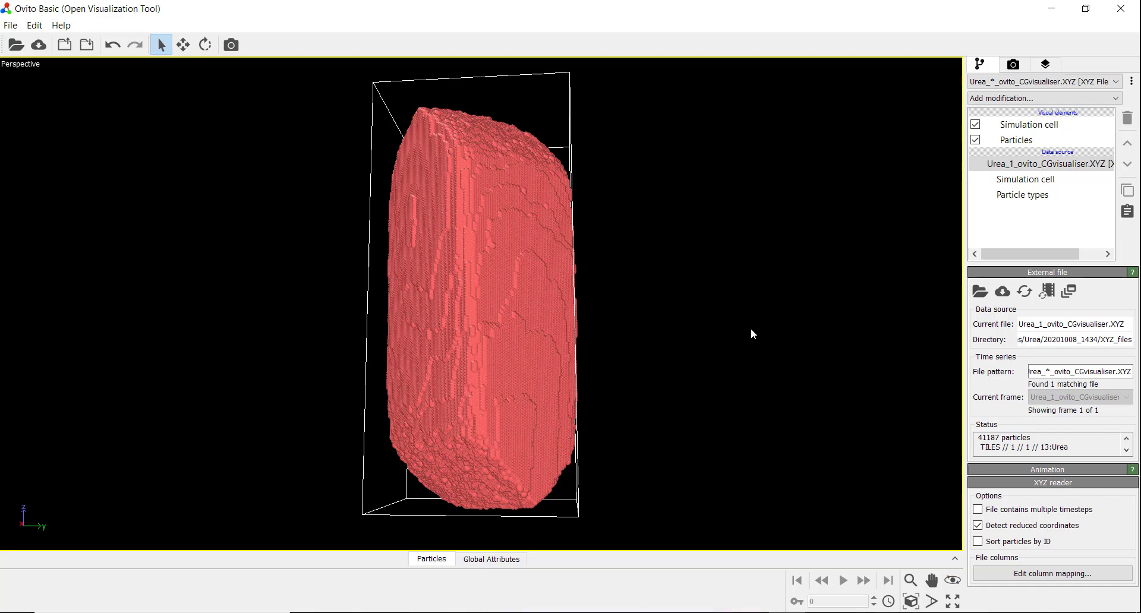
mouse_move(668, 384)
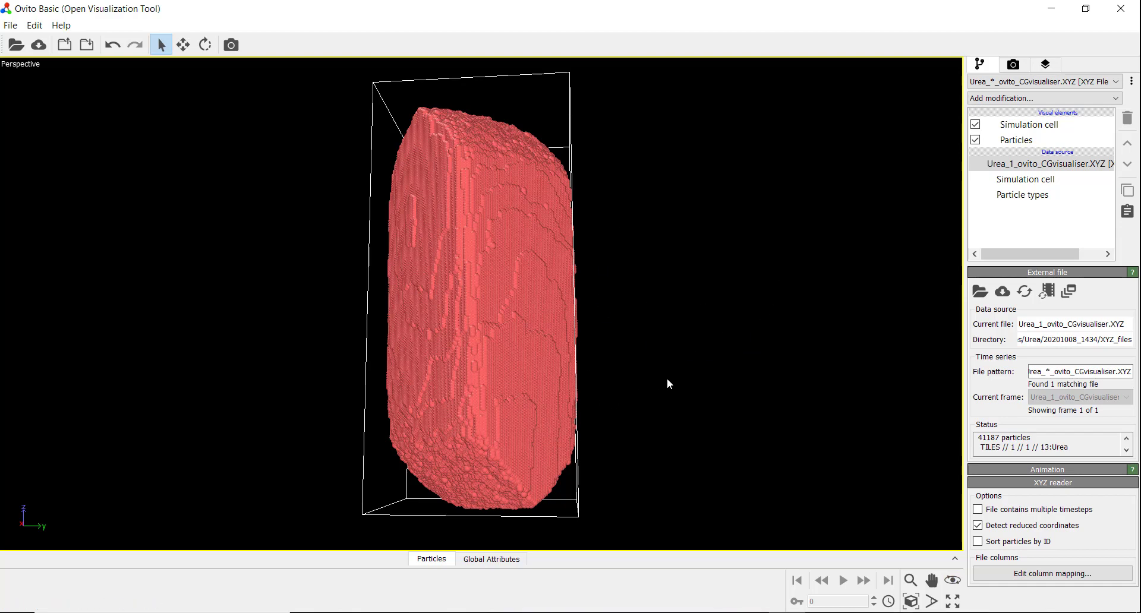
mouse_move(684, 410)
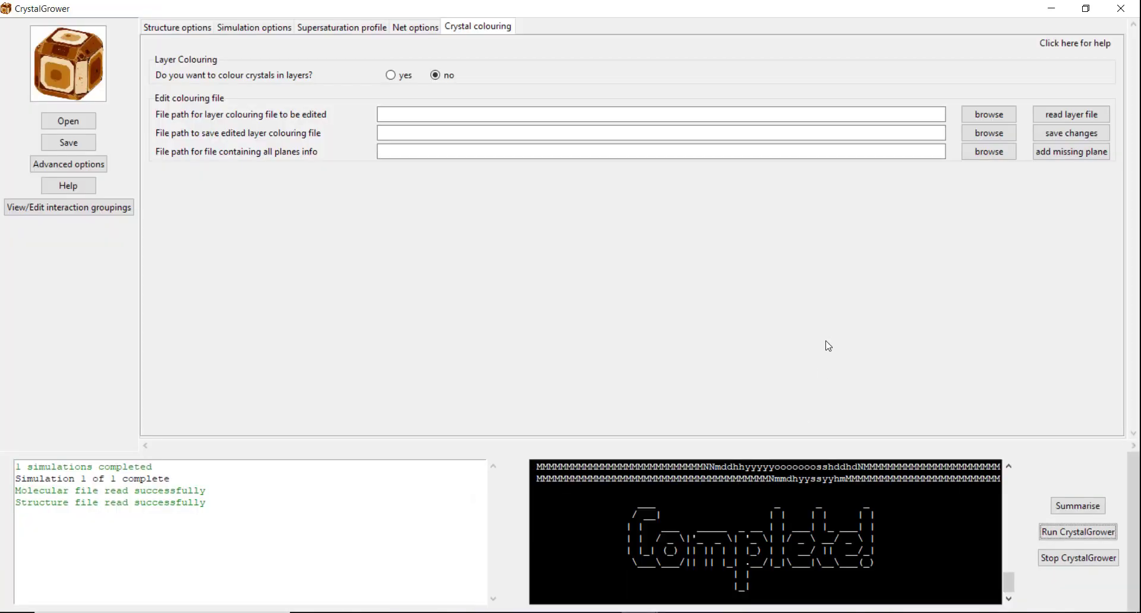
mouse_move(673, 282)
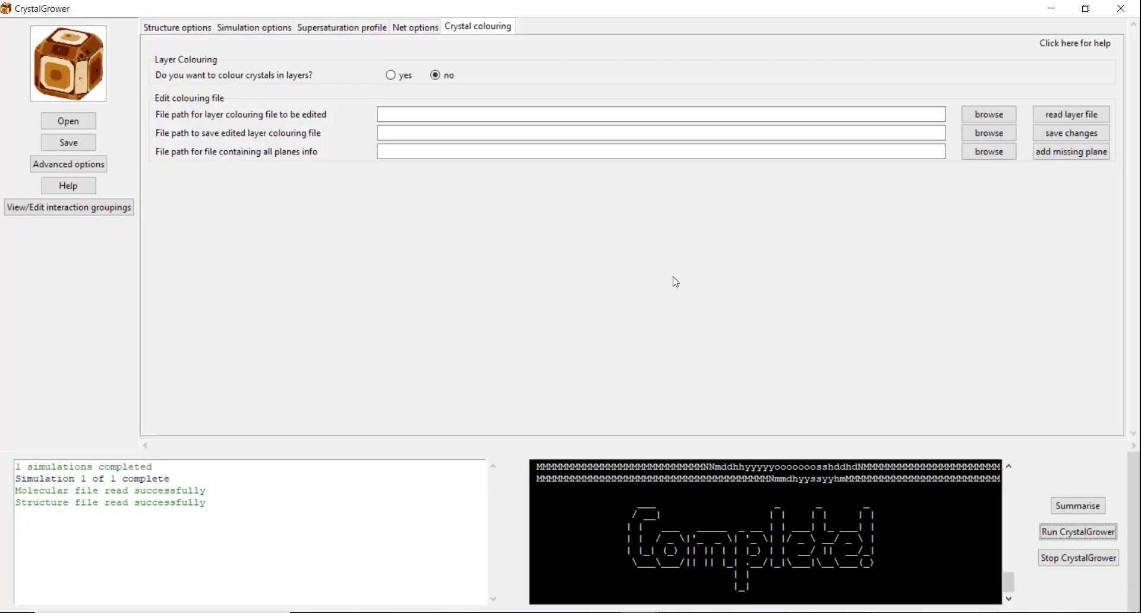
mouse_move(264, 38)
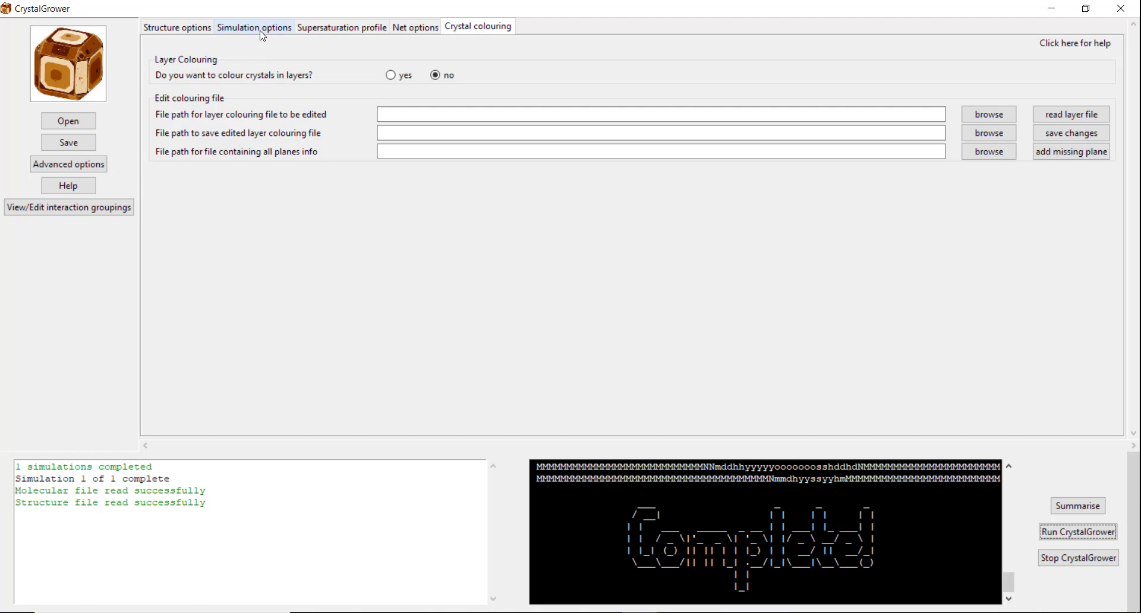
- Set Output Frames to movie with 20 frames from iteration 1 and run CrystalGrower
left_click(391, 75)
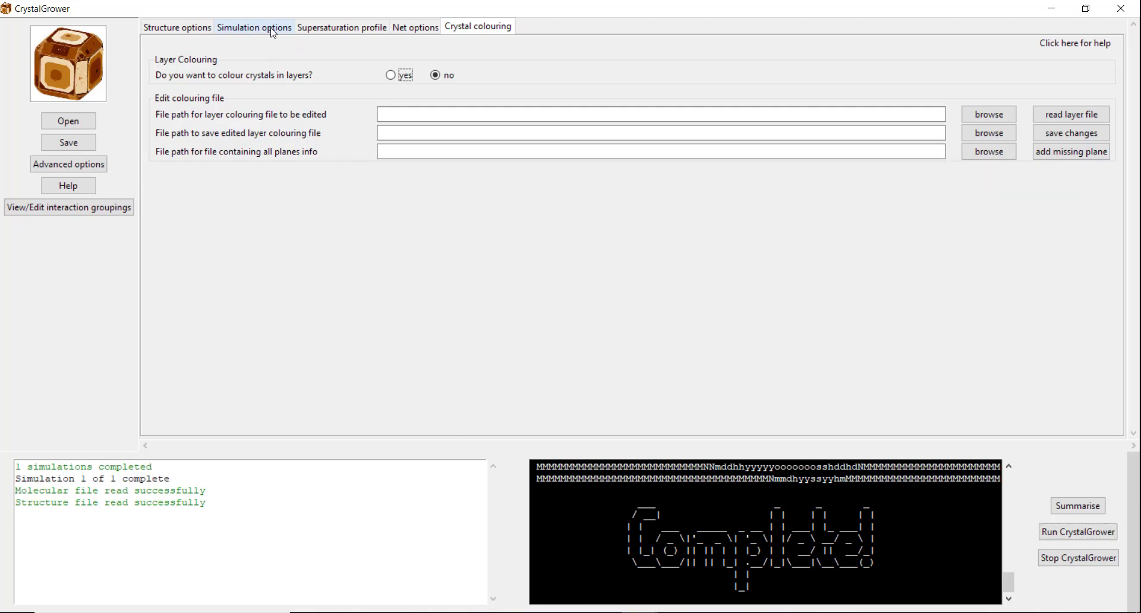
left_click(255, 27)
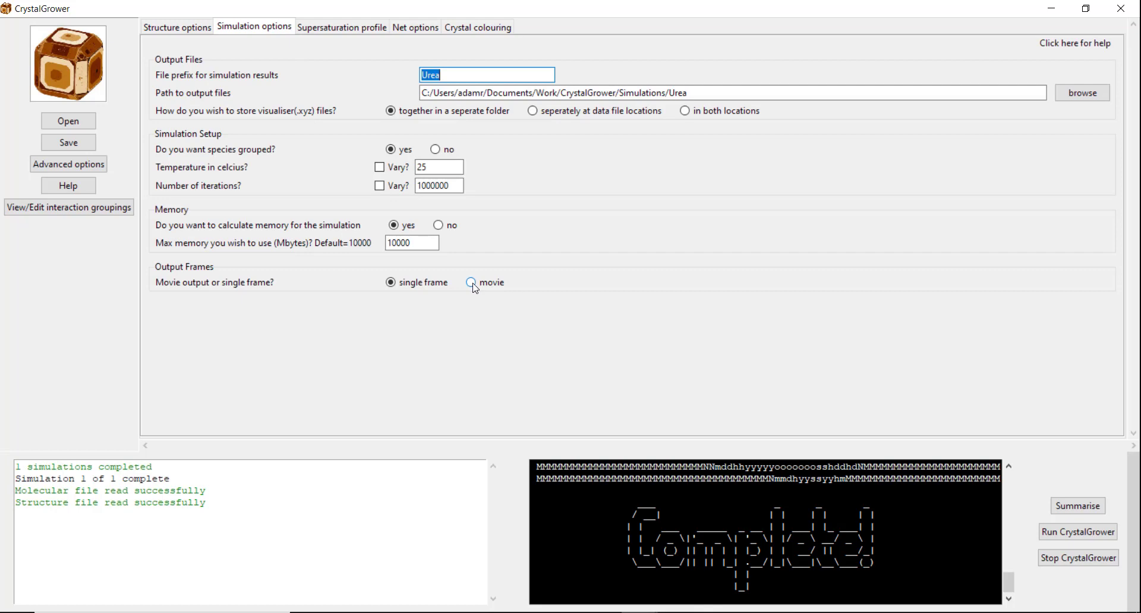
left_click(472, 282)
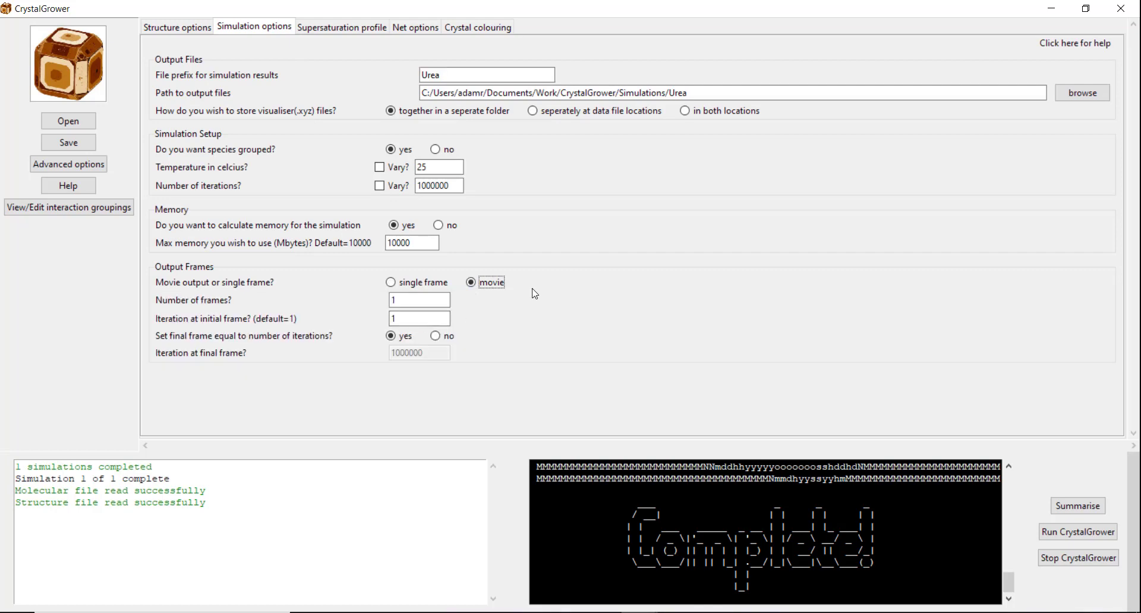
left_click(419, 300)
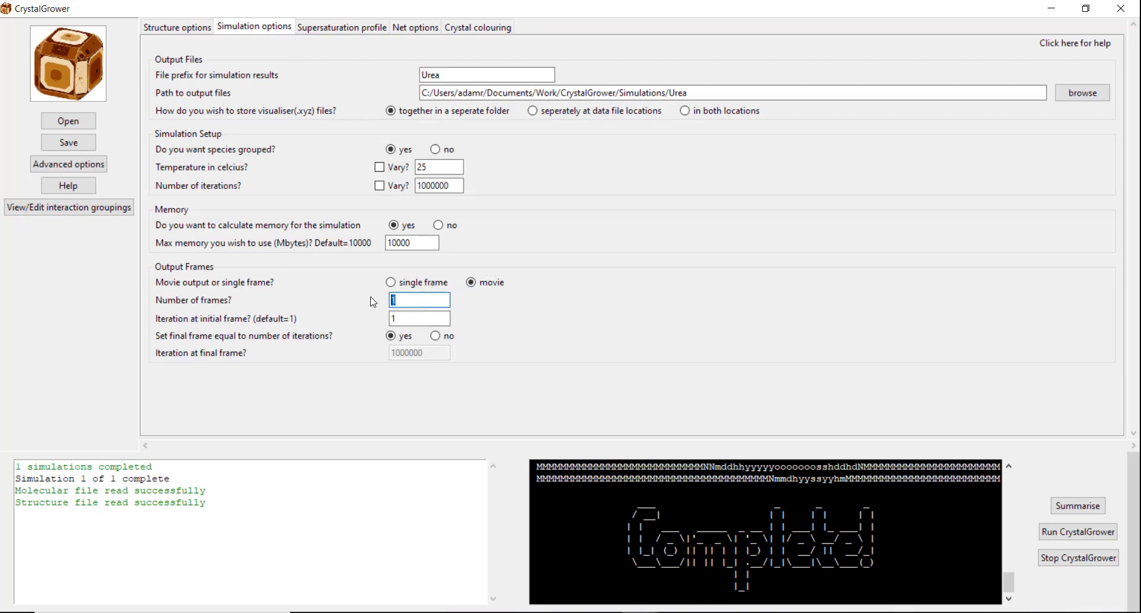
type("20")
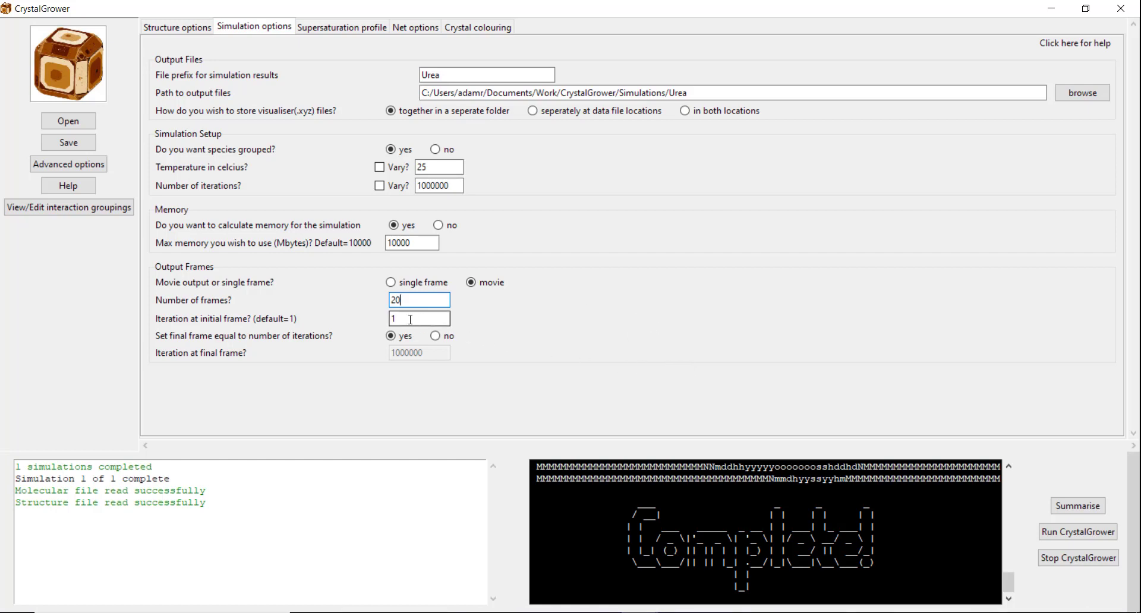
left_click(419, 318)
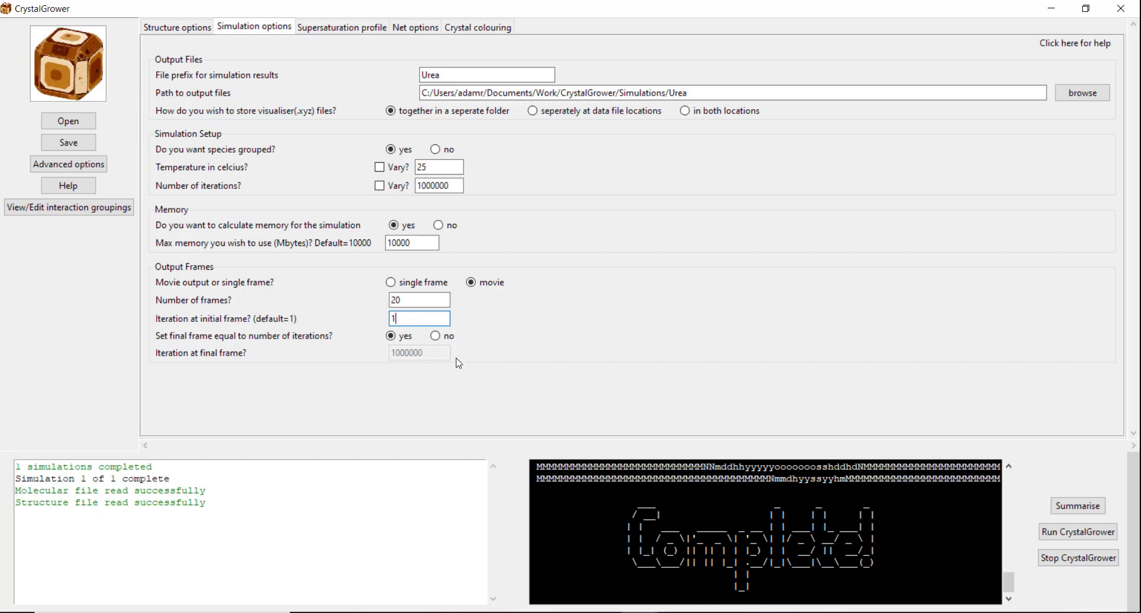
mouse_move(520, 327)
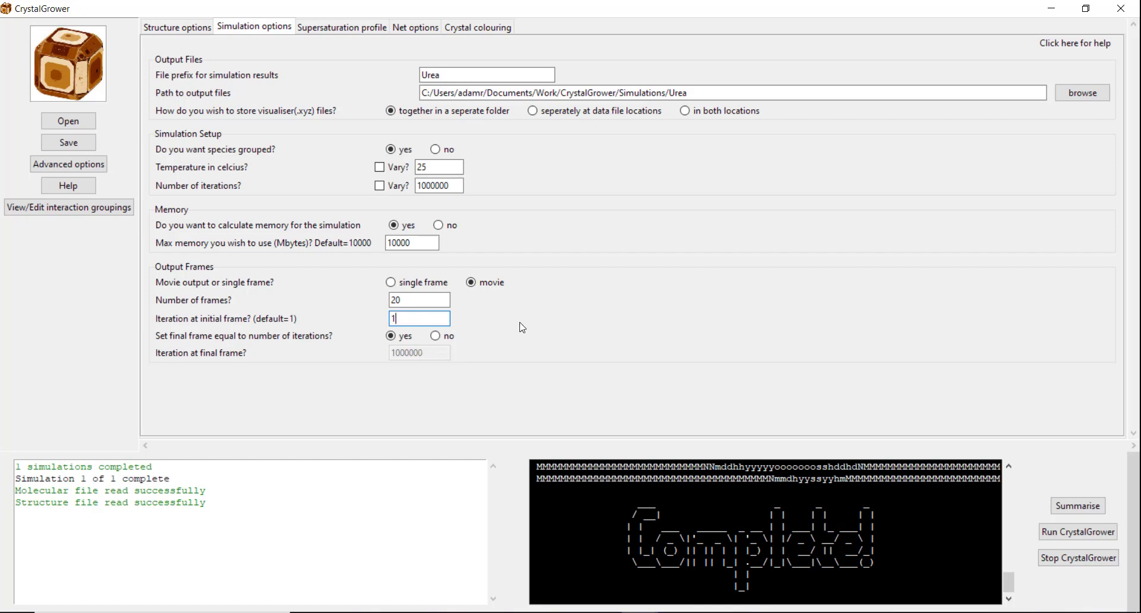
mouse_move(471, 314)
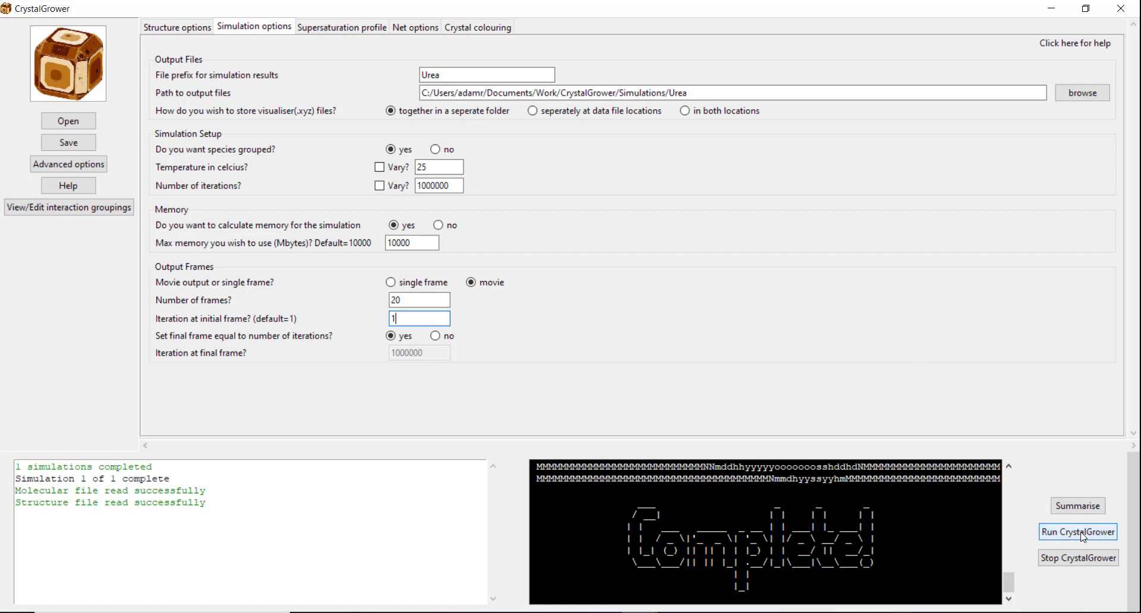
left_click(1078, 531)
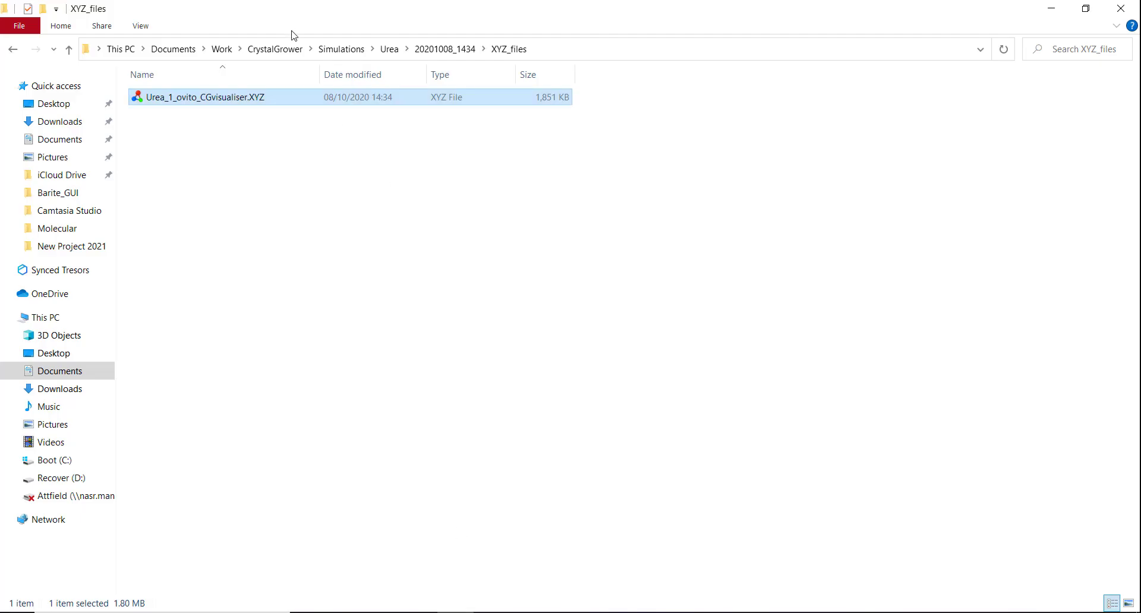
- Navigate to the 20201008_1440 run's XYZ_files folder and open its XYZ movie file in OVITO
left_click(390, 49)
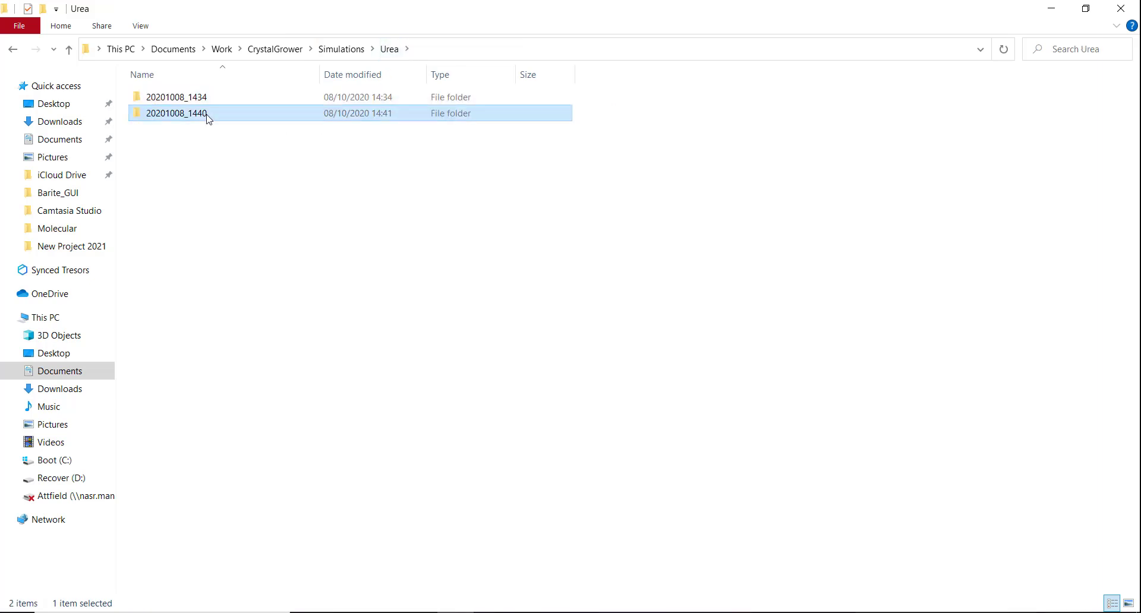
double_click(177, 113)
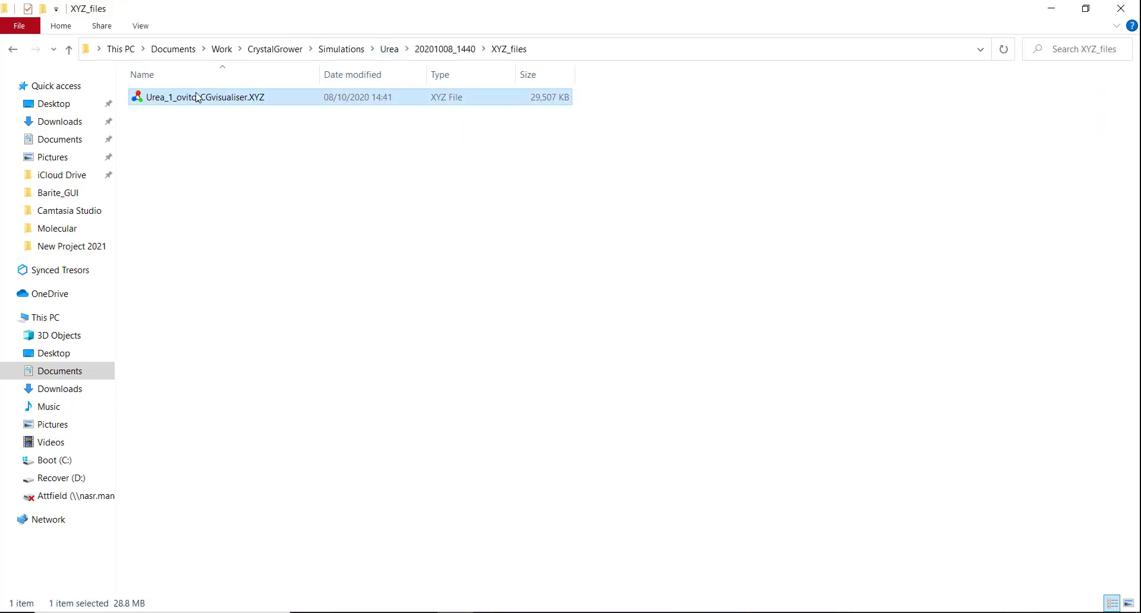
double_click(199, 97)
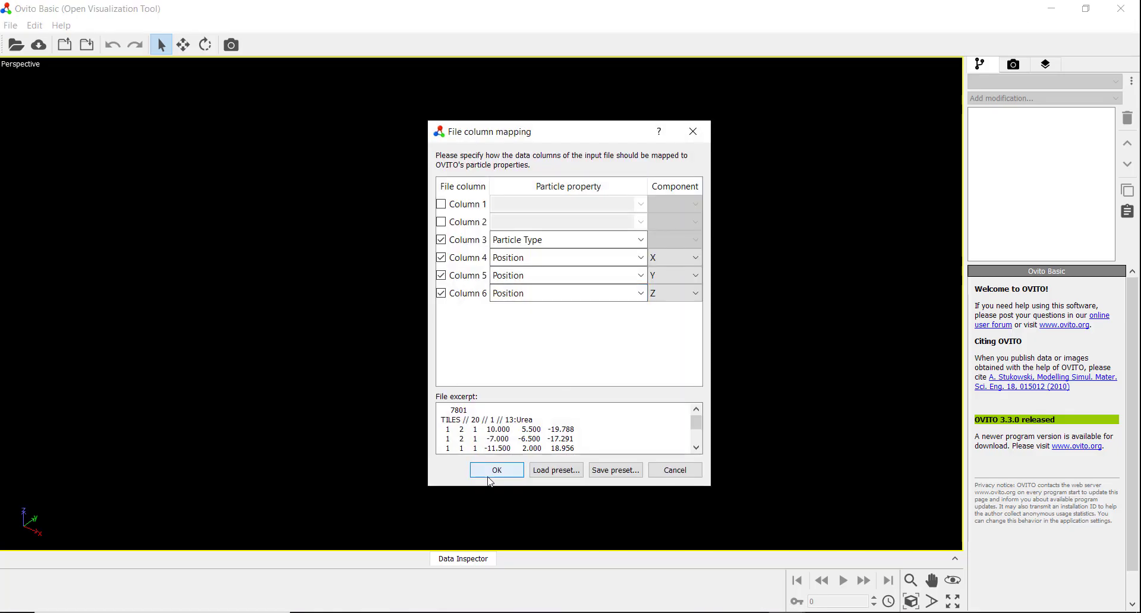
- Load the 20-frame movie file and play the urea crystal growth animation
left_click(496, 469)
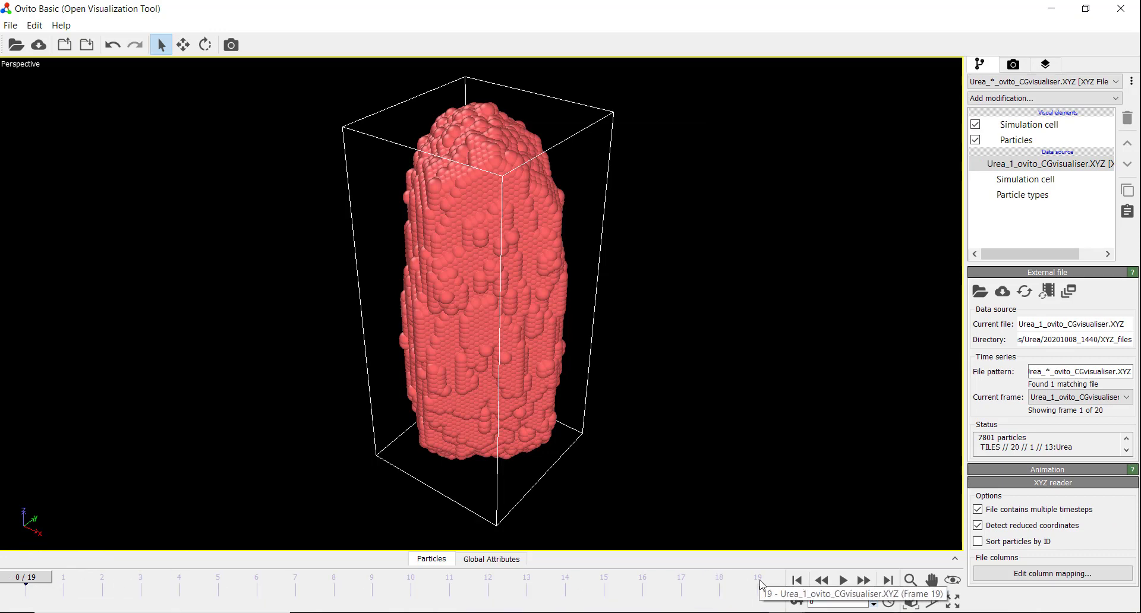
mouse_move(436, 385)
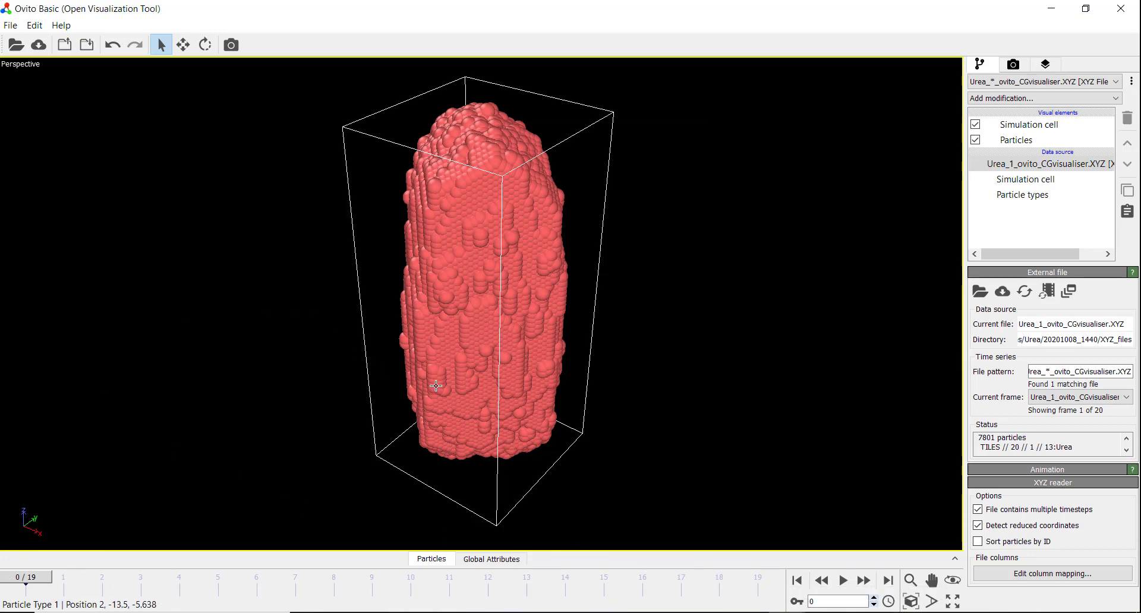
left_click(843, 580)
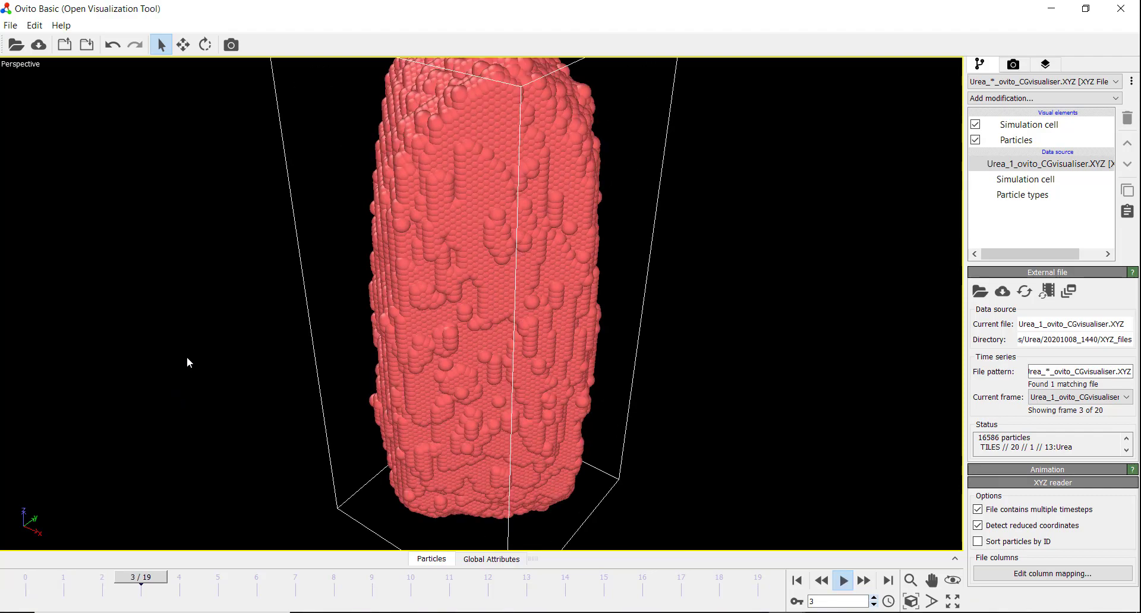
left_click(641, 576)
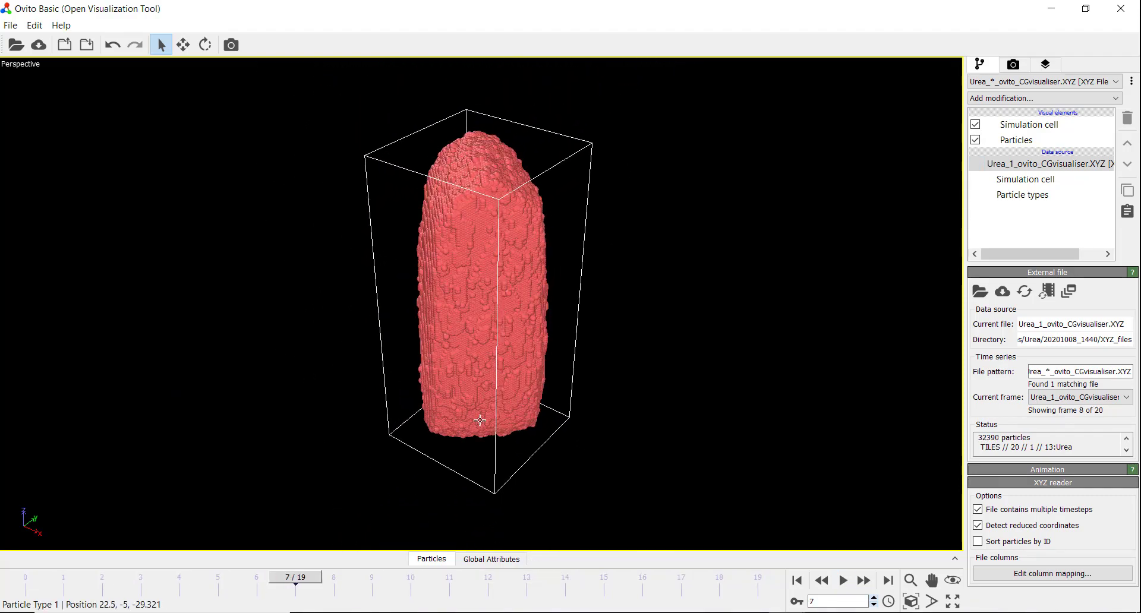
left_click(371, 576)
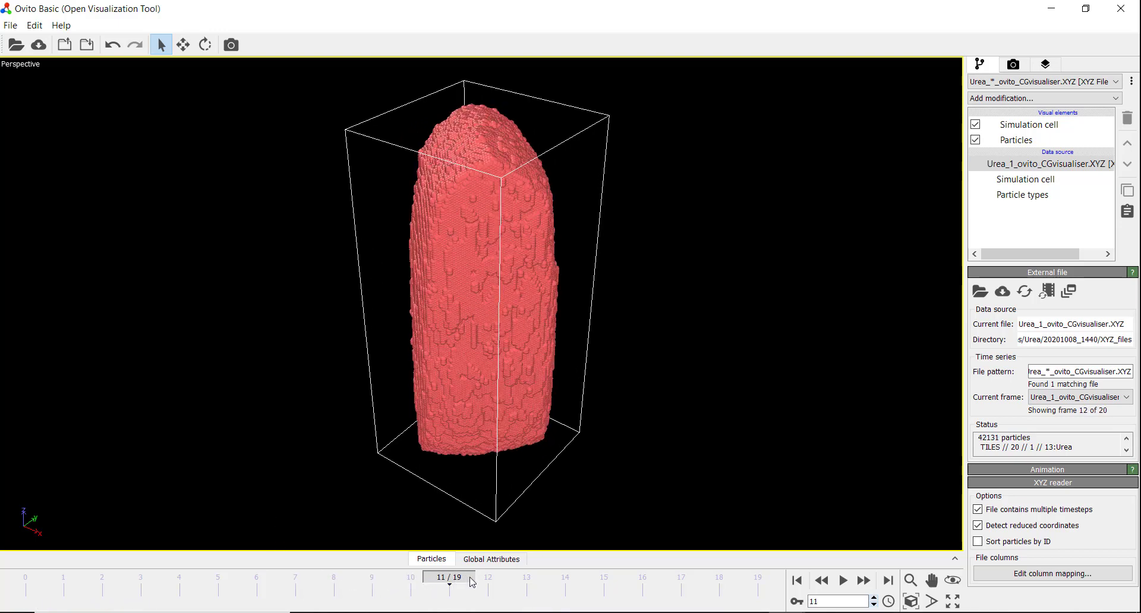
- Step the elongated crystal through frames 13 to 17, then bring CrystalGrower back to the front
left_click_drag(450, 576, 564, 577)
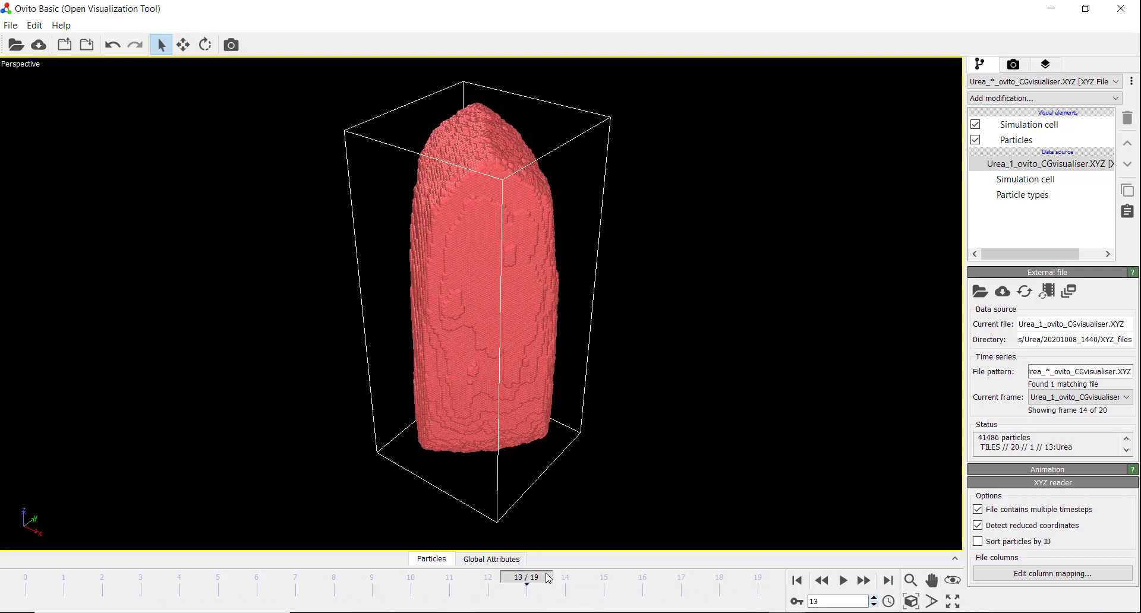
left_click(719, 577)
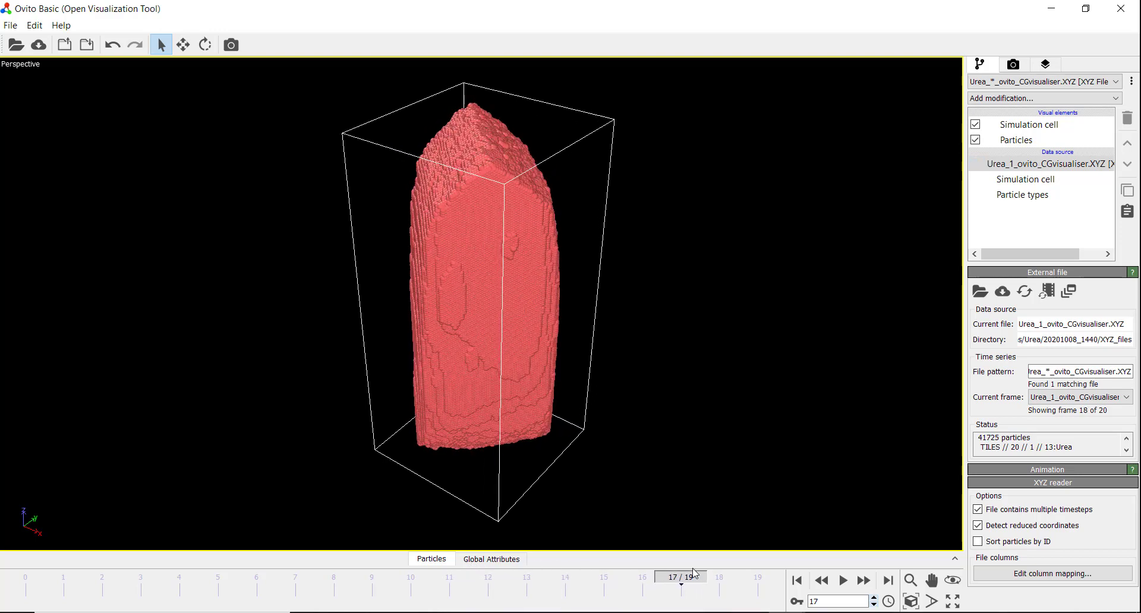
mouse_move(364, 477)
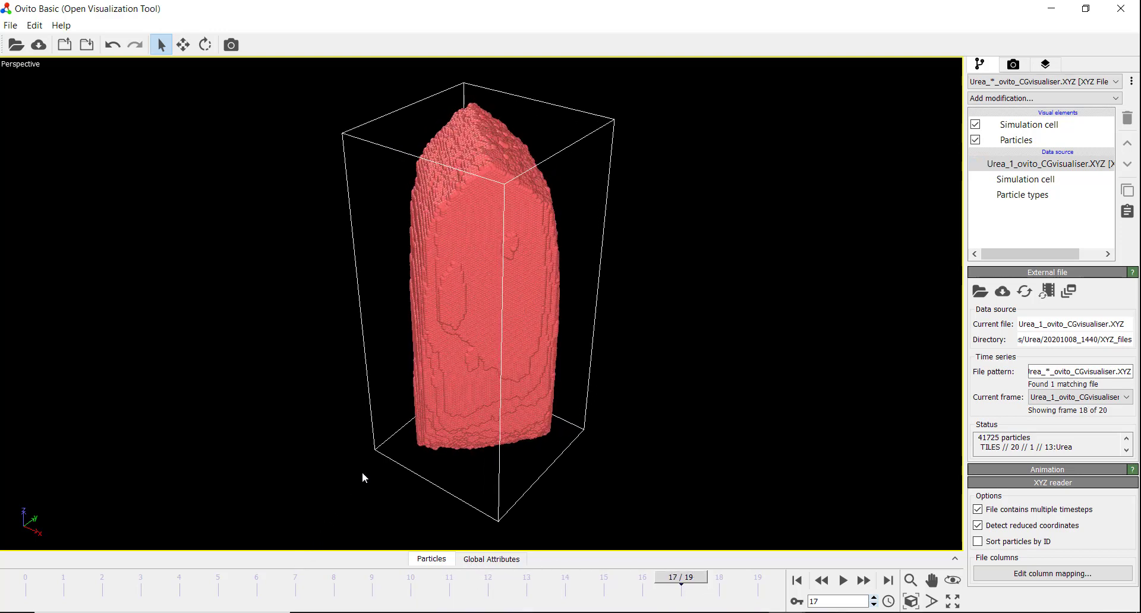
left_click(452, 315)
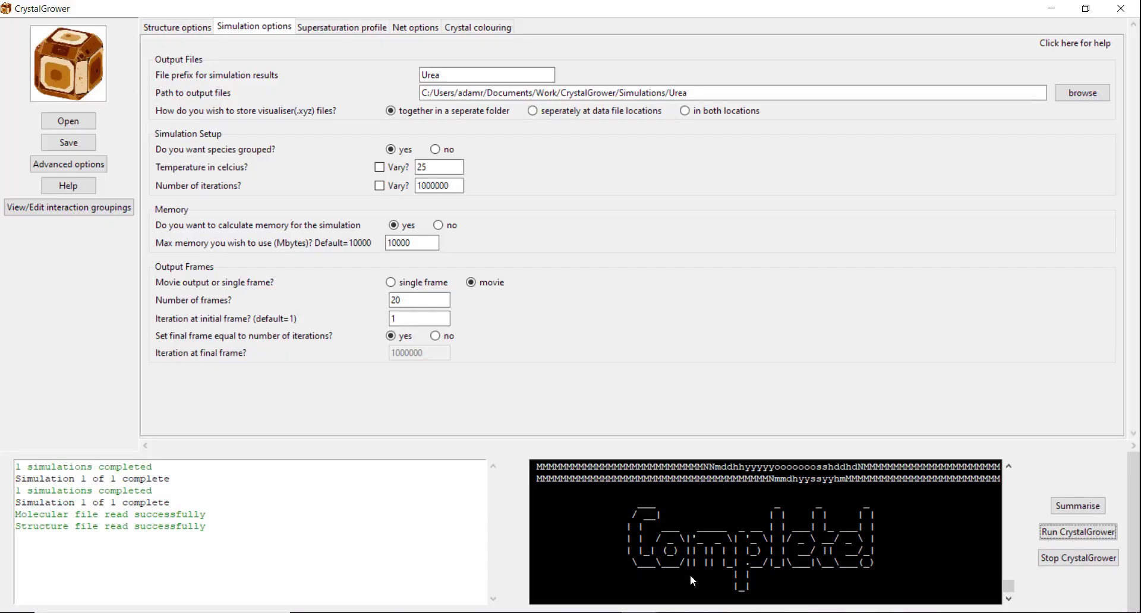
mouse_move(358, 40)
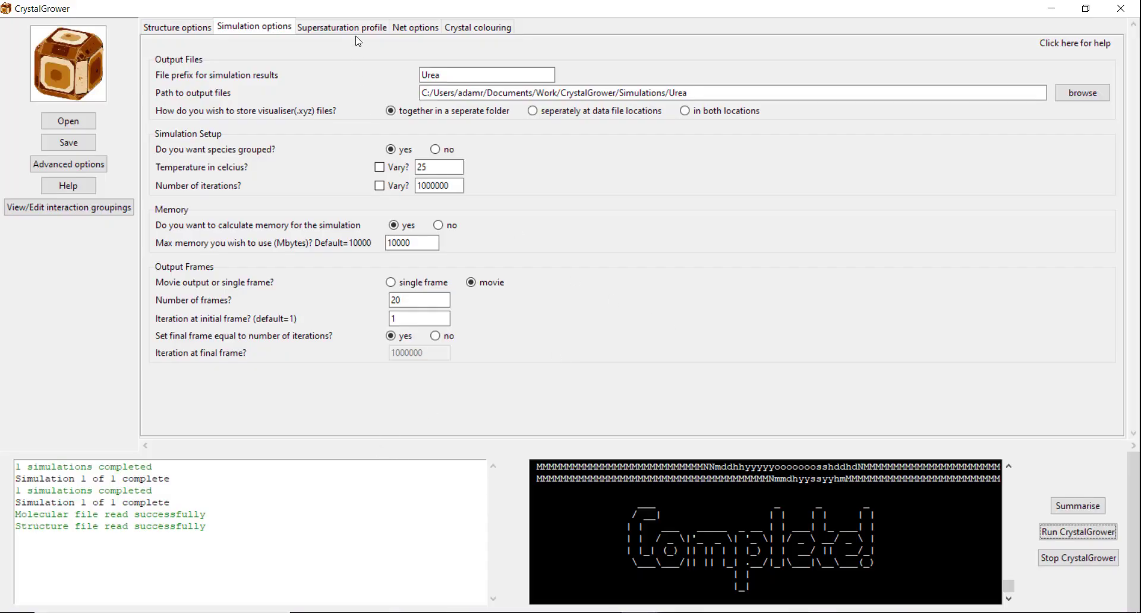
- Review the Net options interaction strengths, then load the 20201008_1443 run's XYZ movie in OVITO
left_click(414, 27)
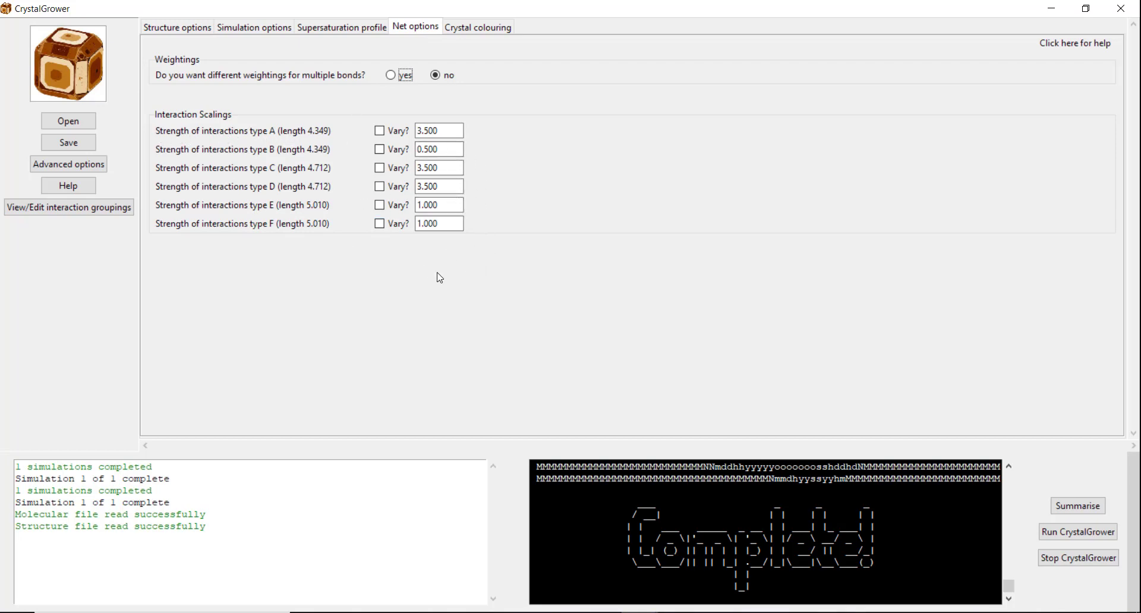
left_click(439, 131)
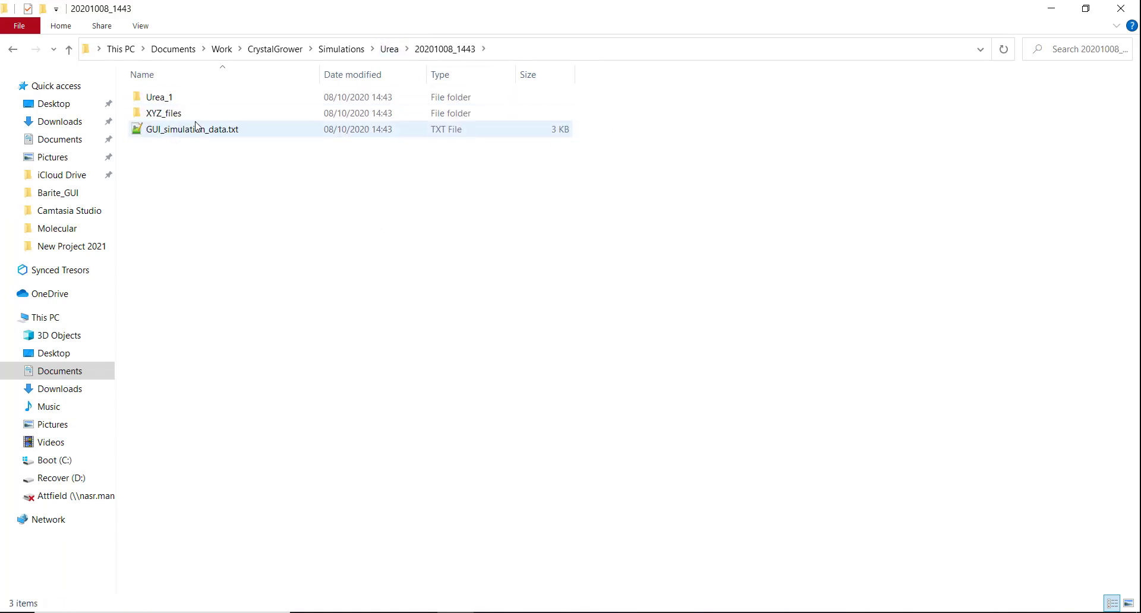
double_click(163, 113)
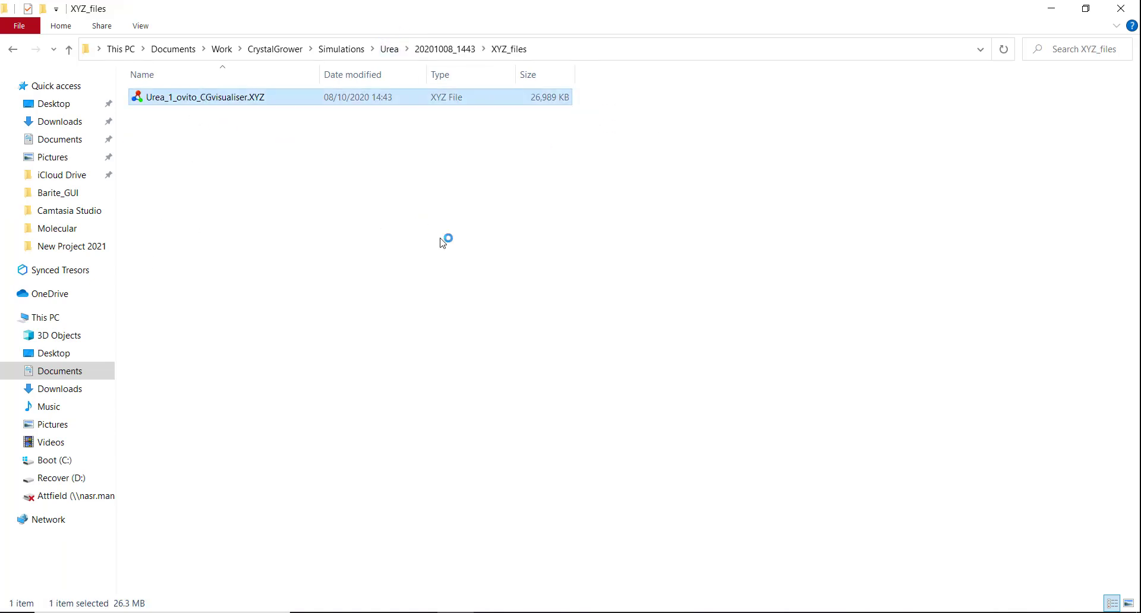
double_click(205, 97)
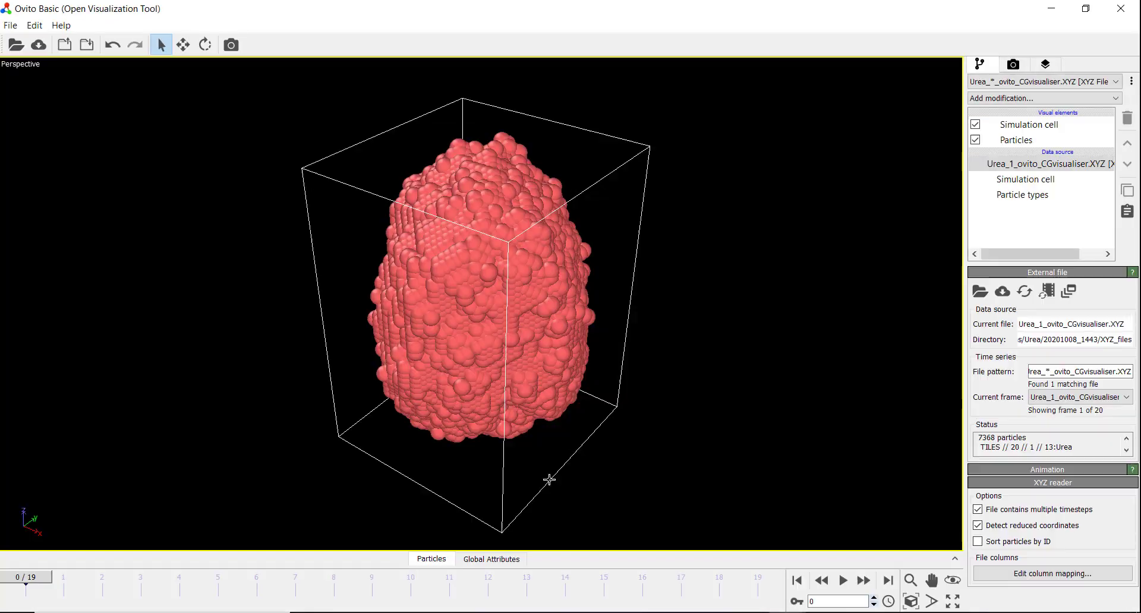
mouse_move(637, 460)
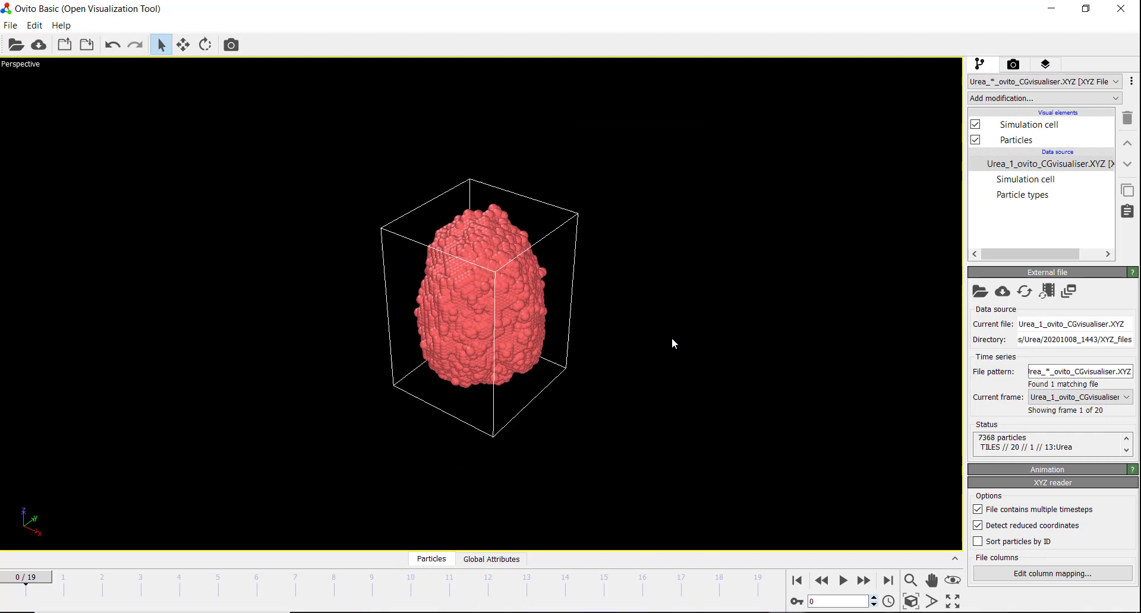
- Play the 1443 run's growth through all 20 frames to the rounded 37,519-particle crystal
left_click(841, 580)
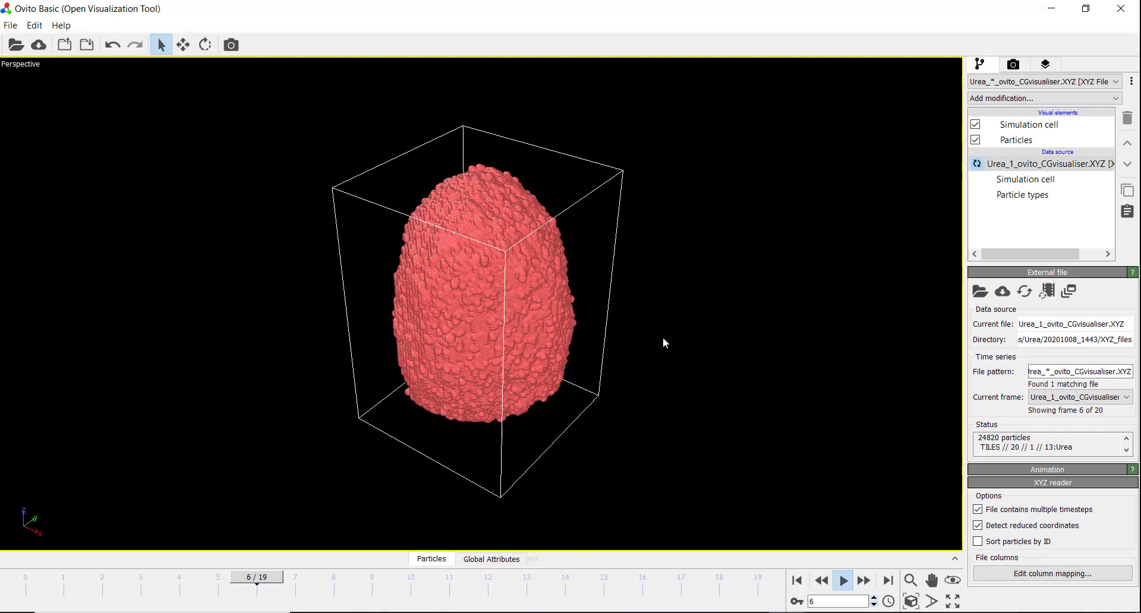
left_click(886, 580)
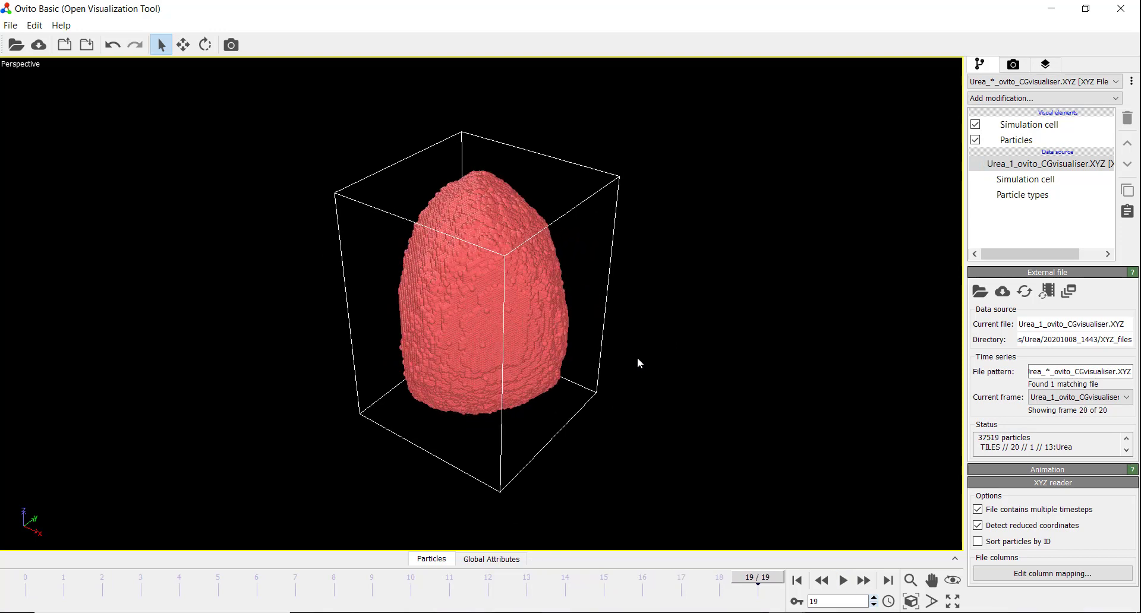
mouse_move(568, 413)
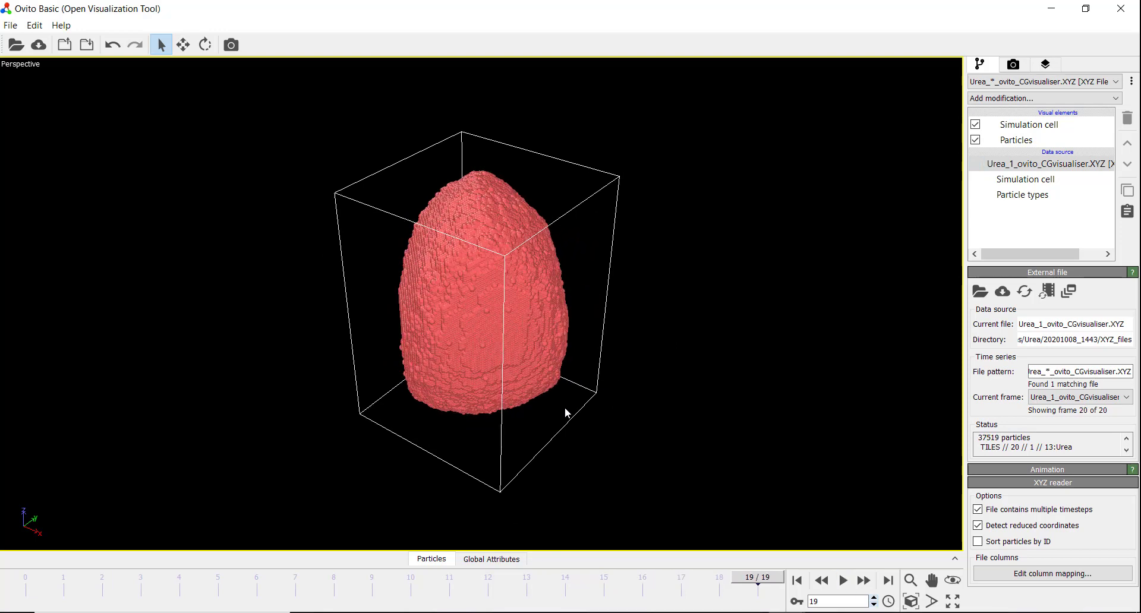
left_click(504, 345)
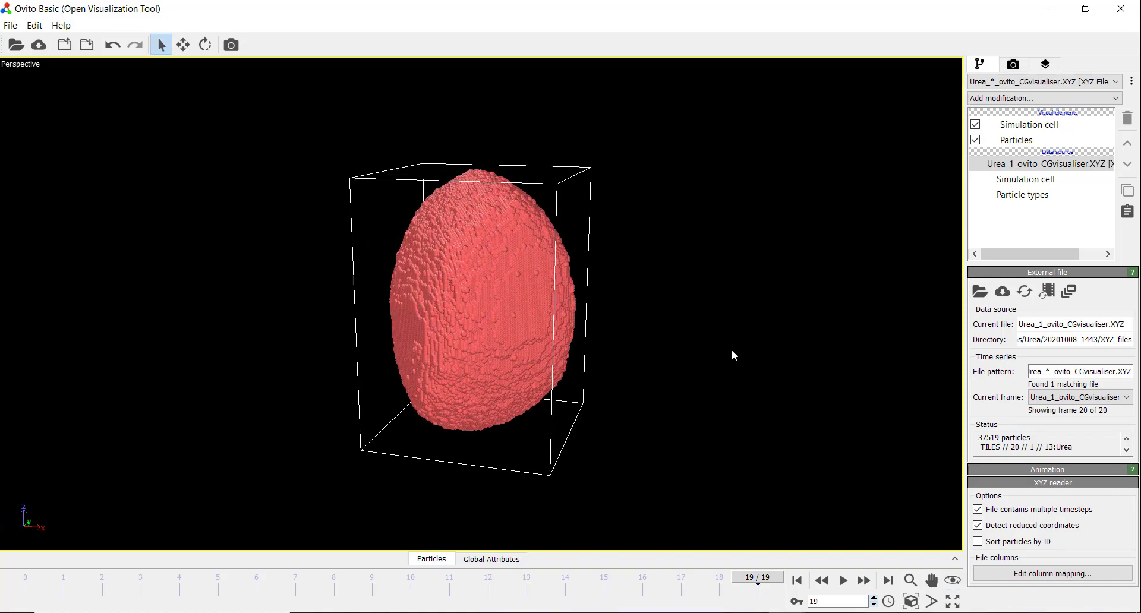
mouse_move(601, 355)
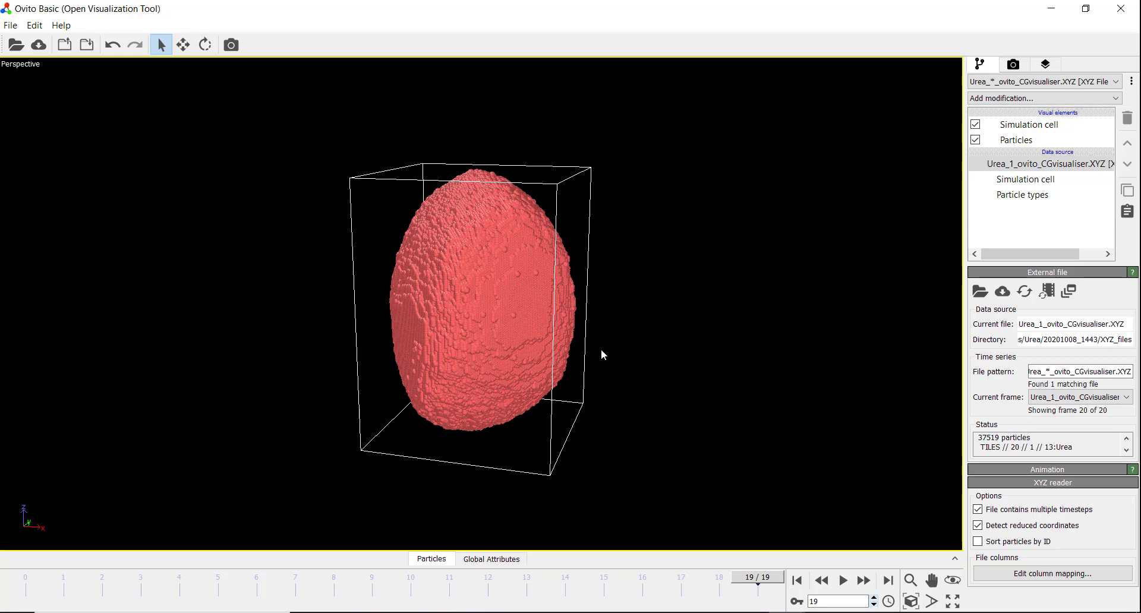
mouse_move(675, 372)
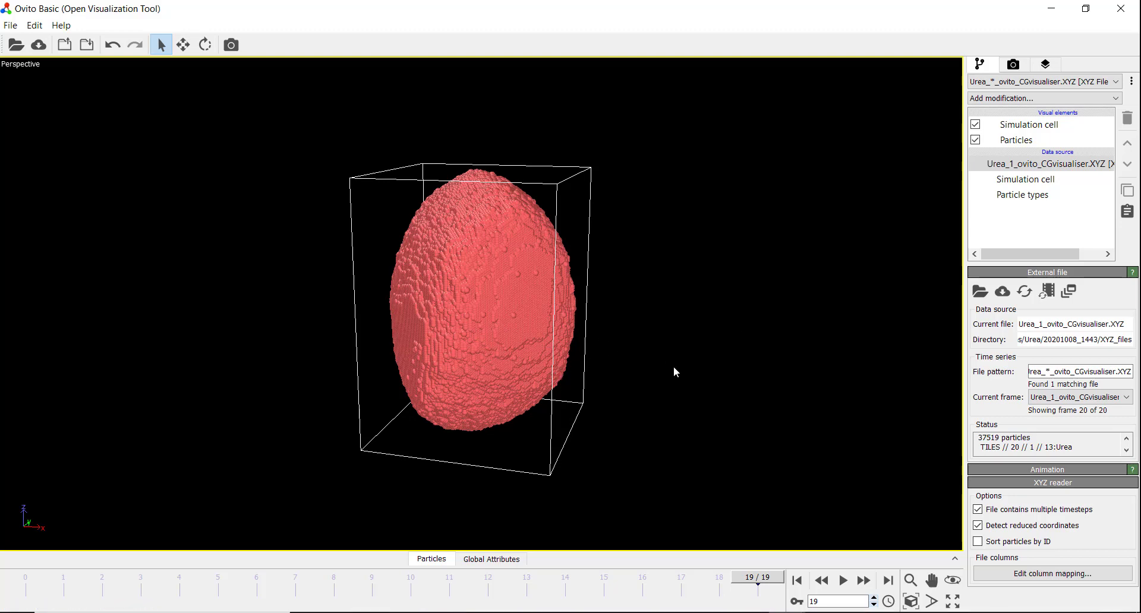
mouse_move(689, 495)
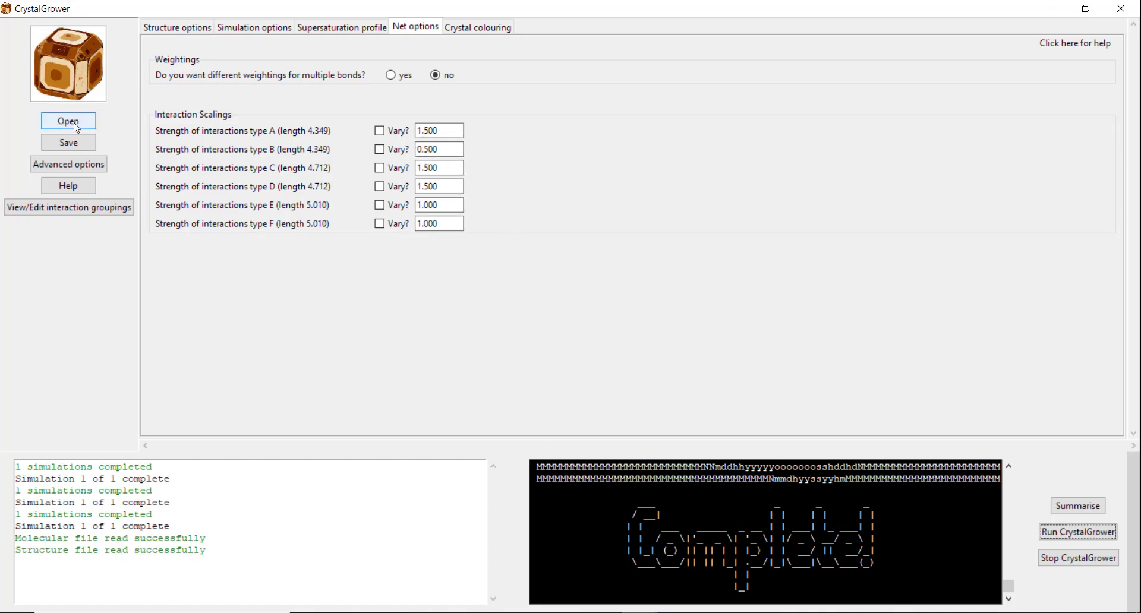
- Browse the Open dialog into the 20201008_1440 folder for its GUI_simulation_data.txt settings
left_click(68, 121)
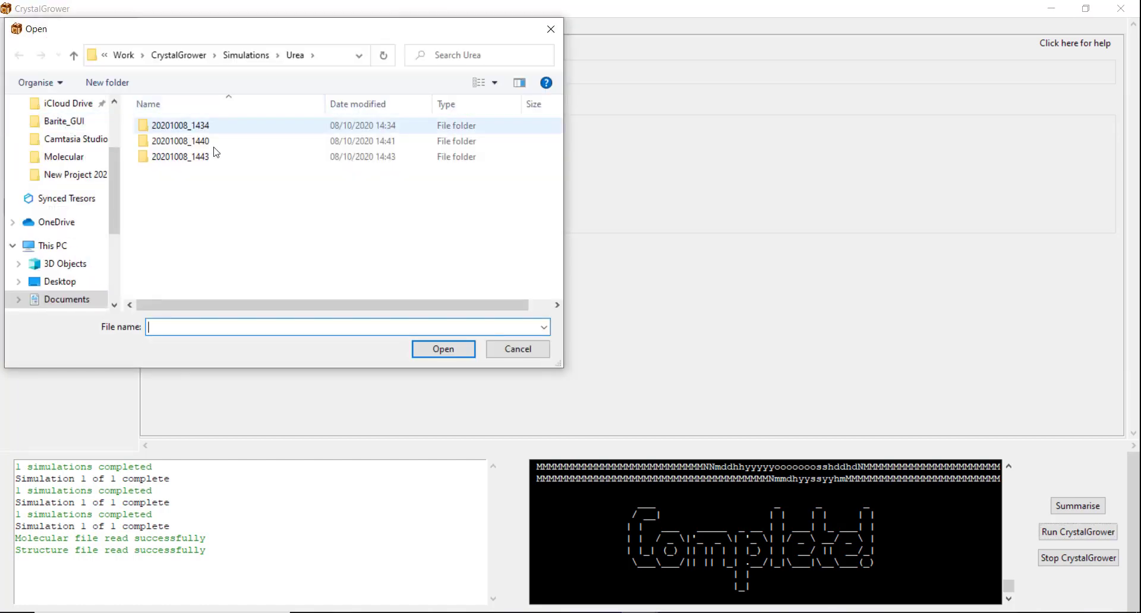
double_click(179, 142)
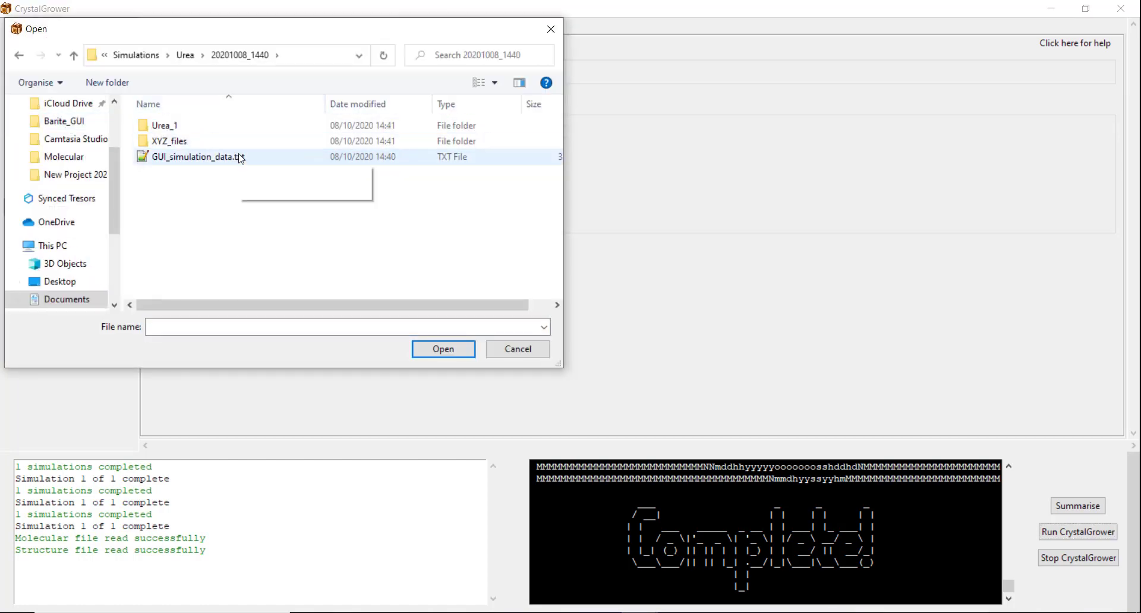
mouse_move(194, 156)
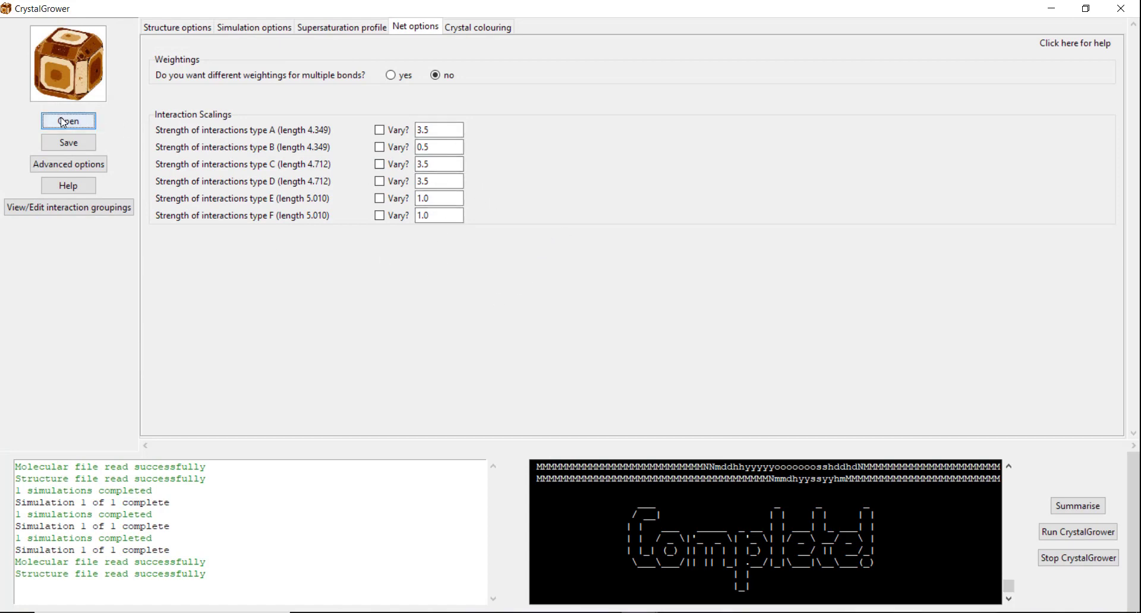
mouse_move(289, 268)
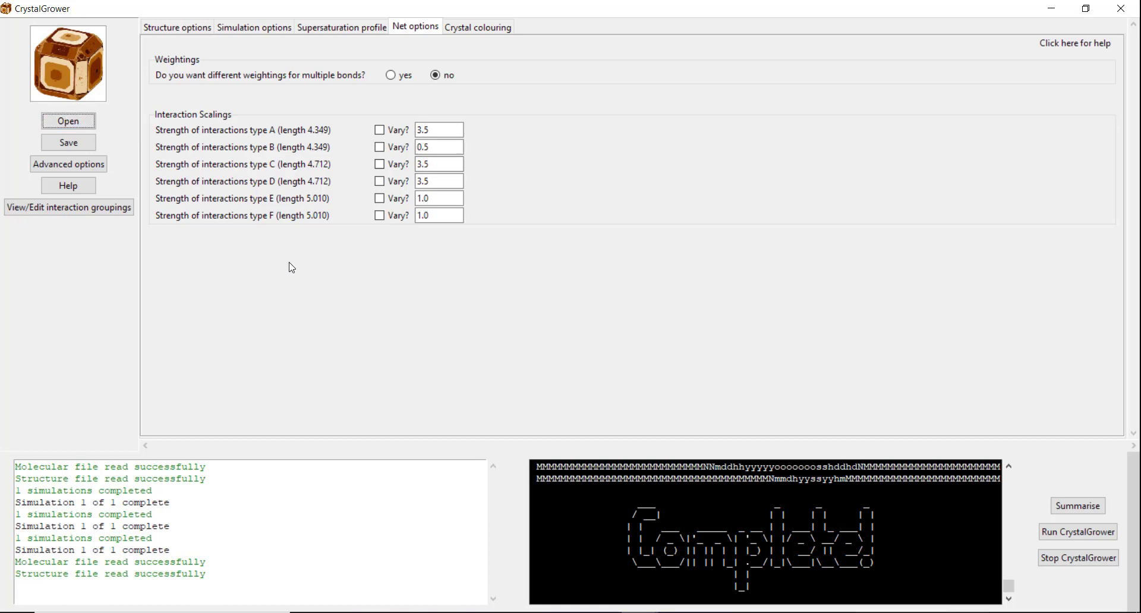
mouse_move(177, 179)
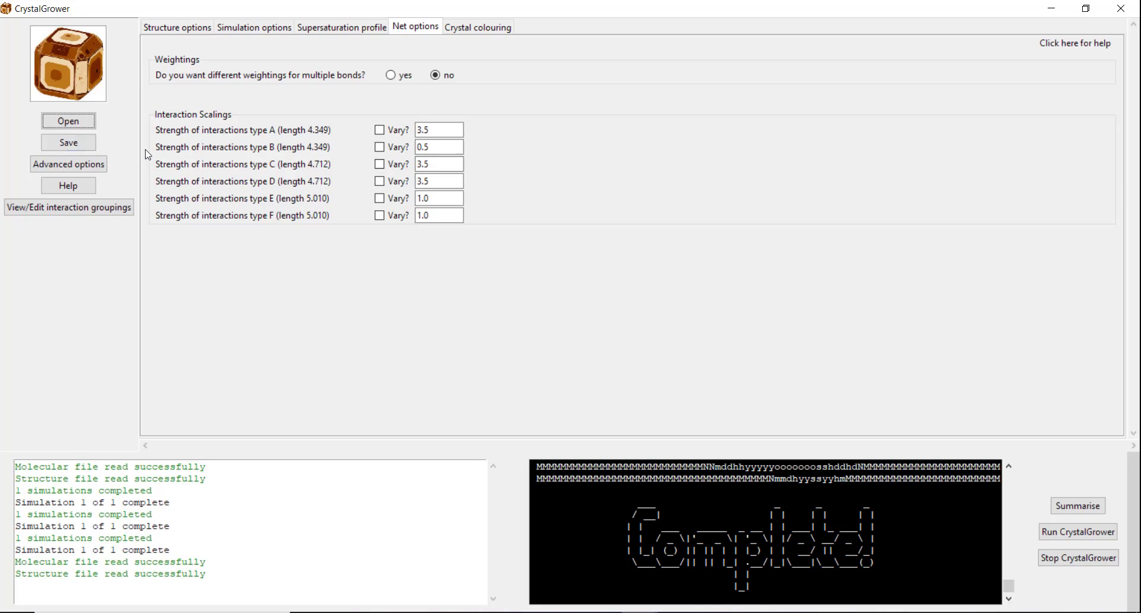
mouse_move(148, 158)
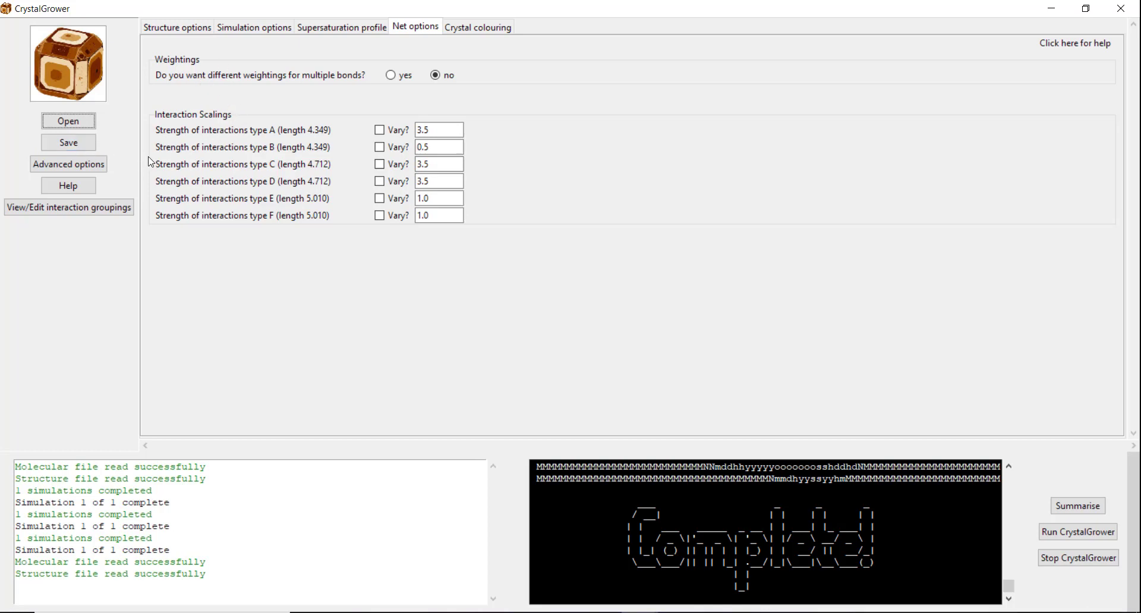
mouse_move(113, 151)
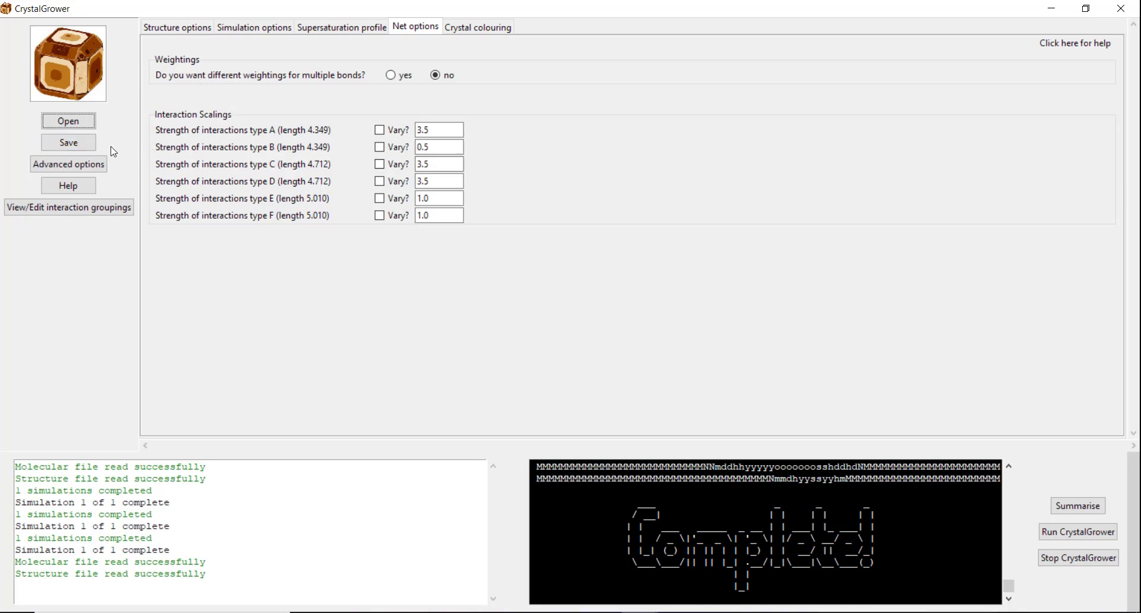
mouse_move(102, 140)
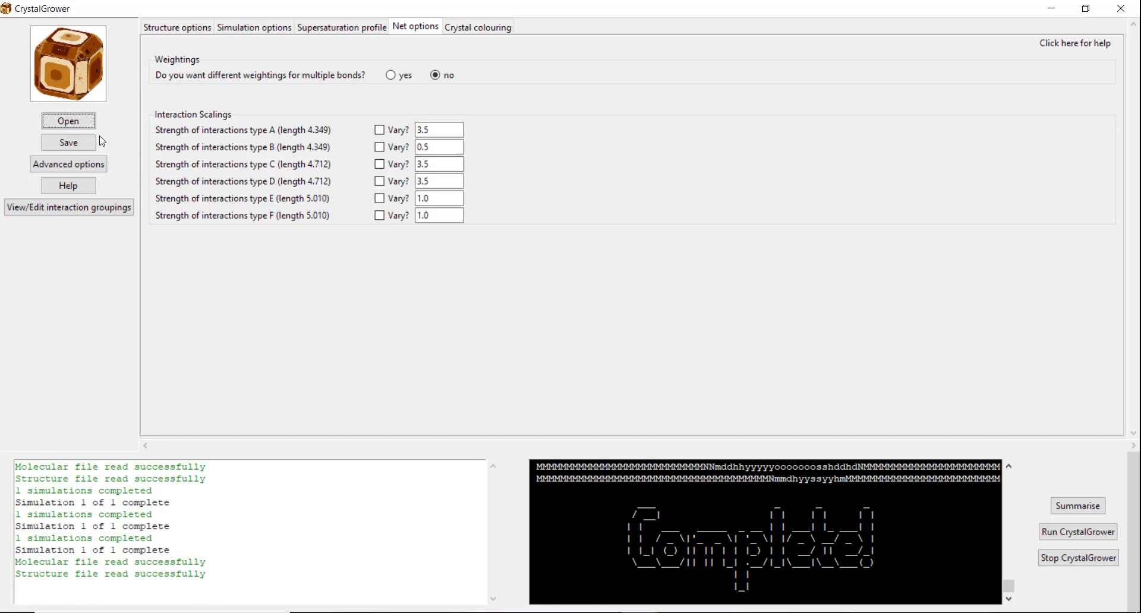
mouse_move(224, 173)
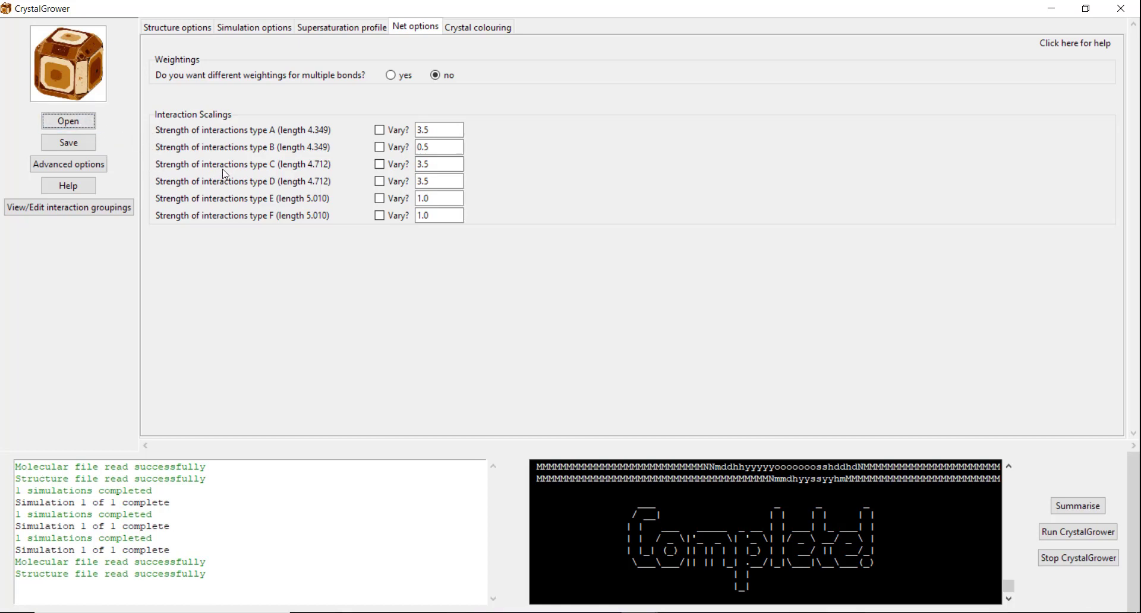
mouse_move(346, 110)
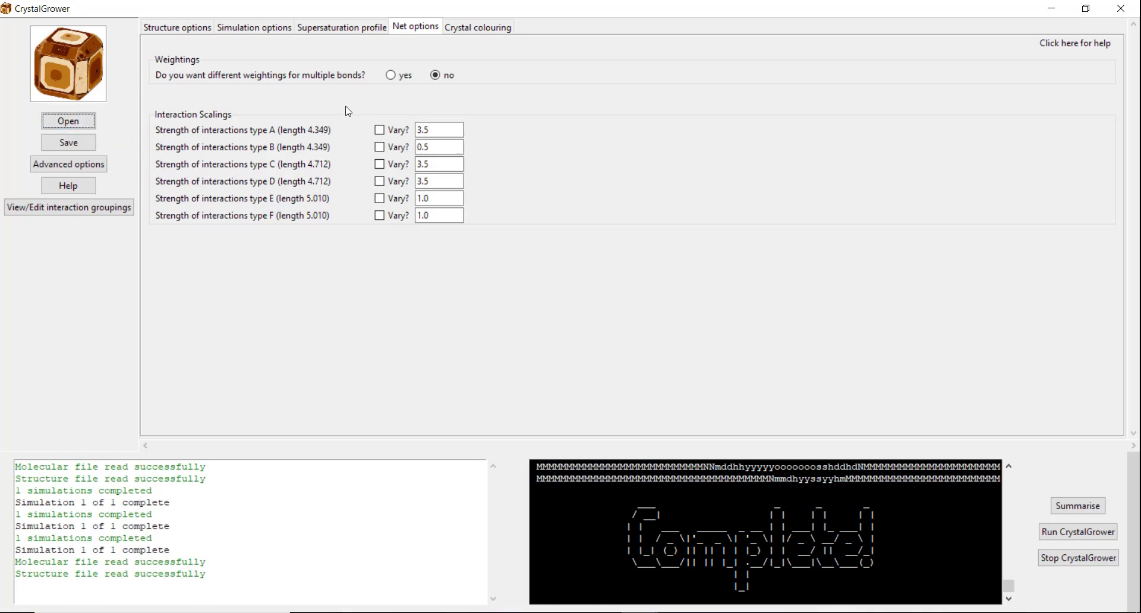
mouse_move(341, 27)
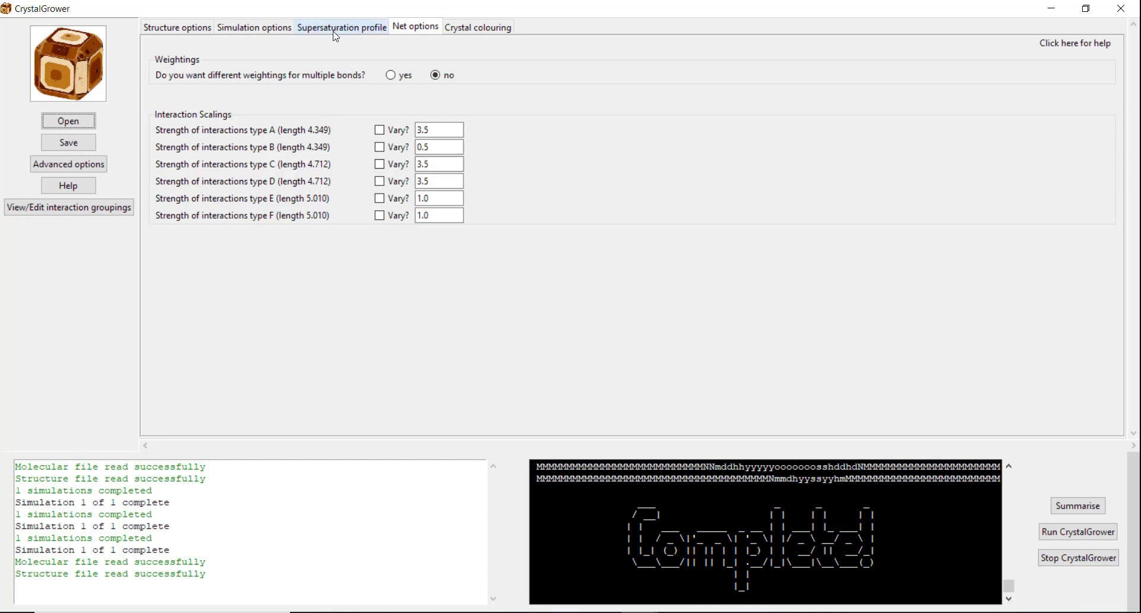
- Set supersaturation profile mode 2 with Δμ₁ = 0 and switch excess supersaturation to yes
left_click(341, 27)
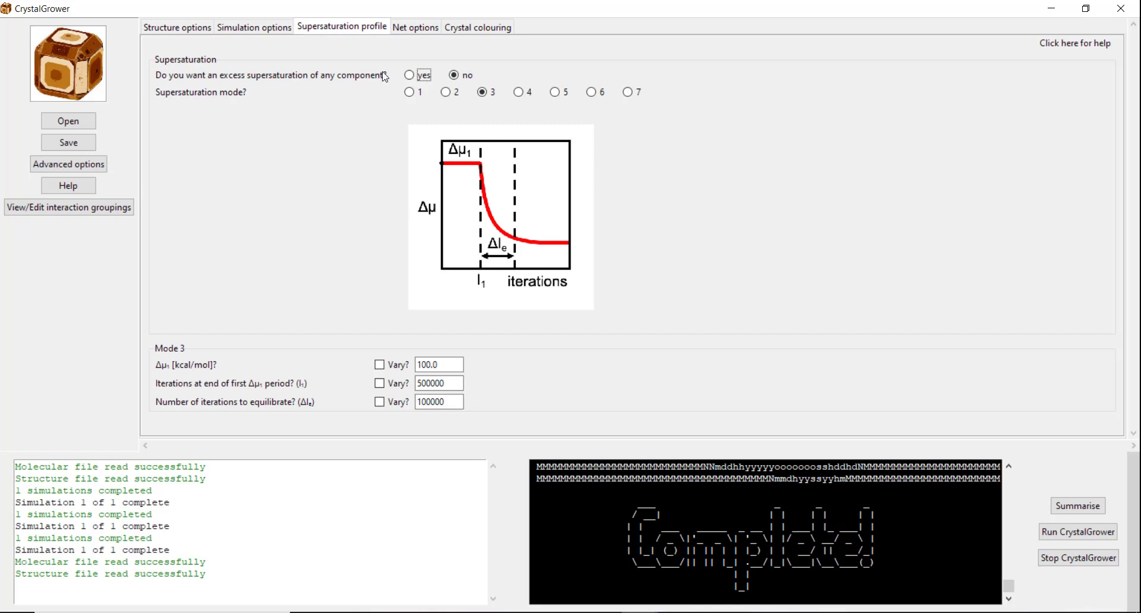
mouse_move(384, 82)
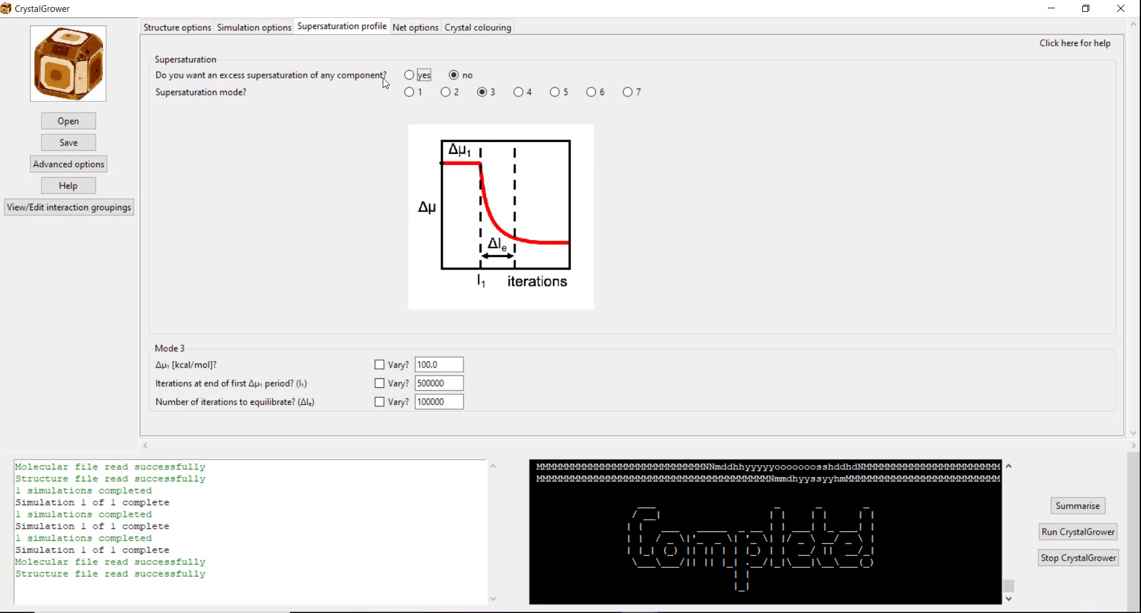
mouse_move(317, 90)
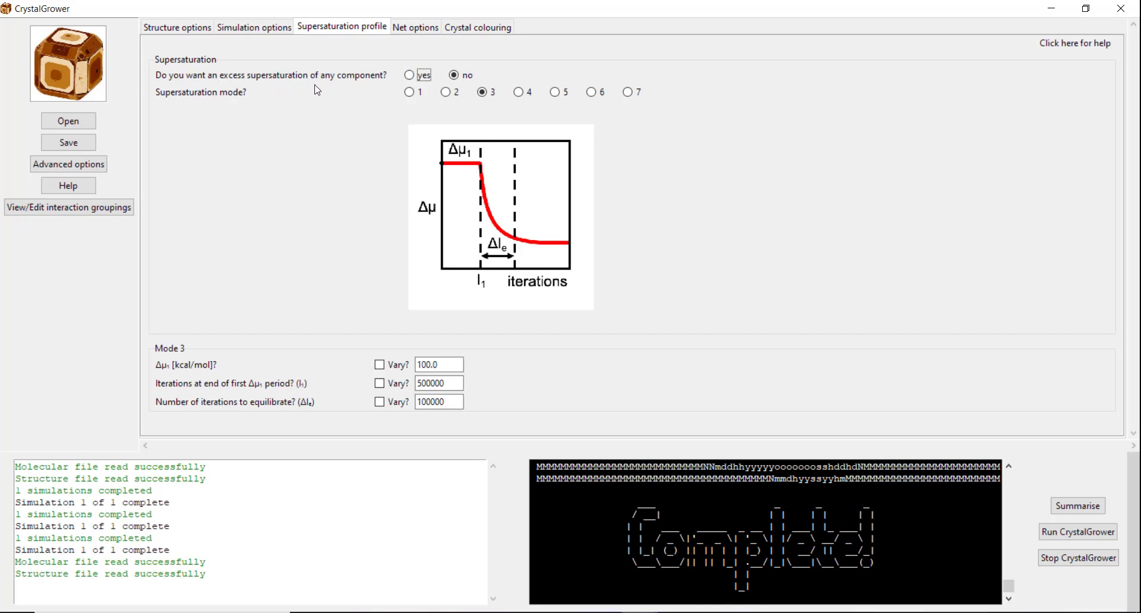
mouse_move(240, 92)
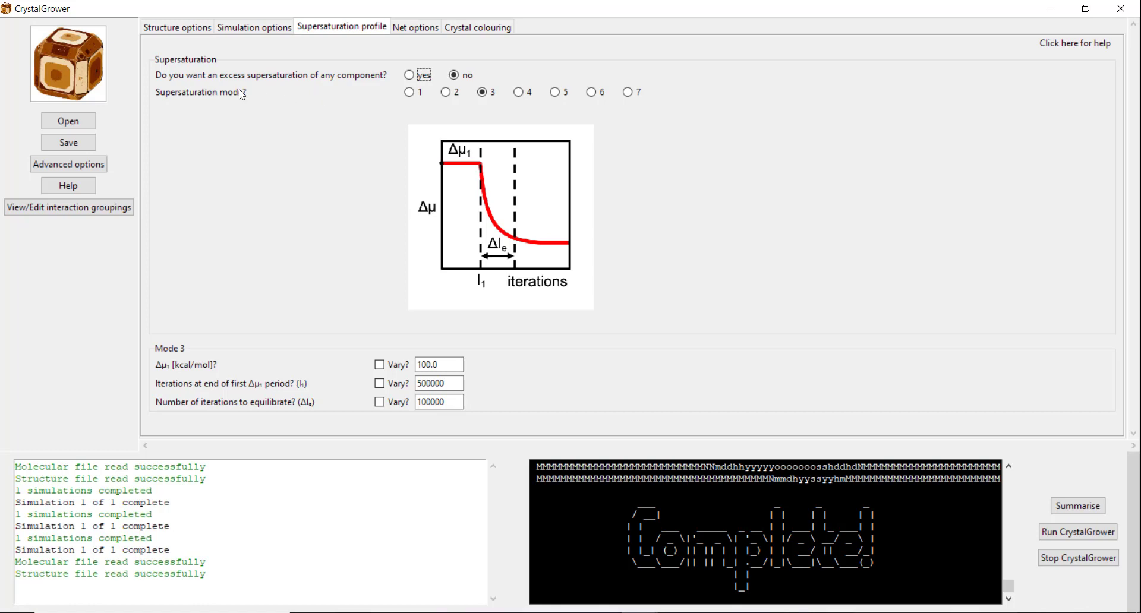
mouse_move(398, 138)
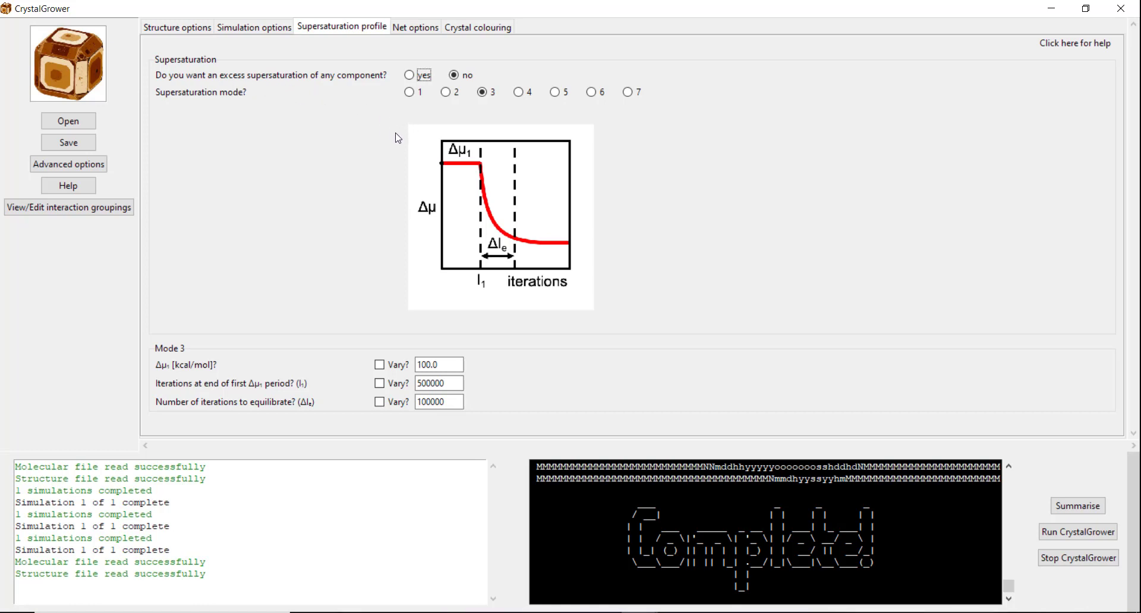
mouse_move(550, 241)
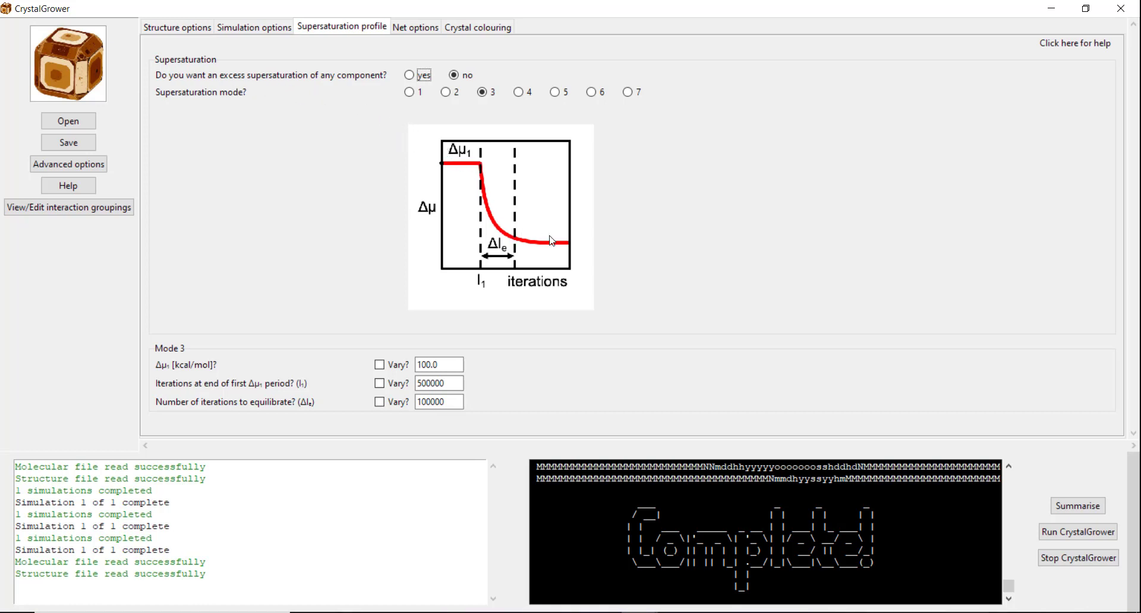
mouse_move(378, 158)
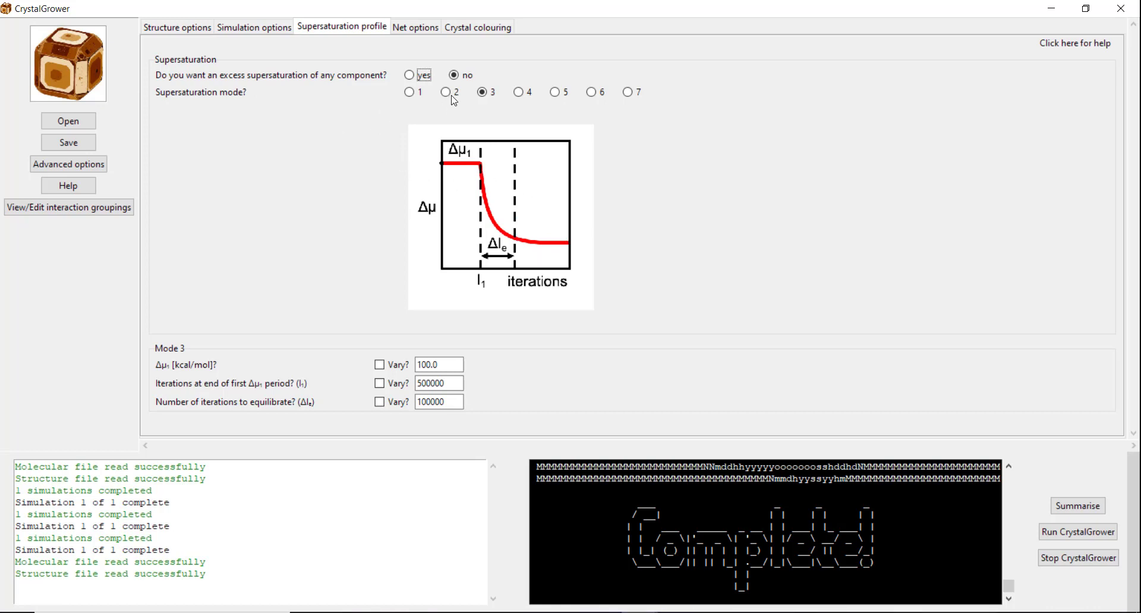
left_click(445, 92)
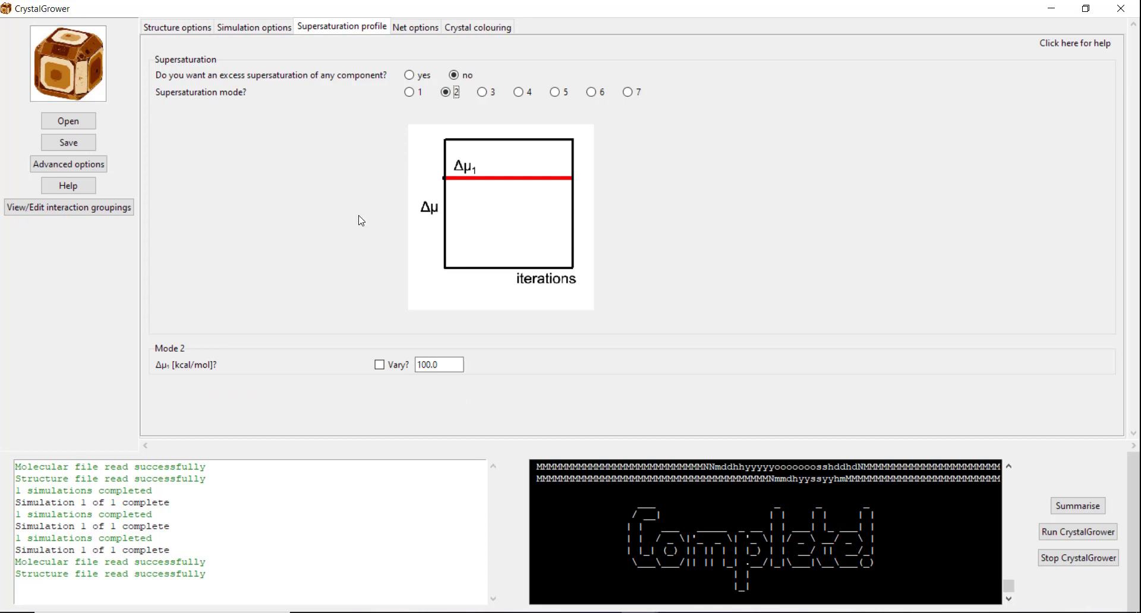
mouse_move(474, 196)
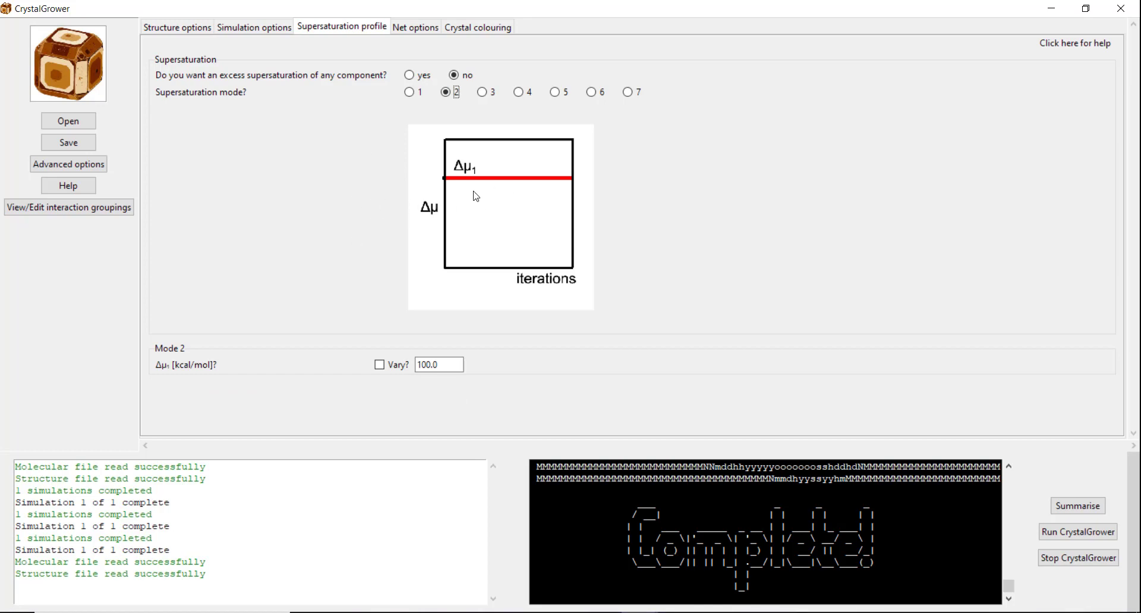
type("0")
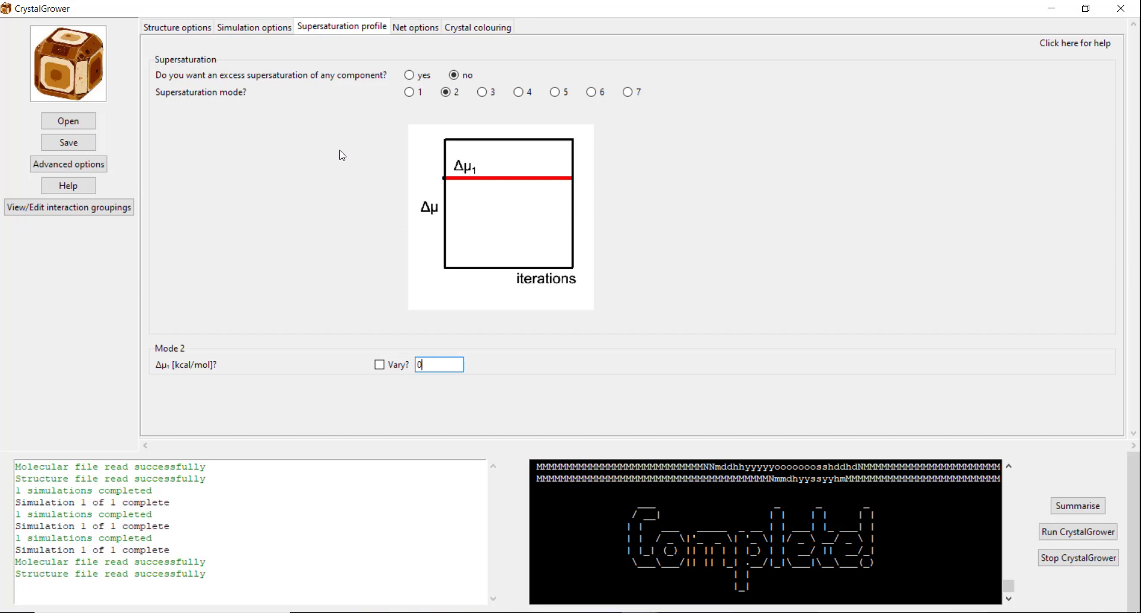
left_click(410, 75)
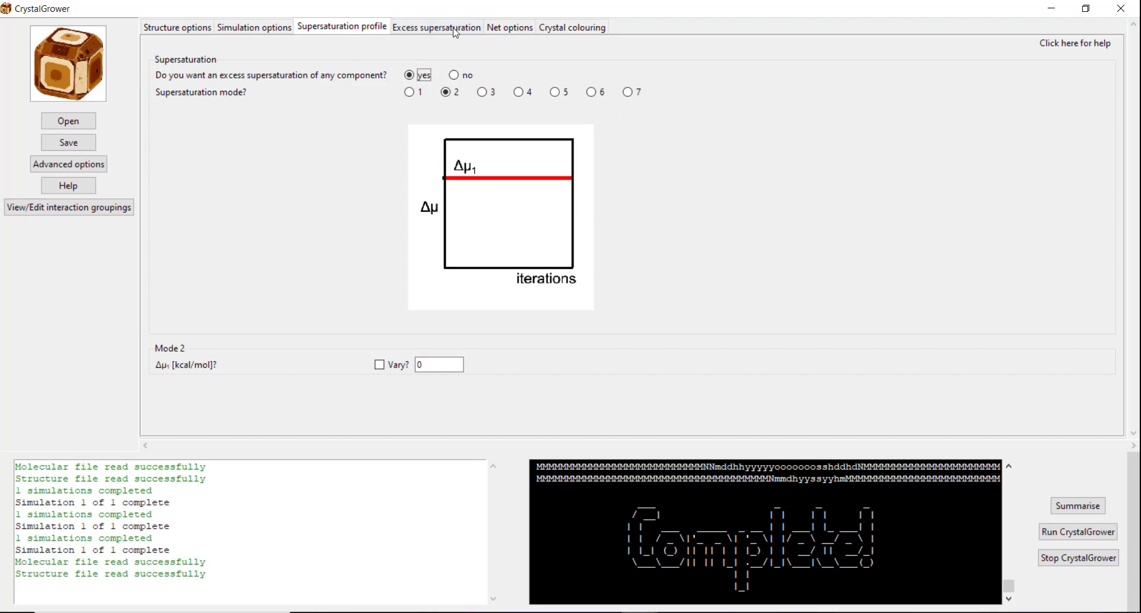
- Compare the stepped and constant profile modes, then generate fields for 5 excess supersaturation periods
left_click(436, 27)
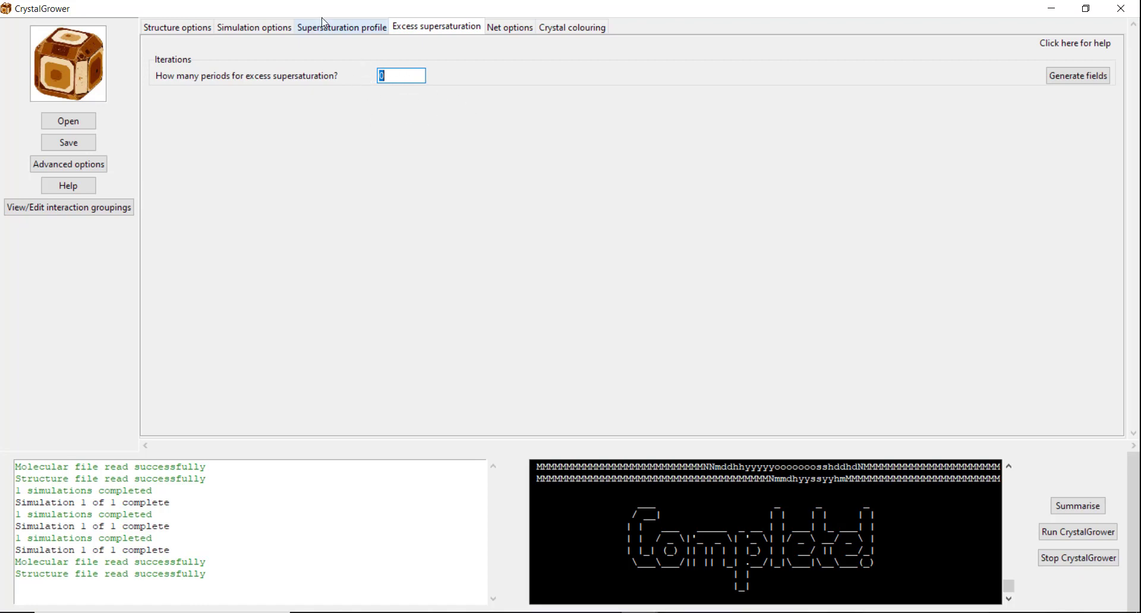
left_click(342, 28)
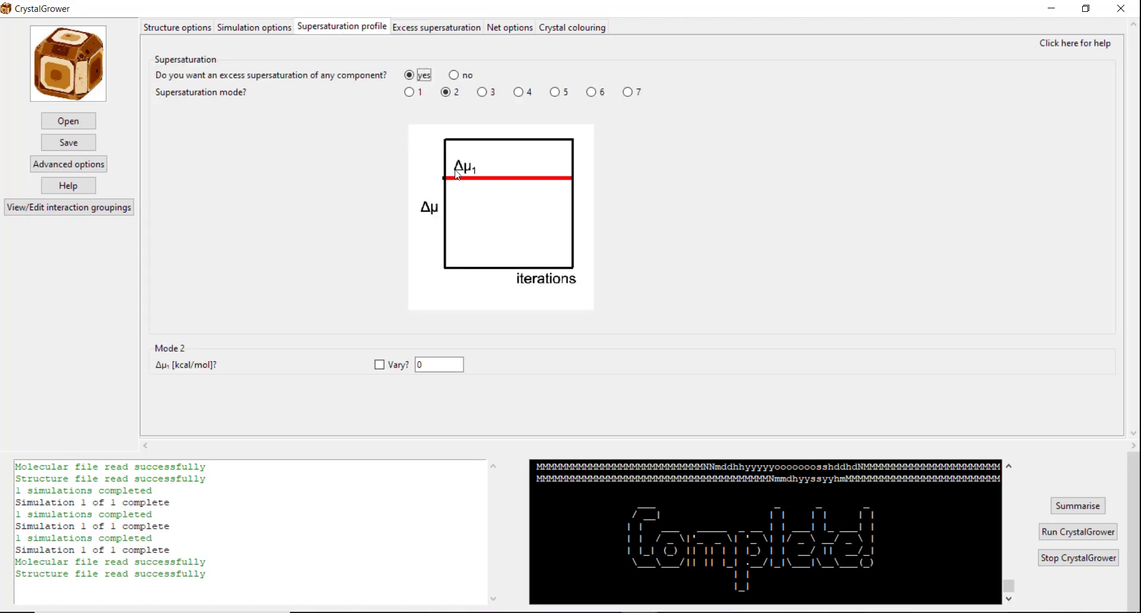
mouse_move(451, 129)
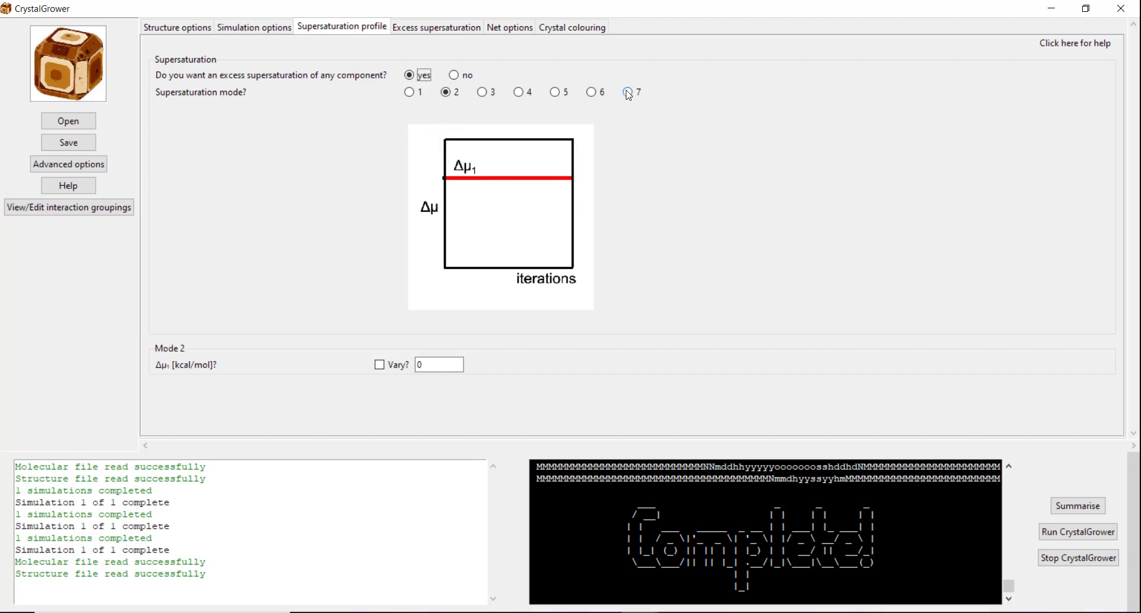
left_click(627, 93)
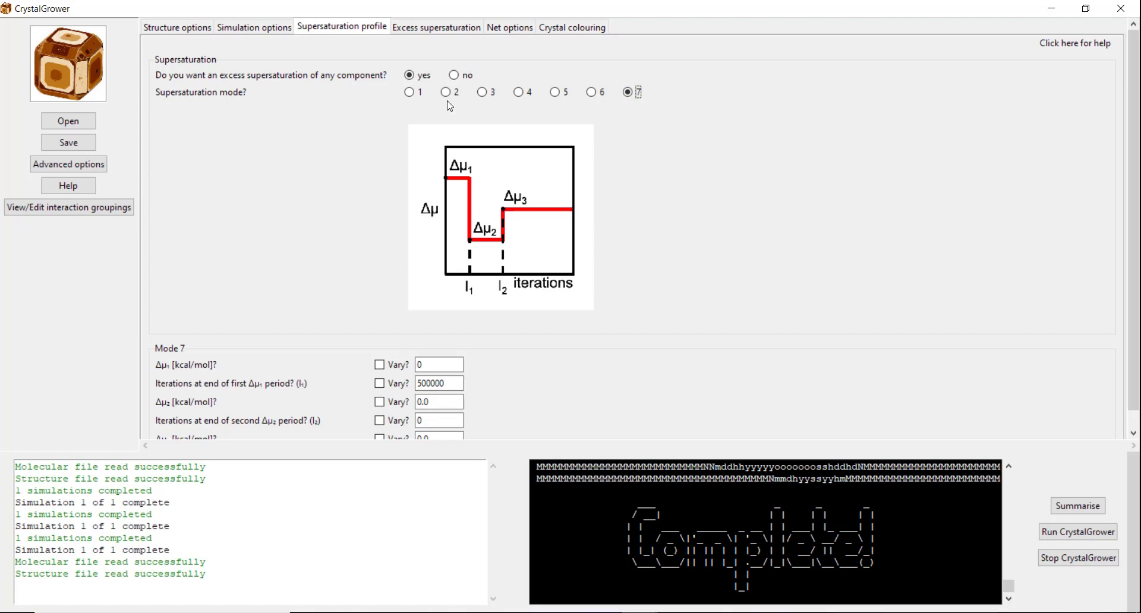
left_click(446, 92)
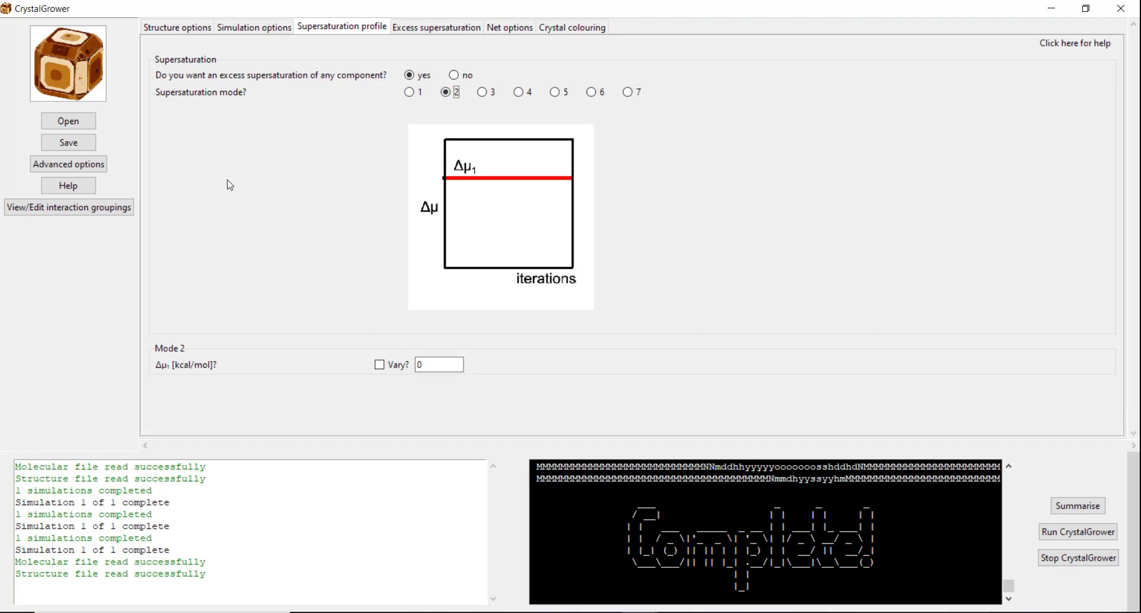
left_click(436, 27)
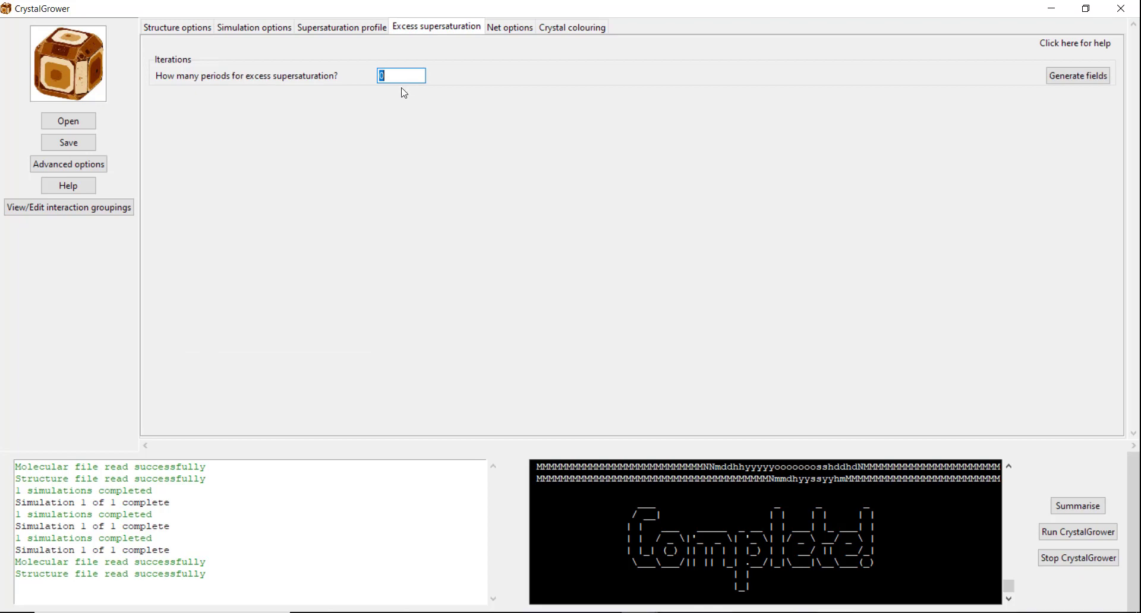
type("5")
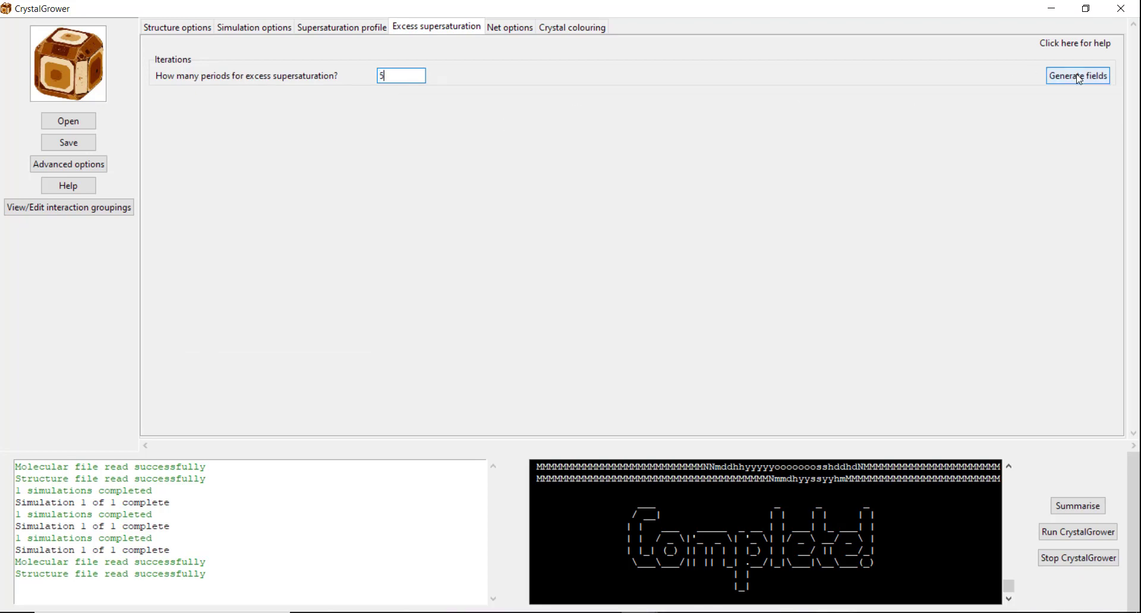
left_click(1078, 75)
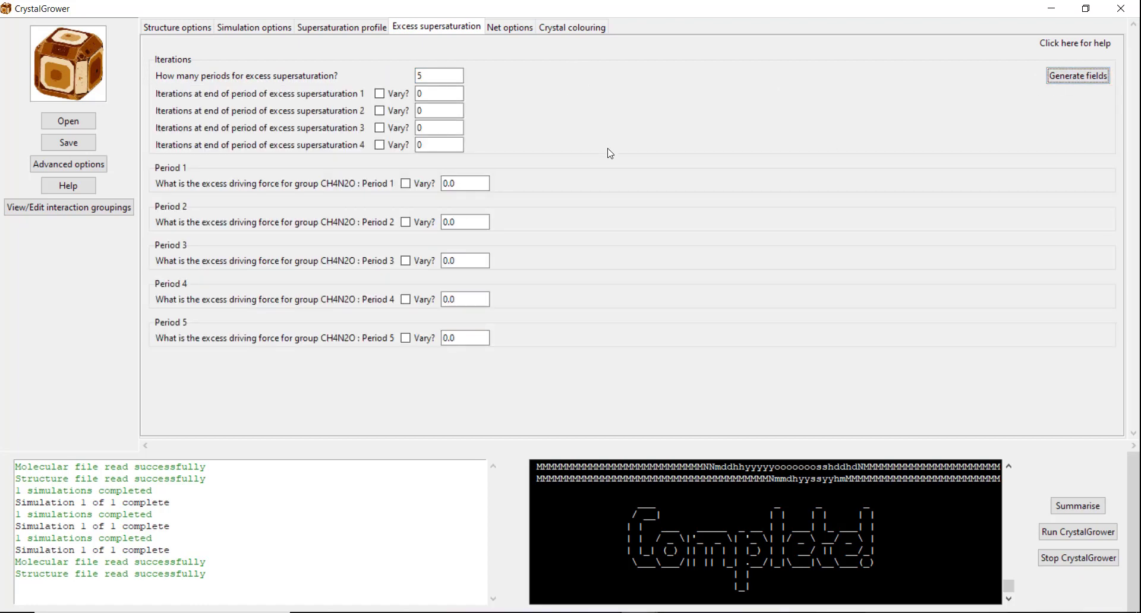
mouse_move(696, 80)
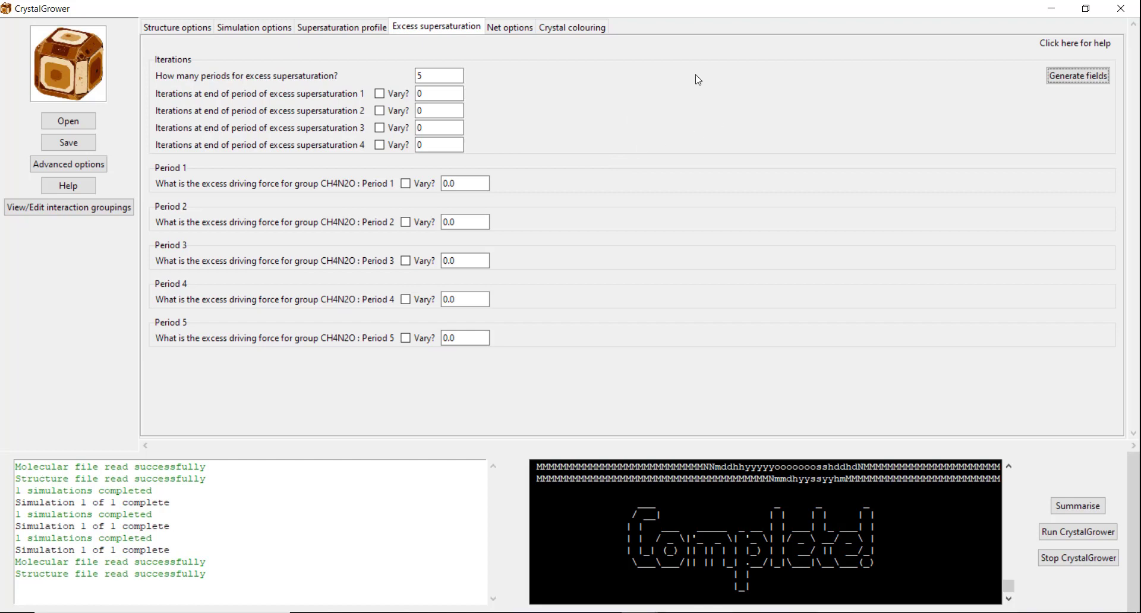
mouse_move(310, 125)
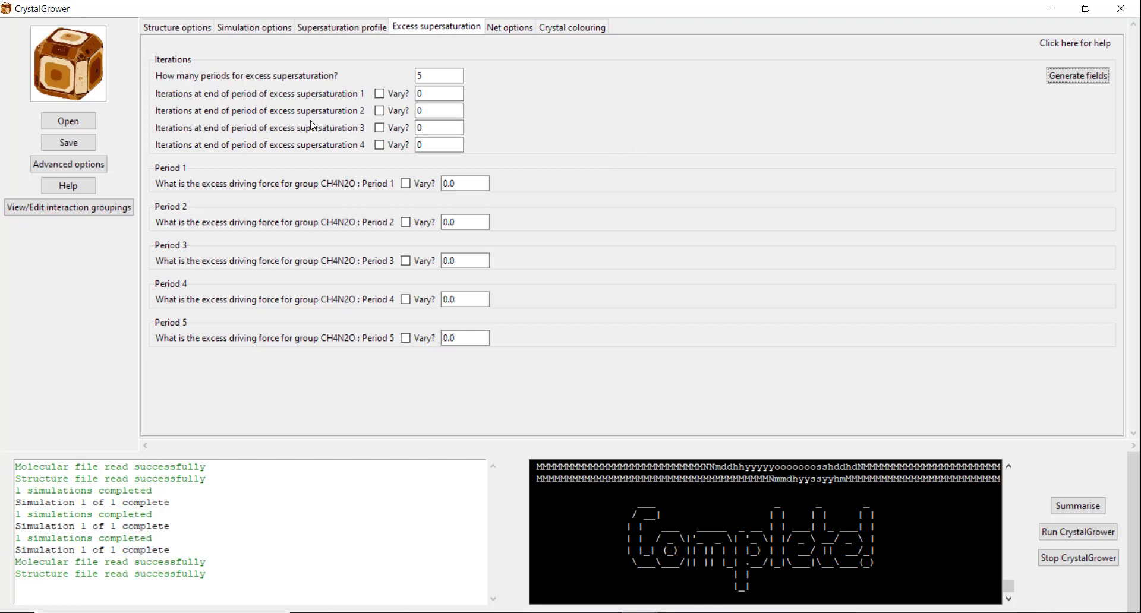
mouse_move(590, 74)
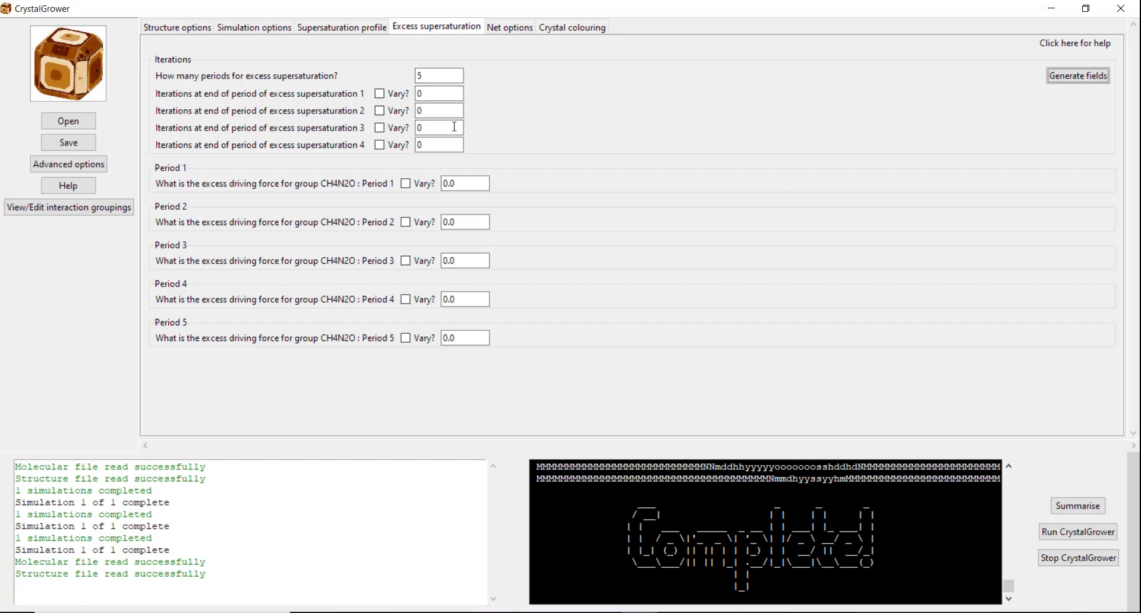
- Enter period end iterations of 200000, 400000, 600000 and 800000
left_click(438, 93)
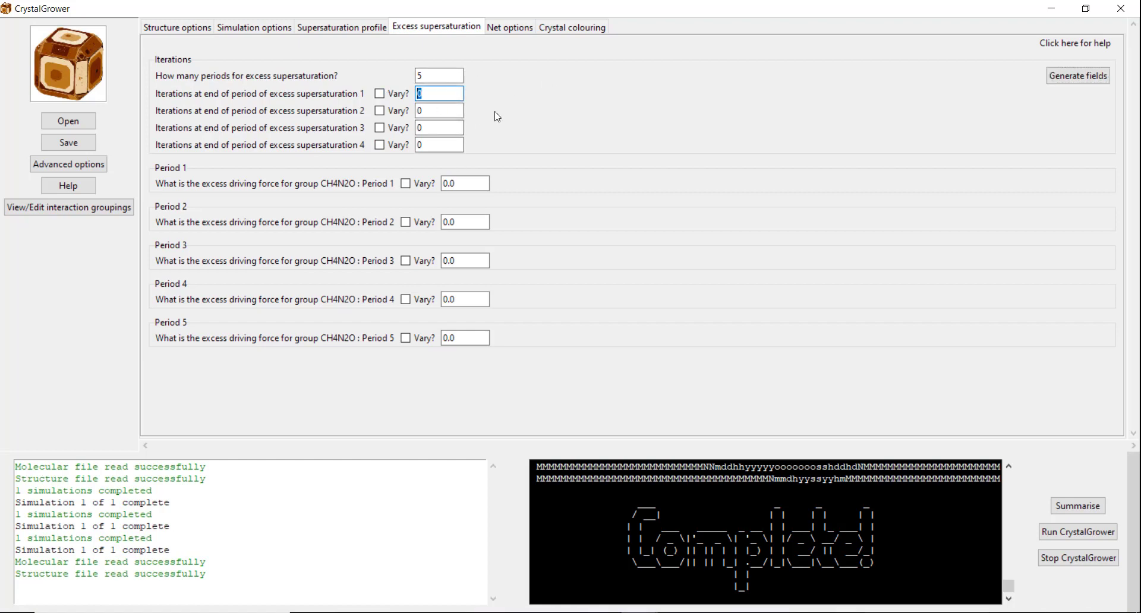
type("200000")
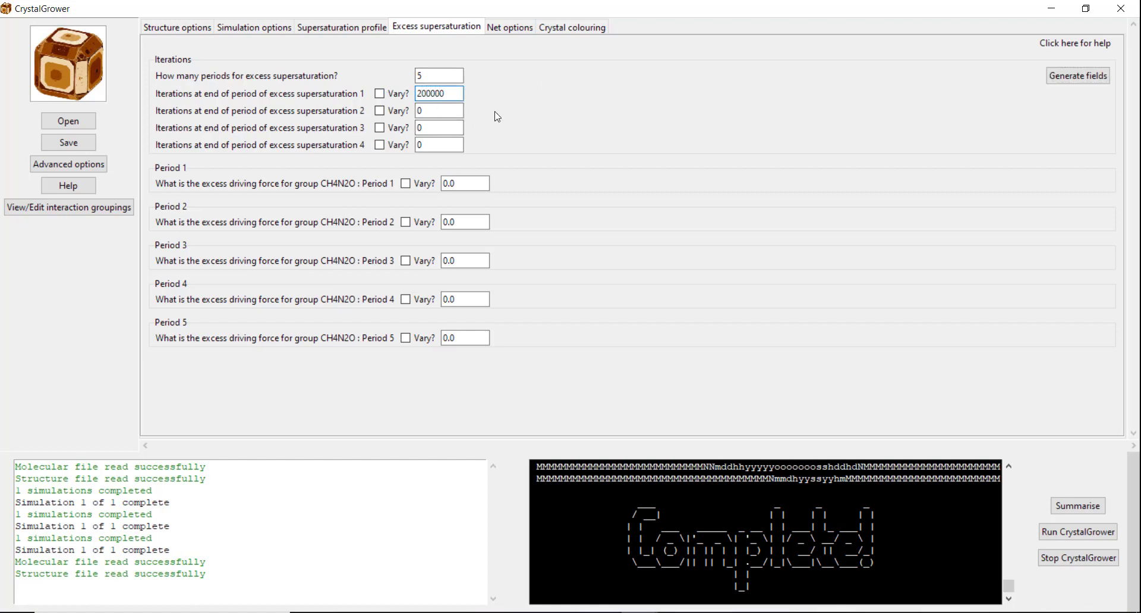
left_click(438, 111)
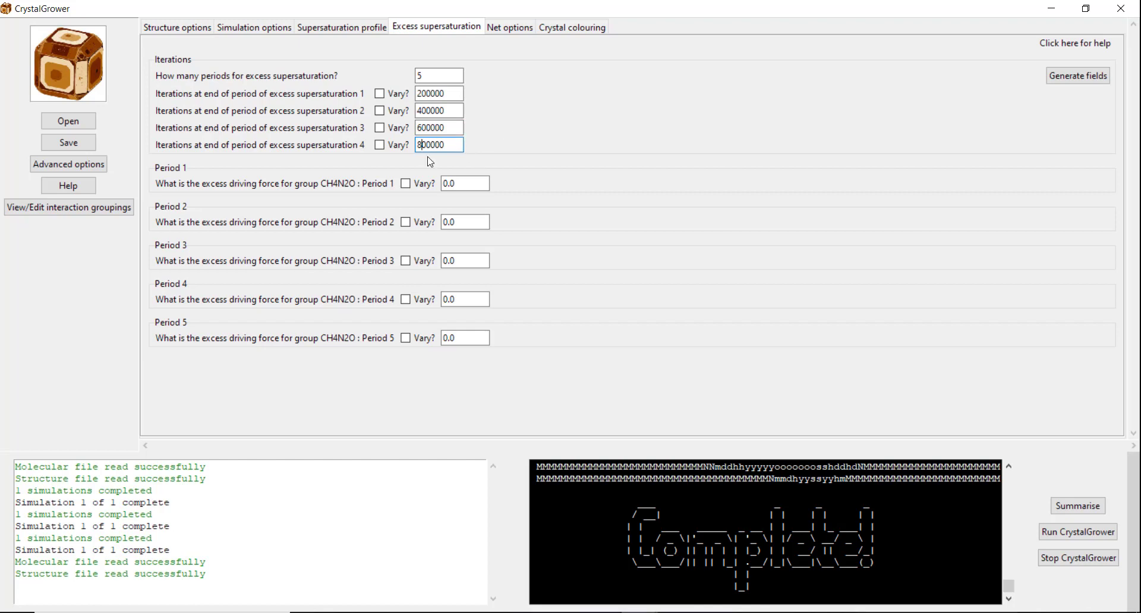
mouse_move(540, 138)
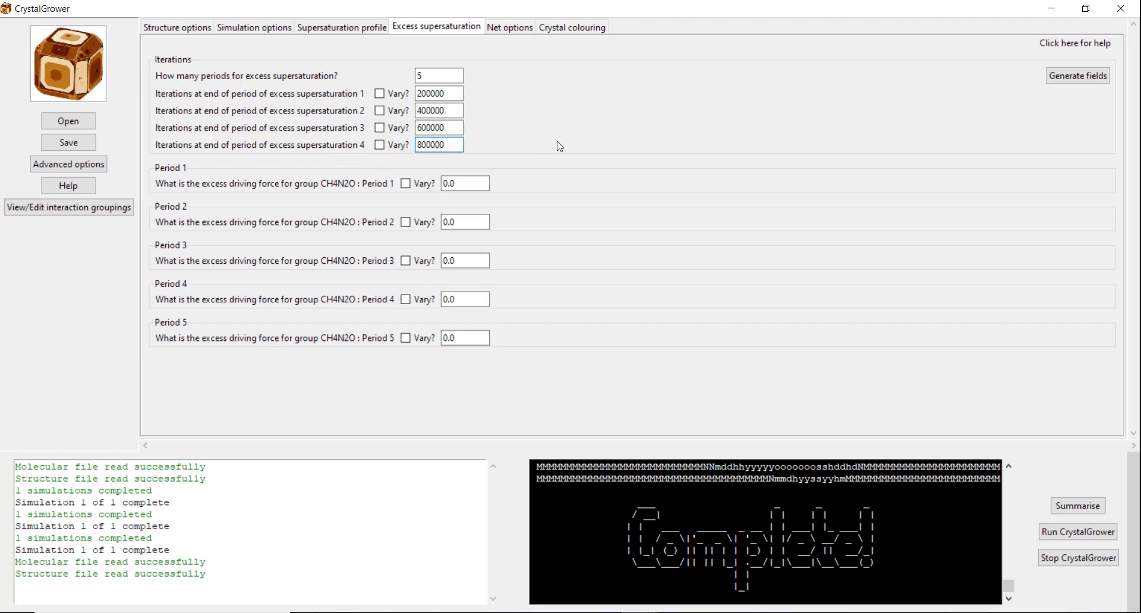
left_click(439, 145)
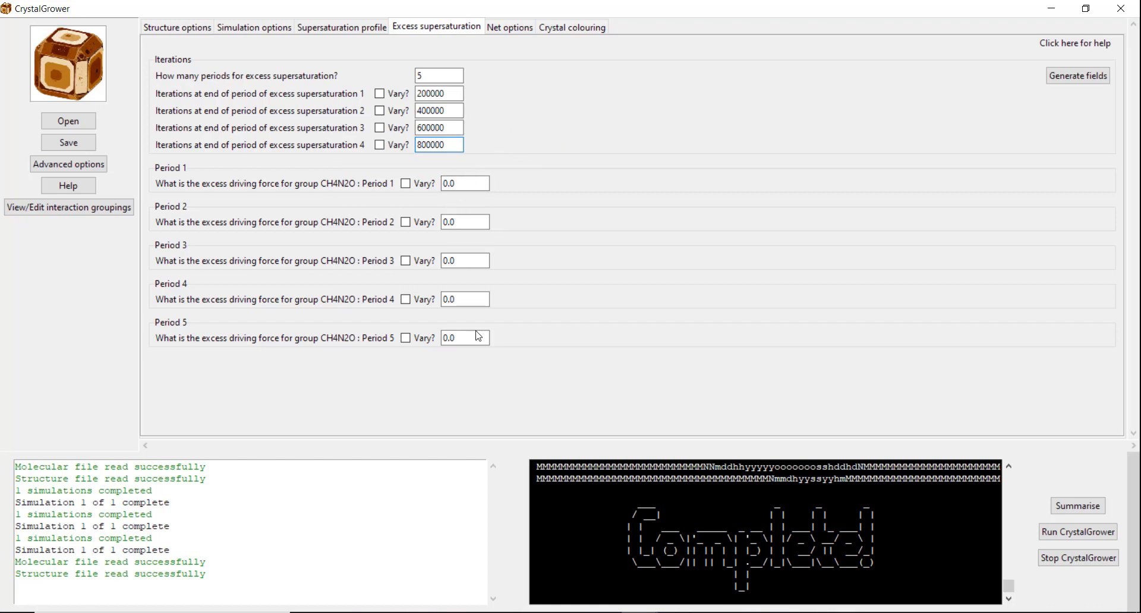
- Enter excess driving forces 100.0, 20.0, 10.0, 5.0 and 2.5 for periods 1–5
left_click(465, 183)
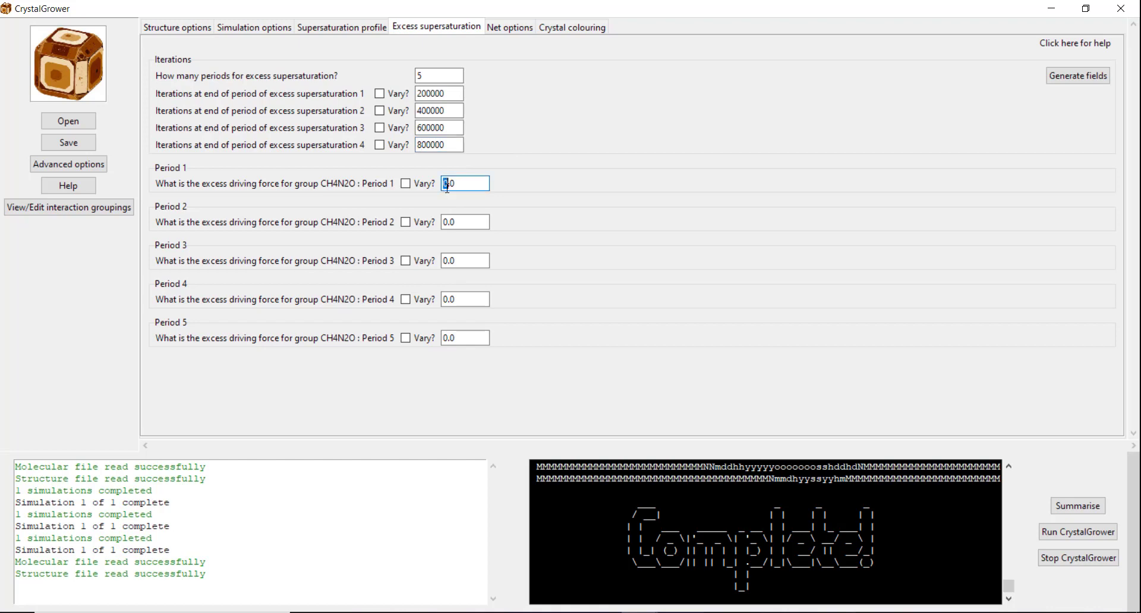
type("100.0")
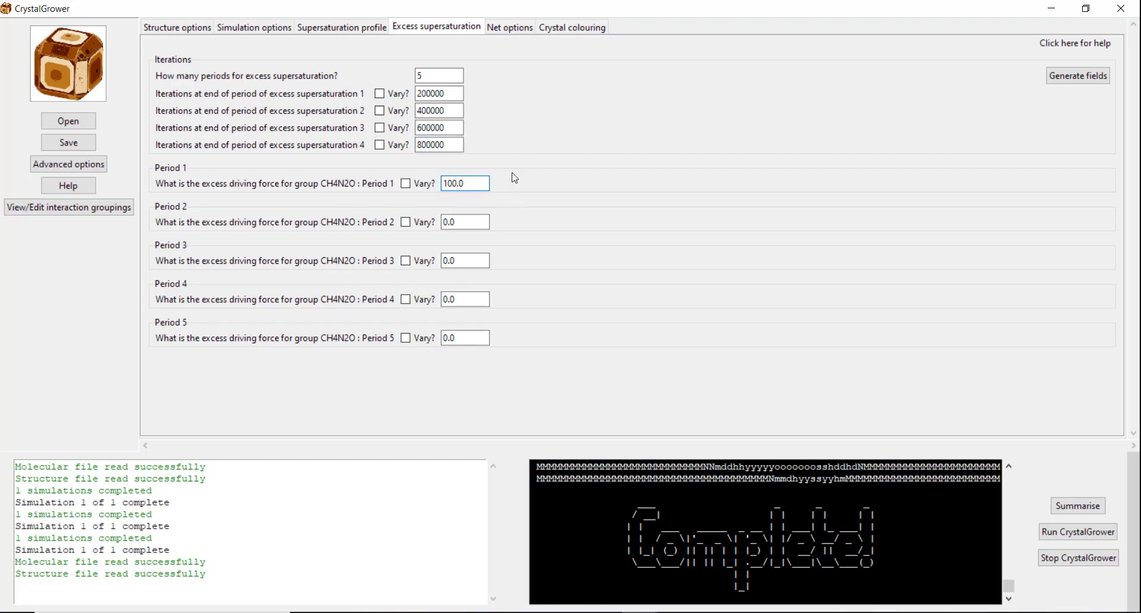
mouse_move(513, 147)
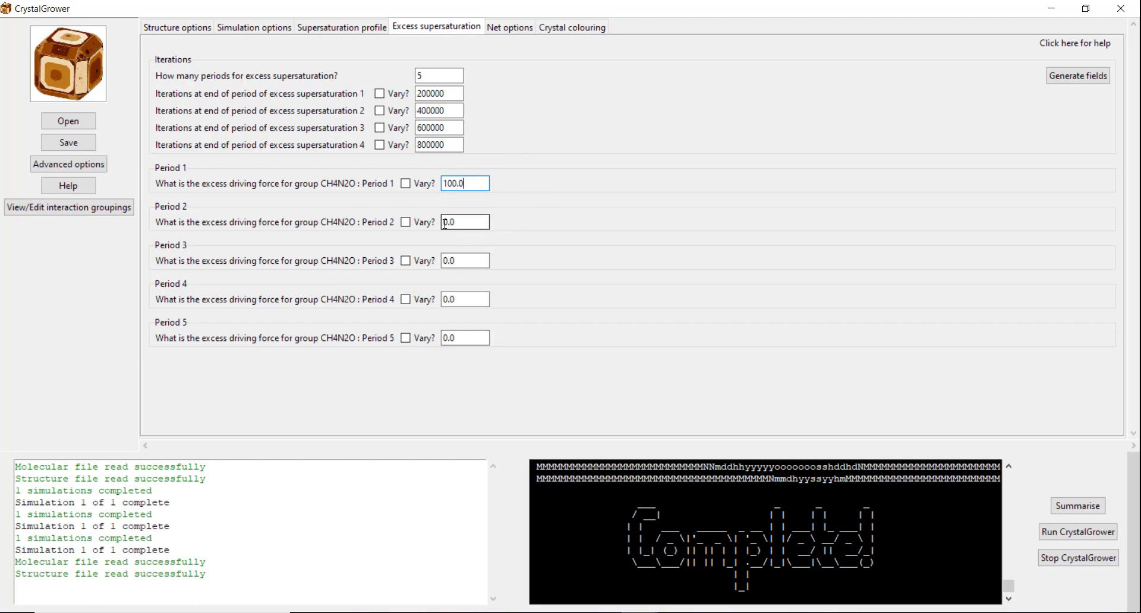
left_click(465, 222)
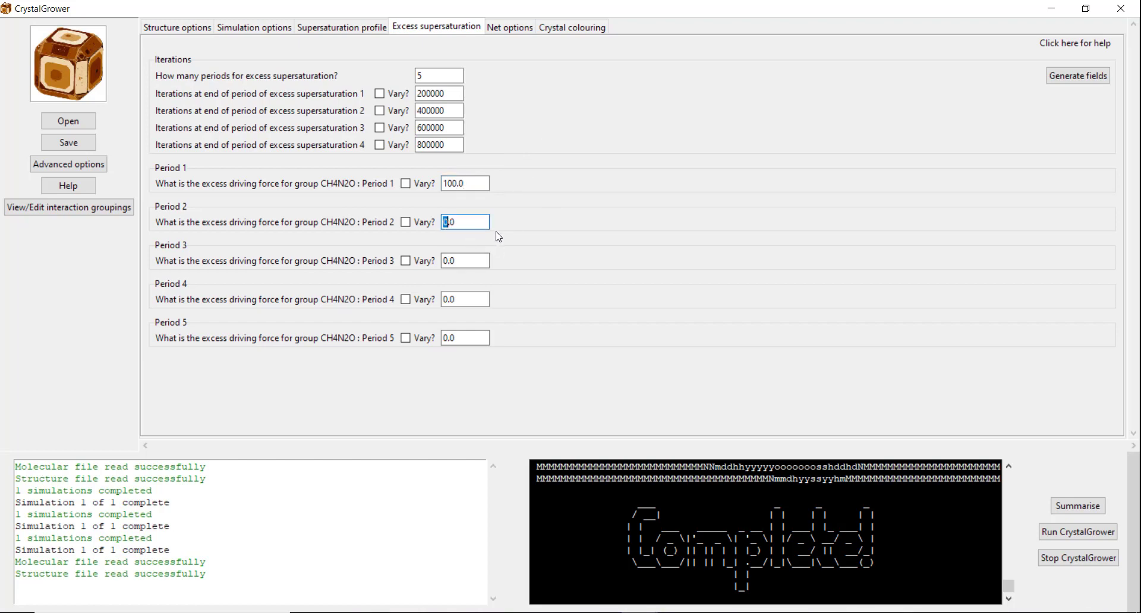
type("20.0")
left_click(465, 260)
type("10")
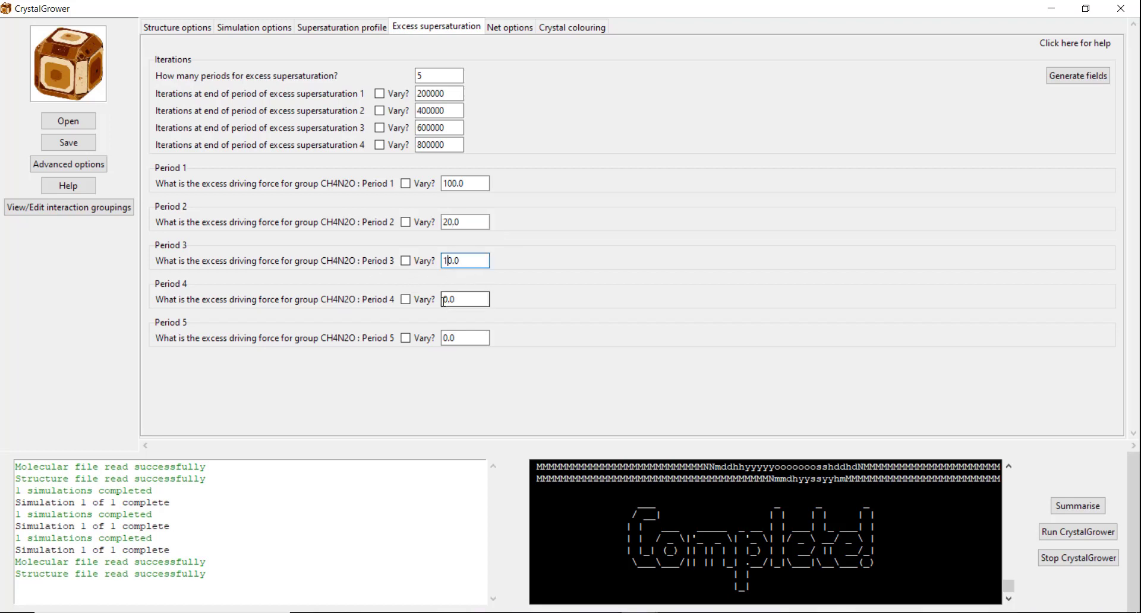
type("5.")
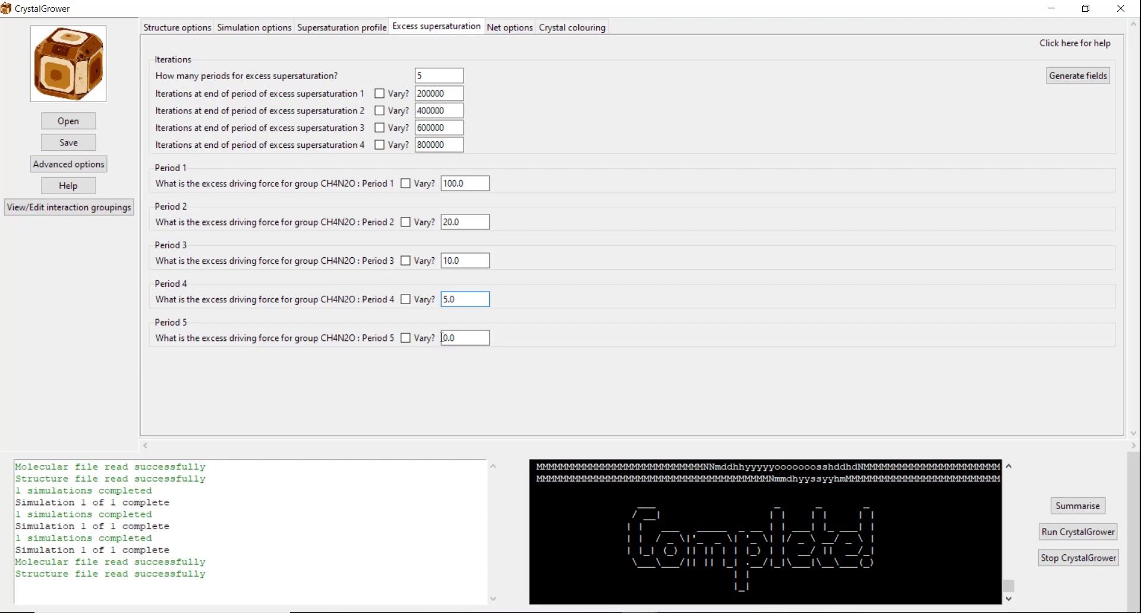
type("2.5")
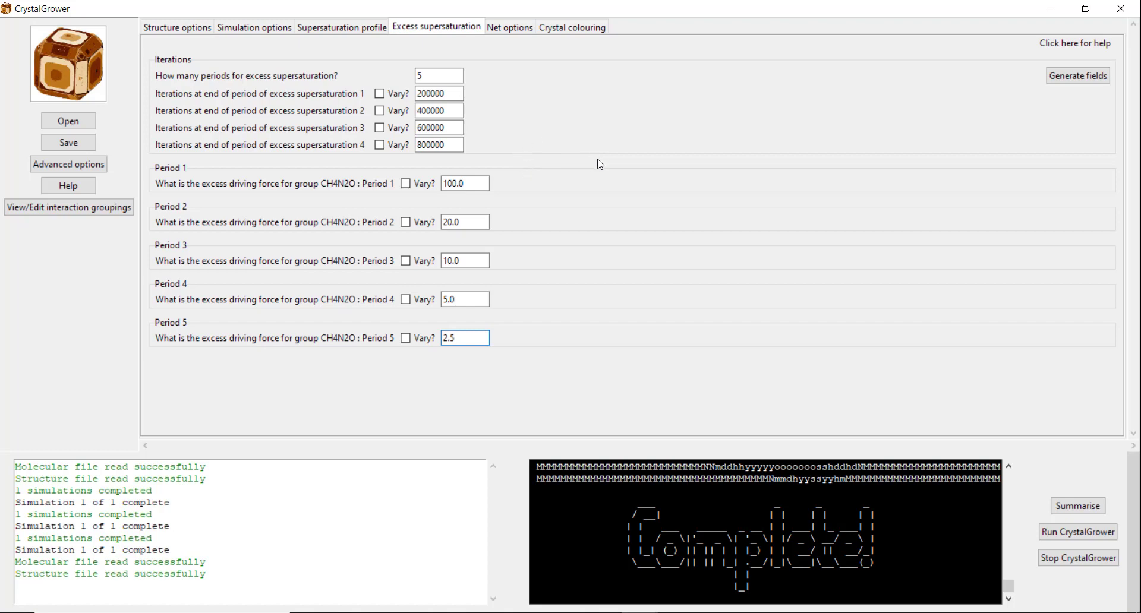
mouse_move(473, 111)
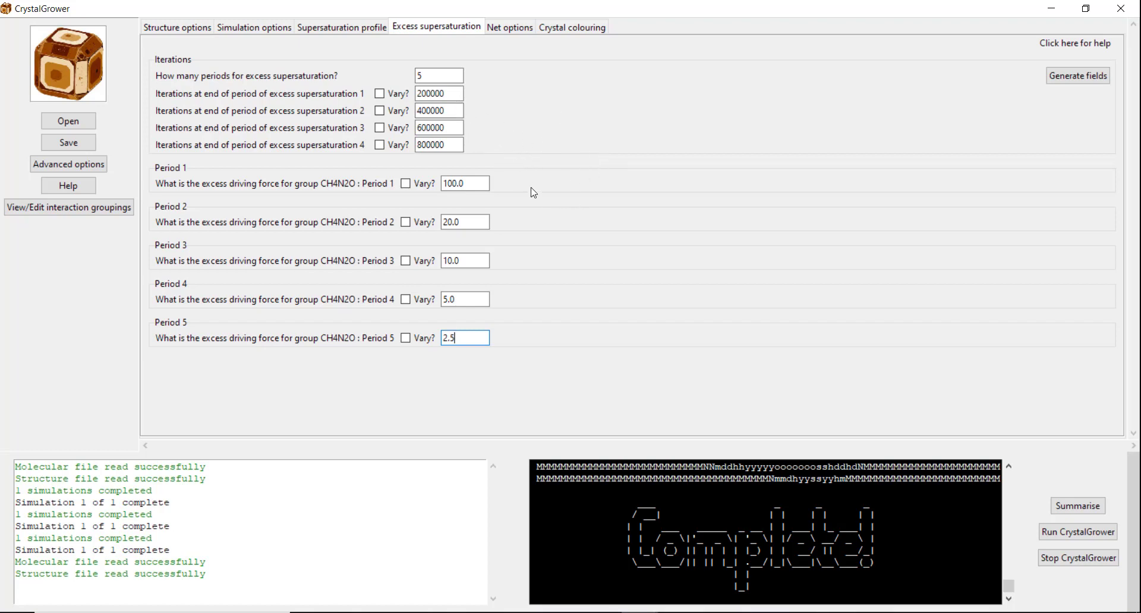
mouse_move(453, 157)
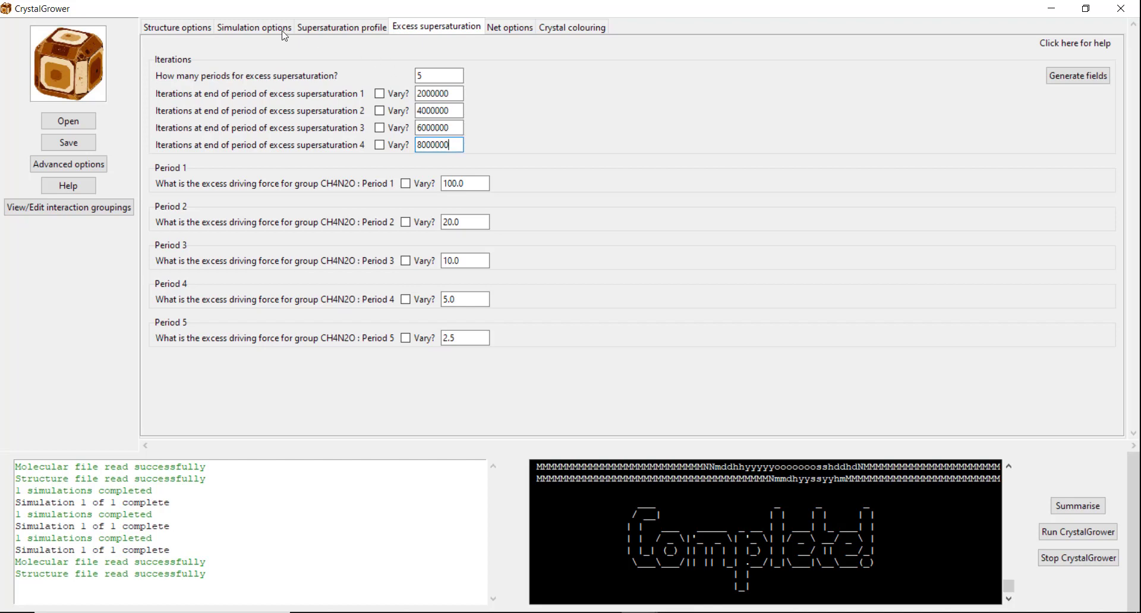
- Set Number of frames under Output Frames to 50 in the Simulation options
left_click(254, 27)
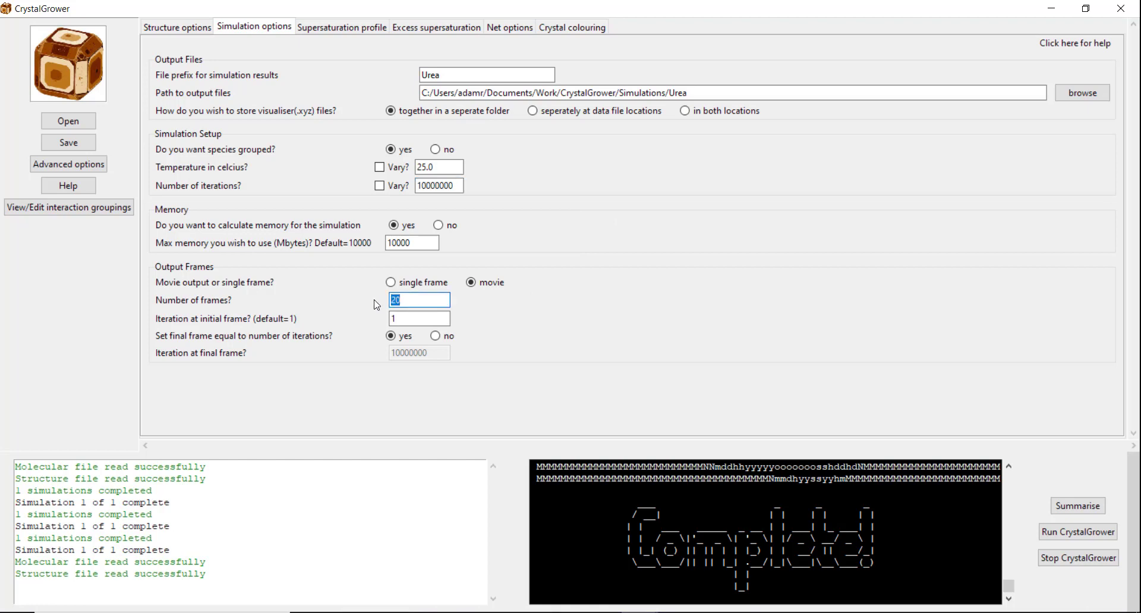
type("50")
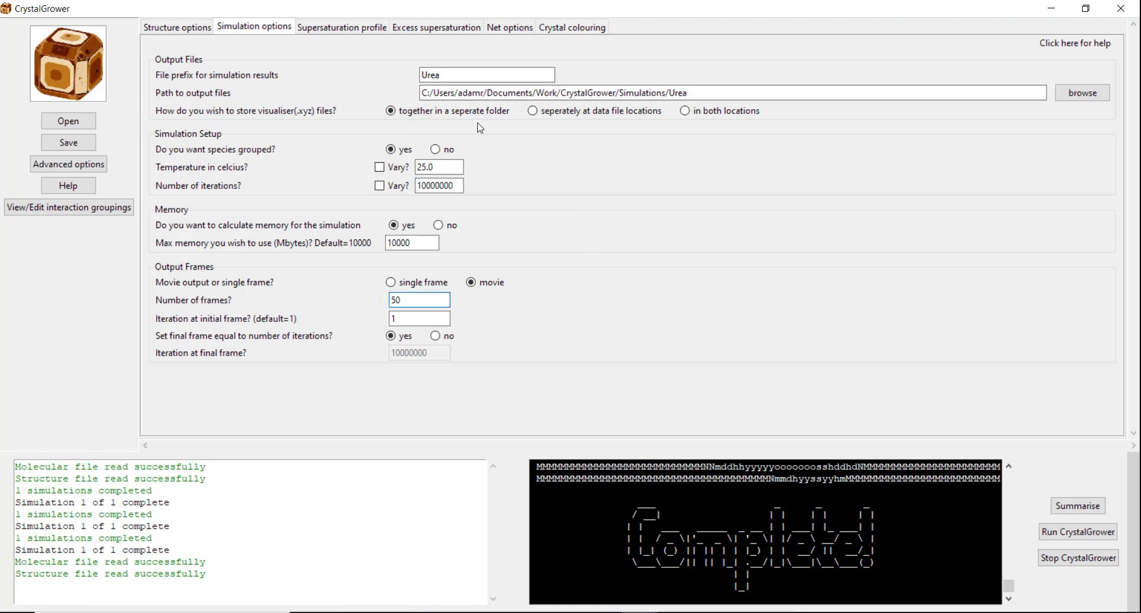
left_click(439, 185)
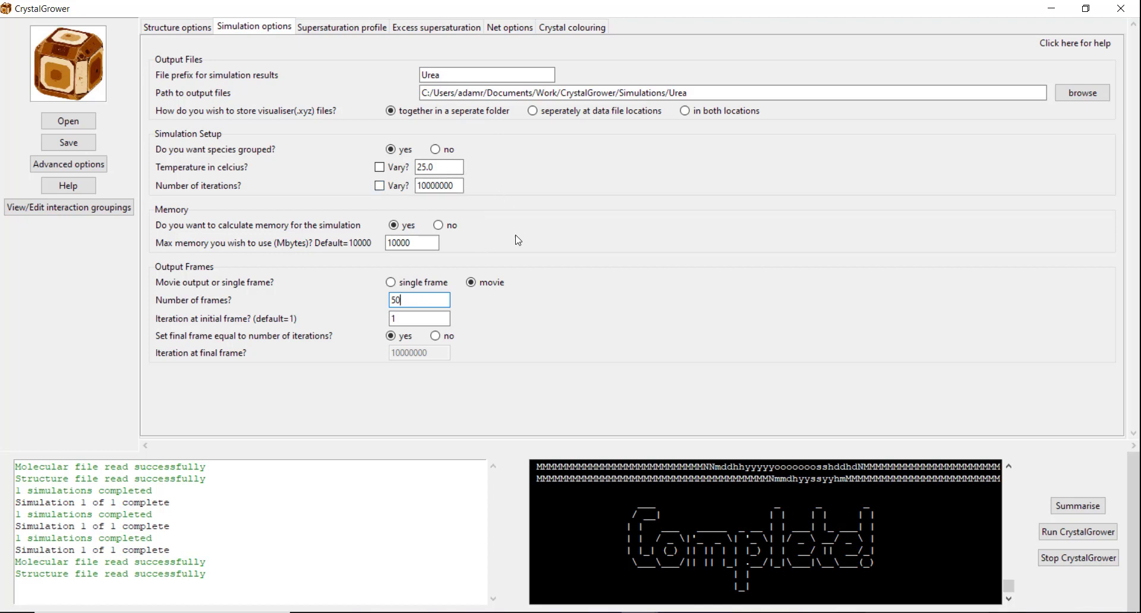
mouse_move(542, 227)
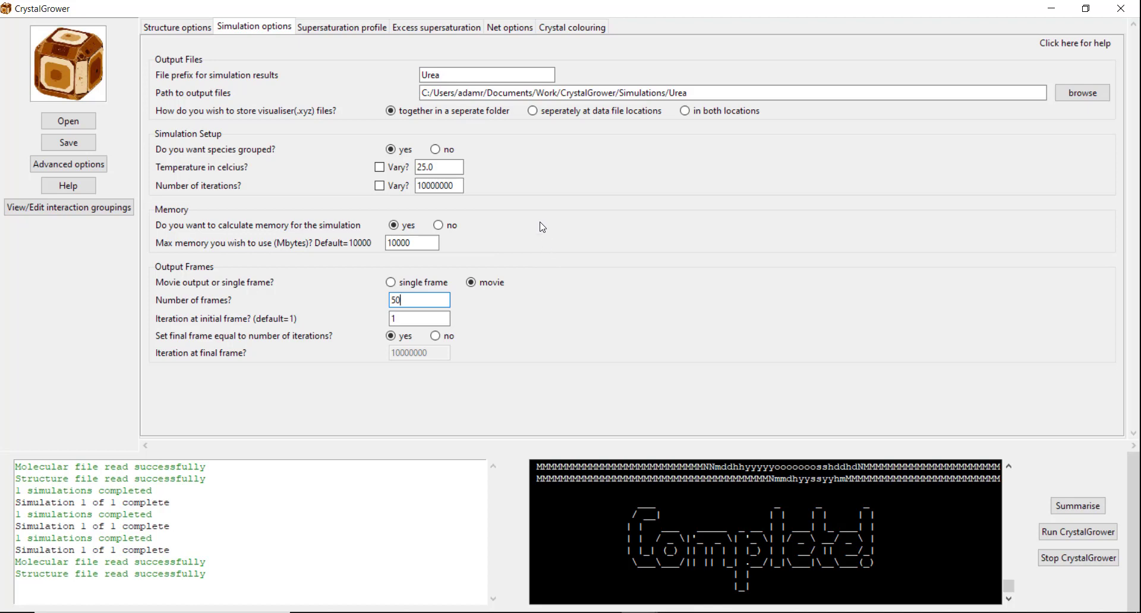
mouse_move(569, 313)
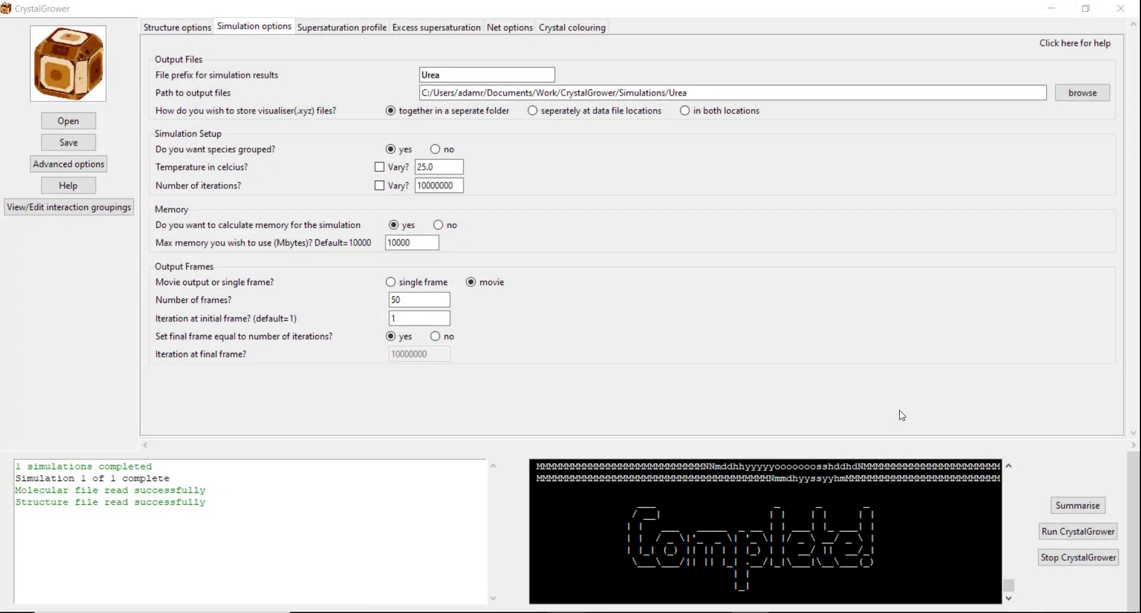
- Open Urea_1_ovito_CGvisualiser.XYZ from the 20201012_1243 run's XYZ_files folder in OVITO
left_click(418, 299)
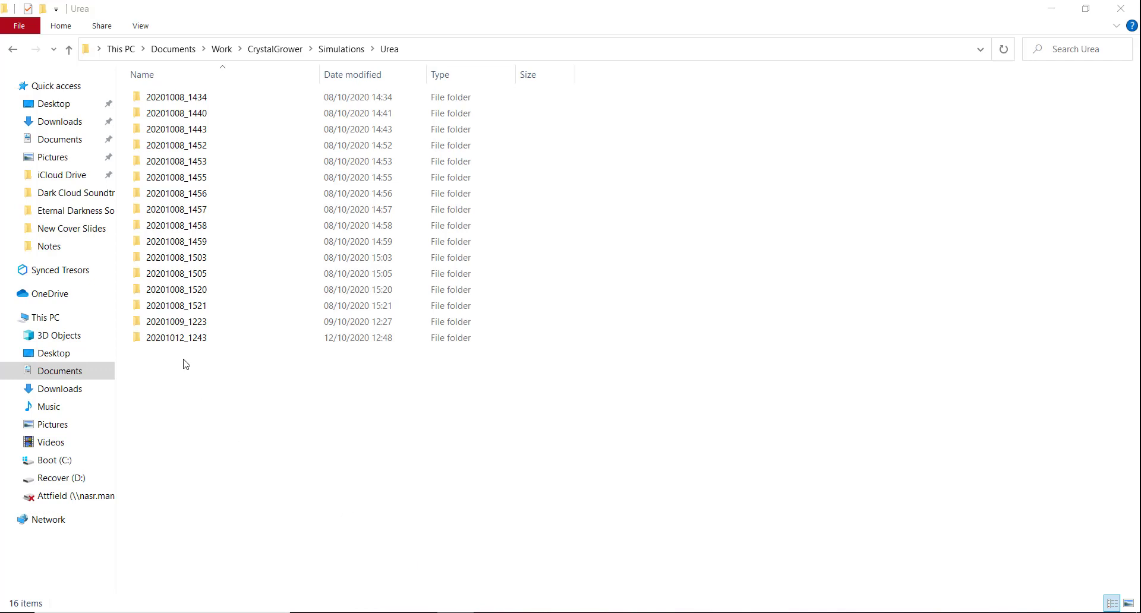
double_click(176, 338)
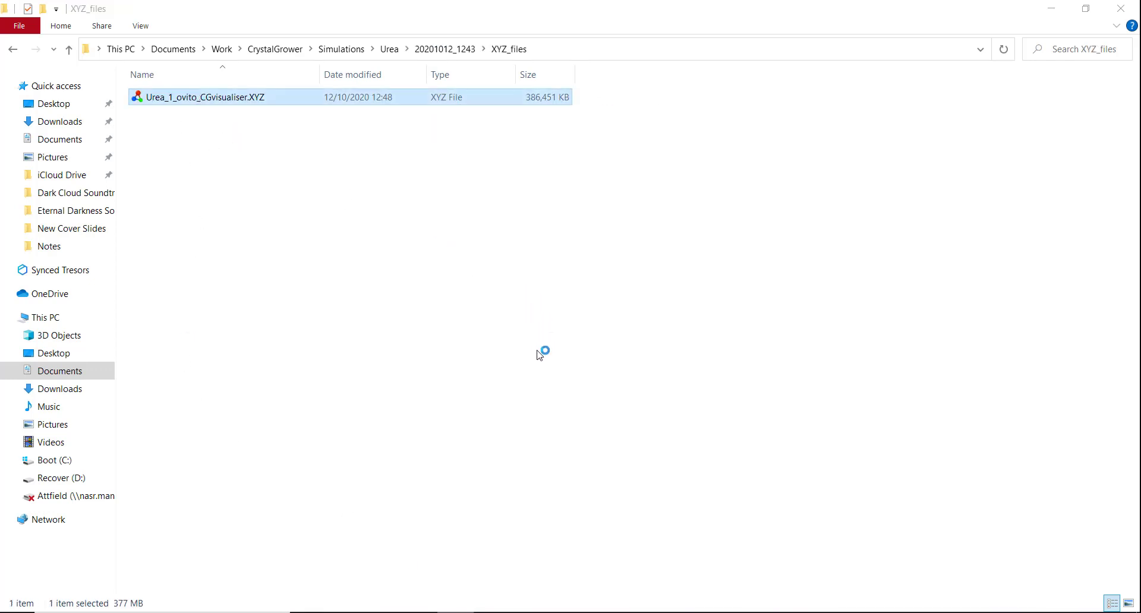
double_click(204, 96)
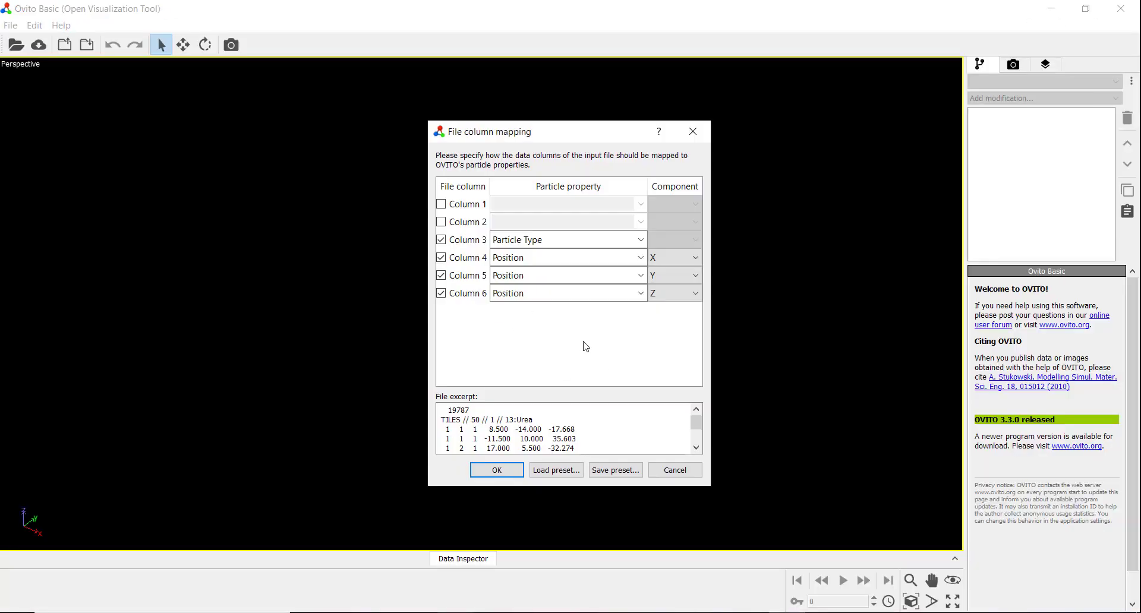
- Accept the suggested XYZ column mapping so the 50-frame urea movie loads at frame 1
left_click(497, 470)
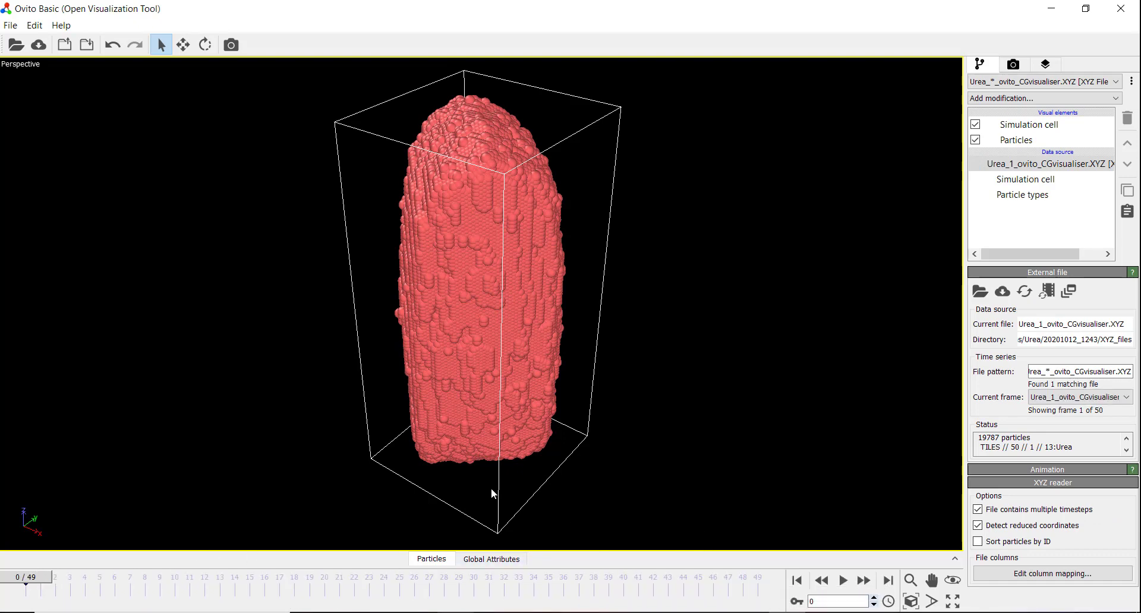
mouse_move(619, 448)
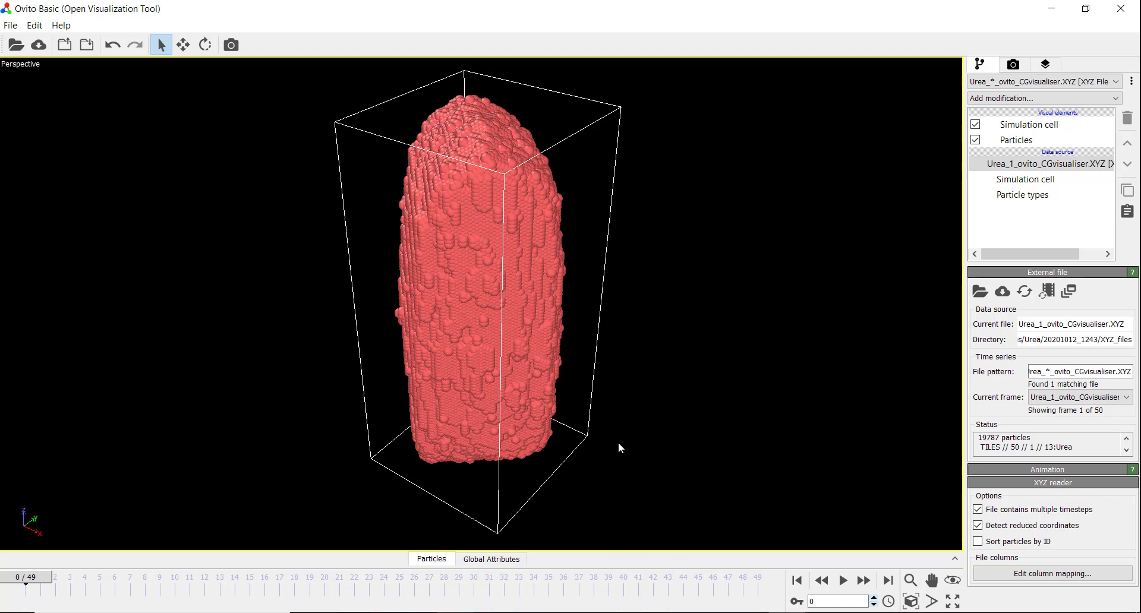
mouse_move(597, 471)
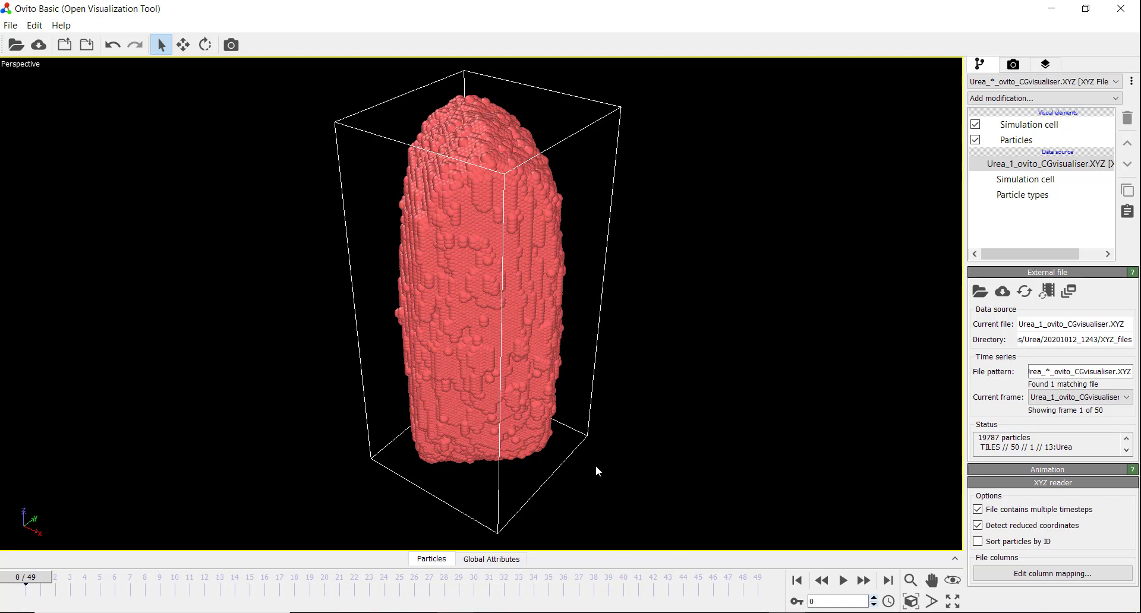
mouse_move(647, 485)
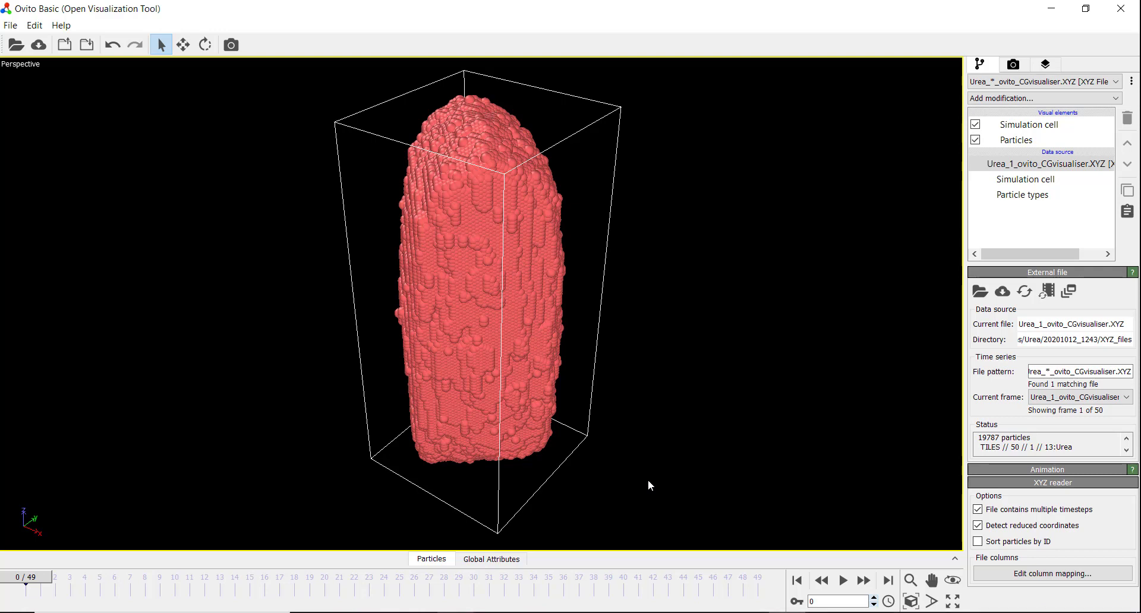
mouse_move(296, 580)
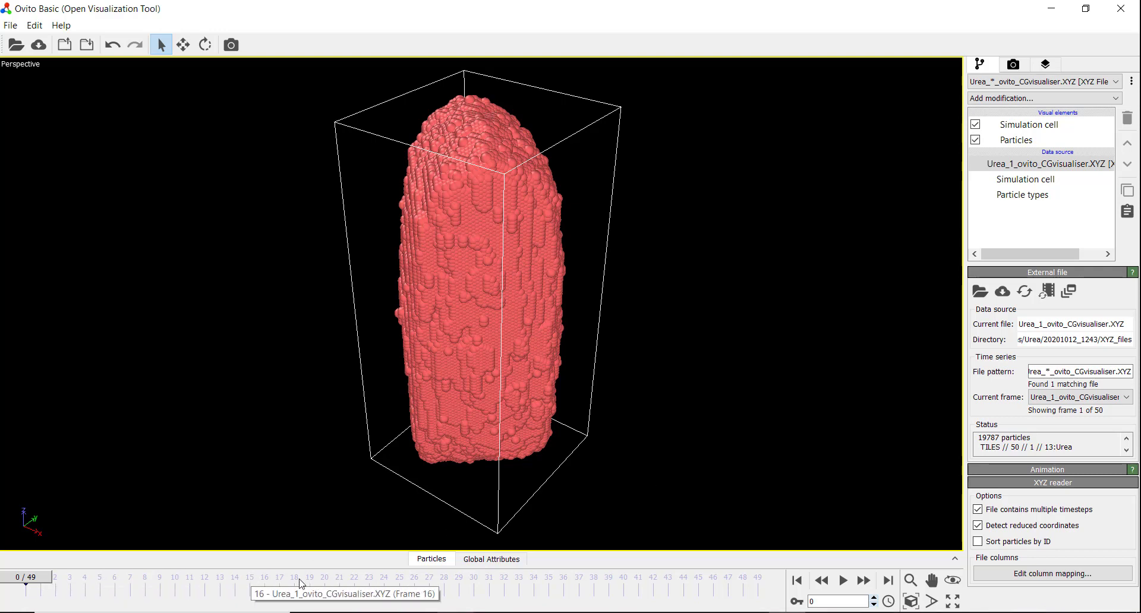
mouse_move(295, 576)
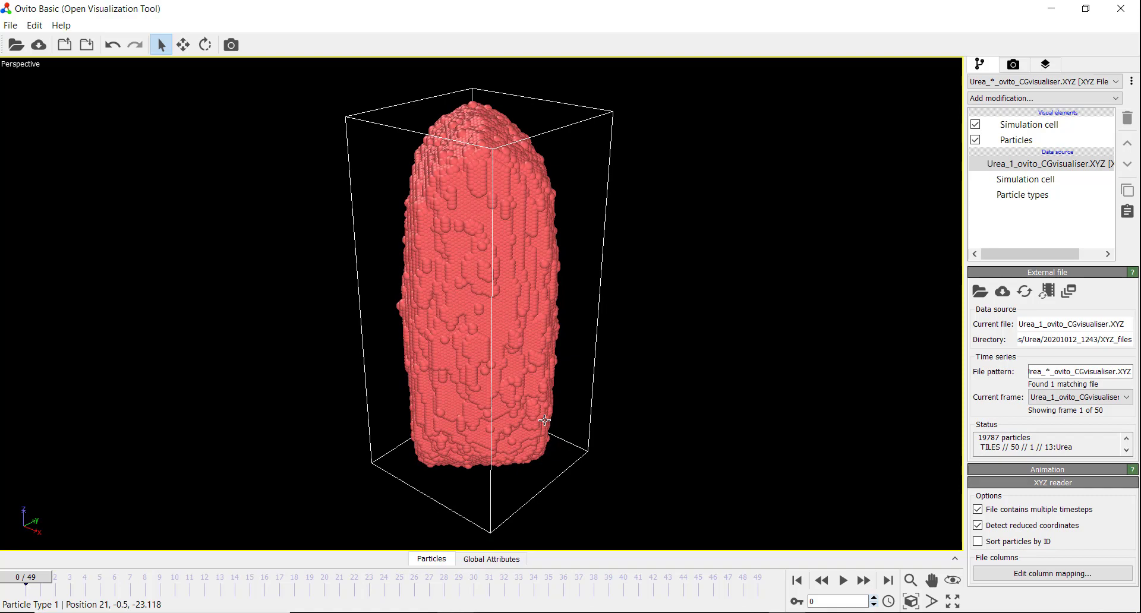
- Play the urea growth animation through to its final frame
left_click(842, 580)
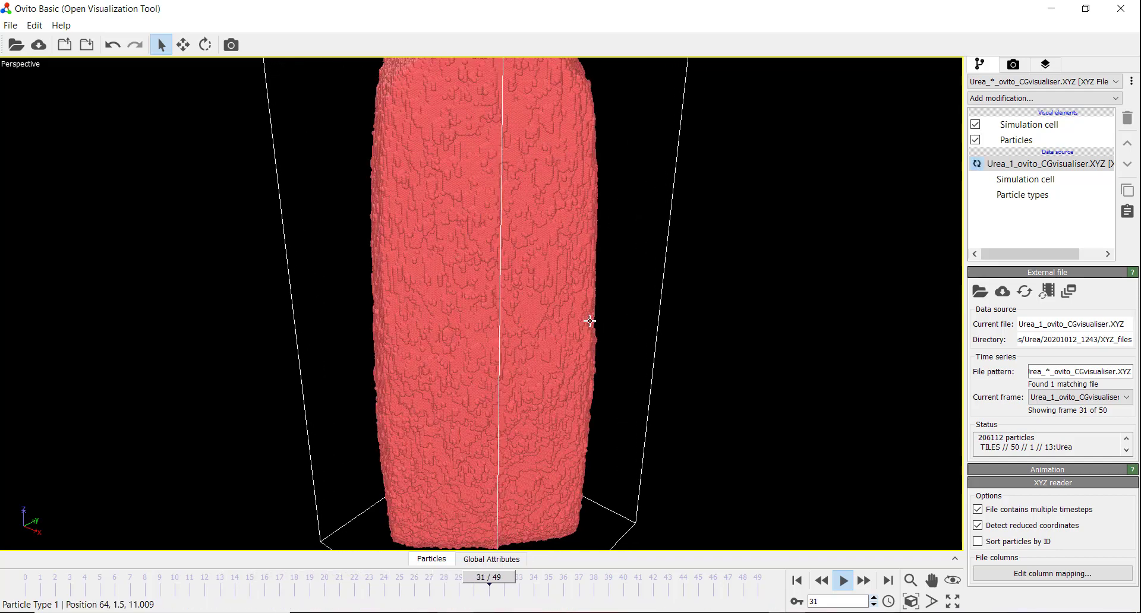
left_click(842, 580)
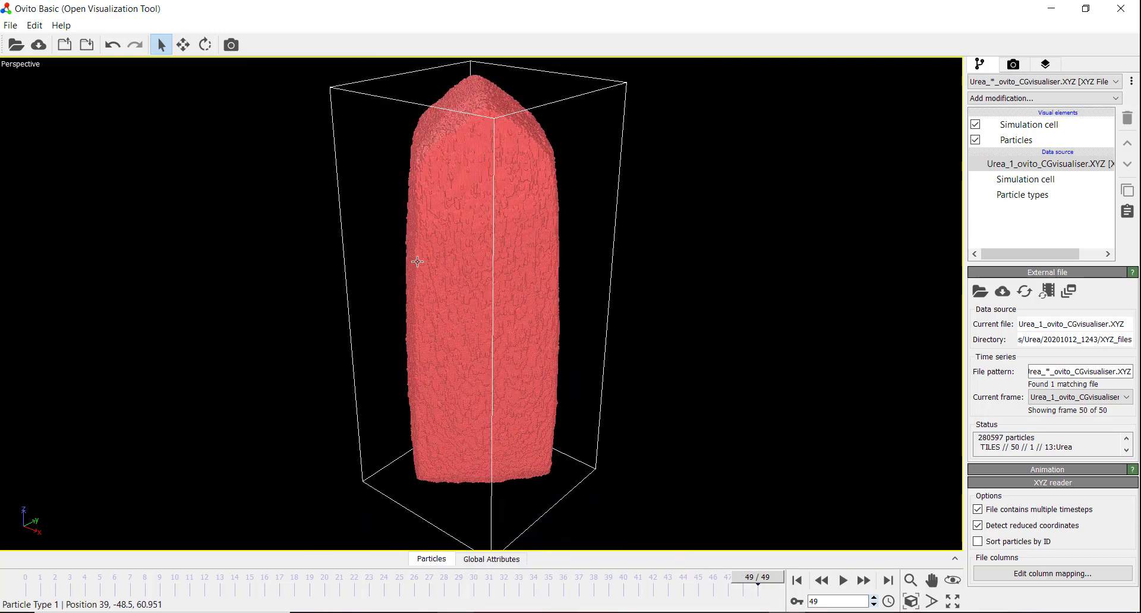
mouse_move(582, 342)
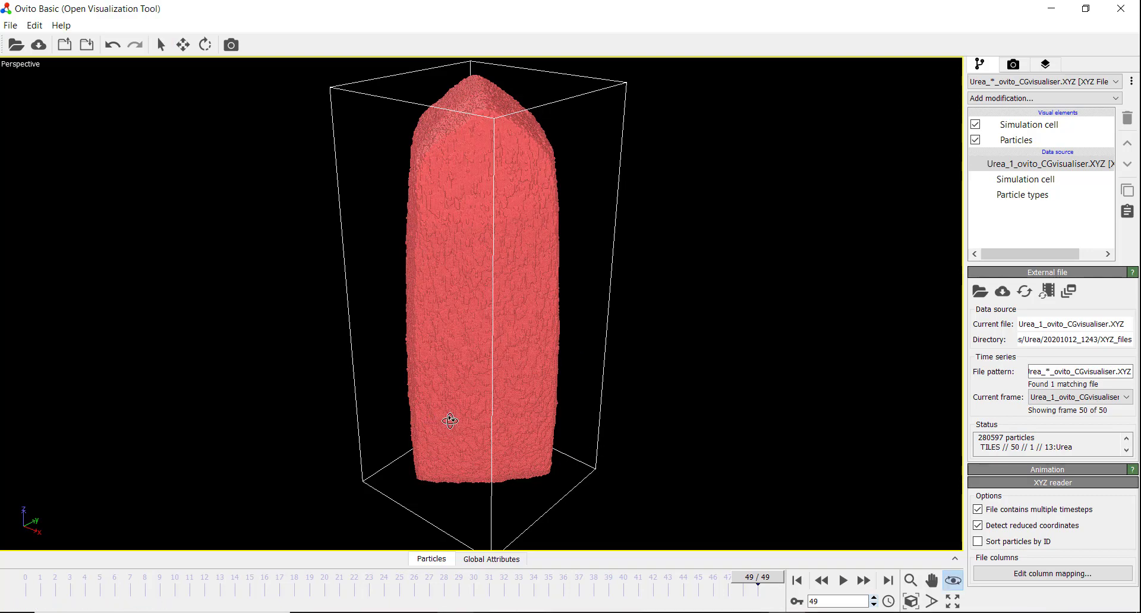
- Zoom in on the crystal surface, then rewind and replay the movie while zooming back out
left_click_drag(449, 419, 589, 399)
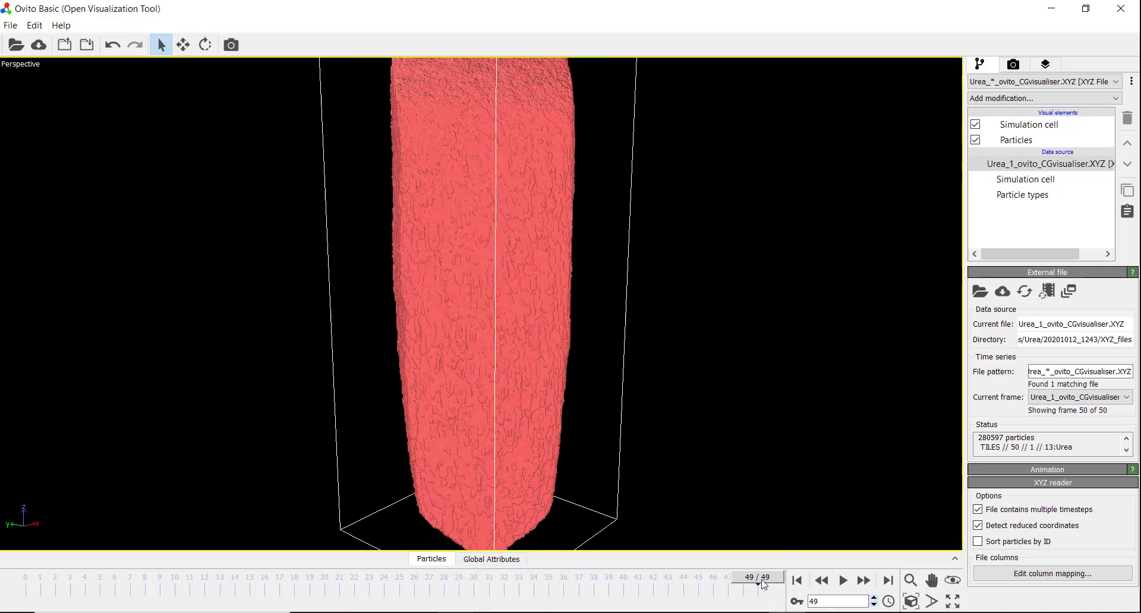
left_click(796, 580)
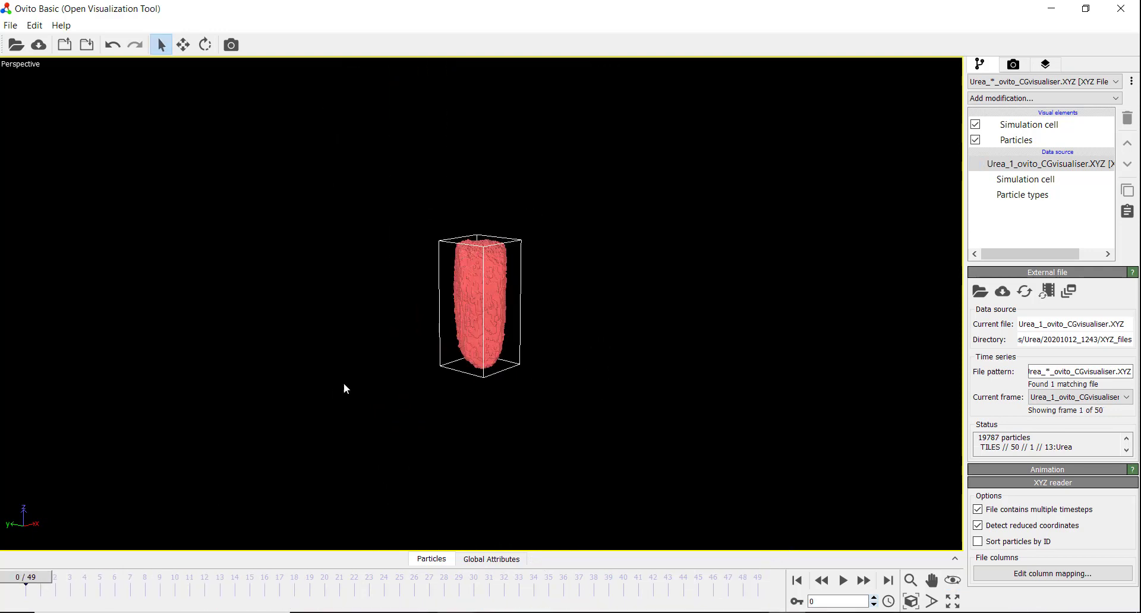
left_click(841, 580)
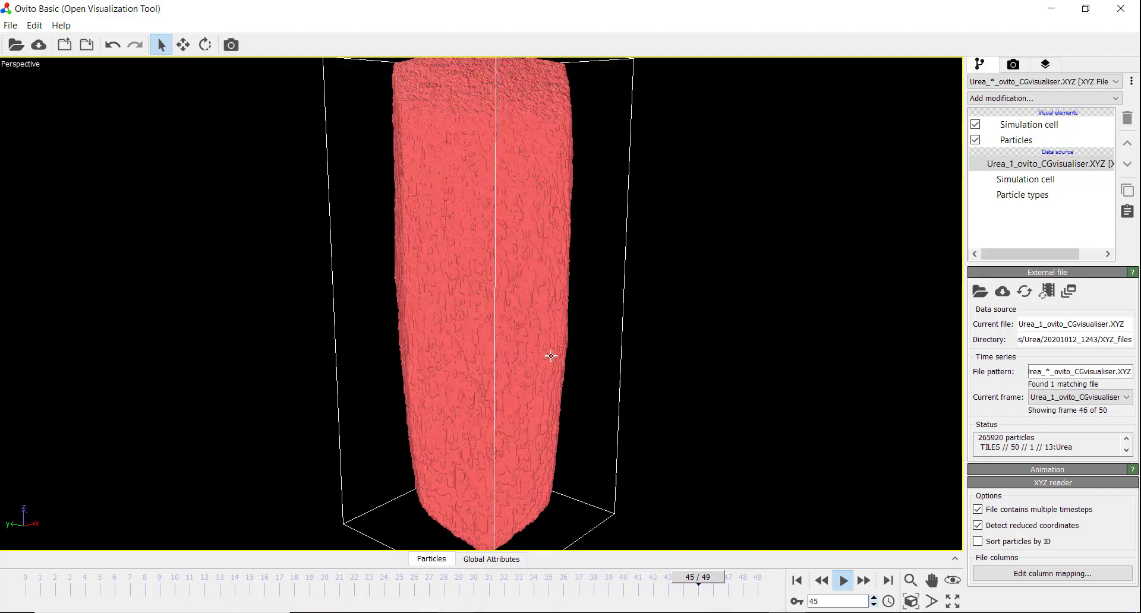
left_click_drag(695, 577, 99, 576)
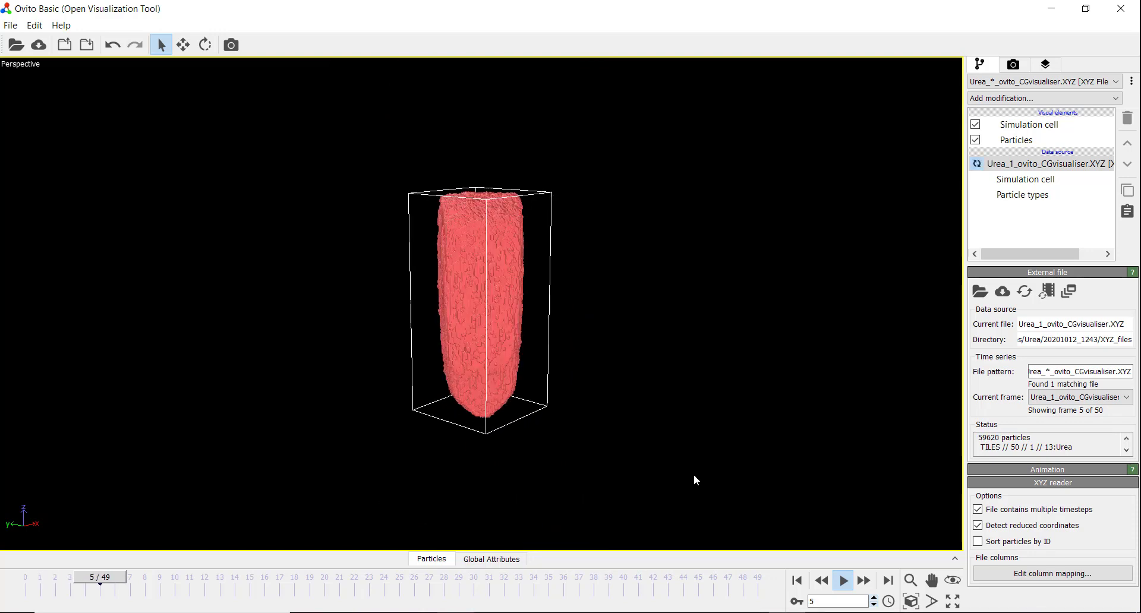